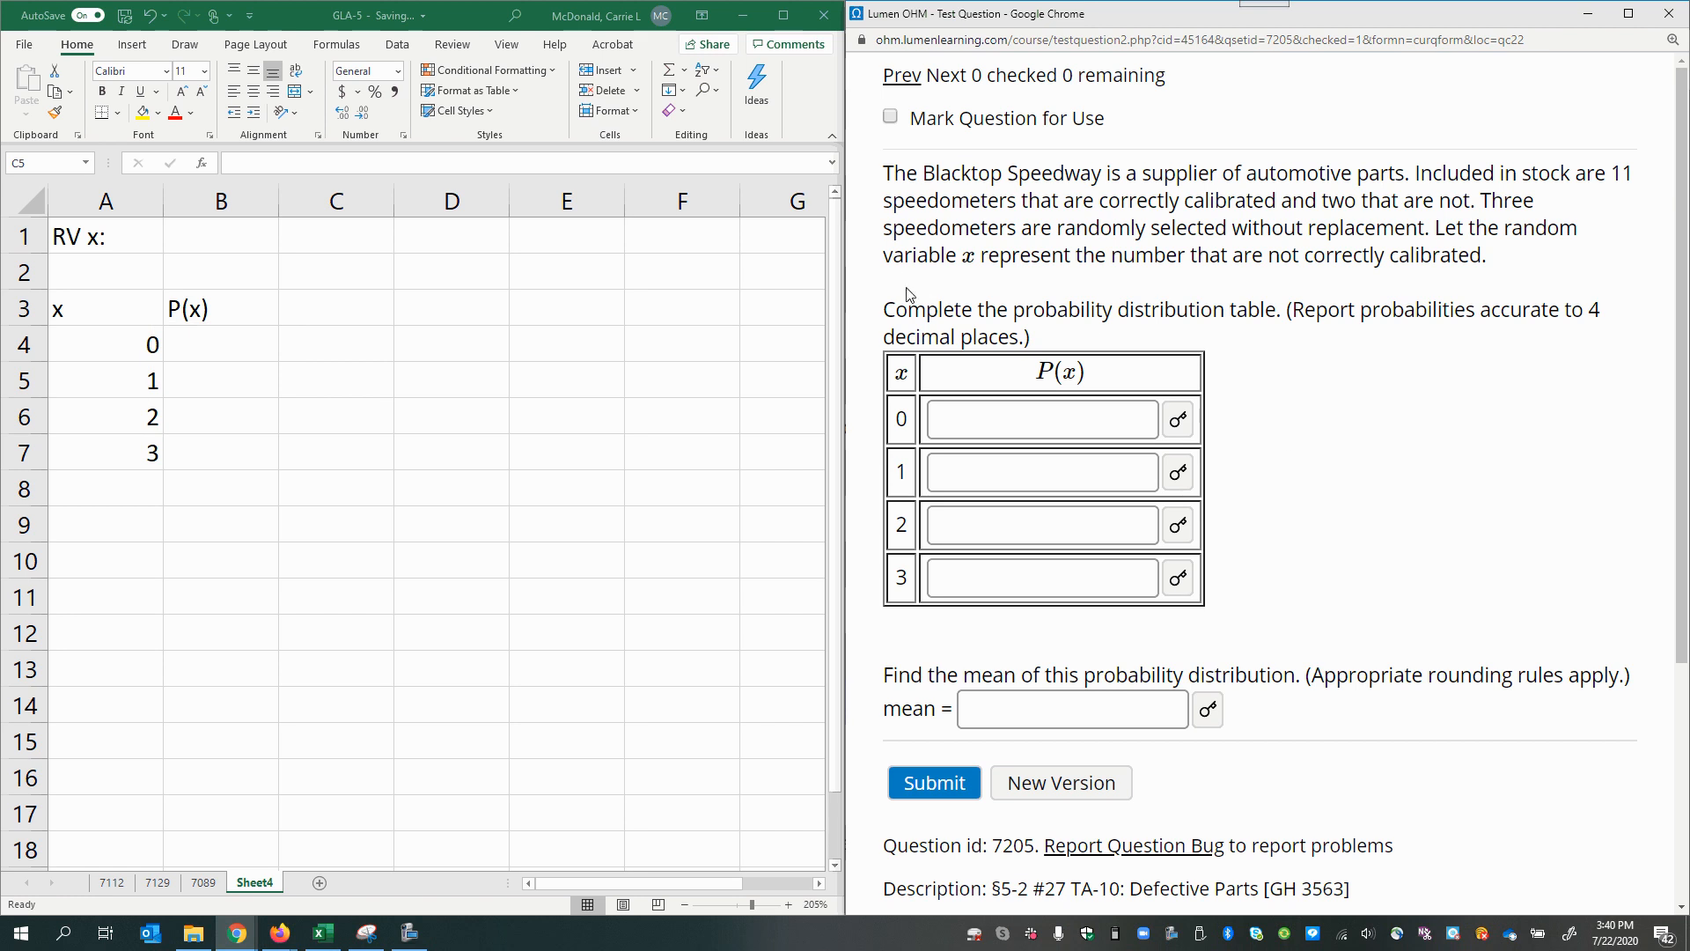
mouse_move(1394, 179)
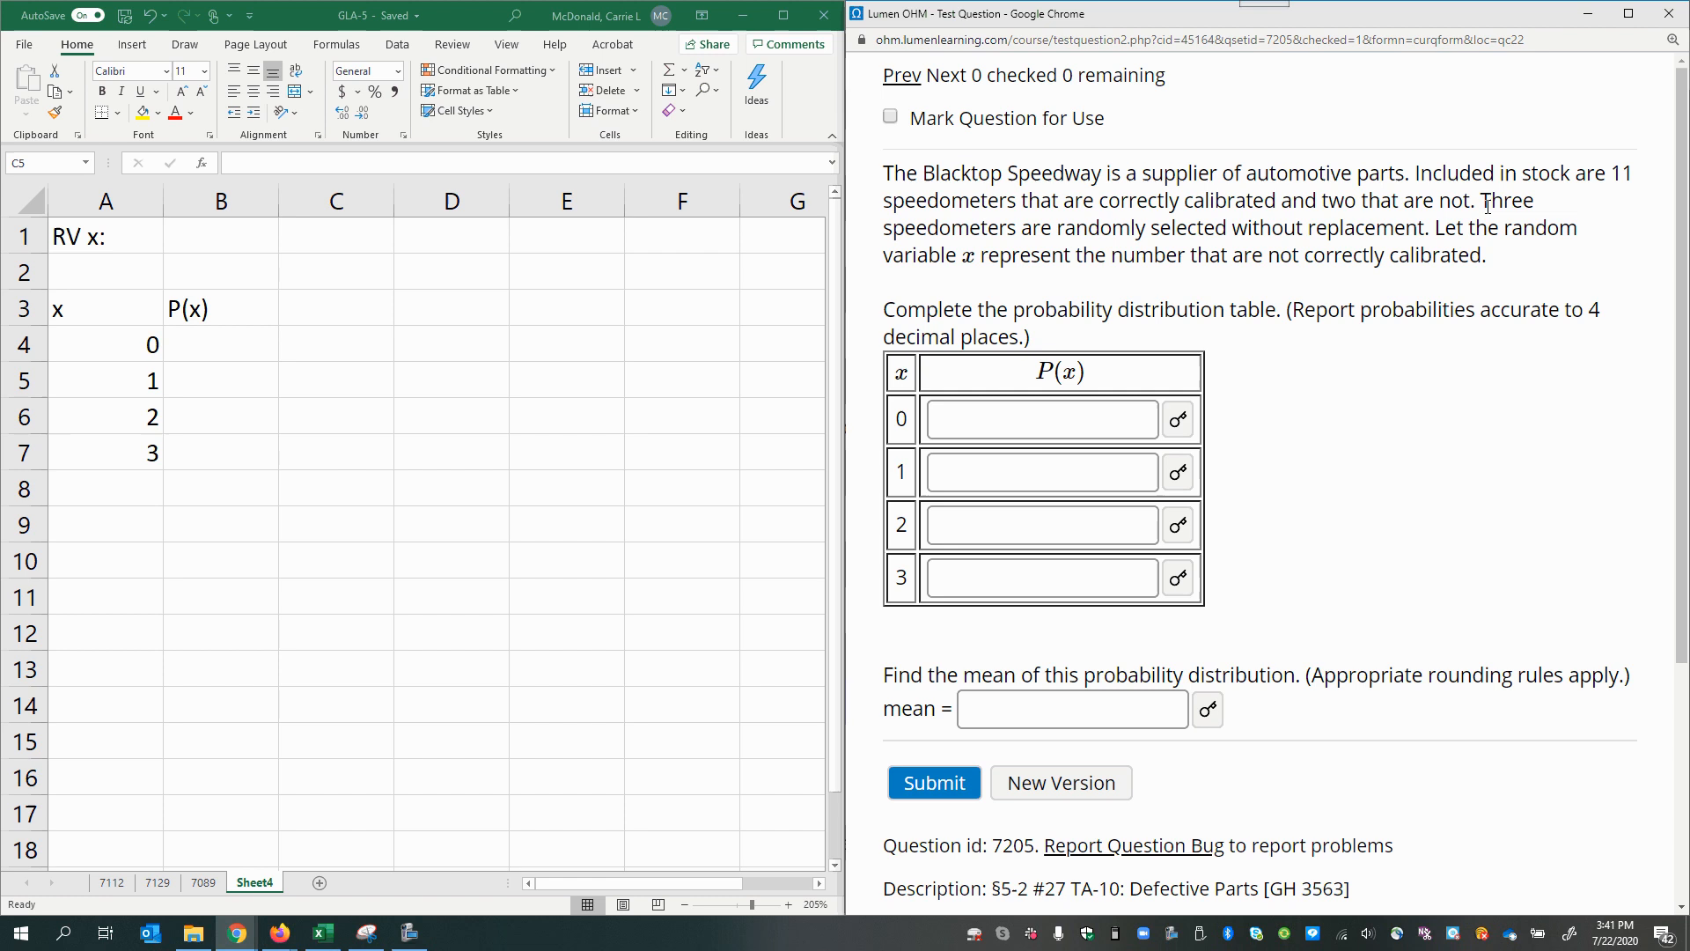
mouse_move(1134, 238)
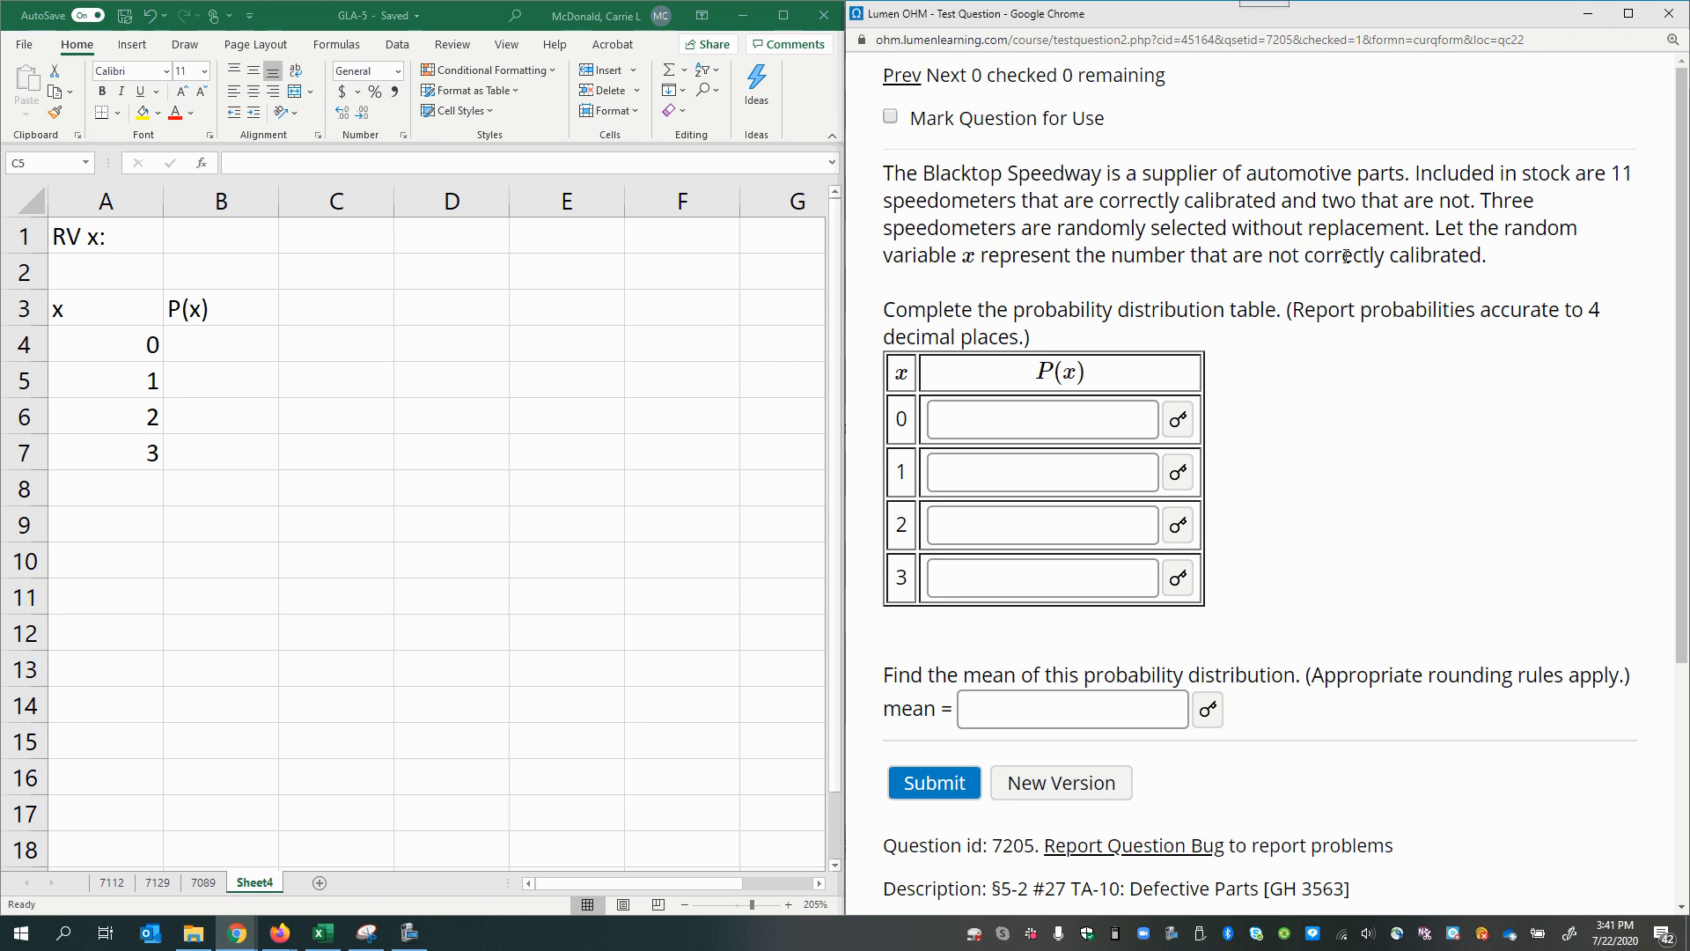
mouse_move(919, 318)
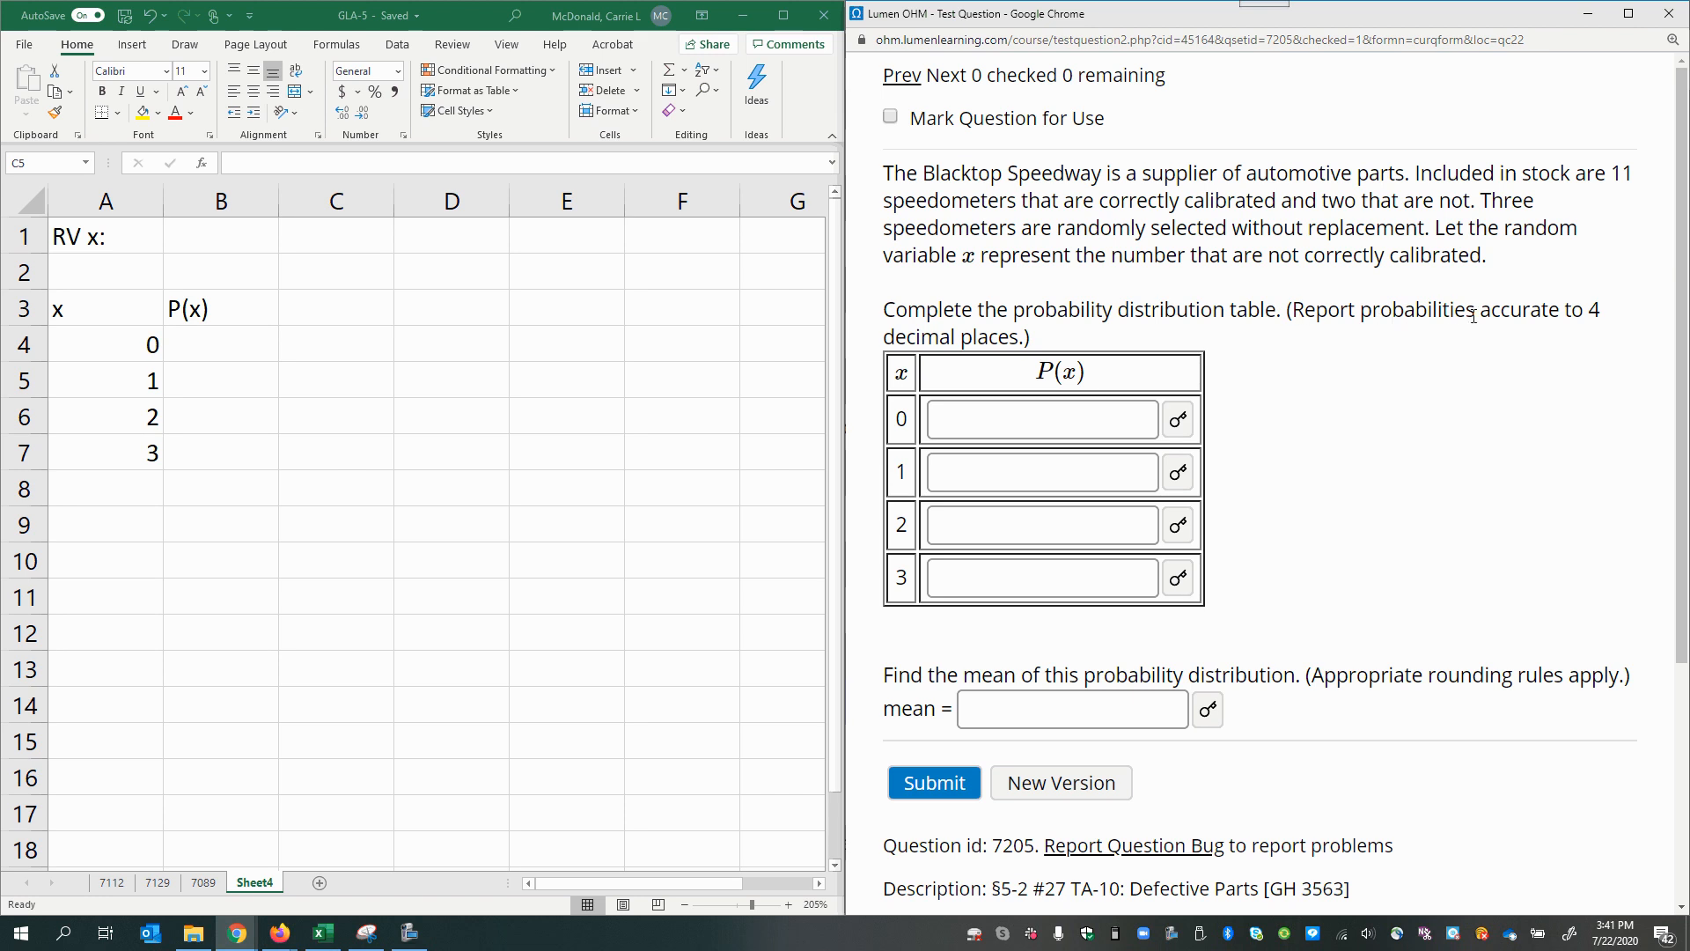
mouse_move(1032, 359)
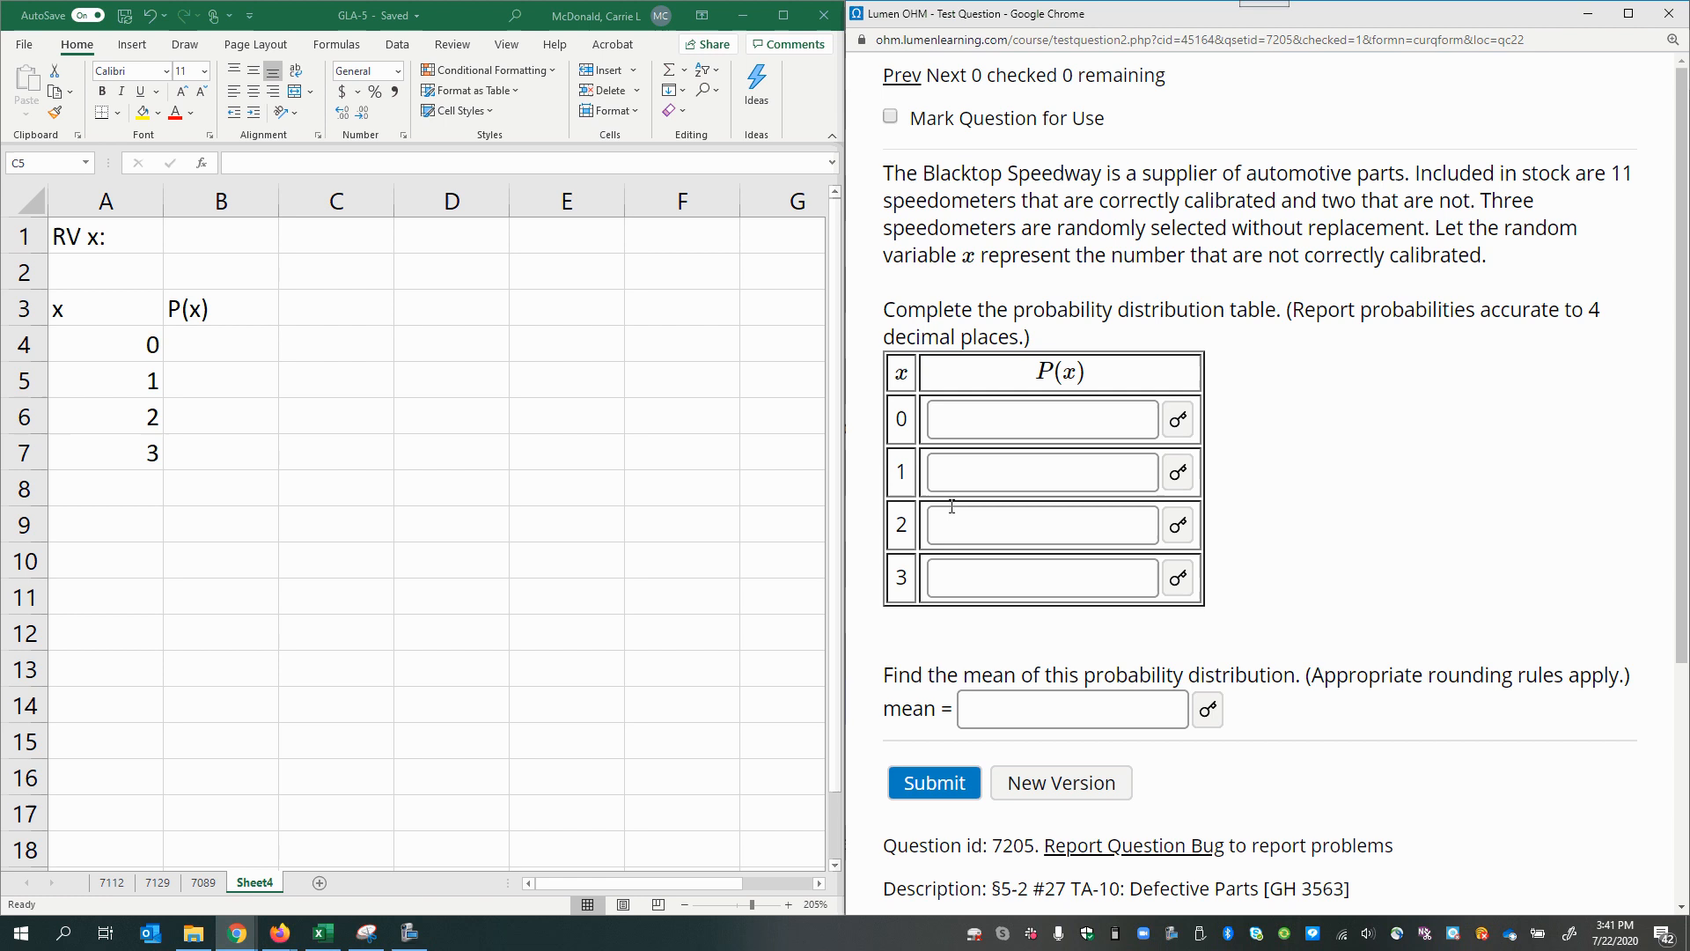
Complete the label to read 'RV x: number of wrong speedometers'.
click(1041, 472)
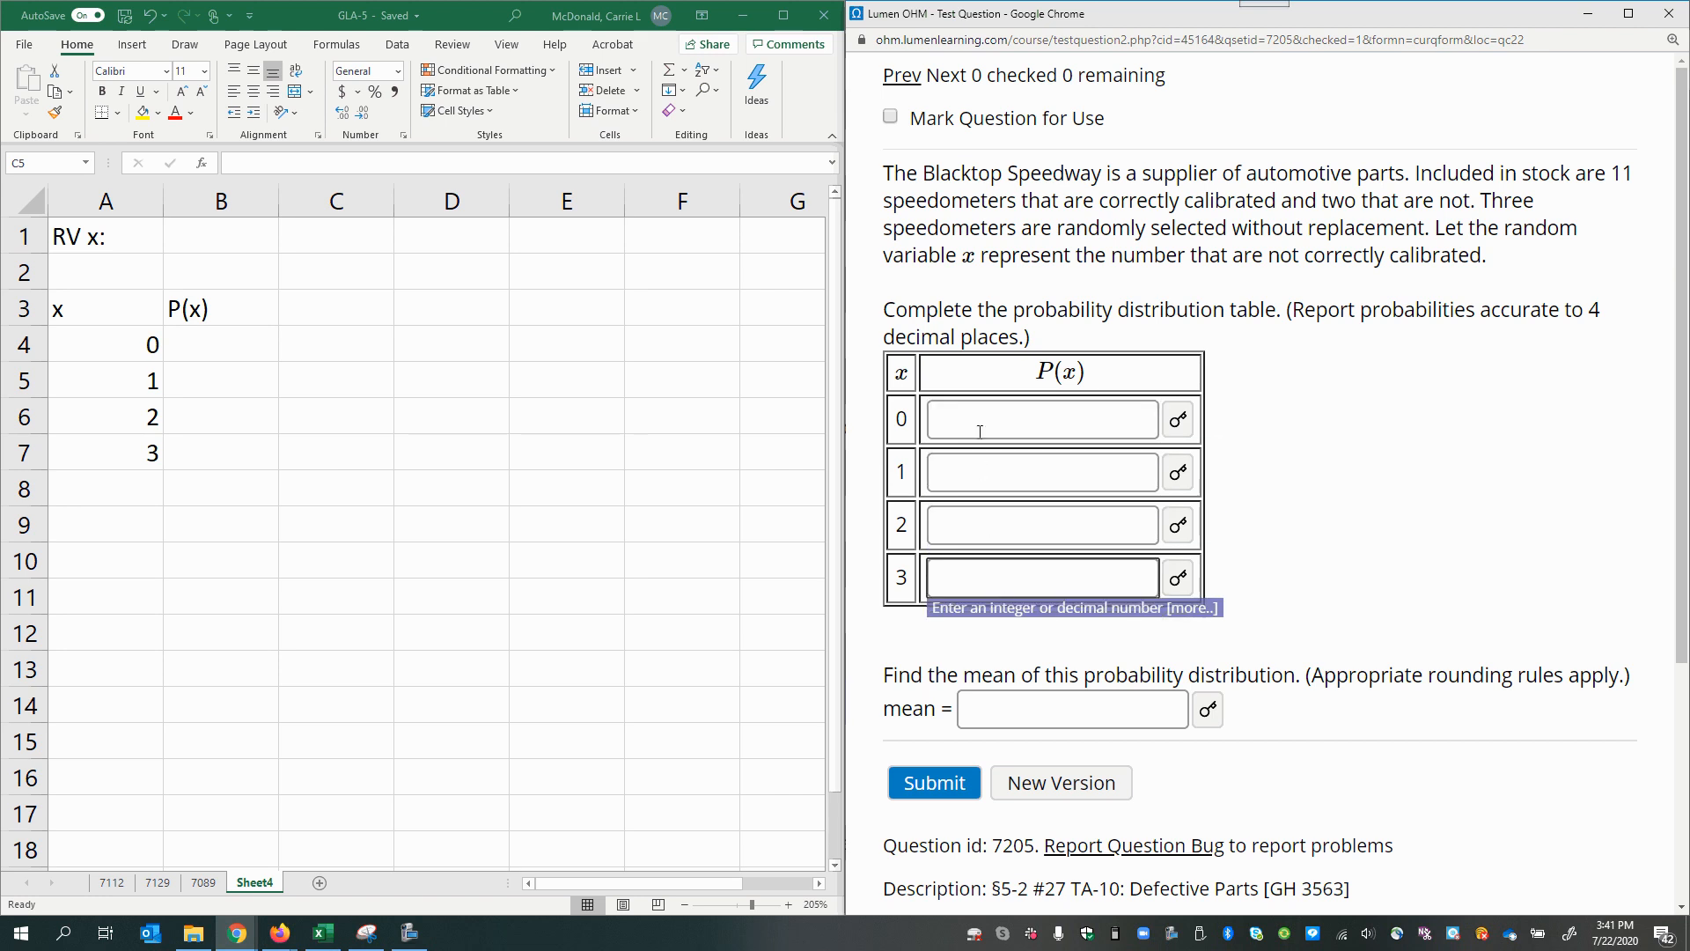
click(1041, 419)
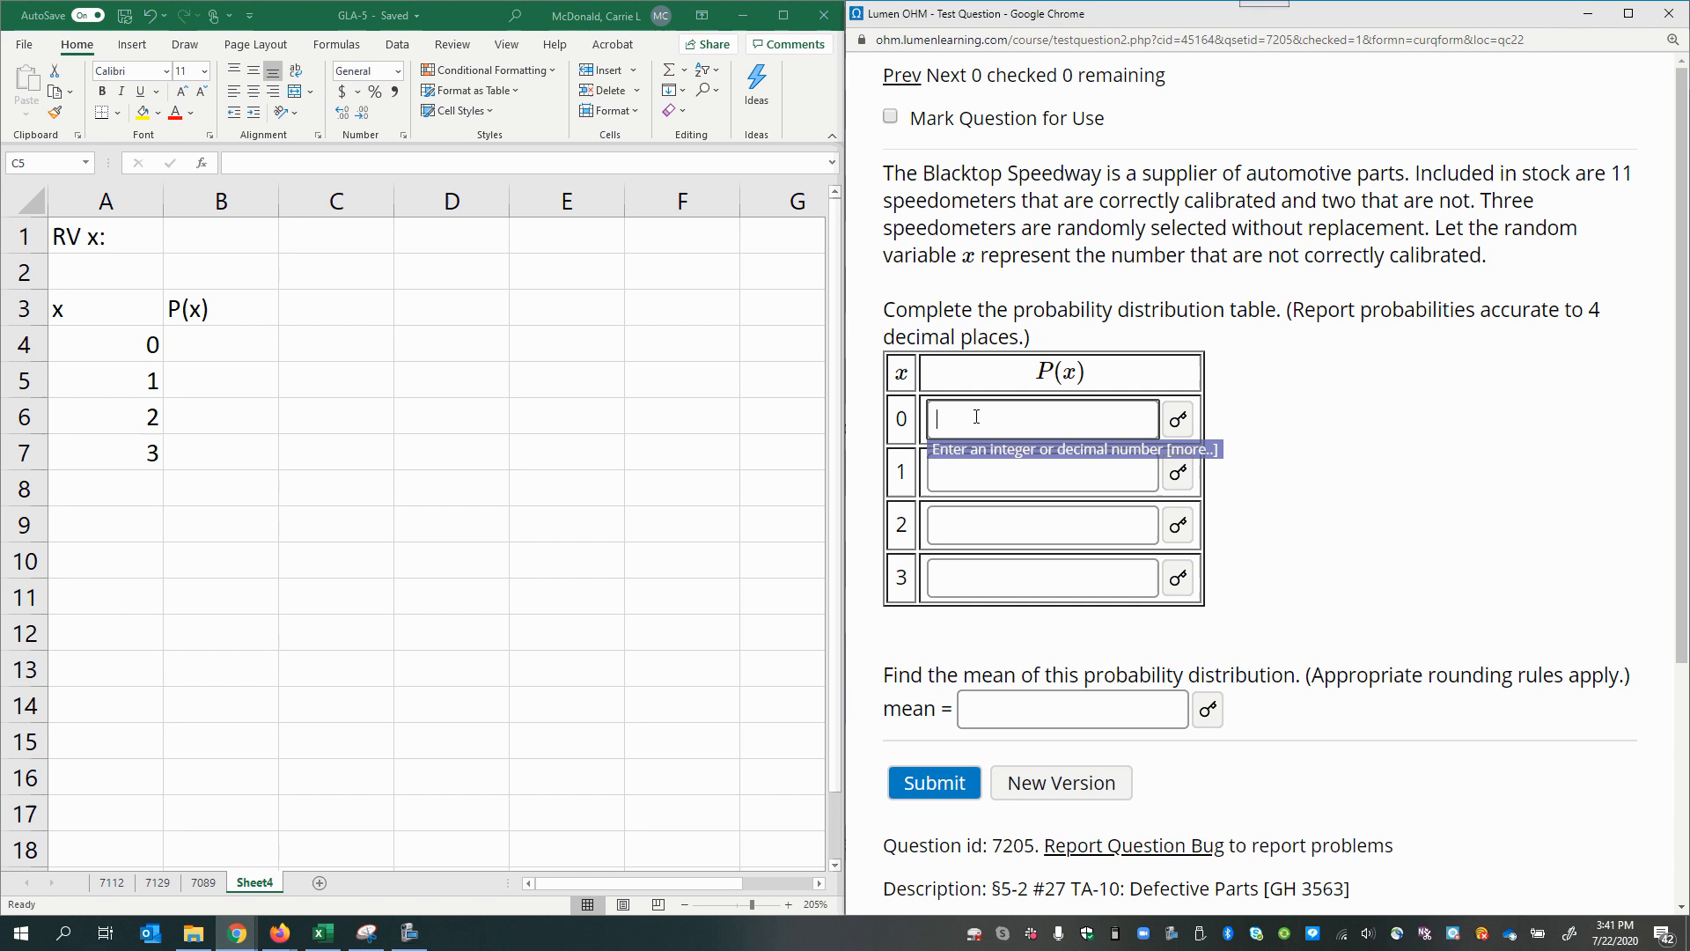
mouse_move(970, 468)
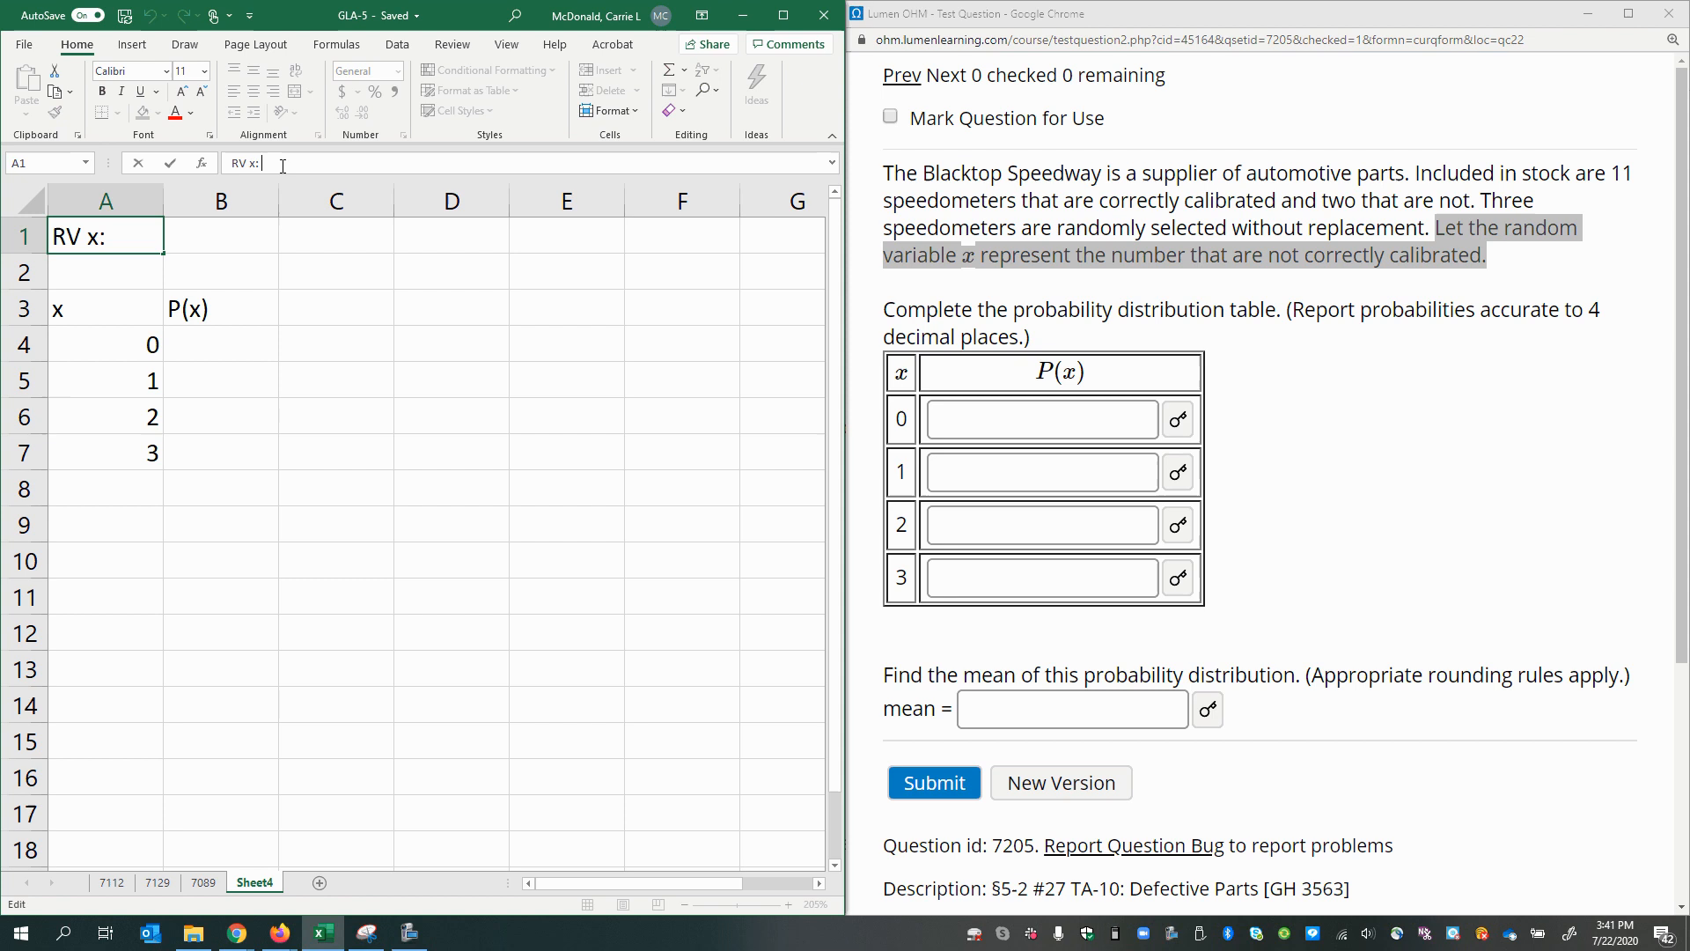
text(number of wro)
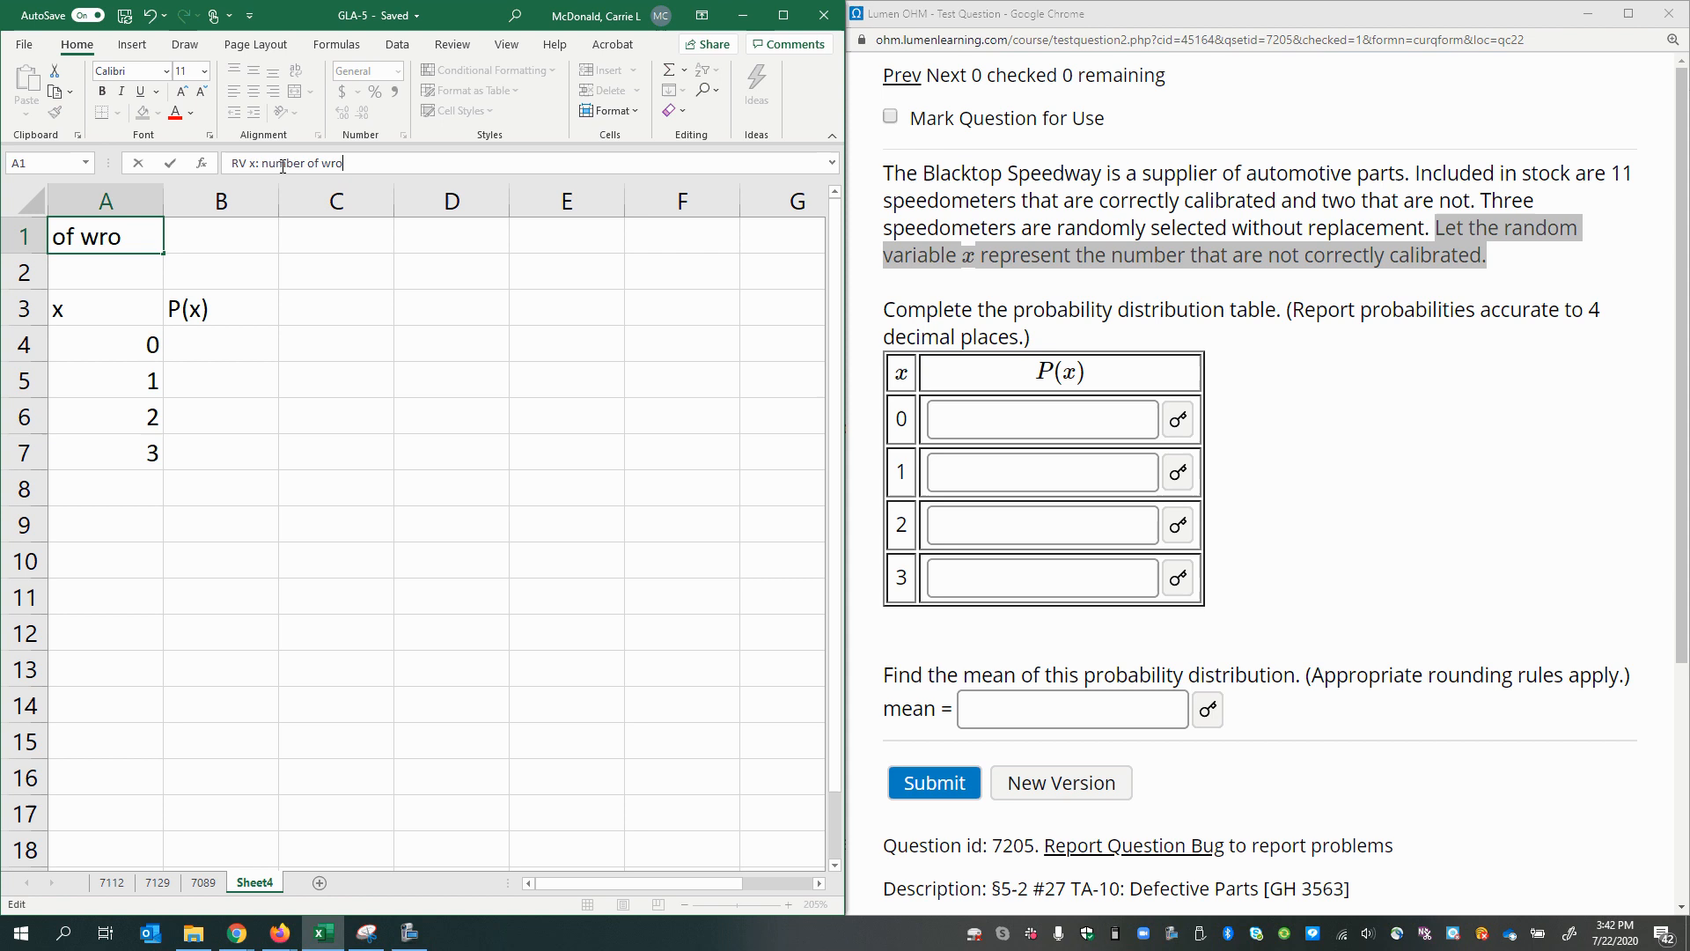
text(ng)
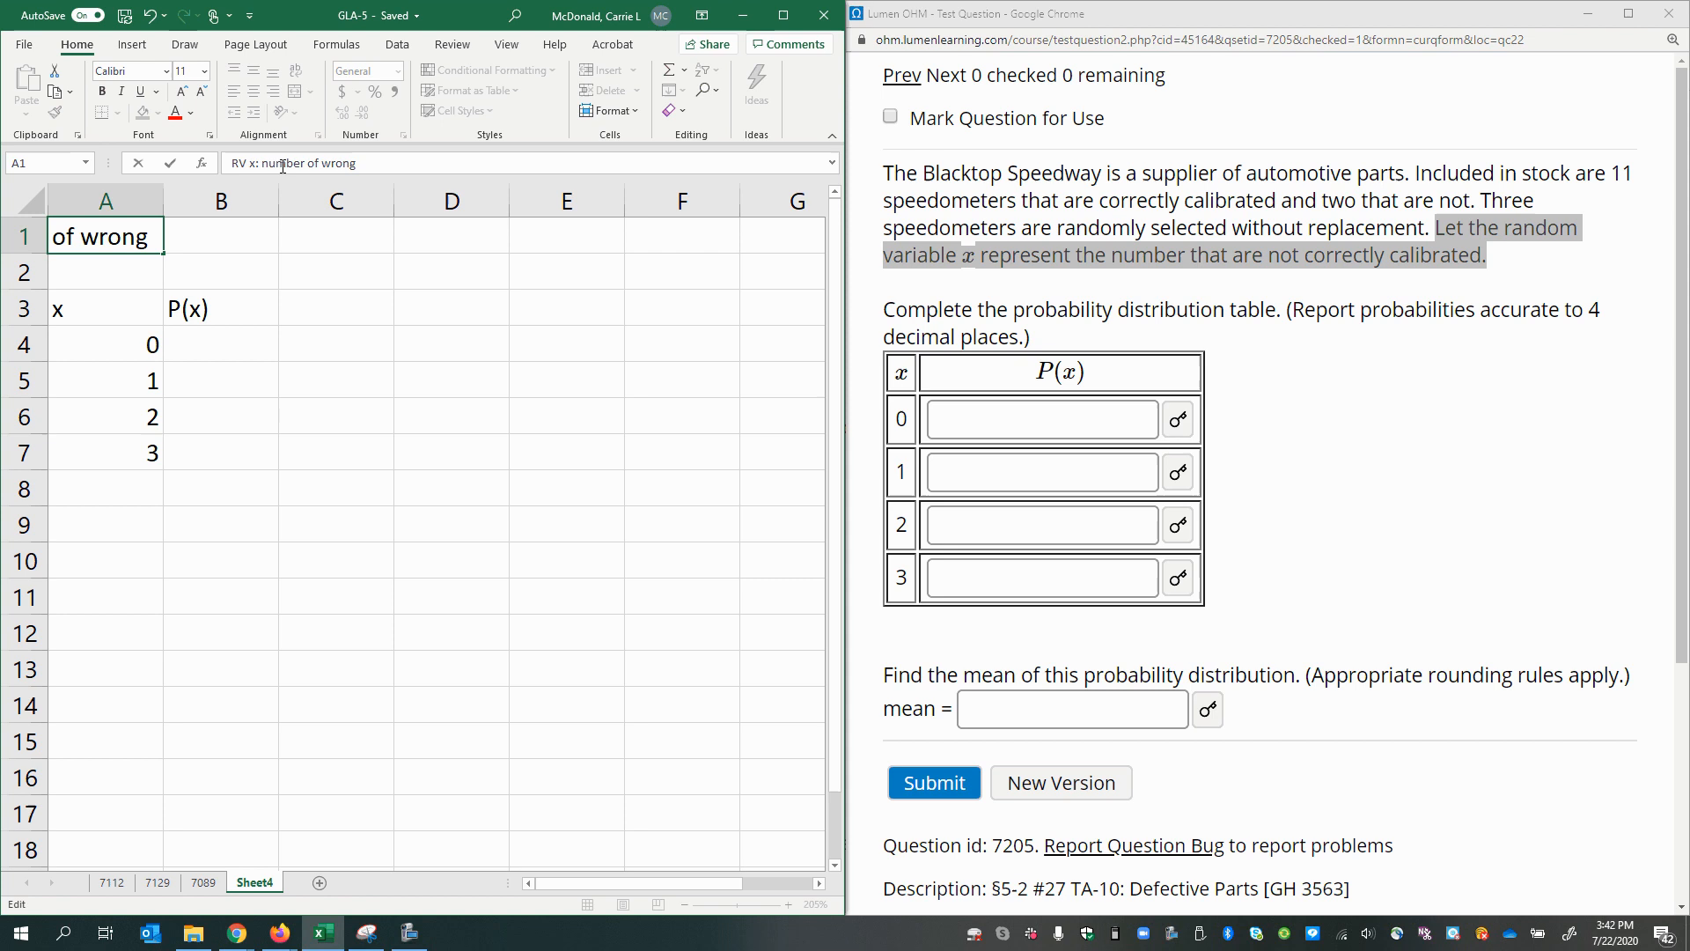
text(speedometers)
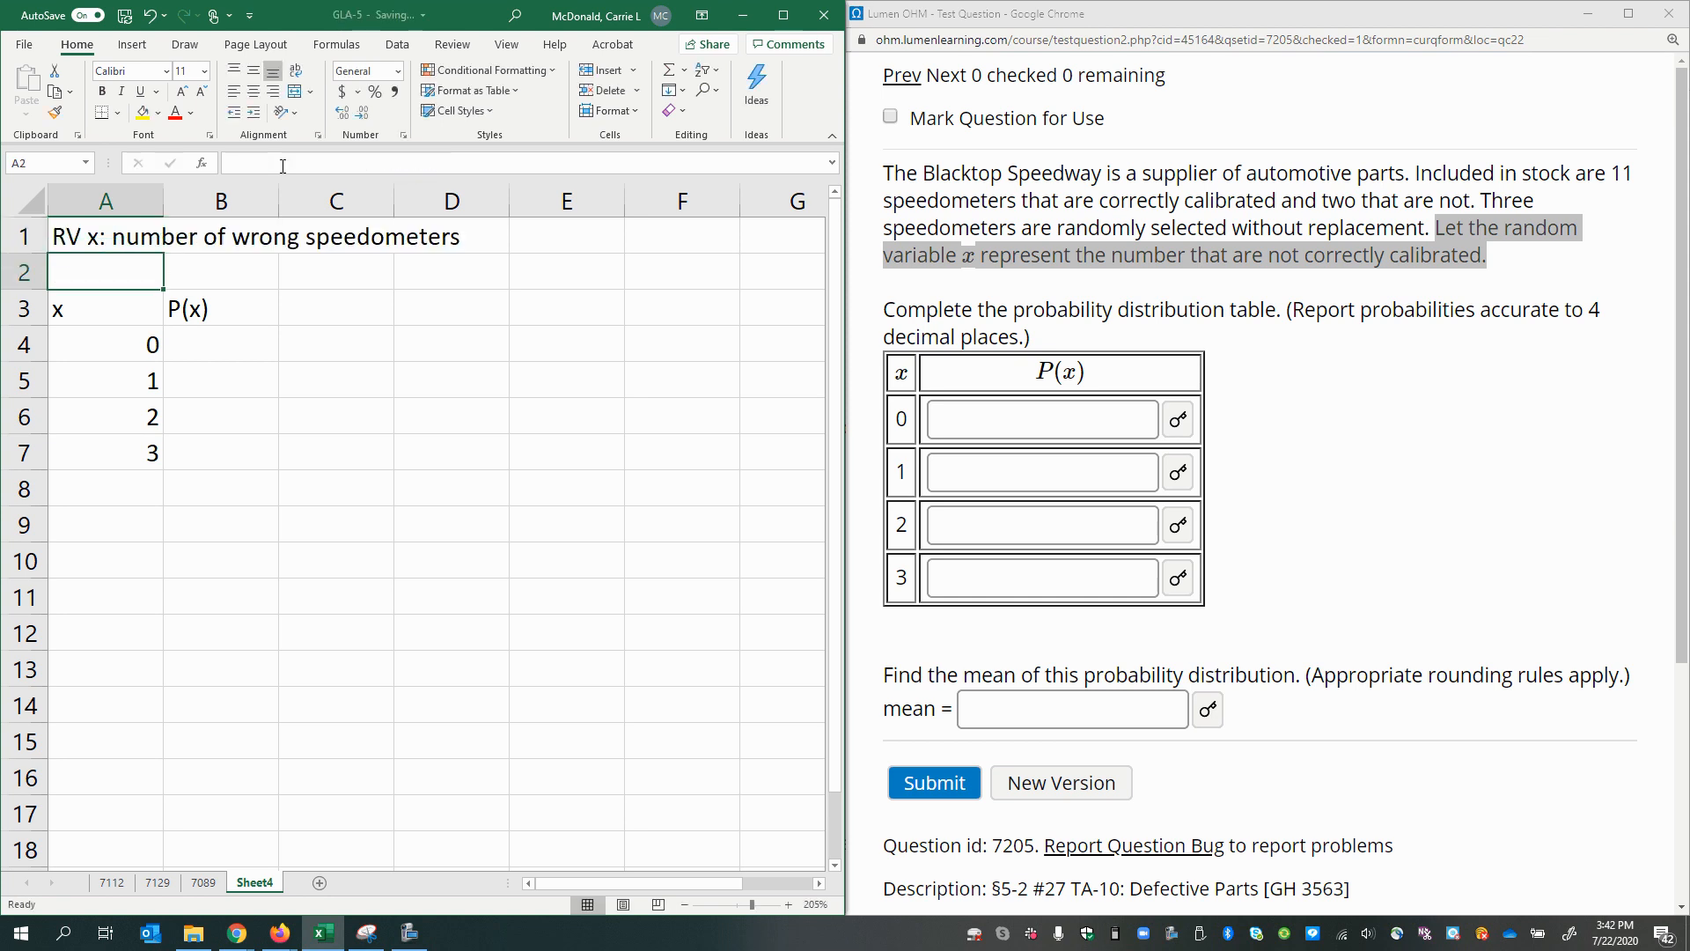
click(106, 236)
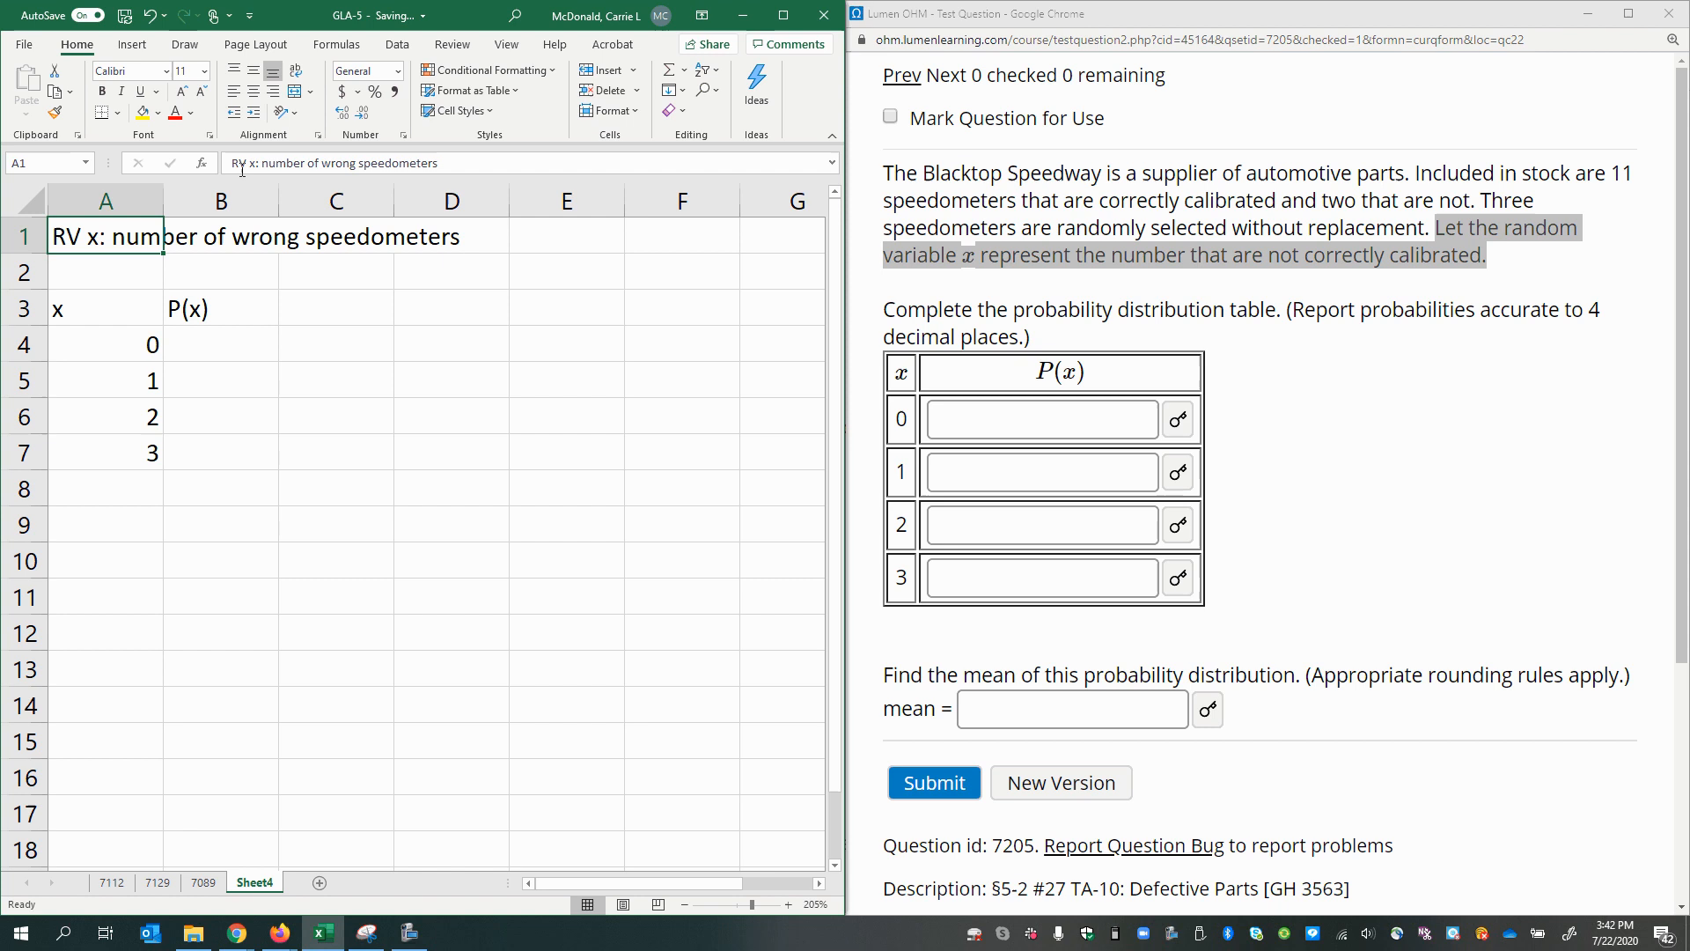
double_click(106, 236)
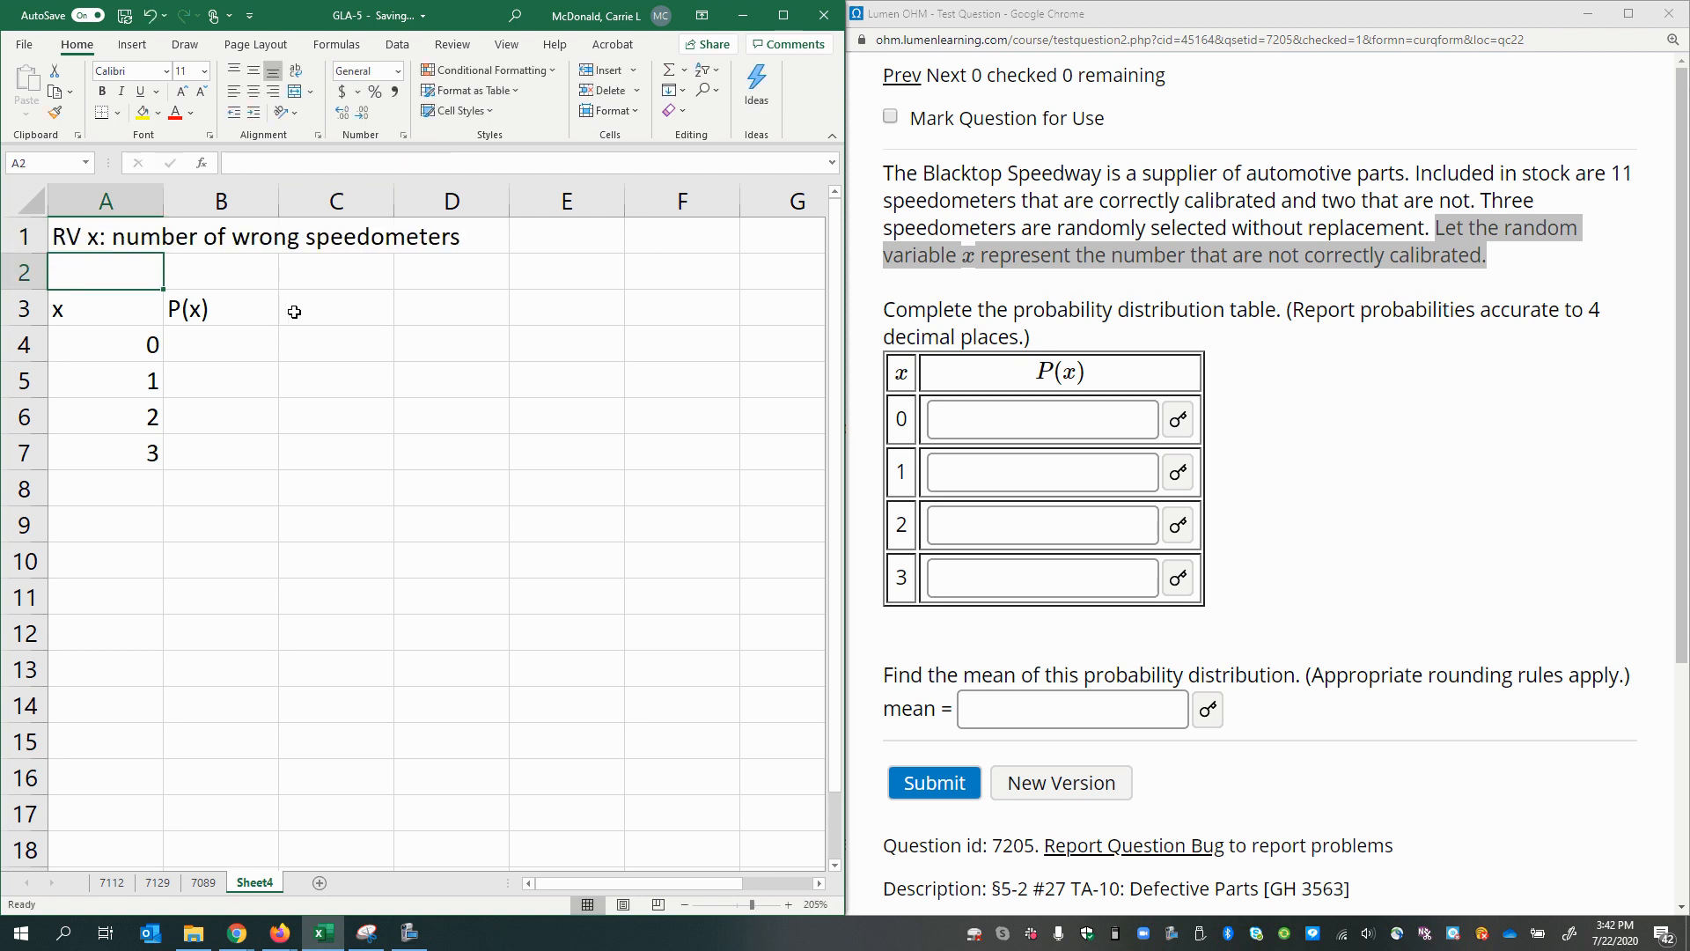
mouse_move(58, 568)
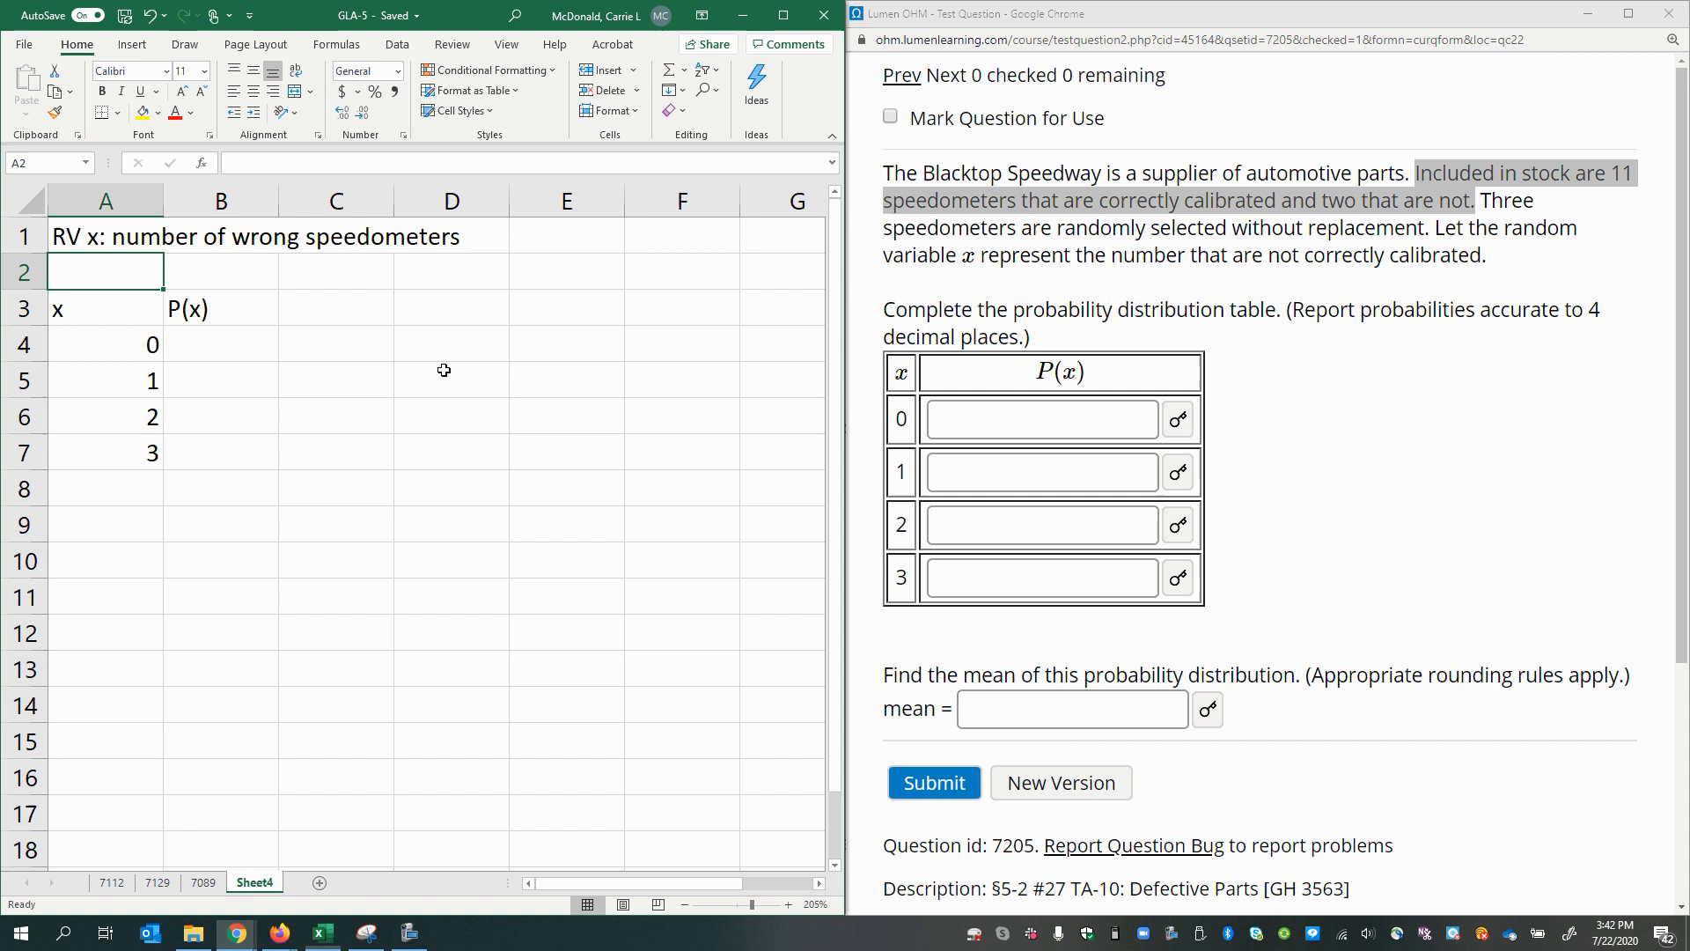
Enter counts Correct 11 and Wrong 2 beside the table.
click(451, 308)
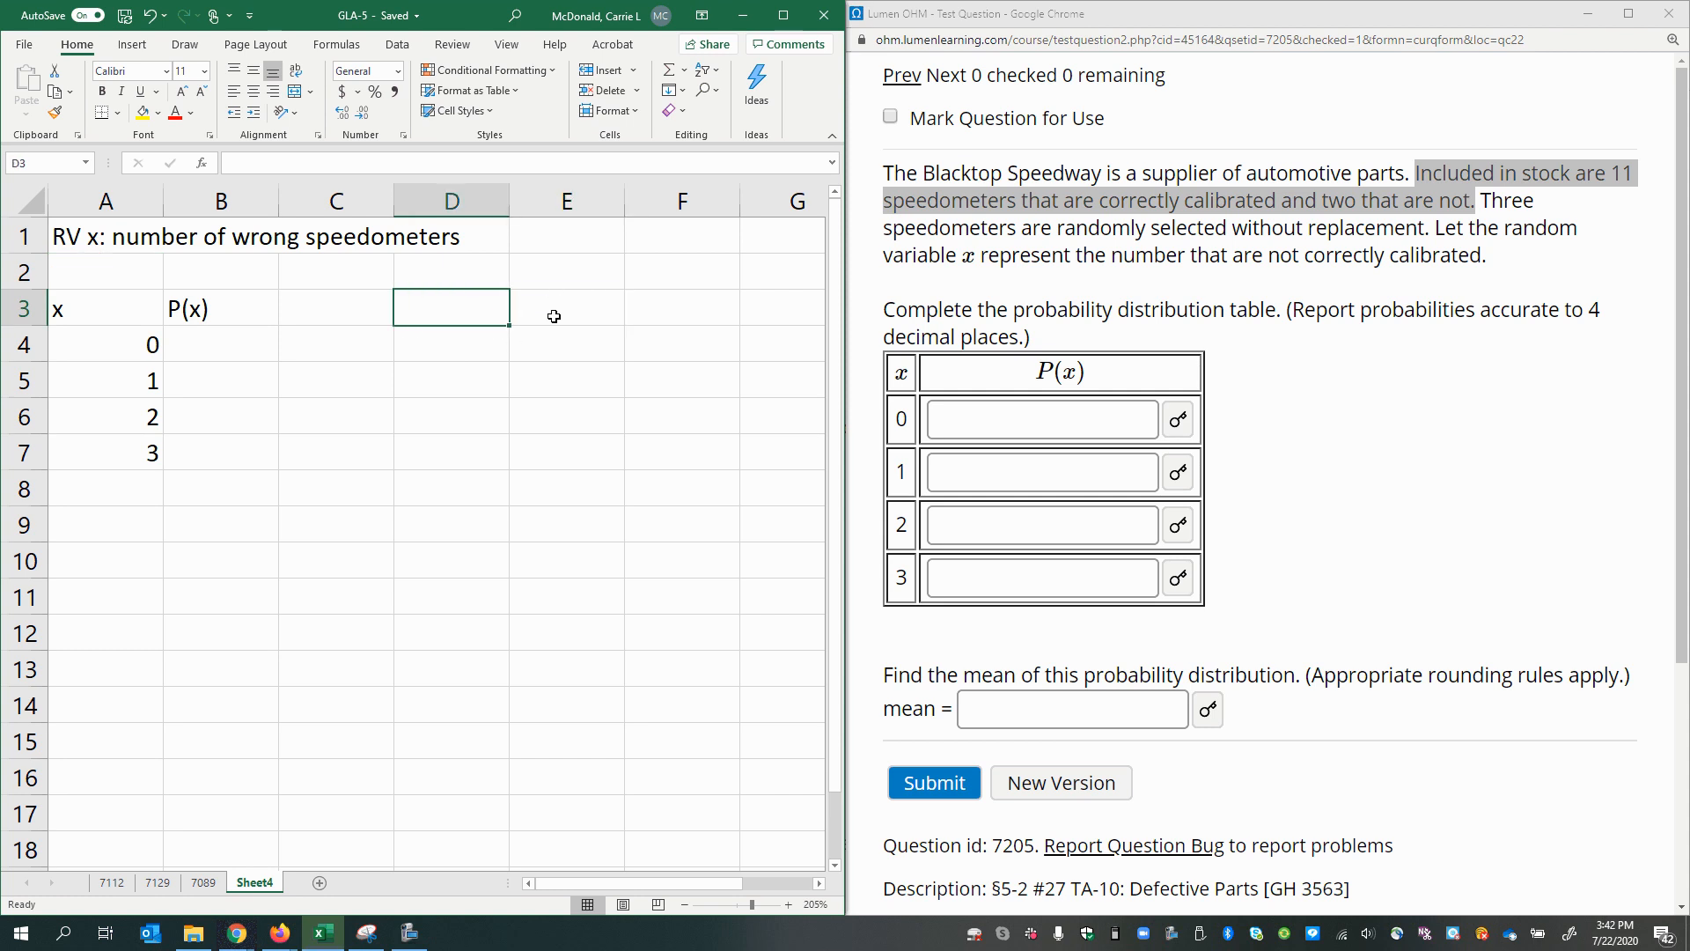
click(565, 306)
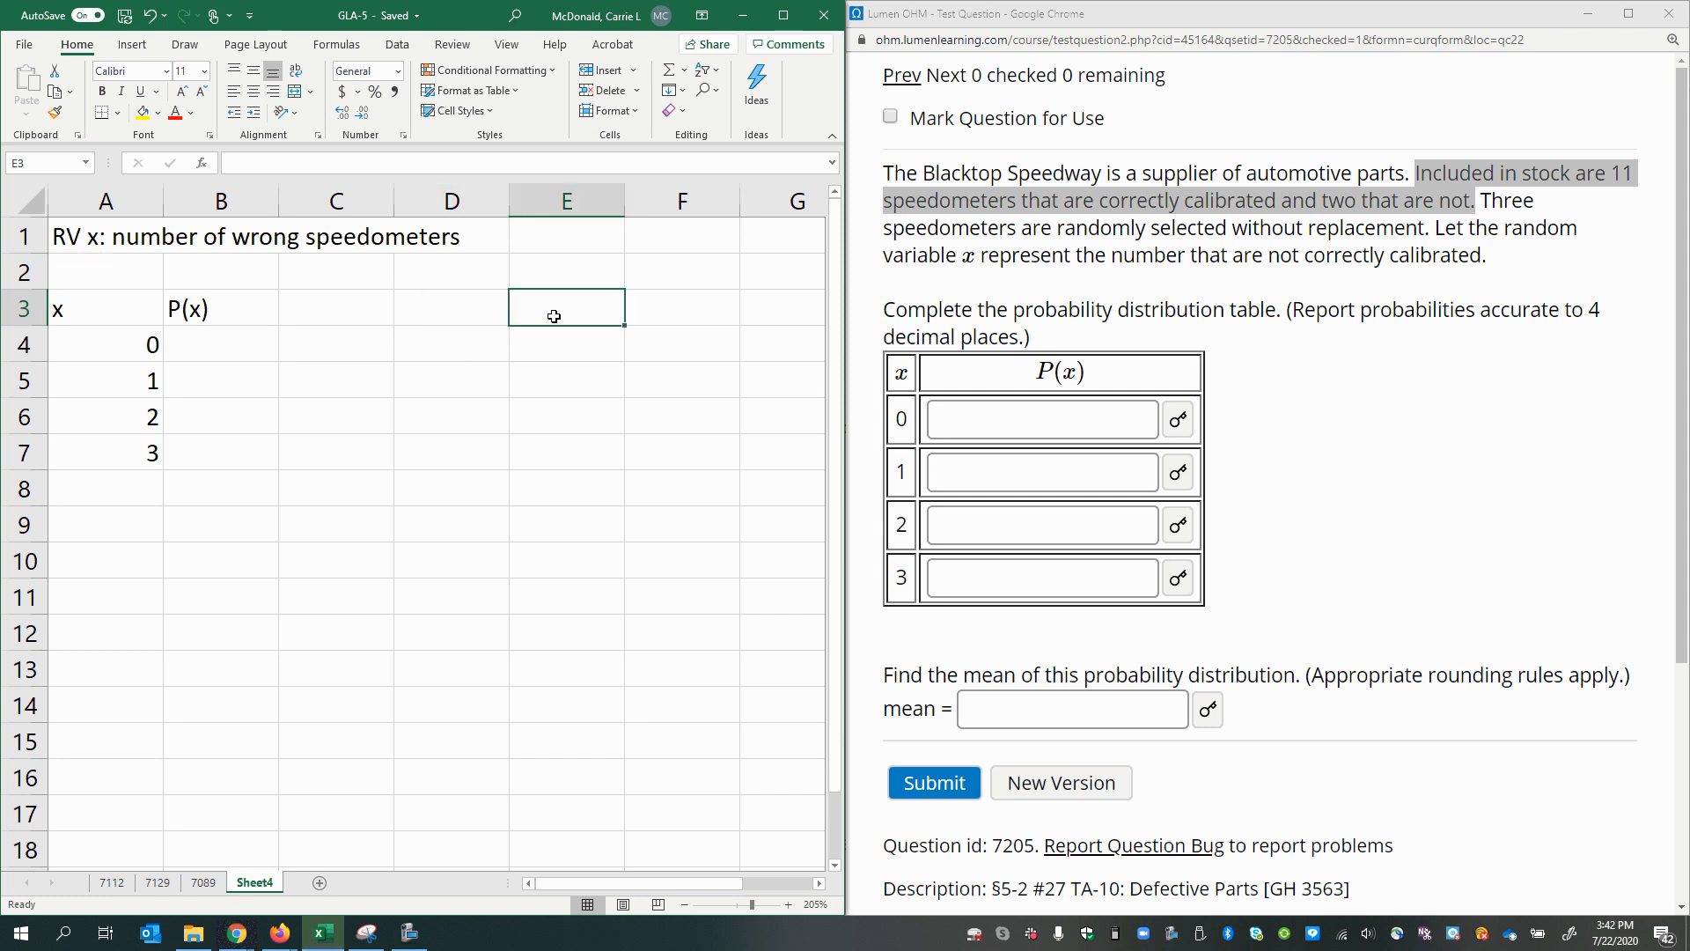
click(450, 306)
text(Correct)
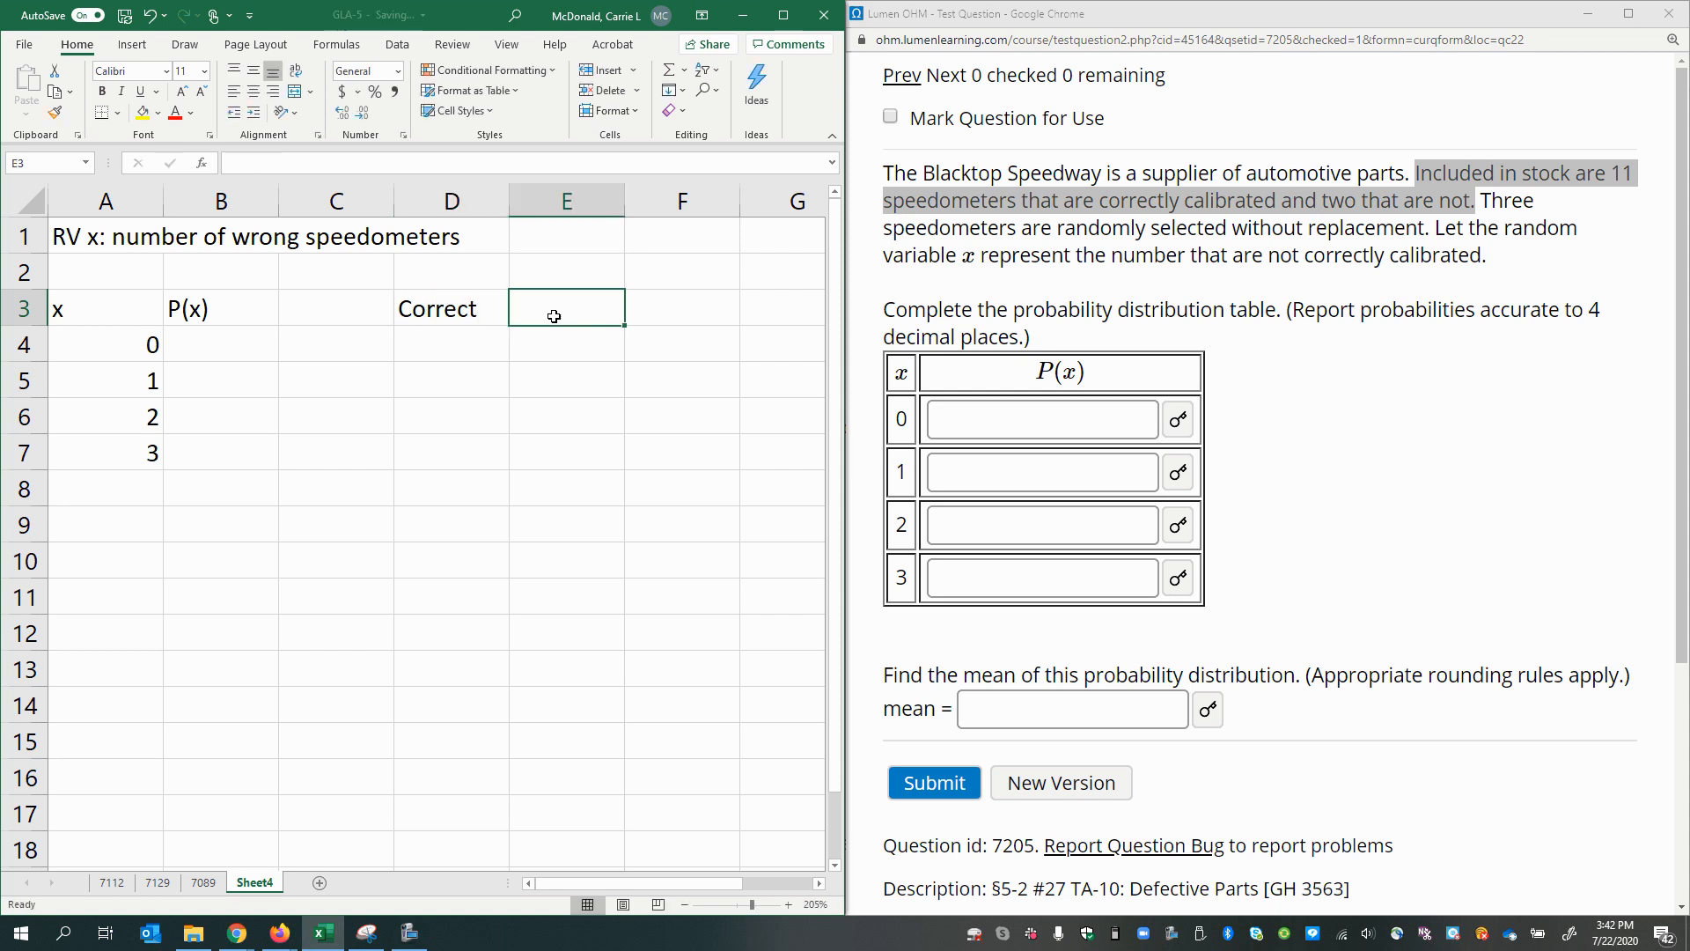
text(11)
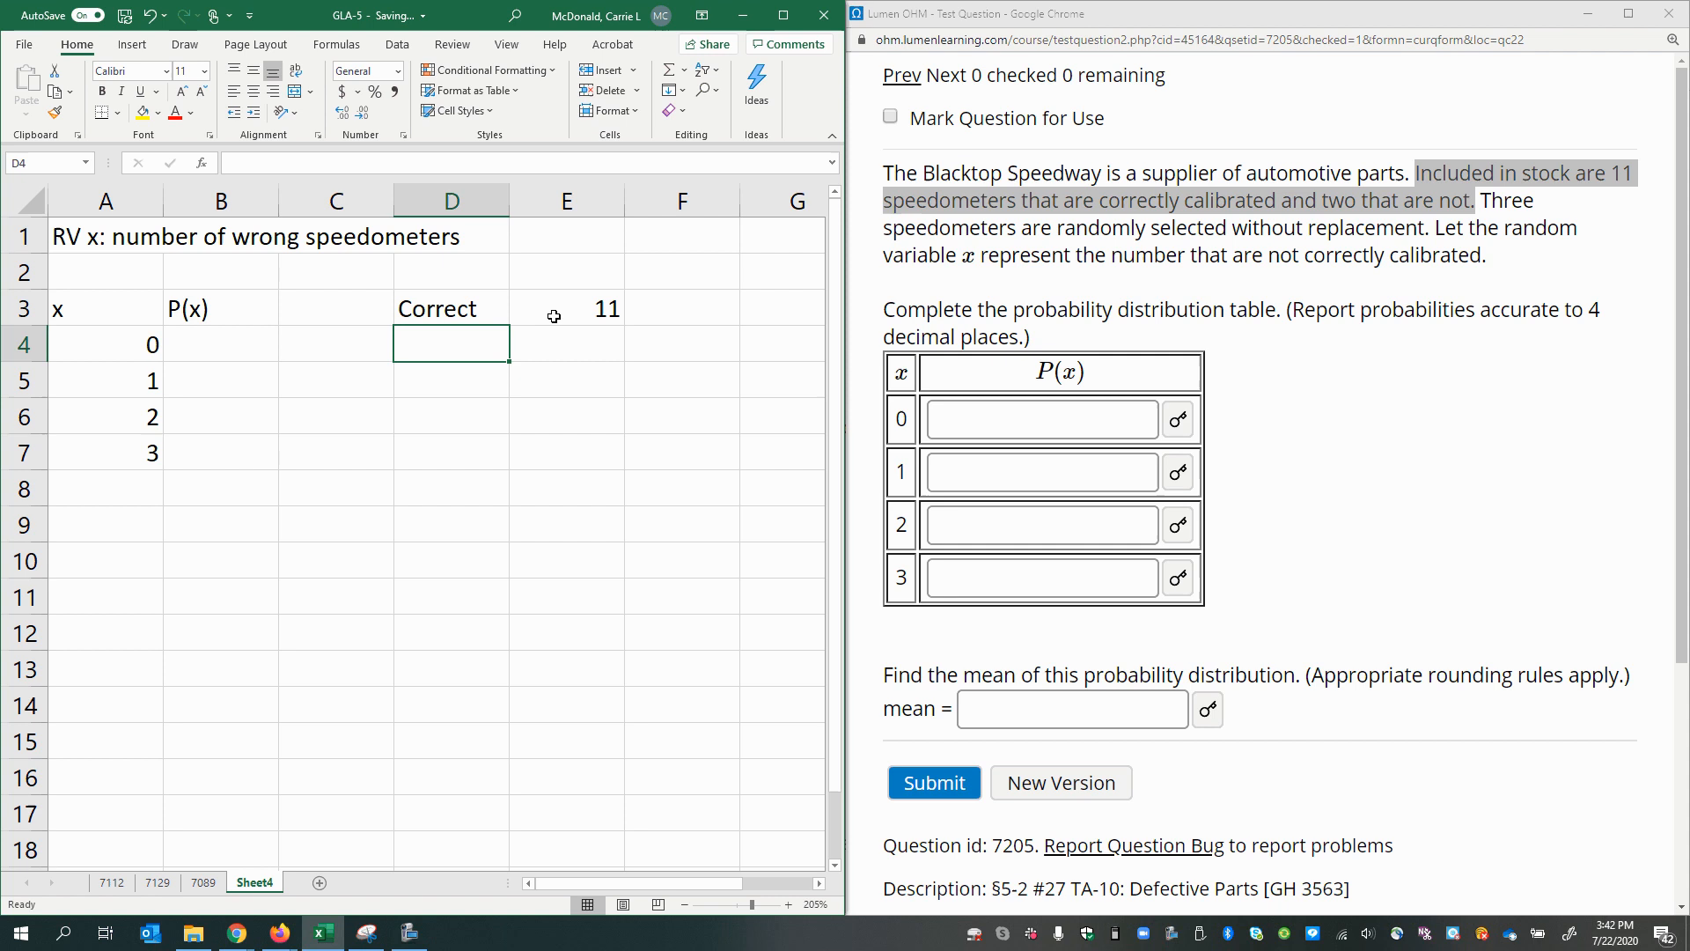
text(Wrong)
click(567, 344)
text(2)
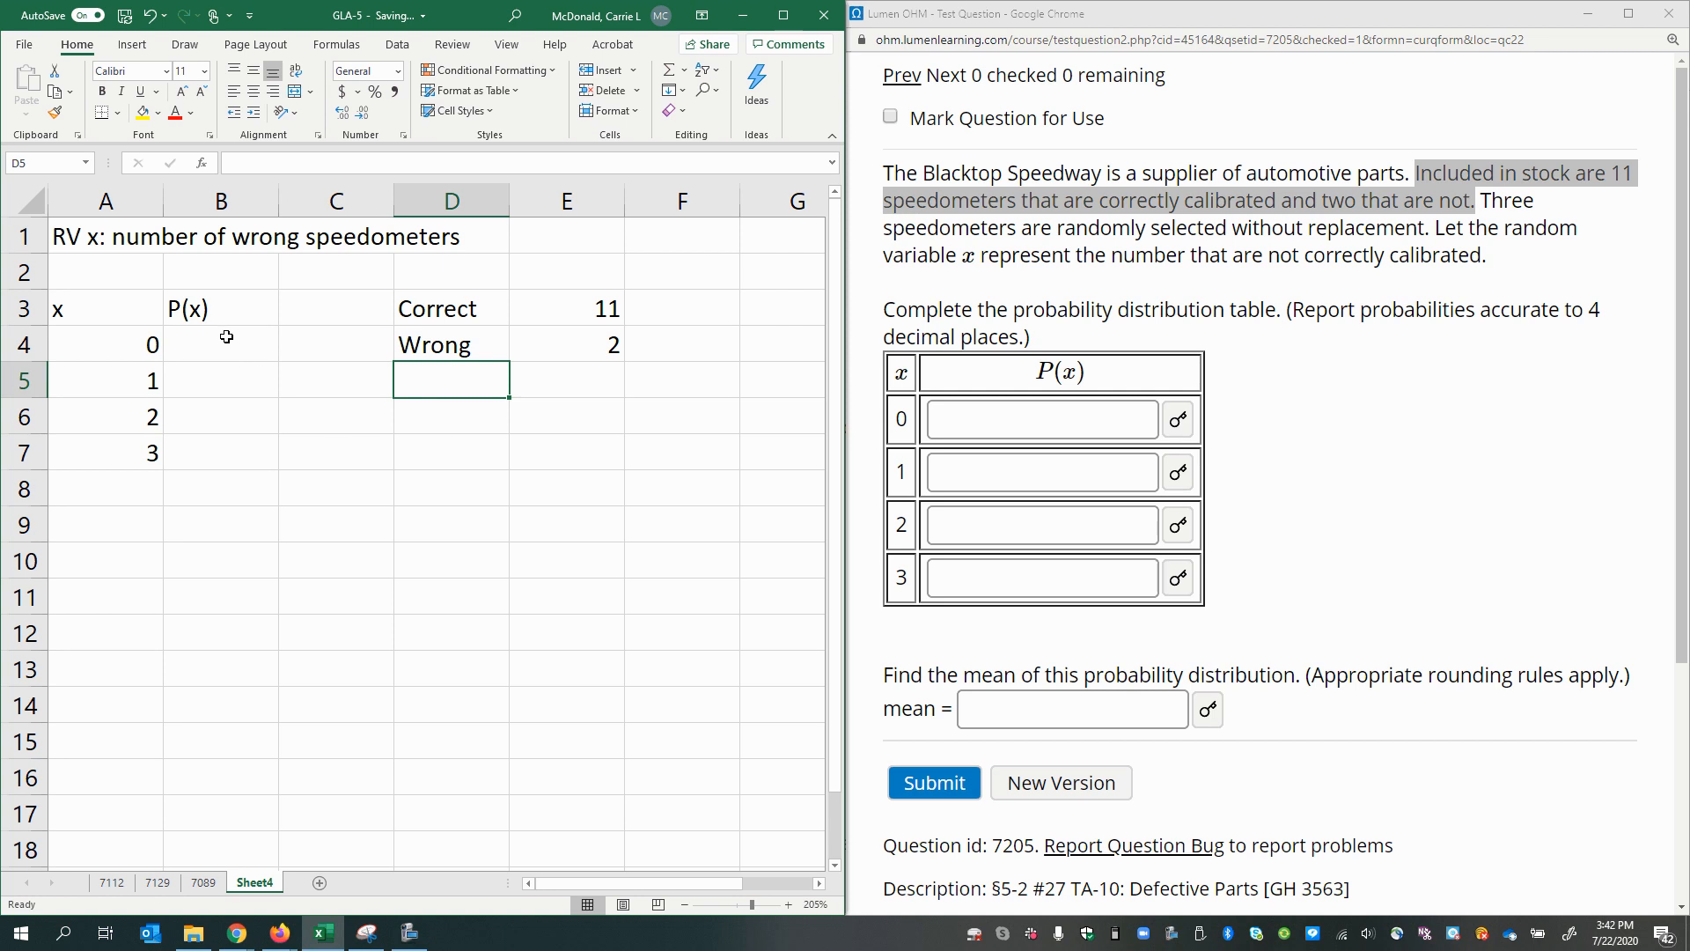
Add N as =SUM(E3:E4), totalling 13.
click(222, 343)
text(N)
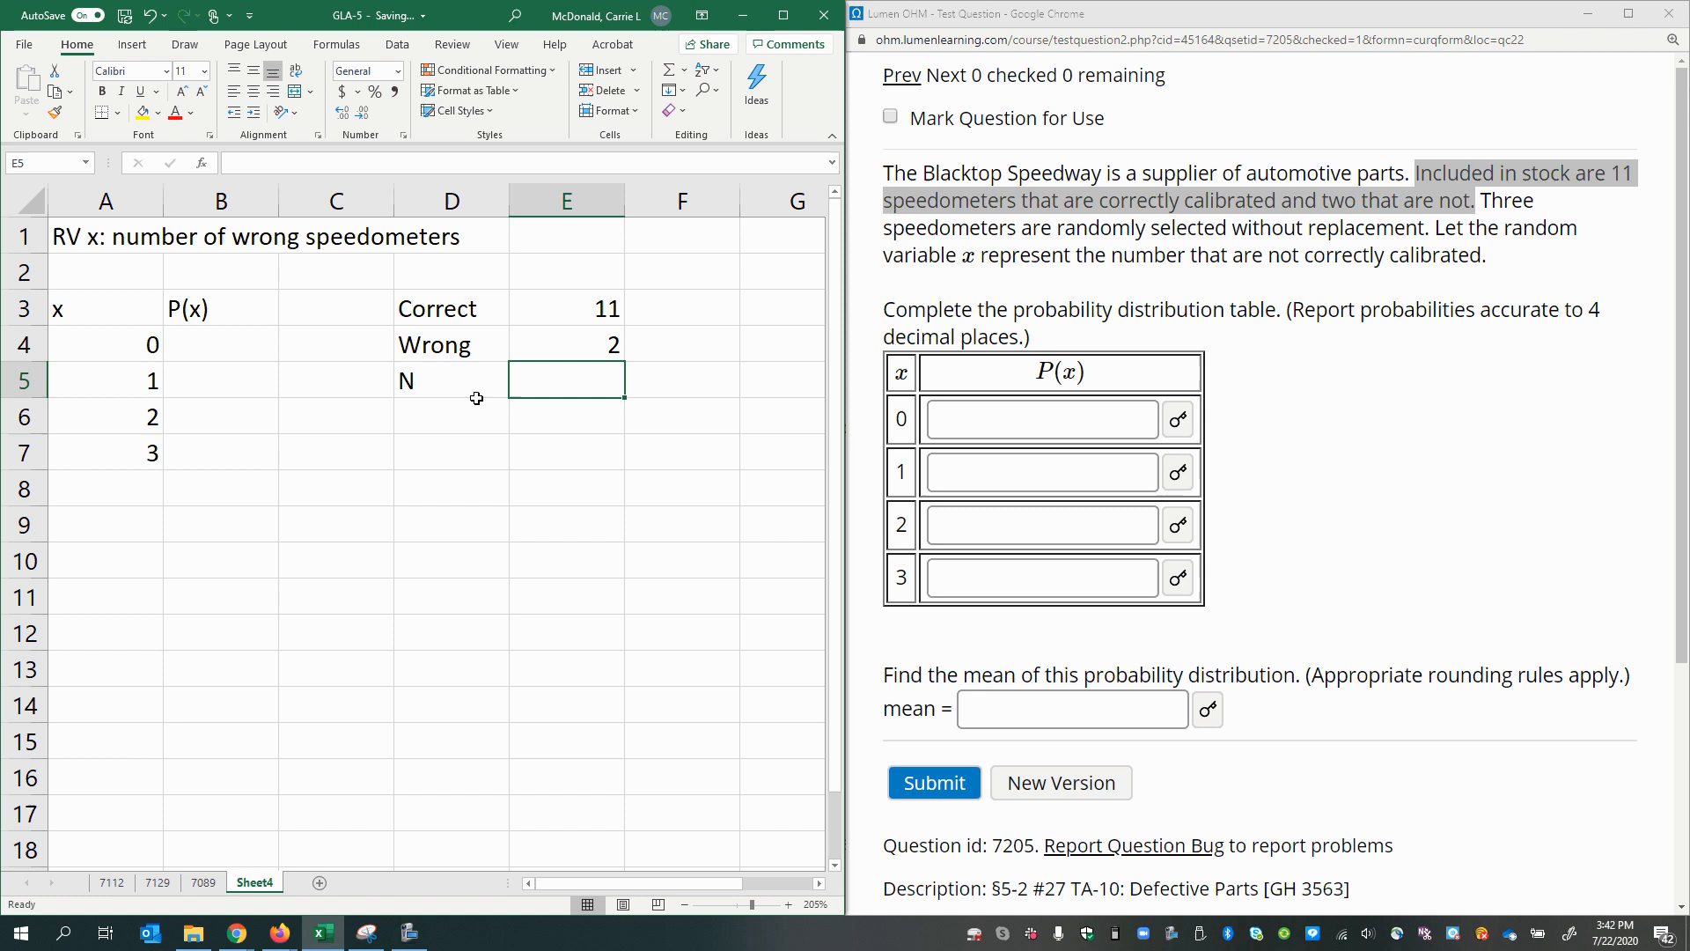
text(=)
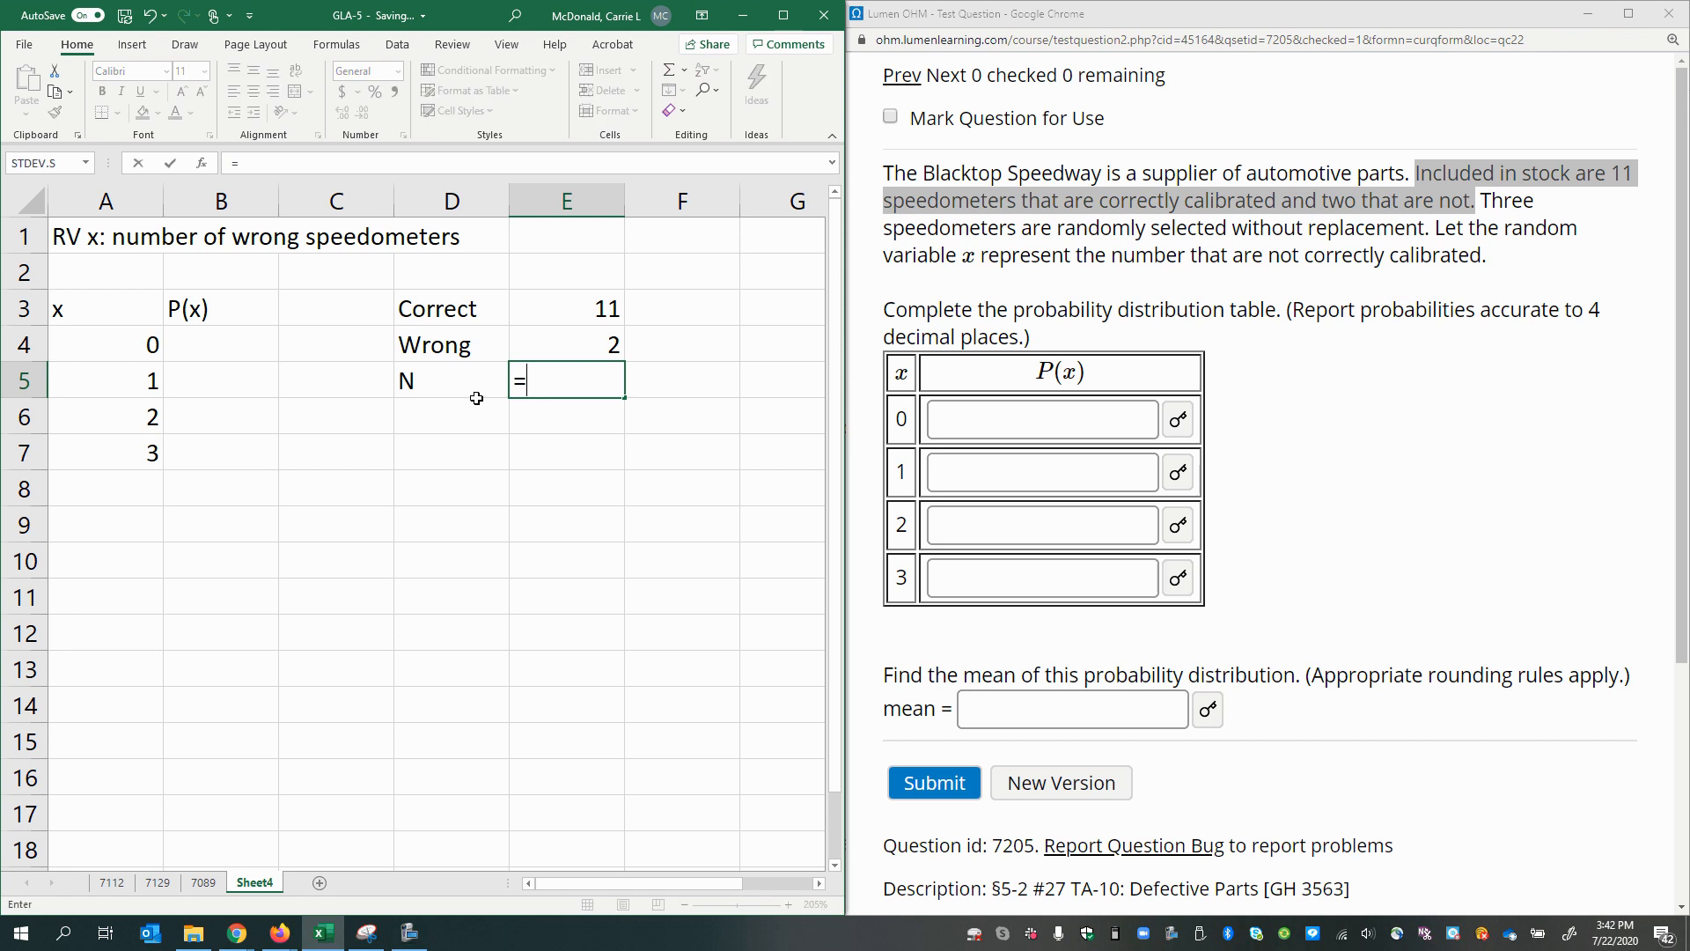
text(sum()
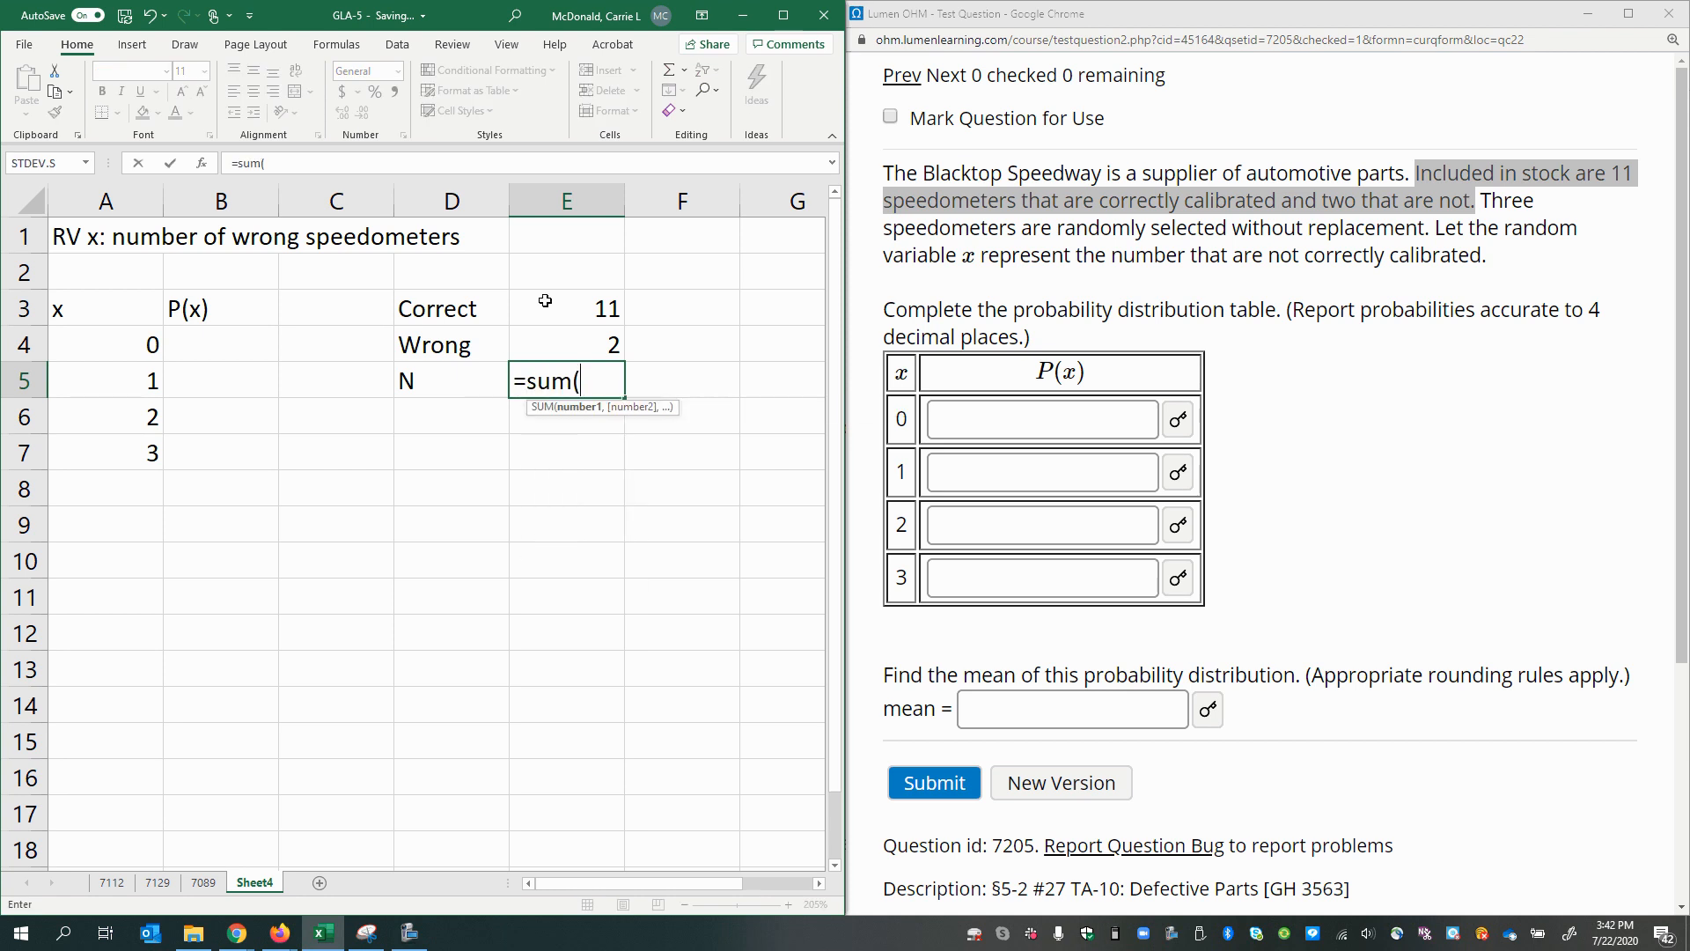
key(Enter)
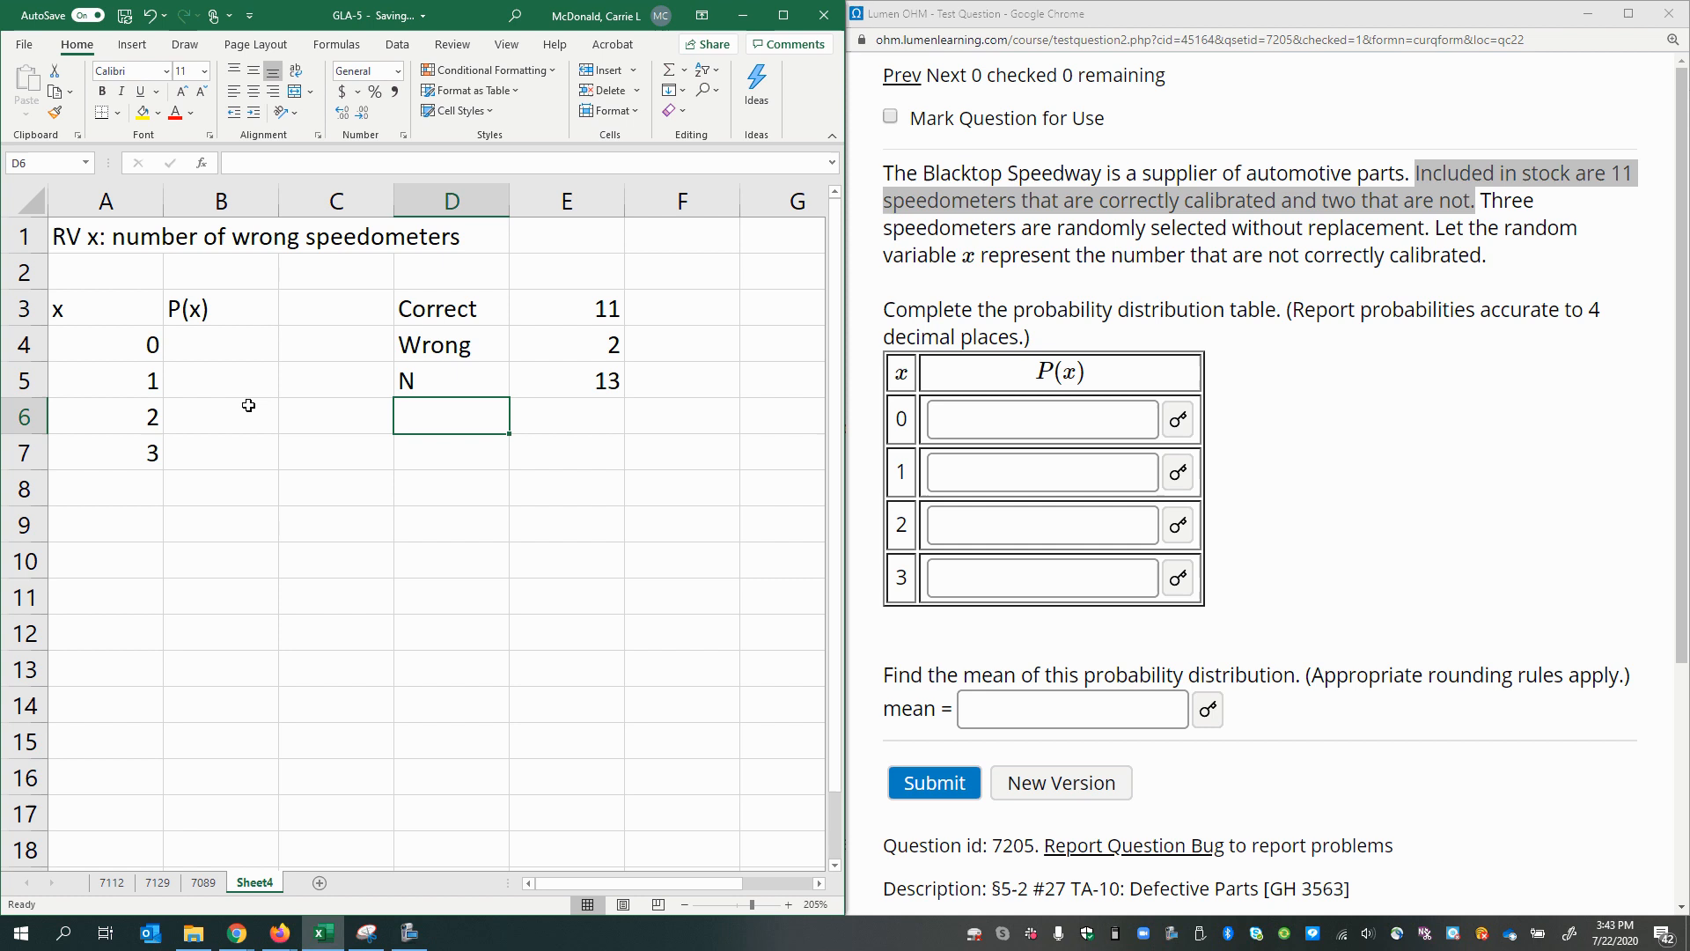
Centre the x column and P(x) header cells.
click(105, 306)
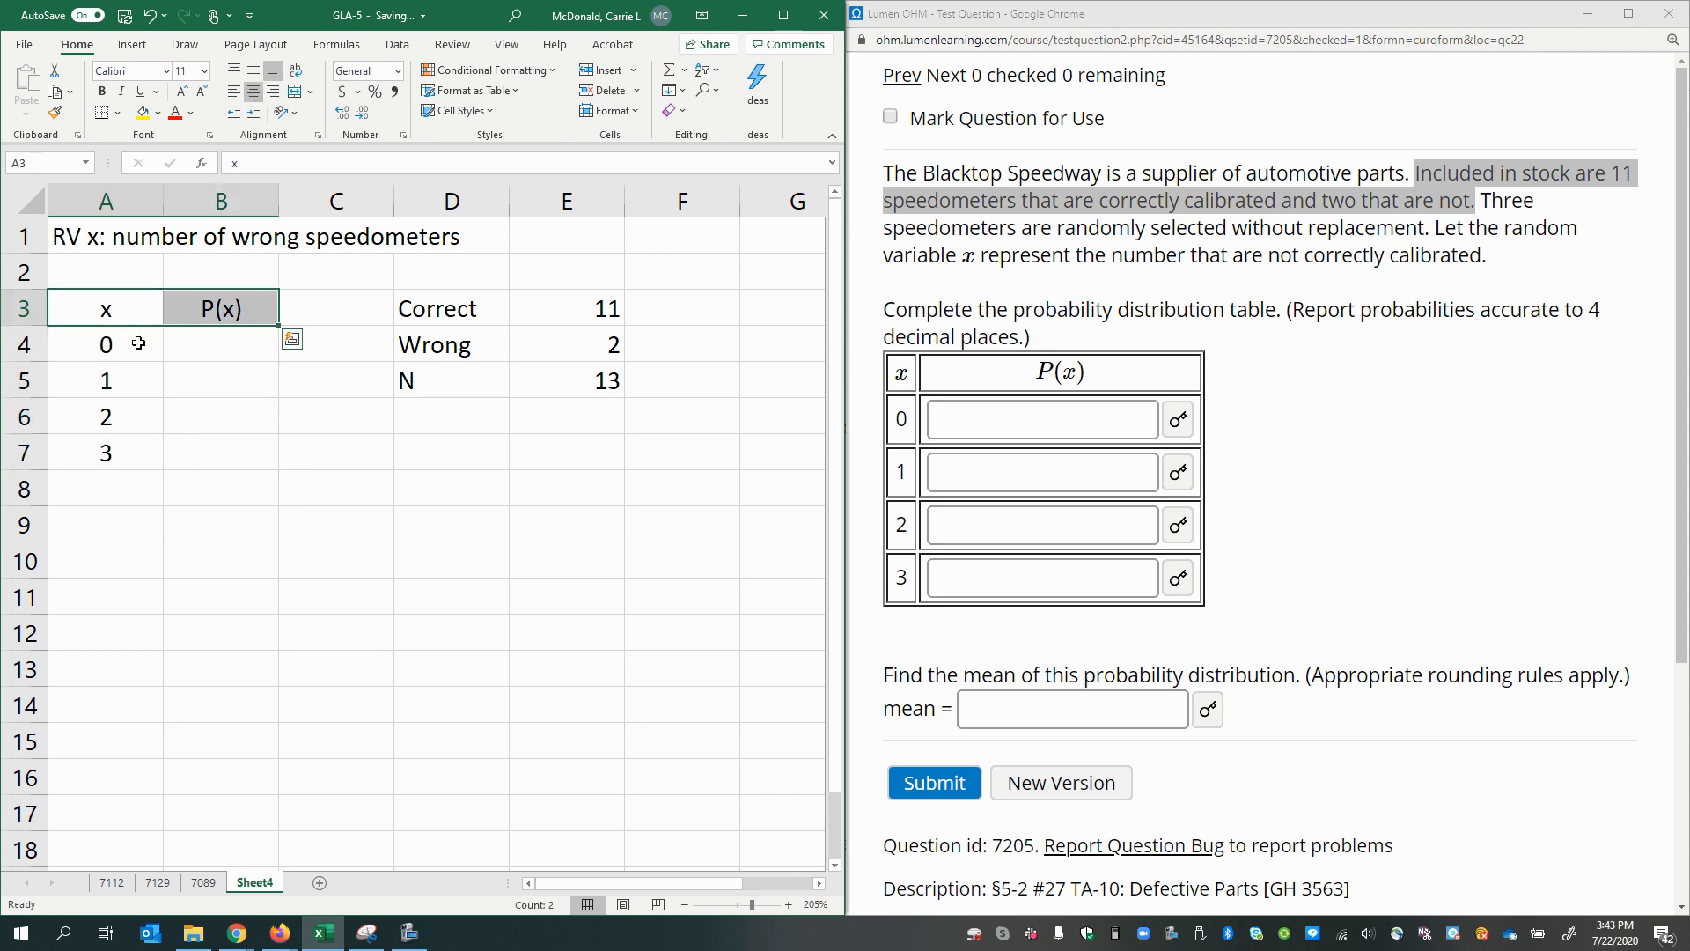
click(105, 344)
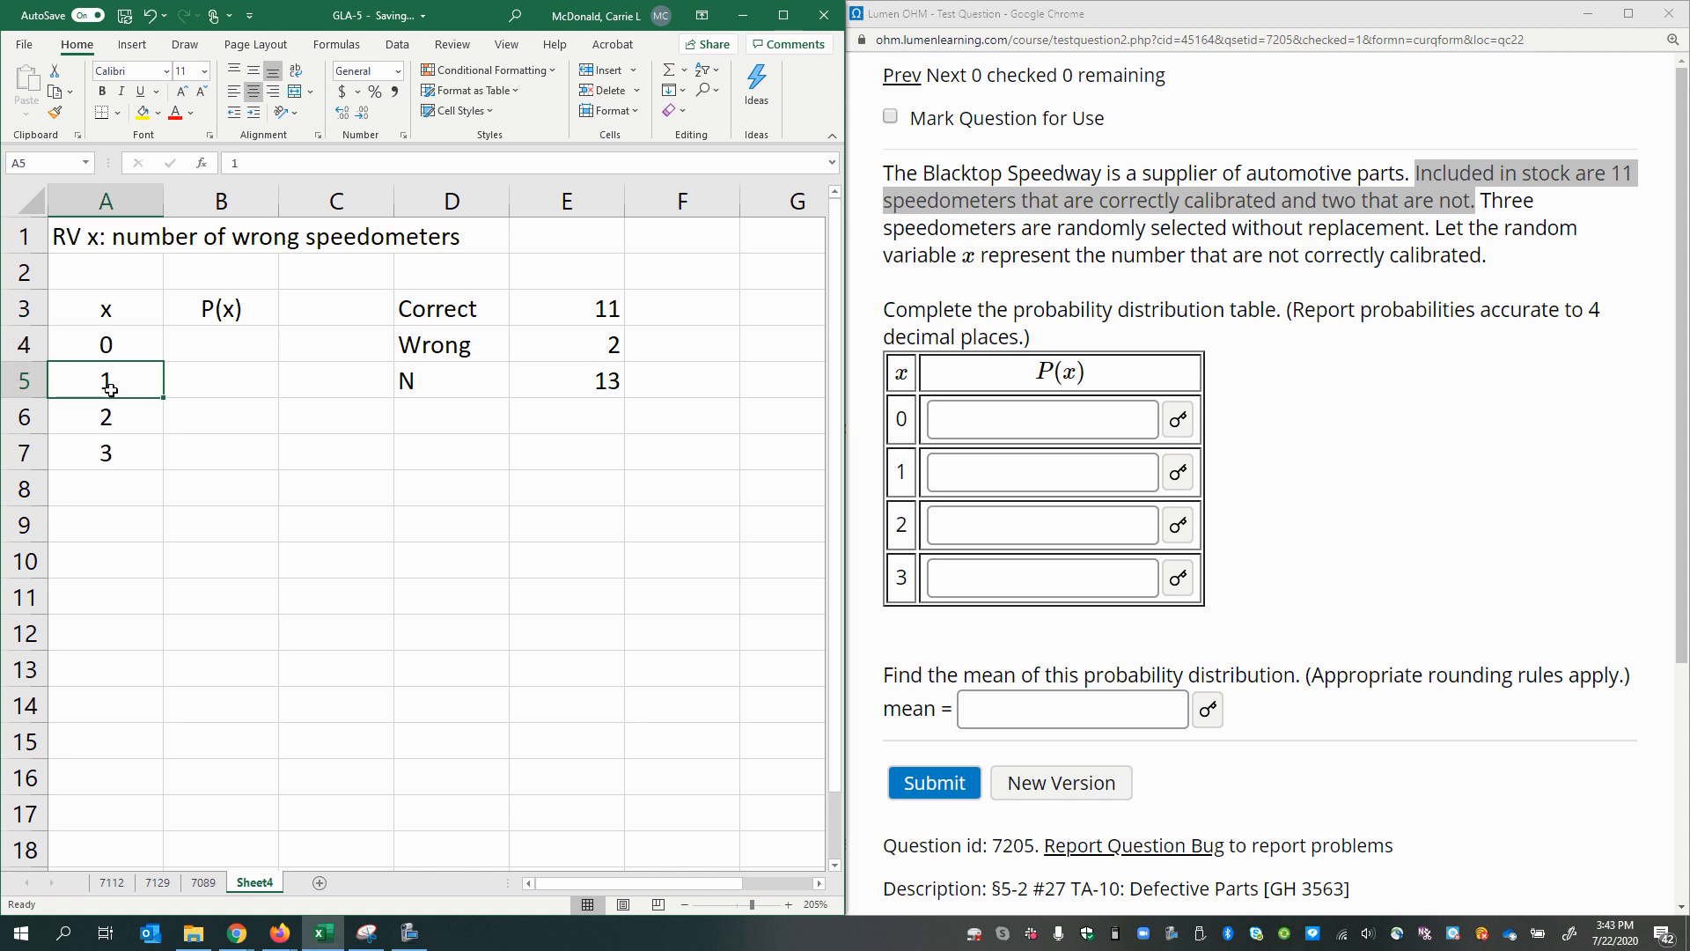
click(106, 416)
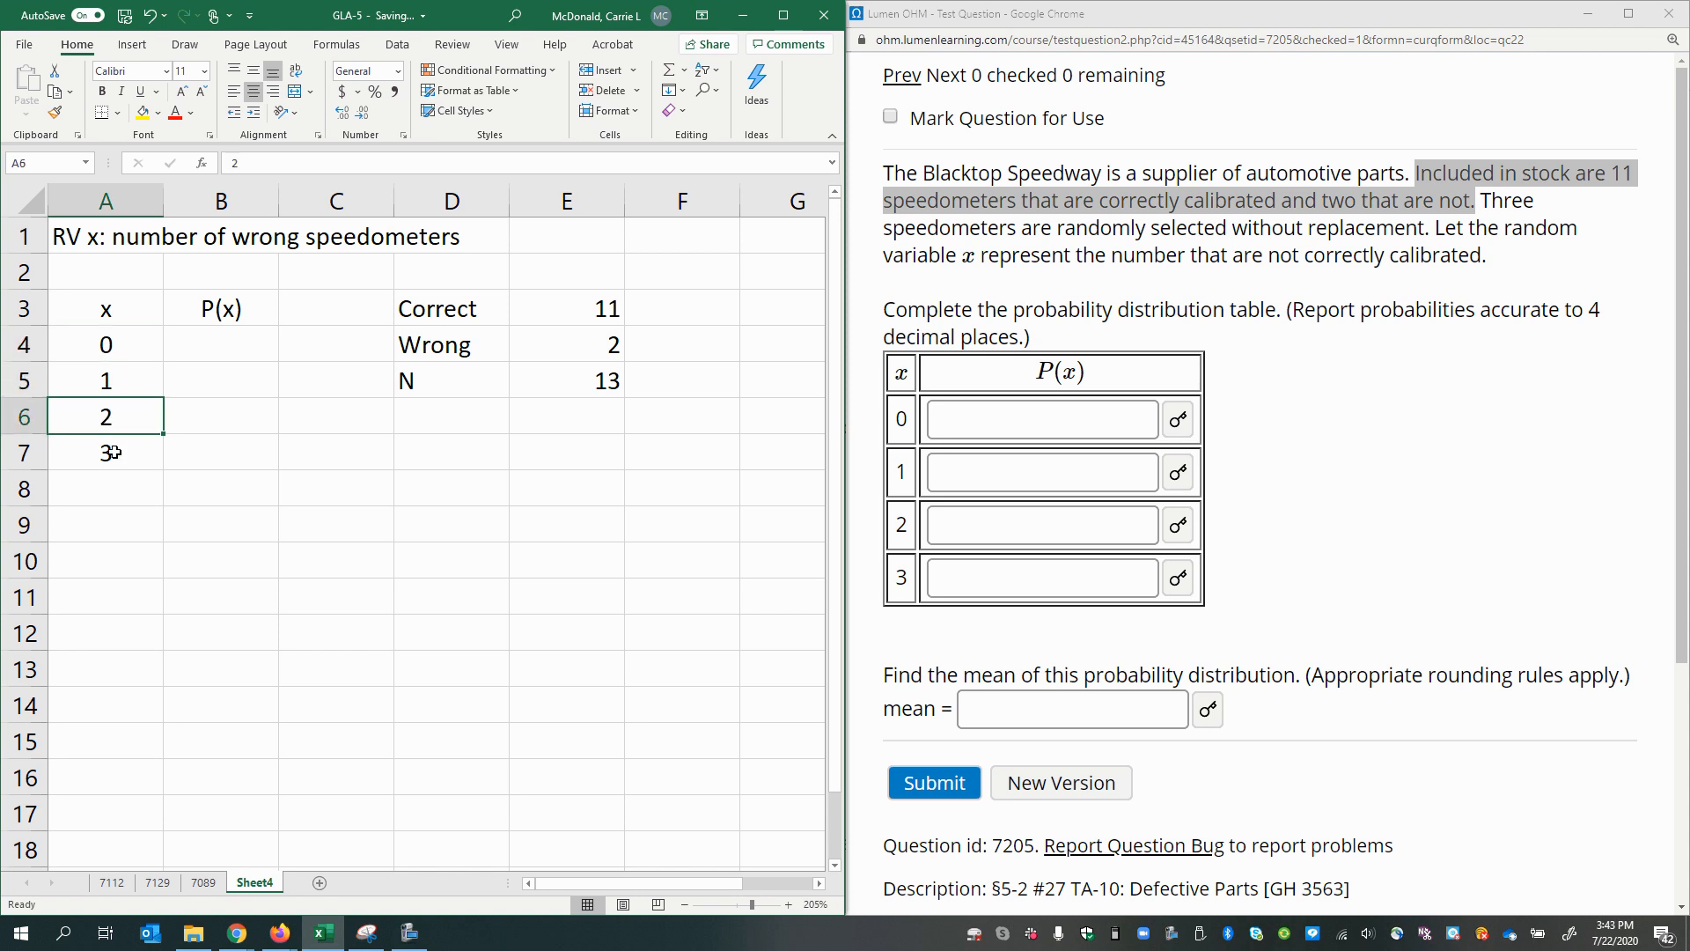
click(104, 453)
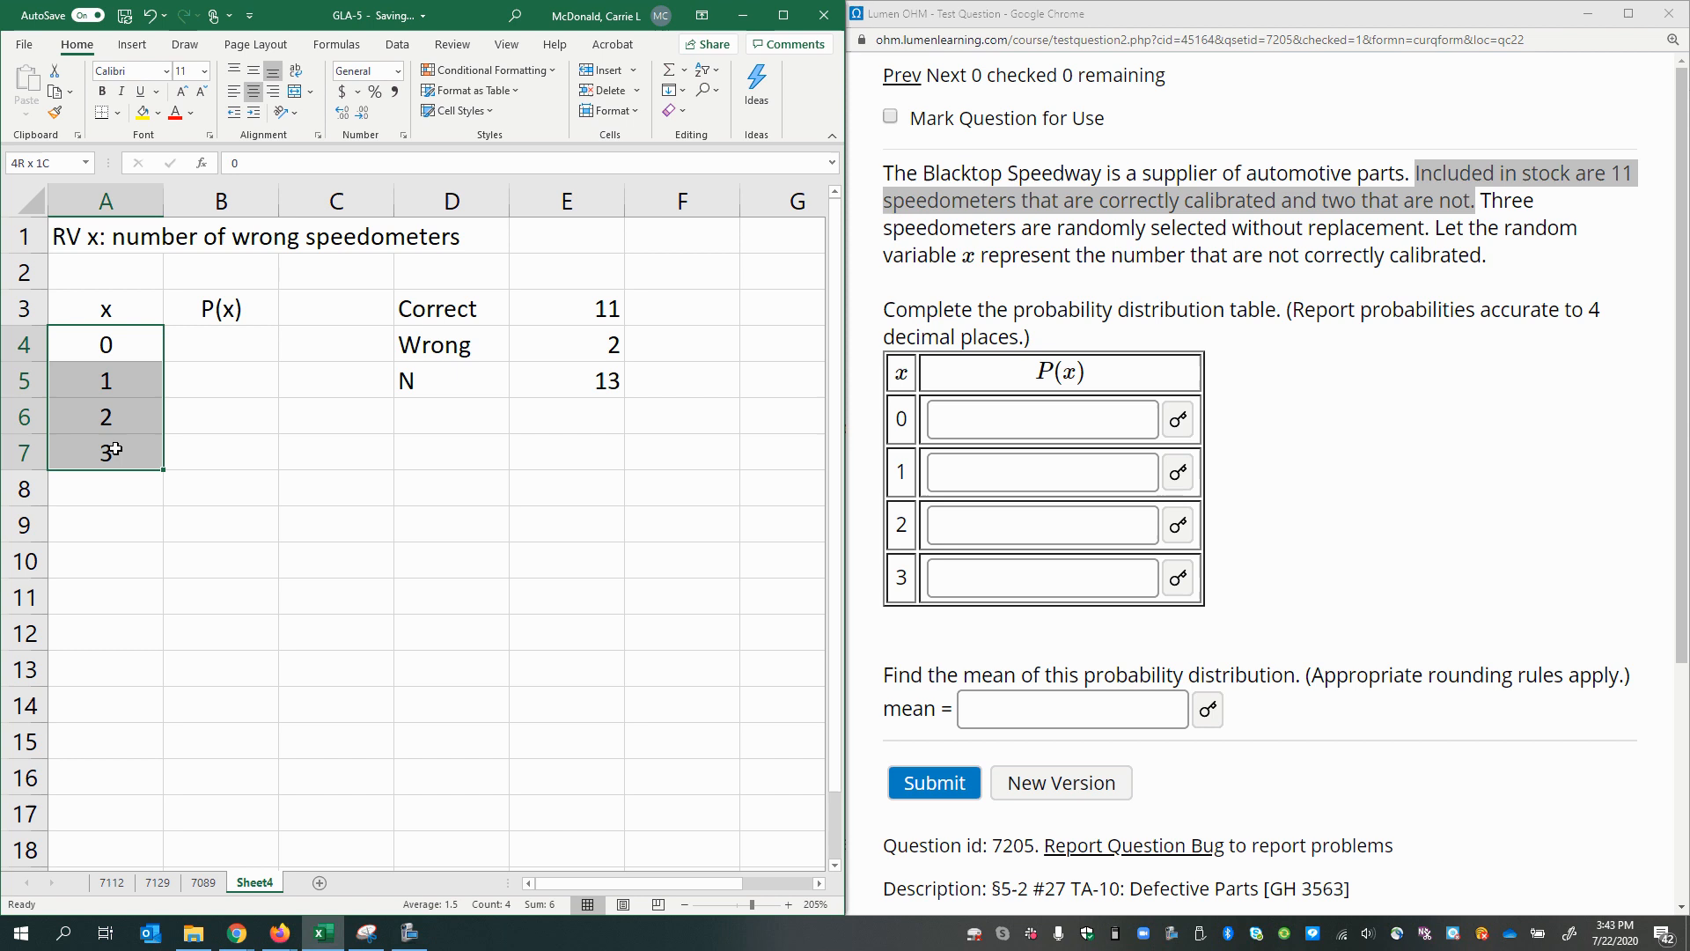
Note 'number of trials 3' in row 2 beneath the RV label.
click(106, 272)
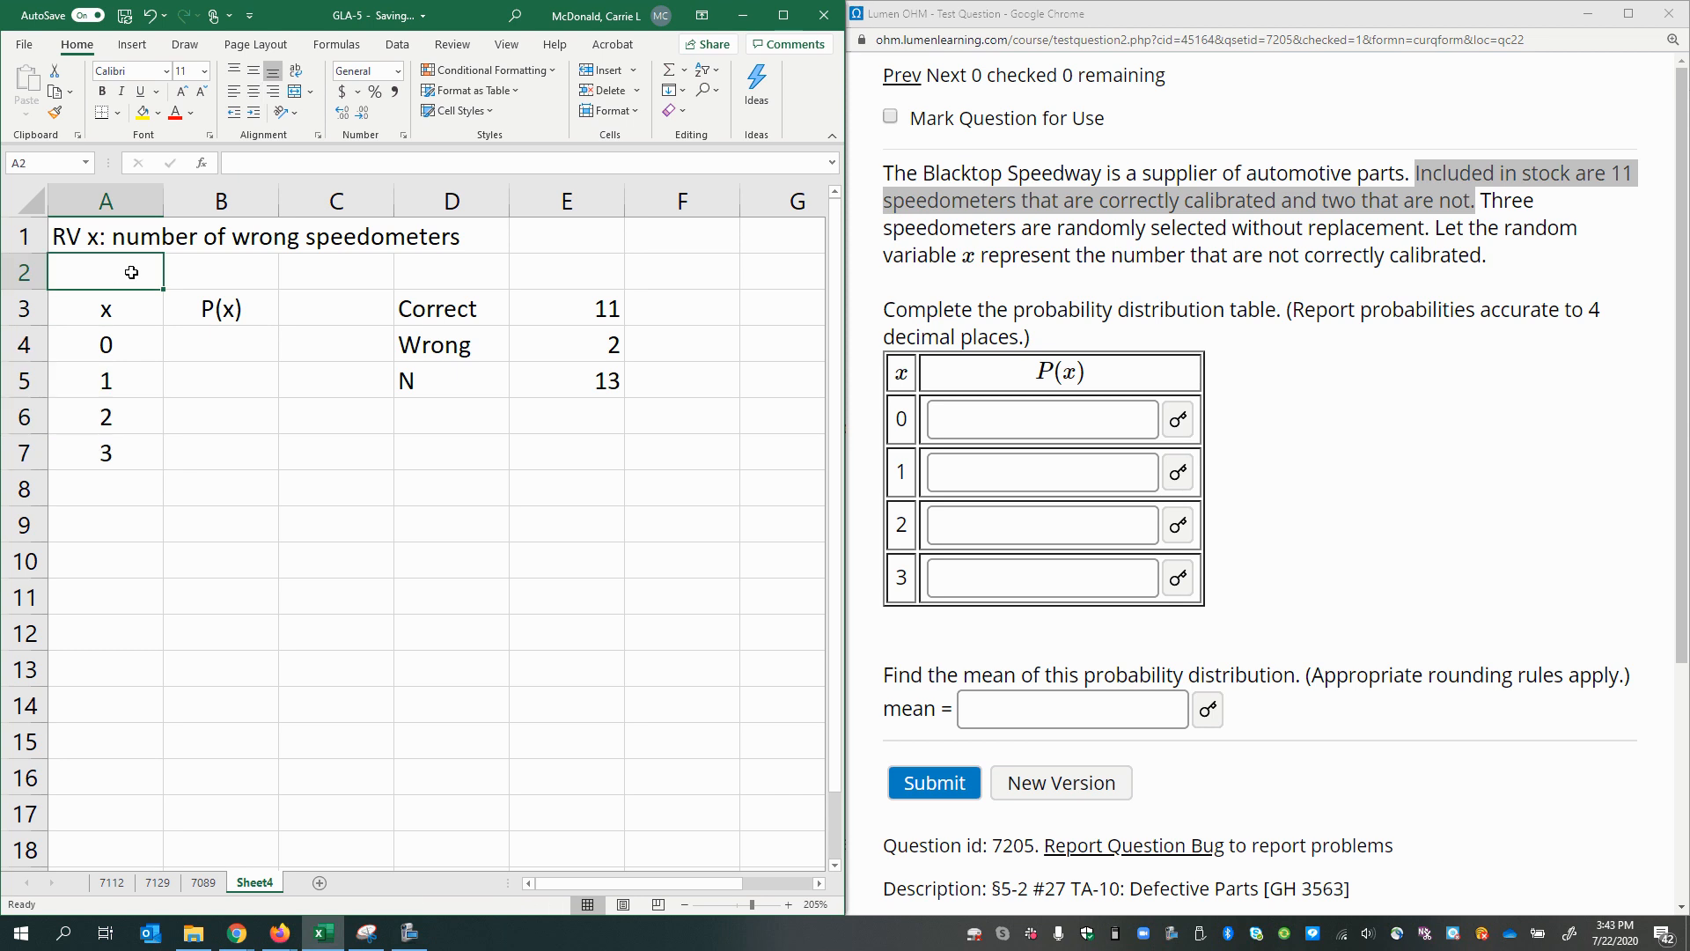
text(number of trials 3)
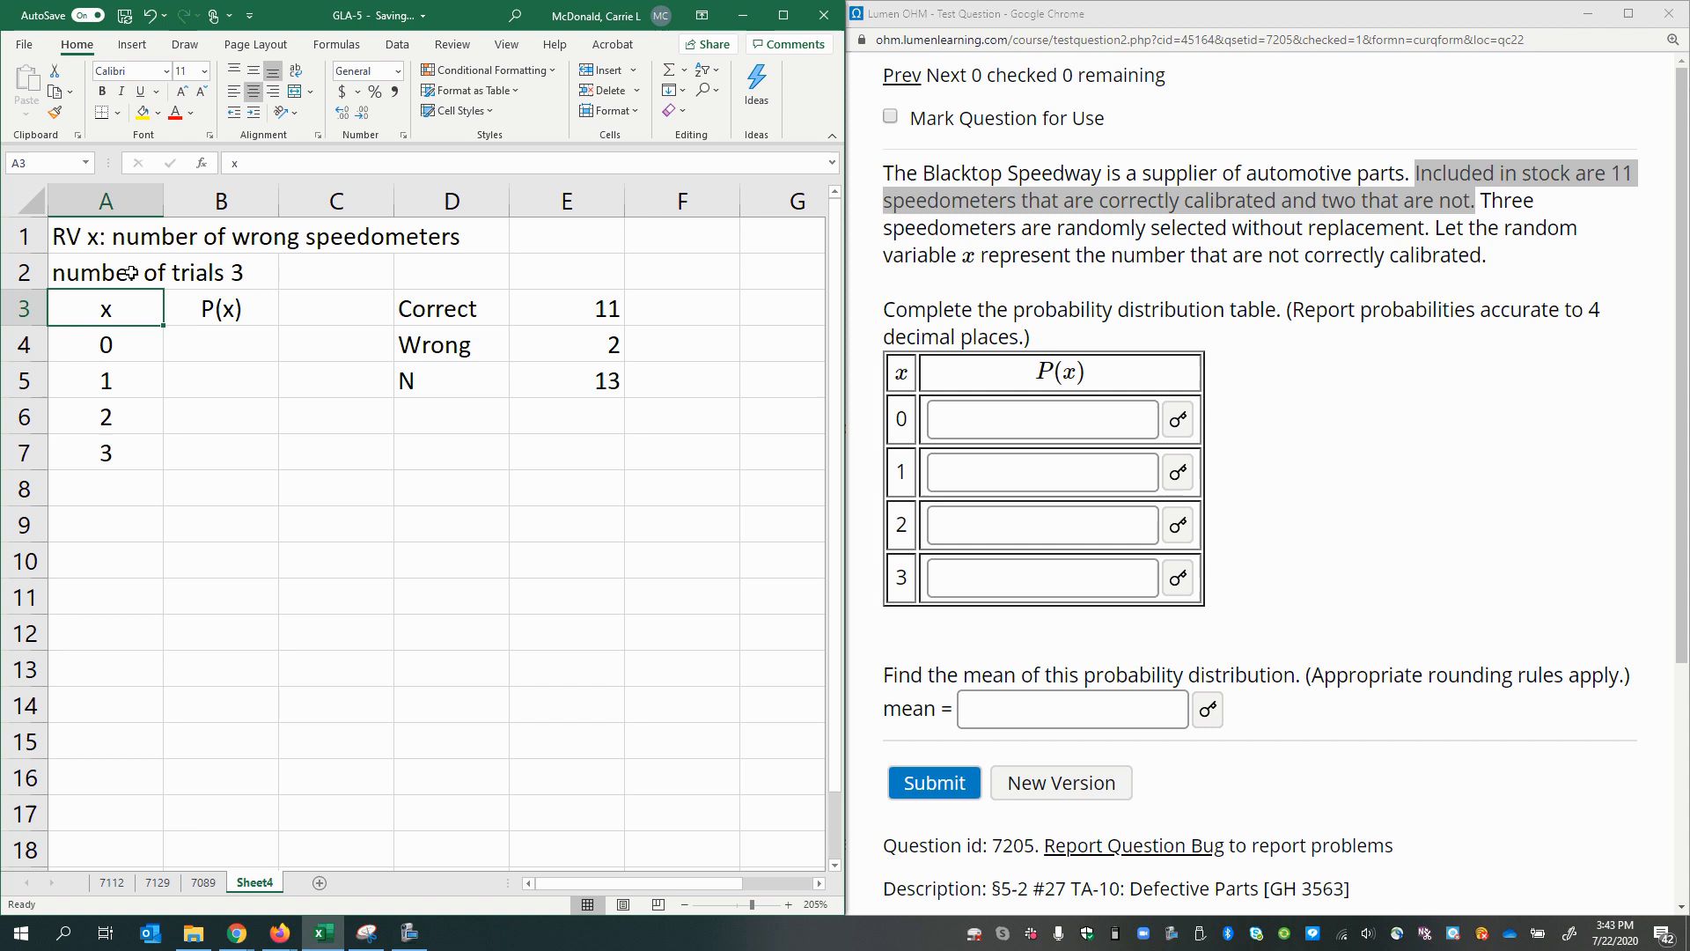
click(104, 343)
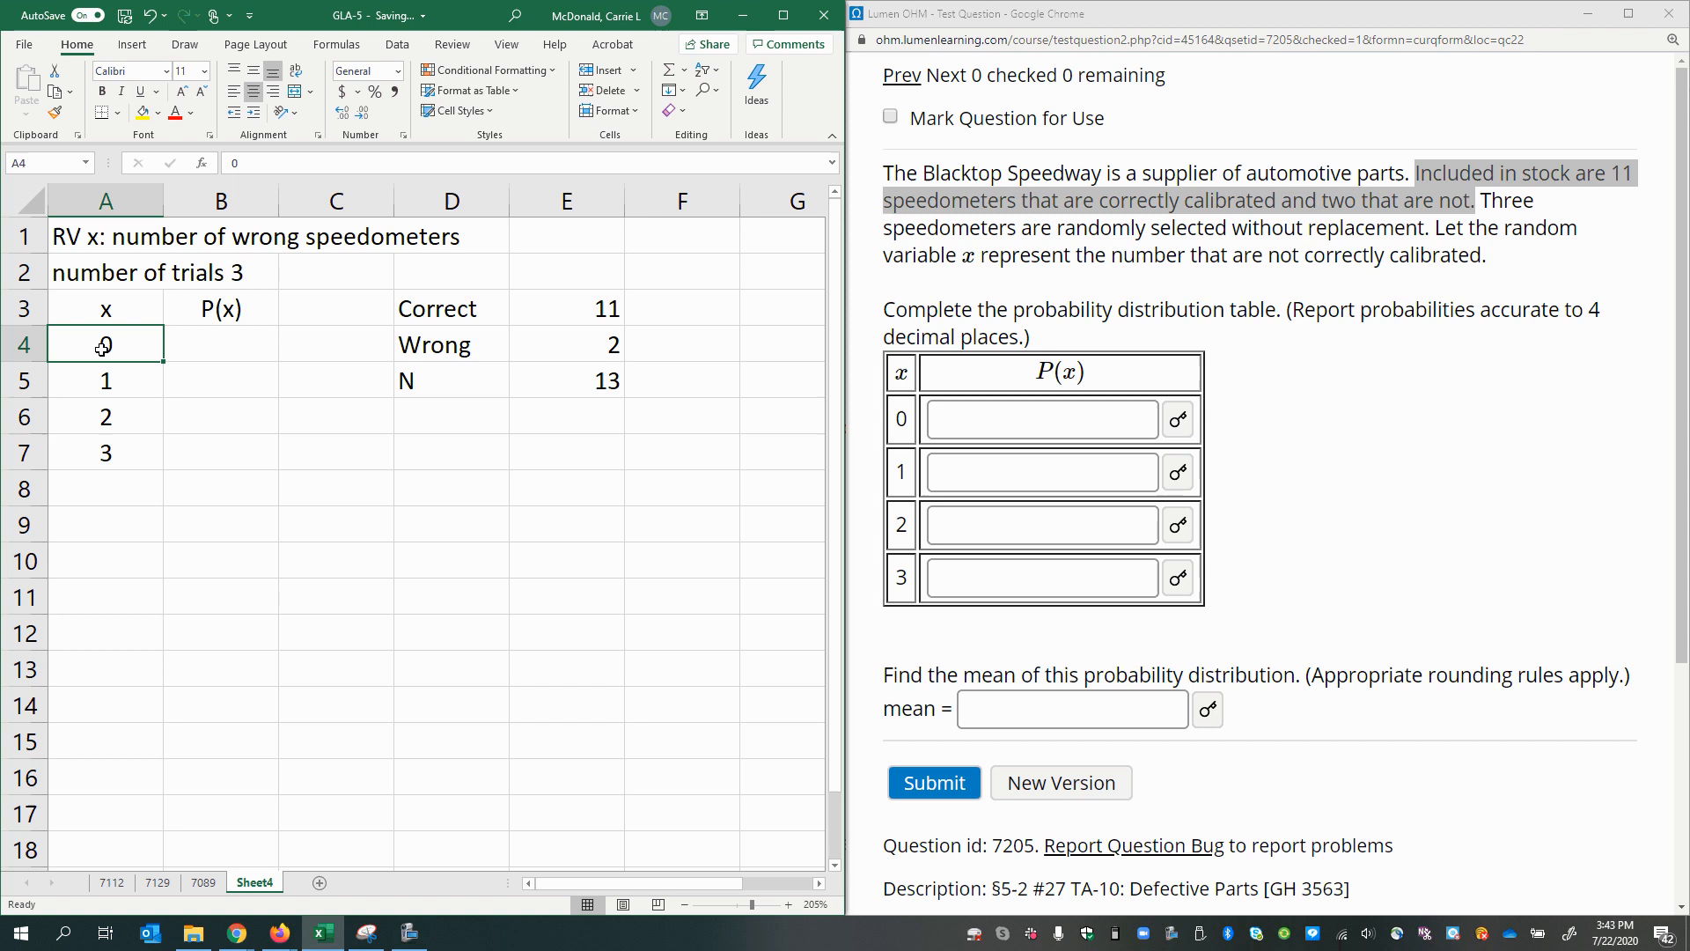
click(222, 343)
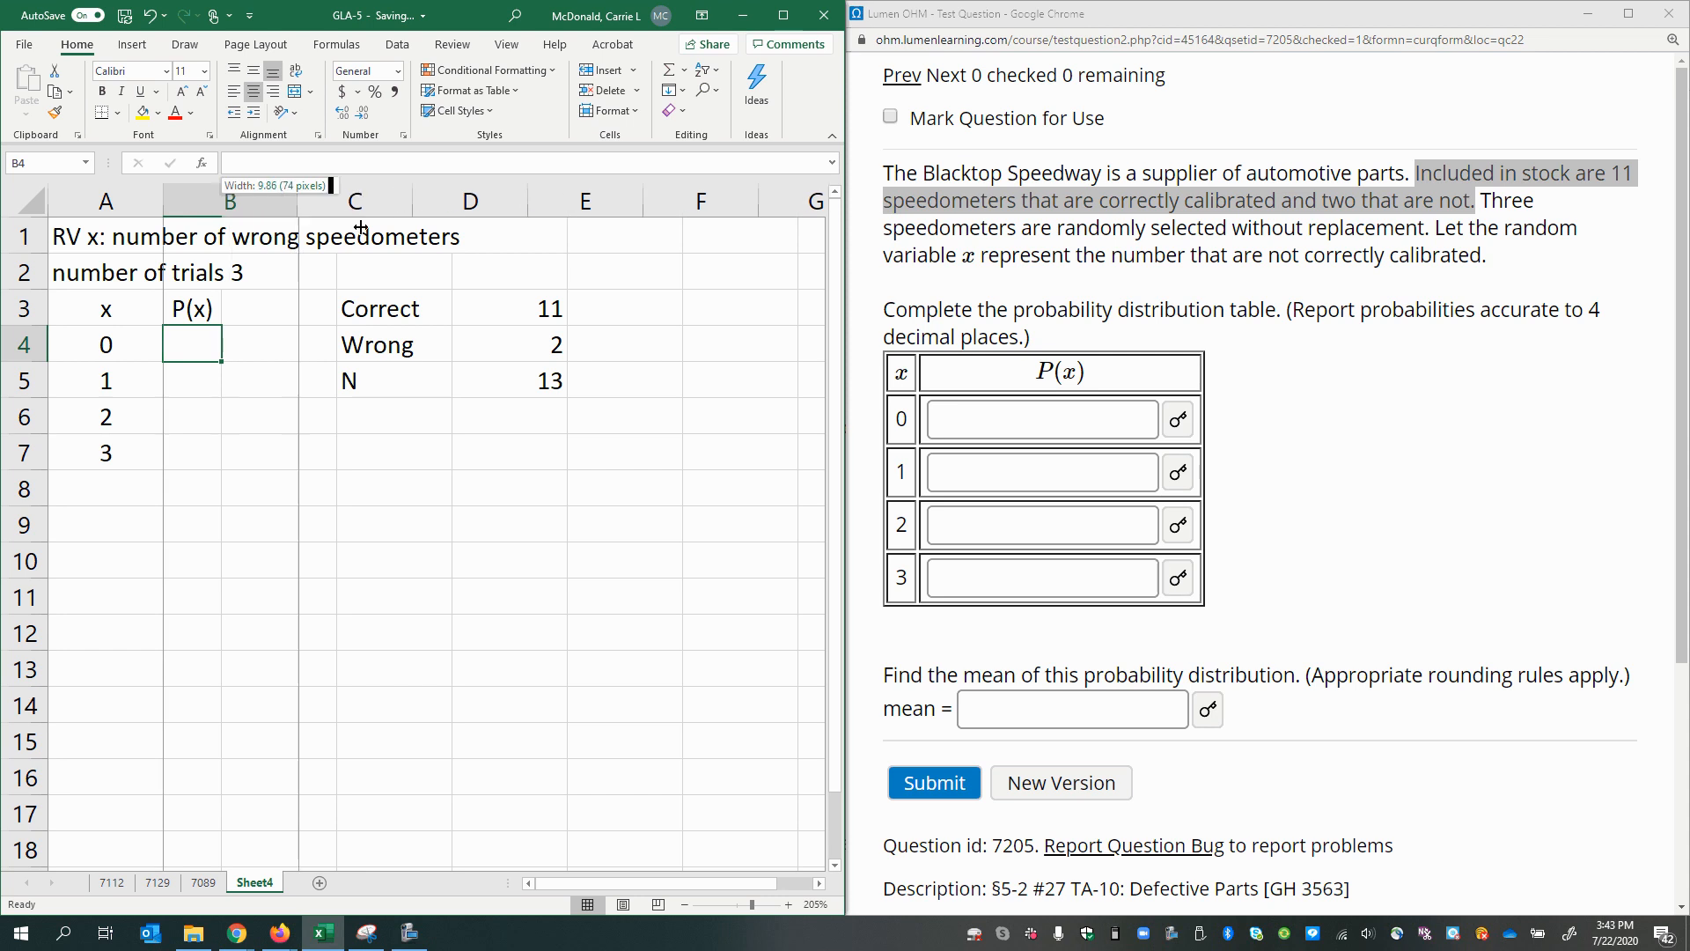
Move P(x) to column C, head column B Outcomes, and list ccc for x = 0.
drag(224, 201, 451, 201)
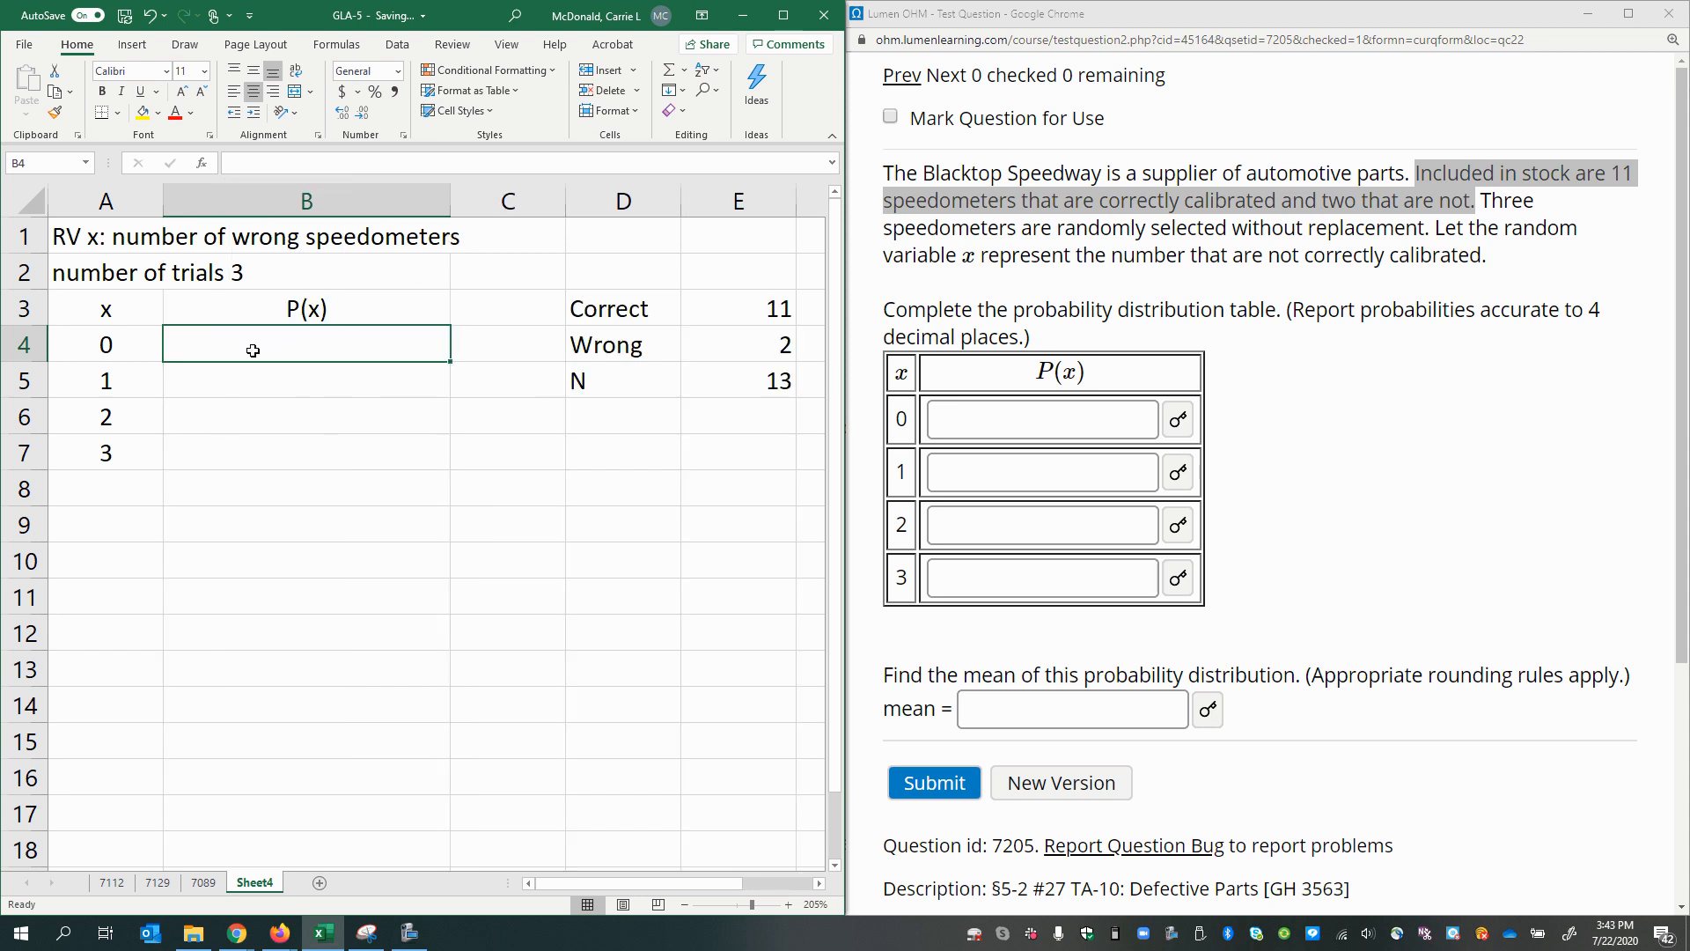
click(306, 307)
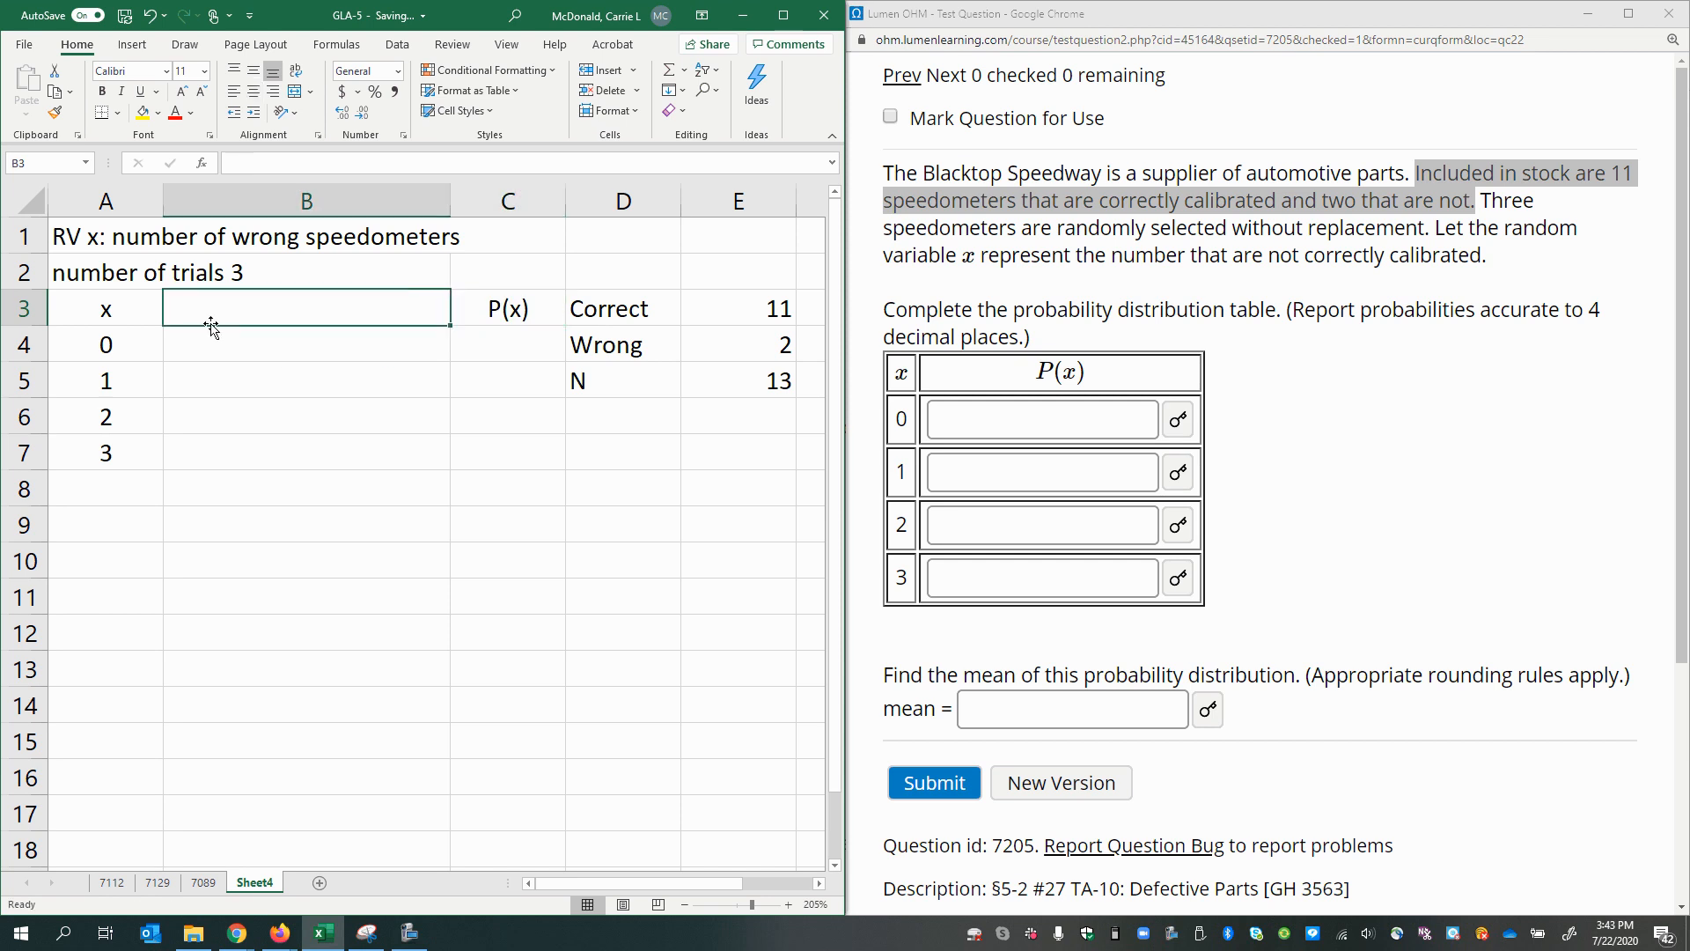
text(0)
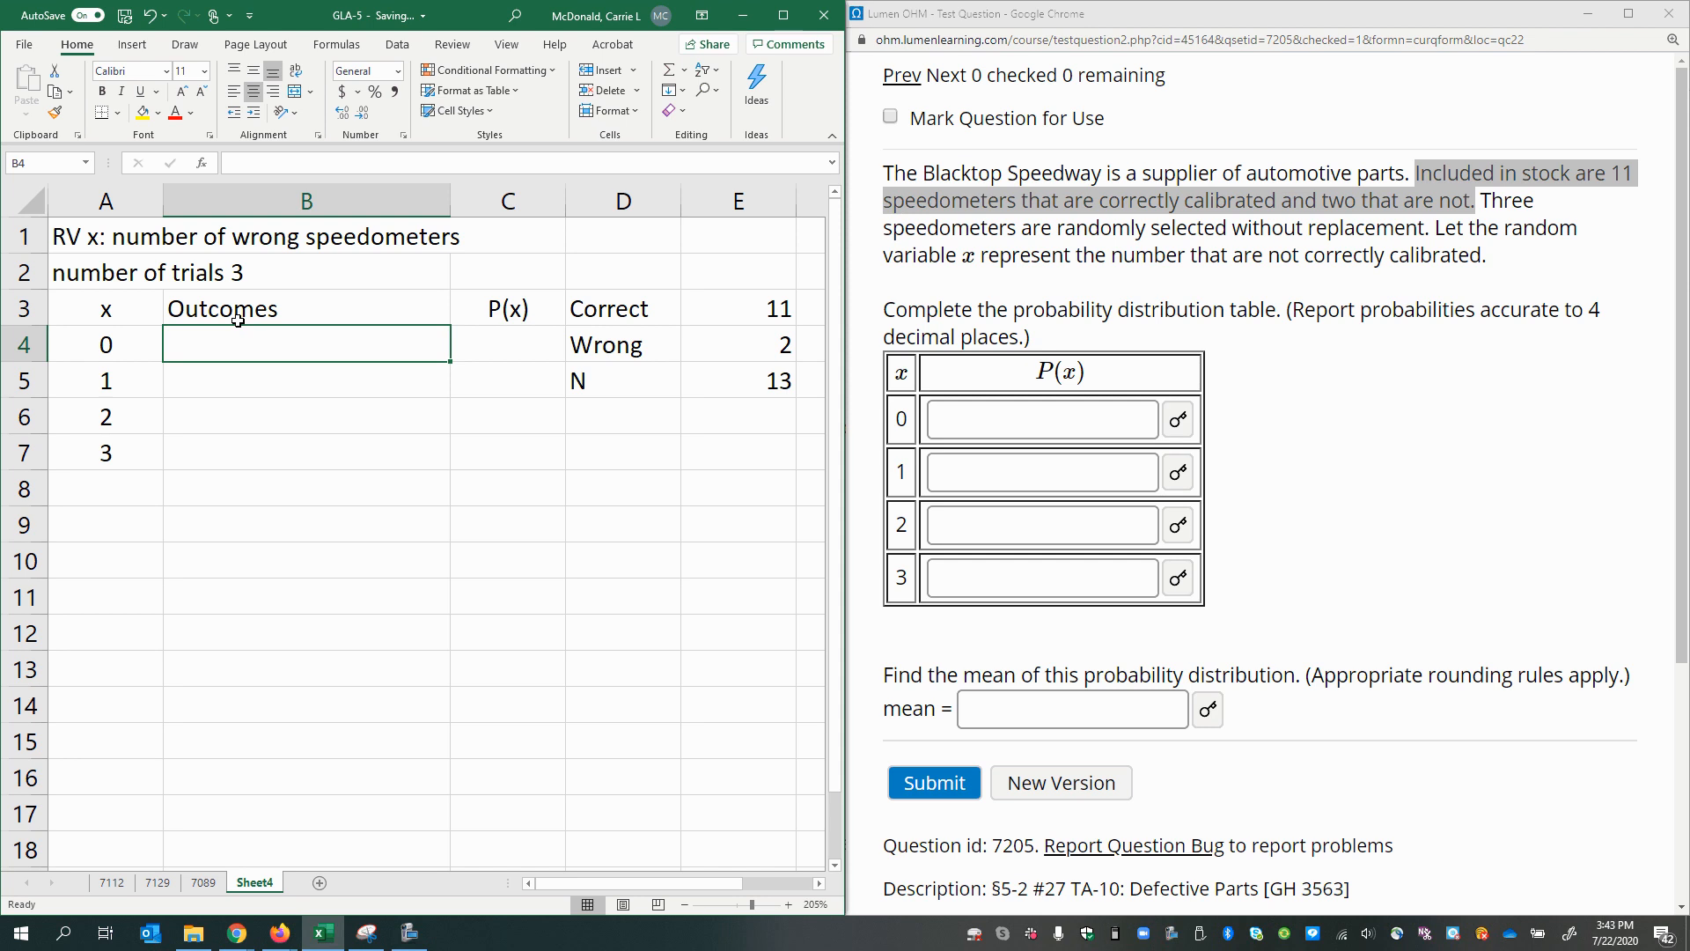
mouse_move(252, 363)
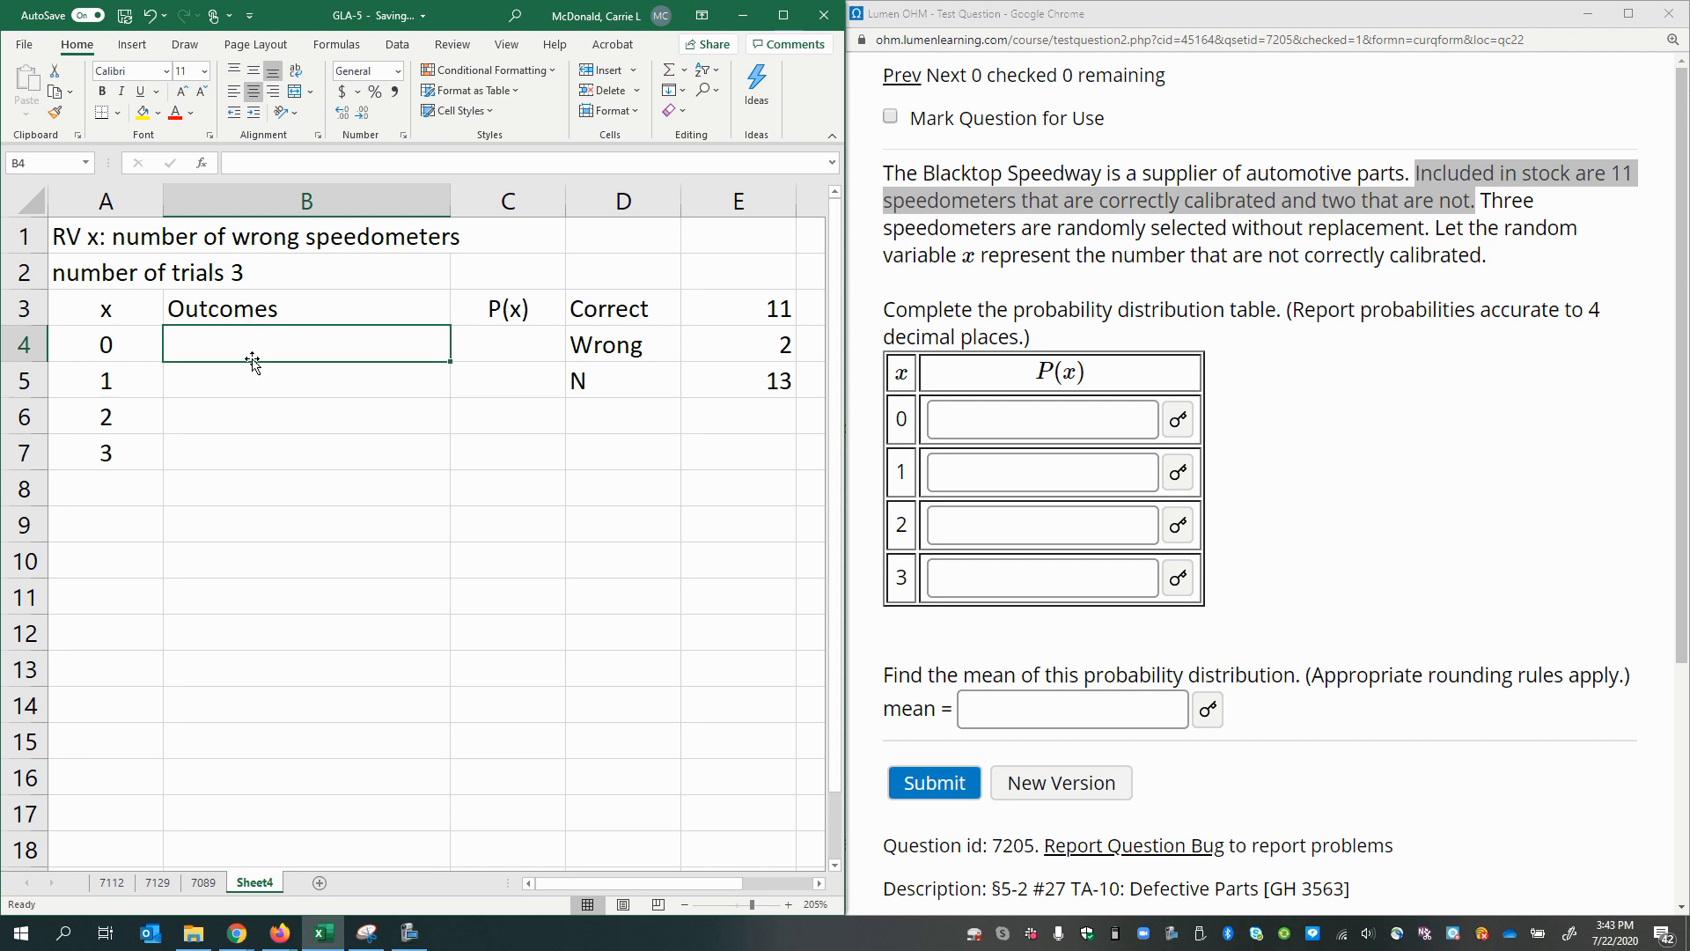
double_click(305, 343)
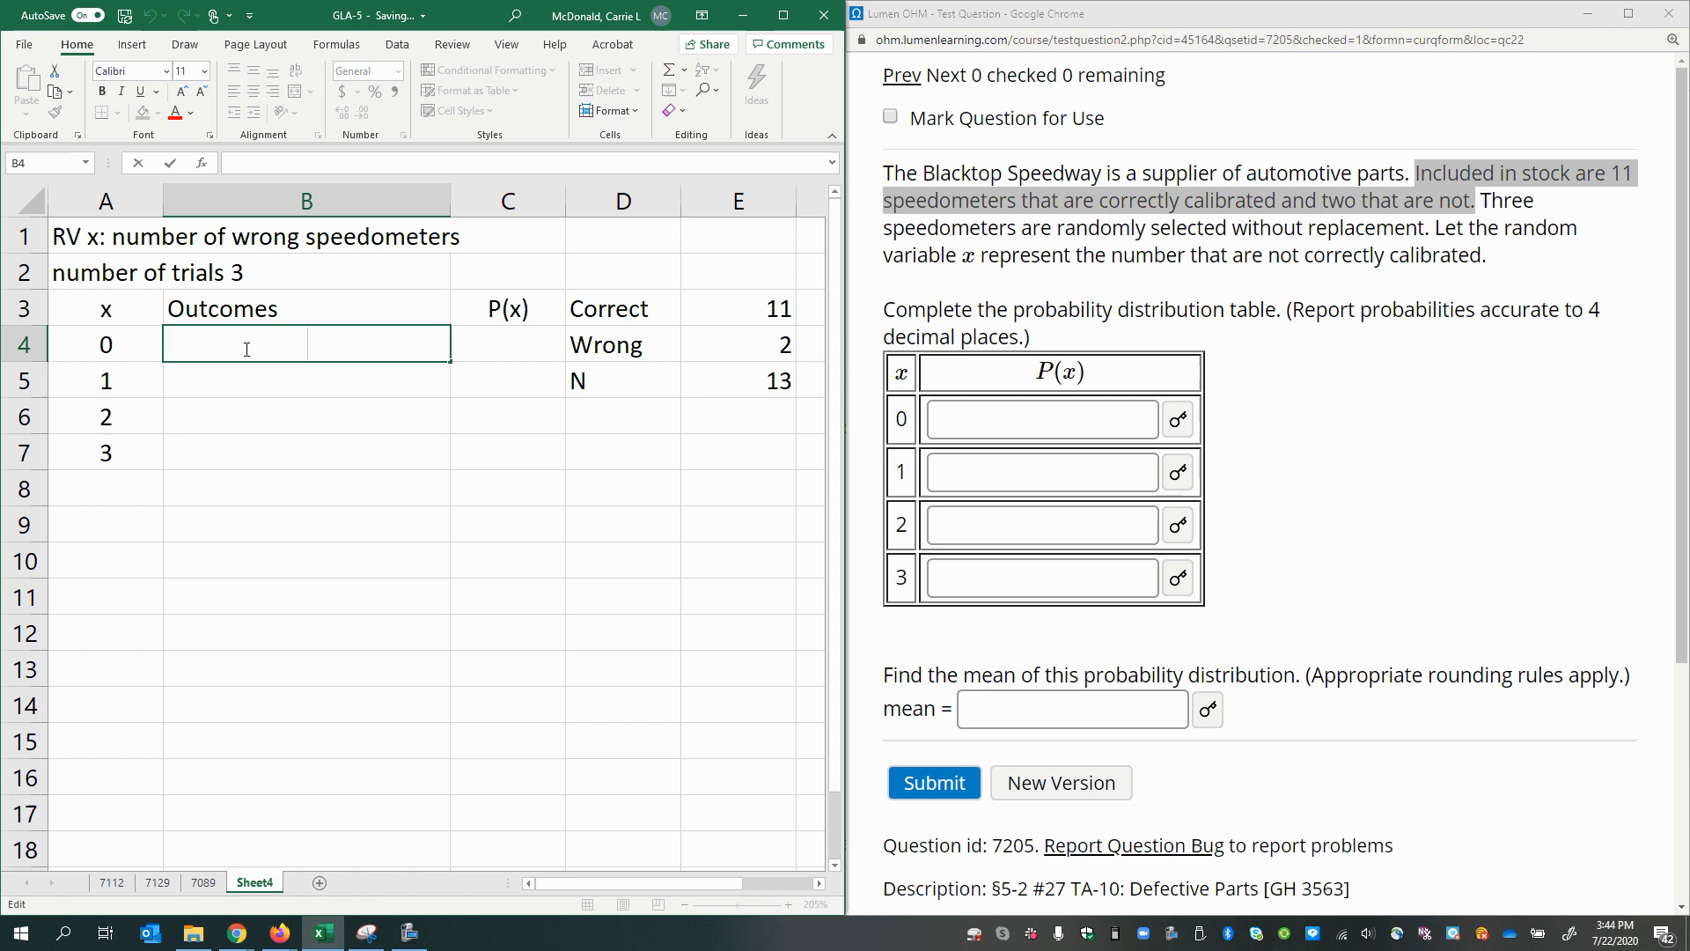
text(ccc)
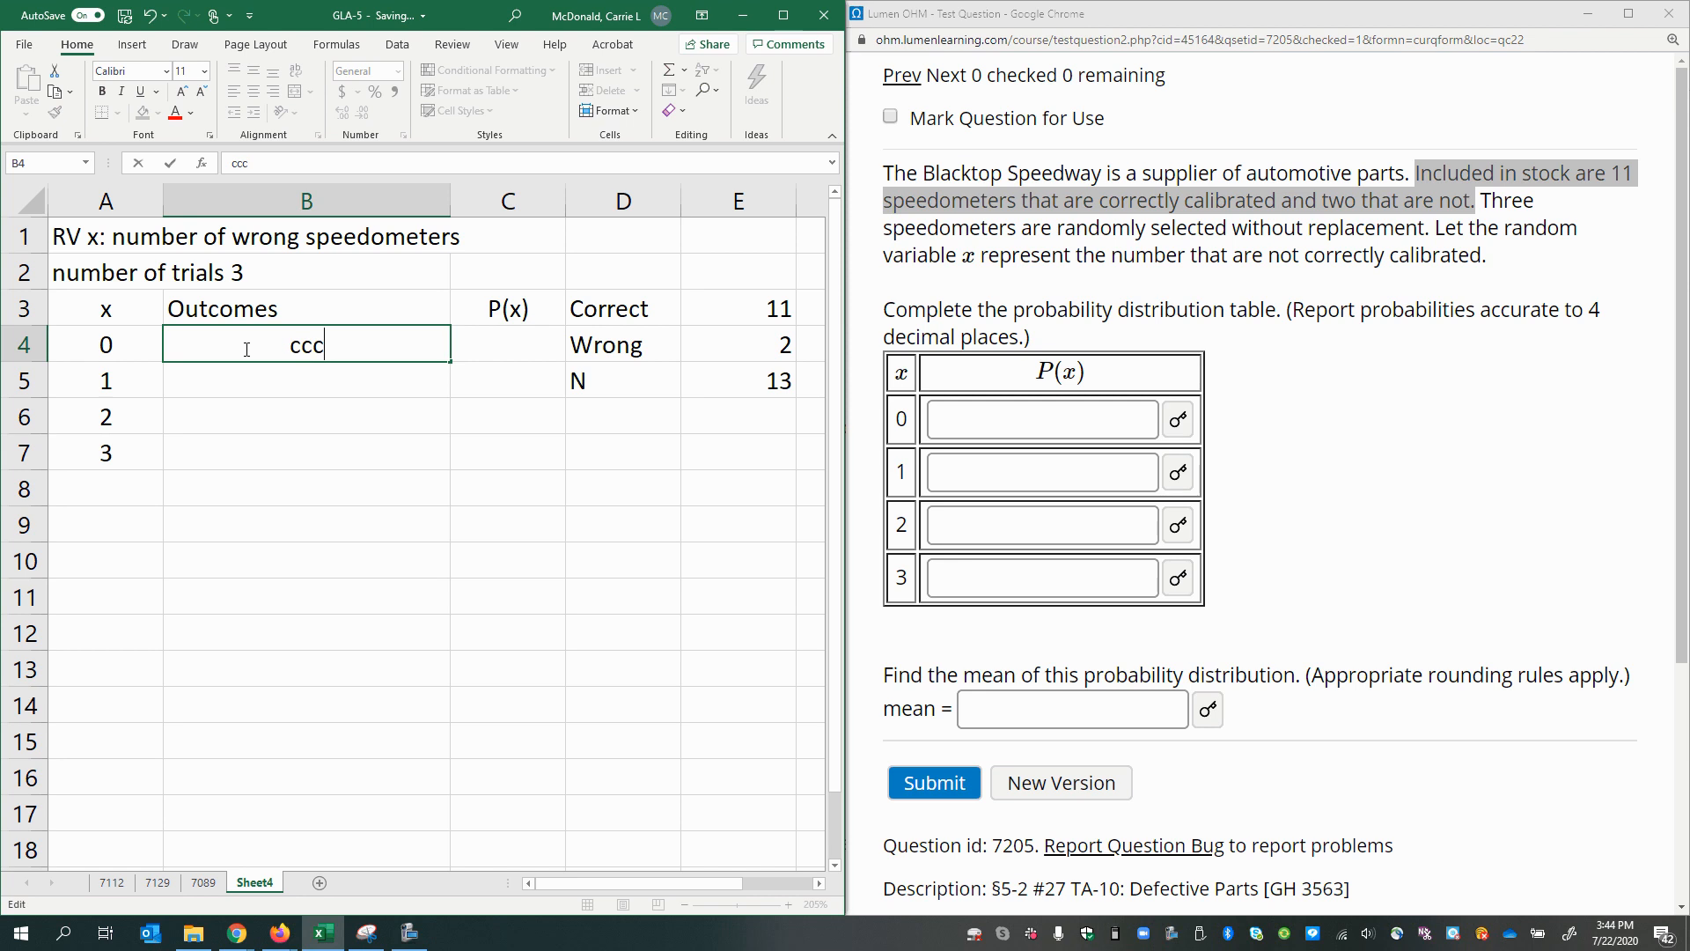
click(507, 343)
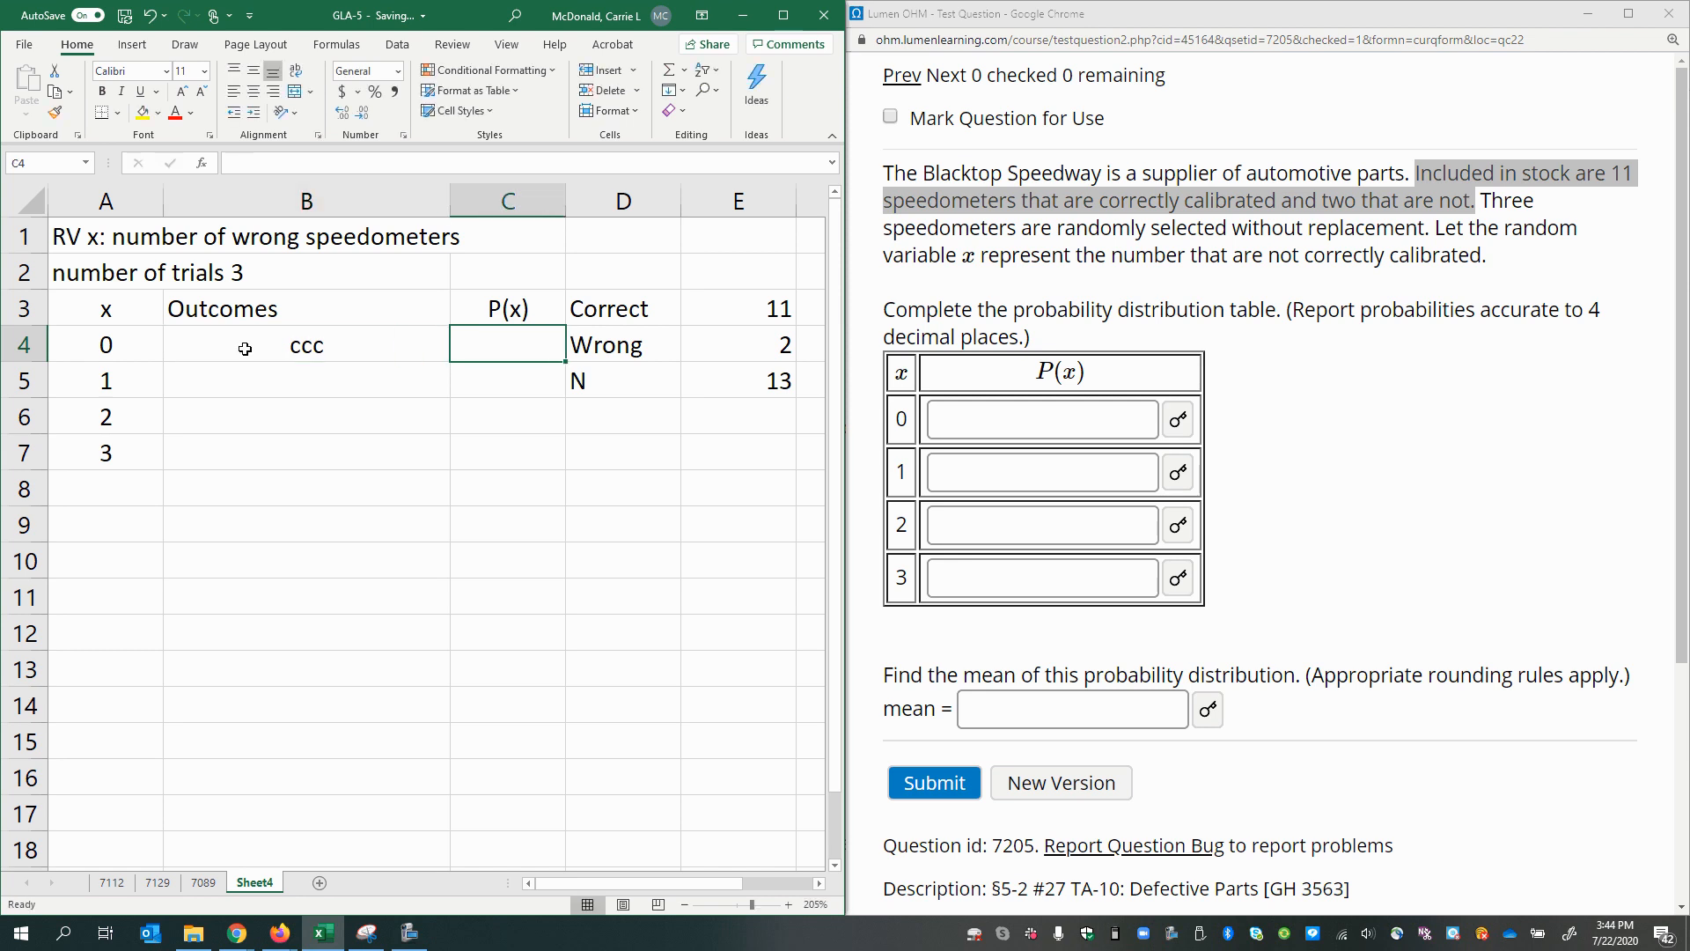
Enter =(11/13)*(10/12)*(9/11) in C4, giving 0.576923 for x = 0.
text(=)
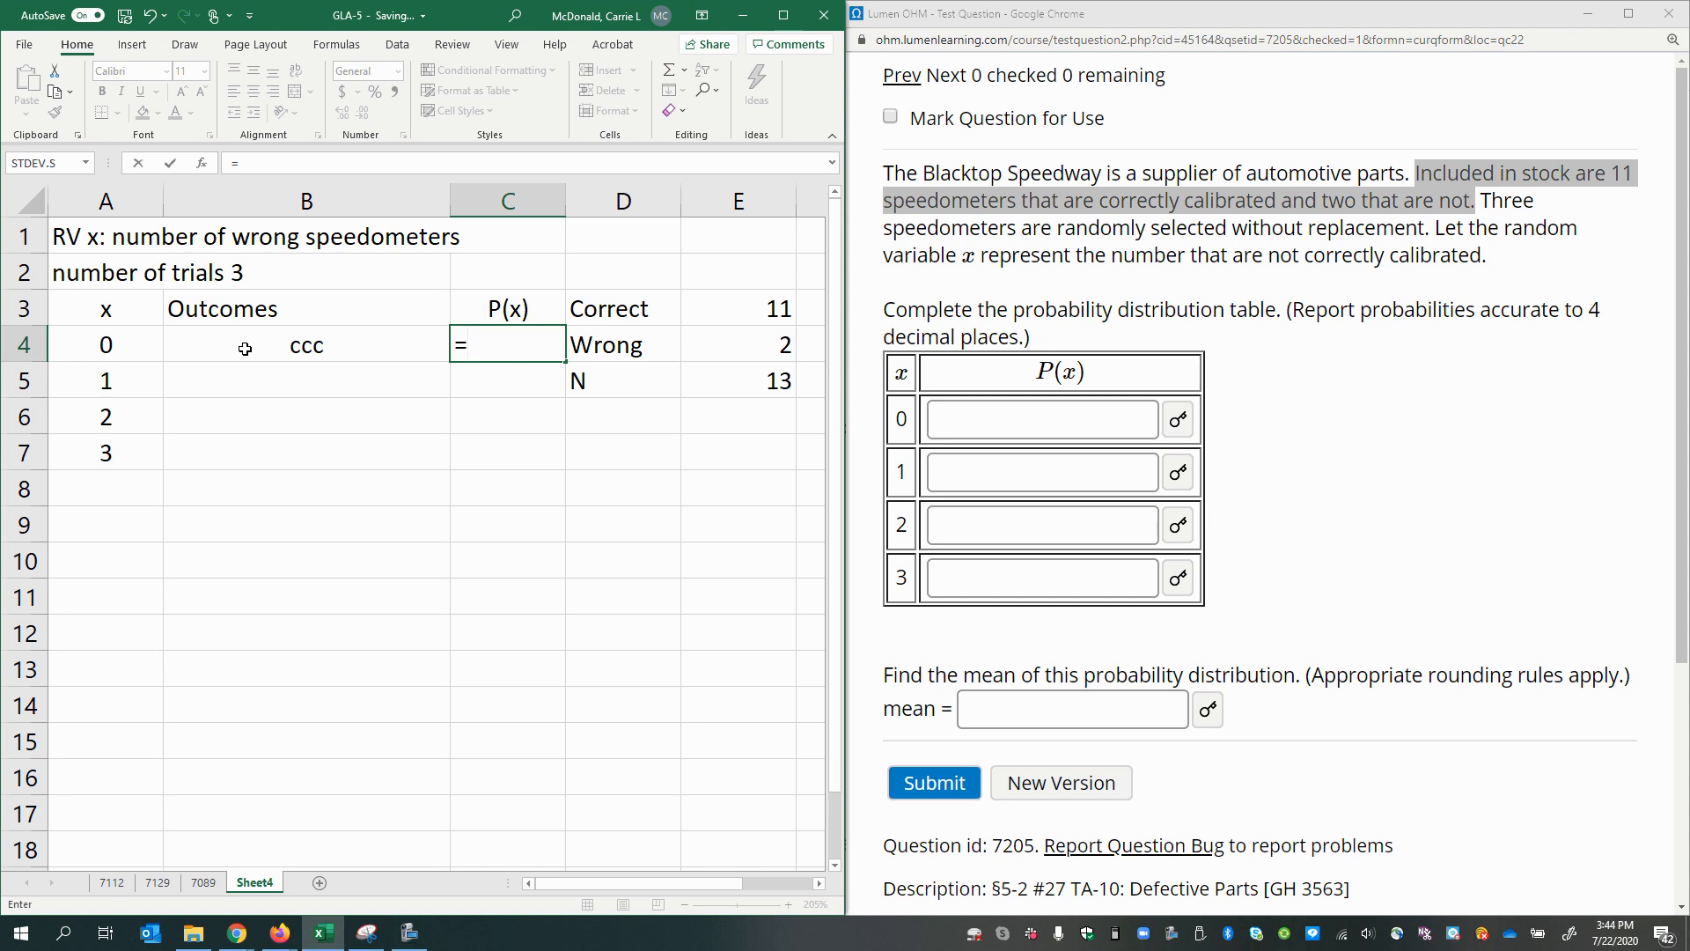
text(()
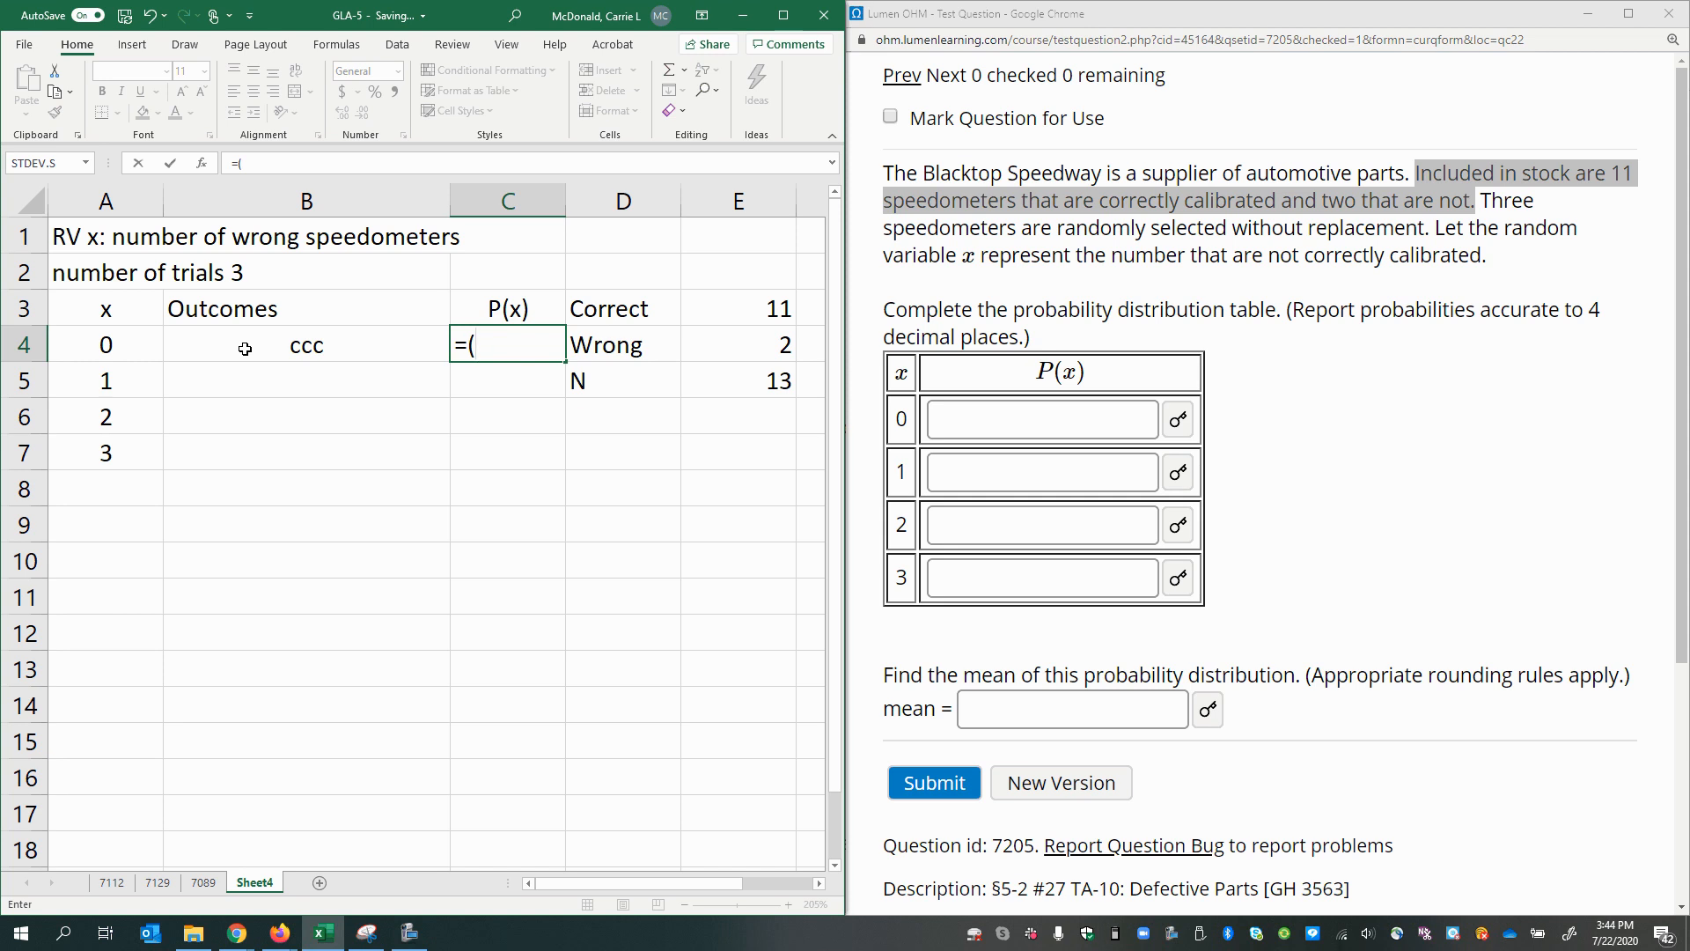
text(11)
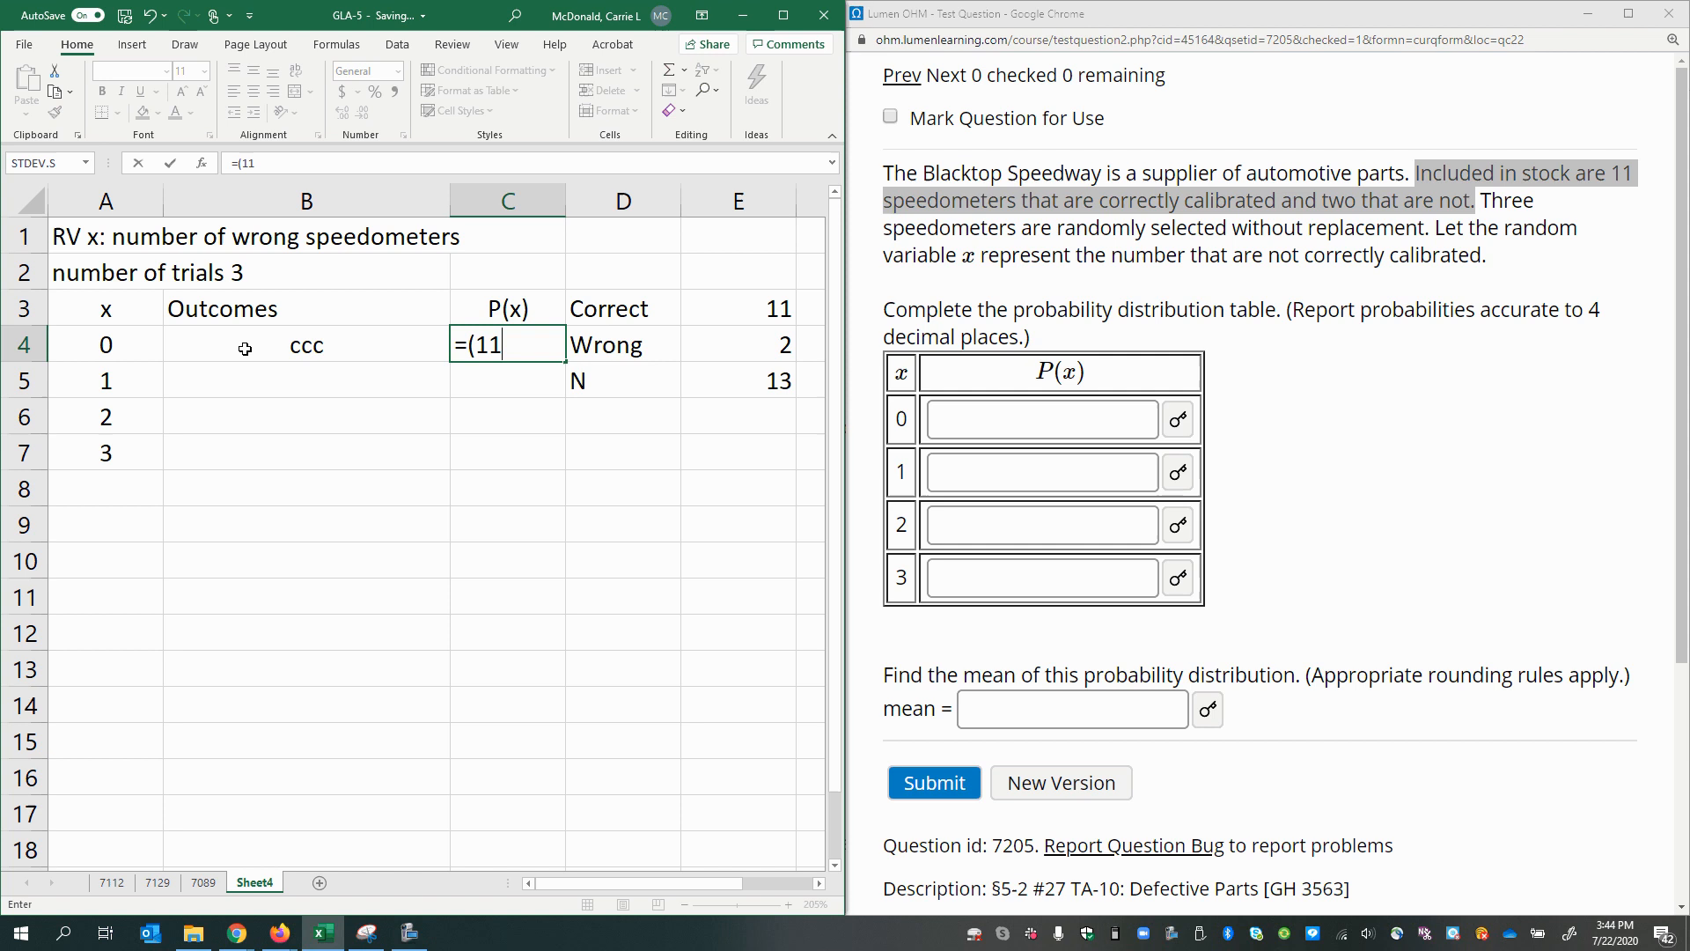
text(/13)
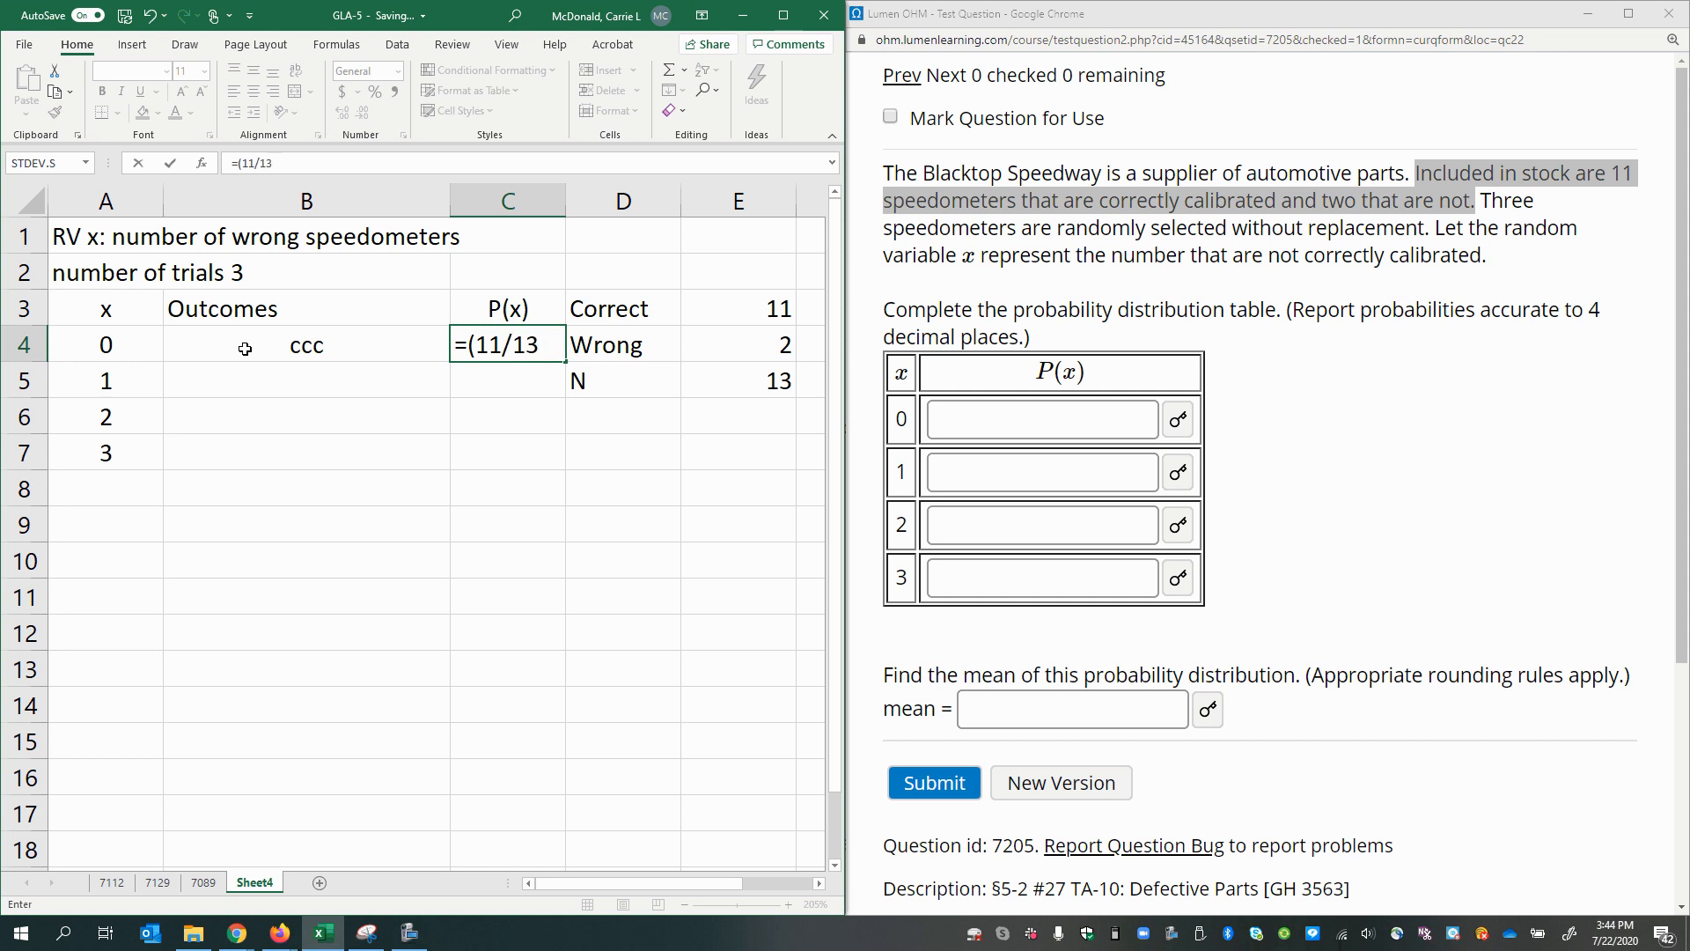
text(*)
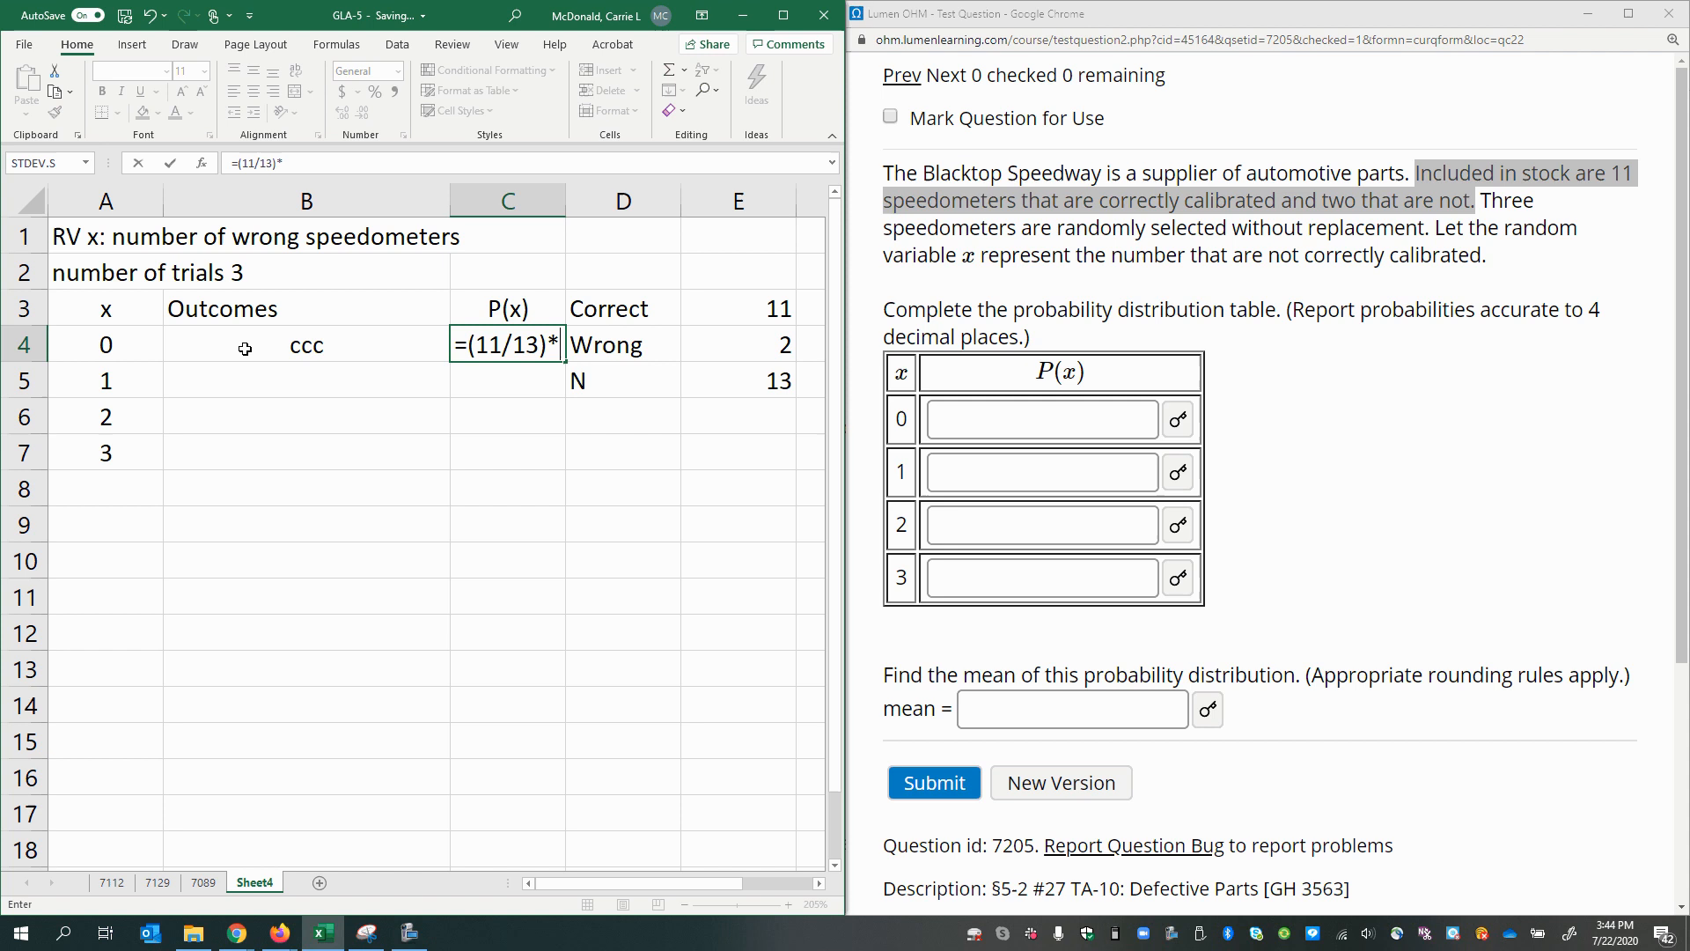
text((10/12)
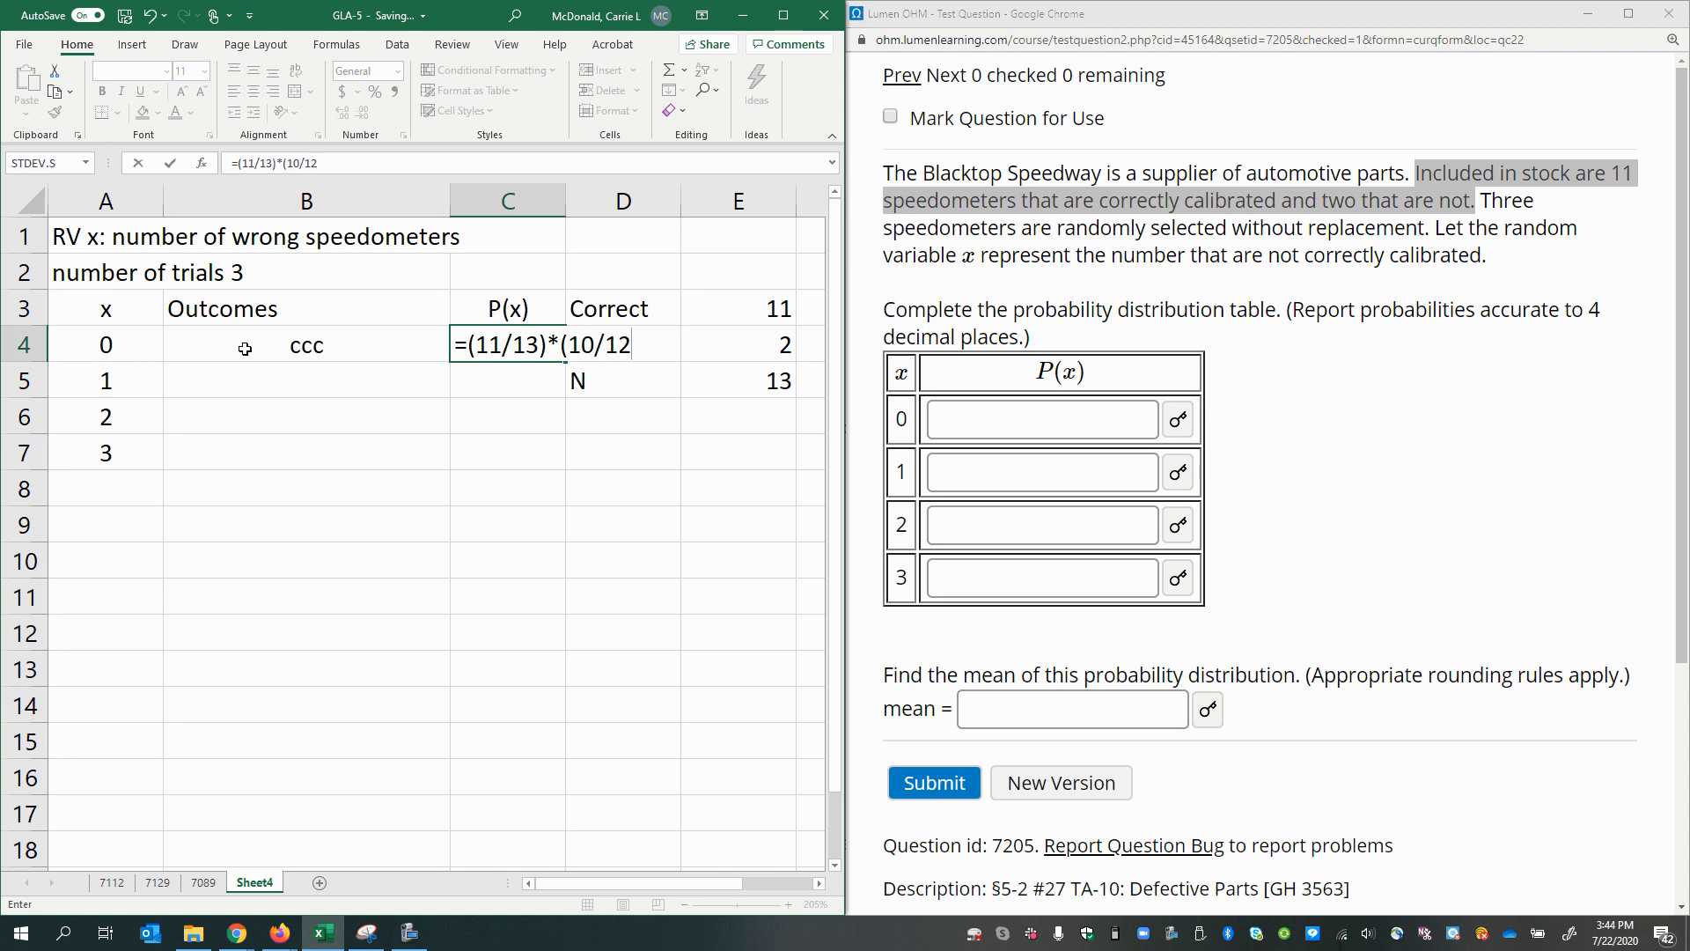
text(*()
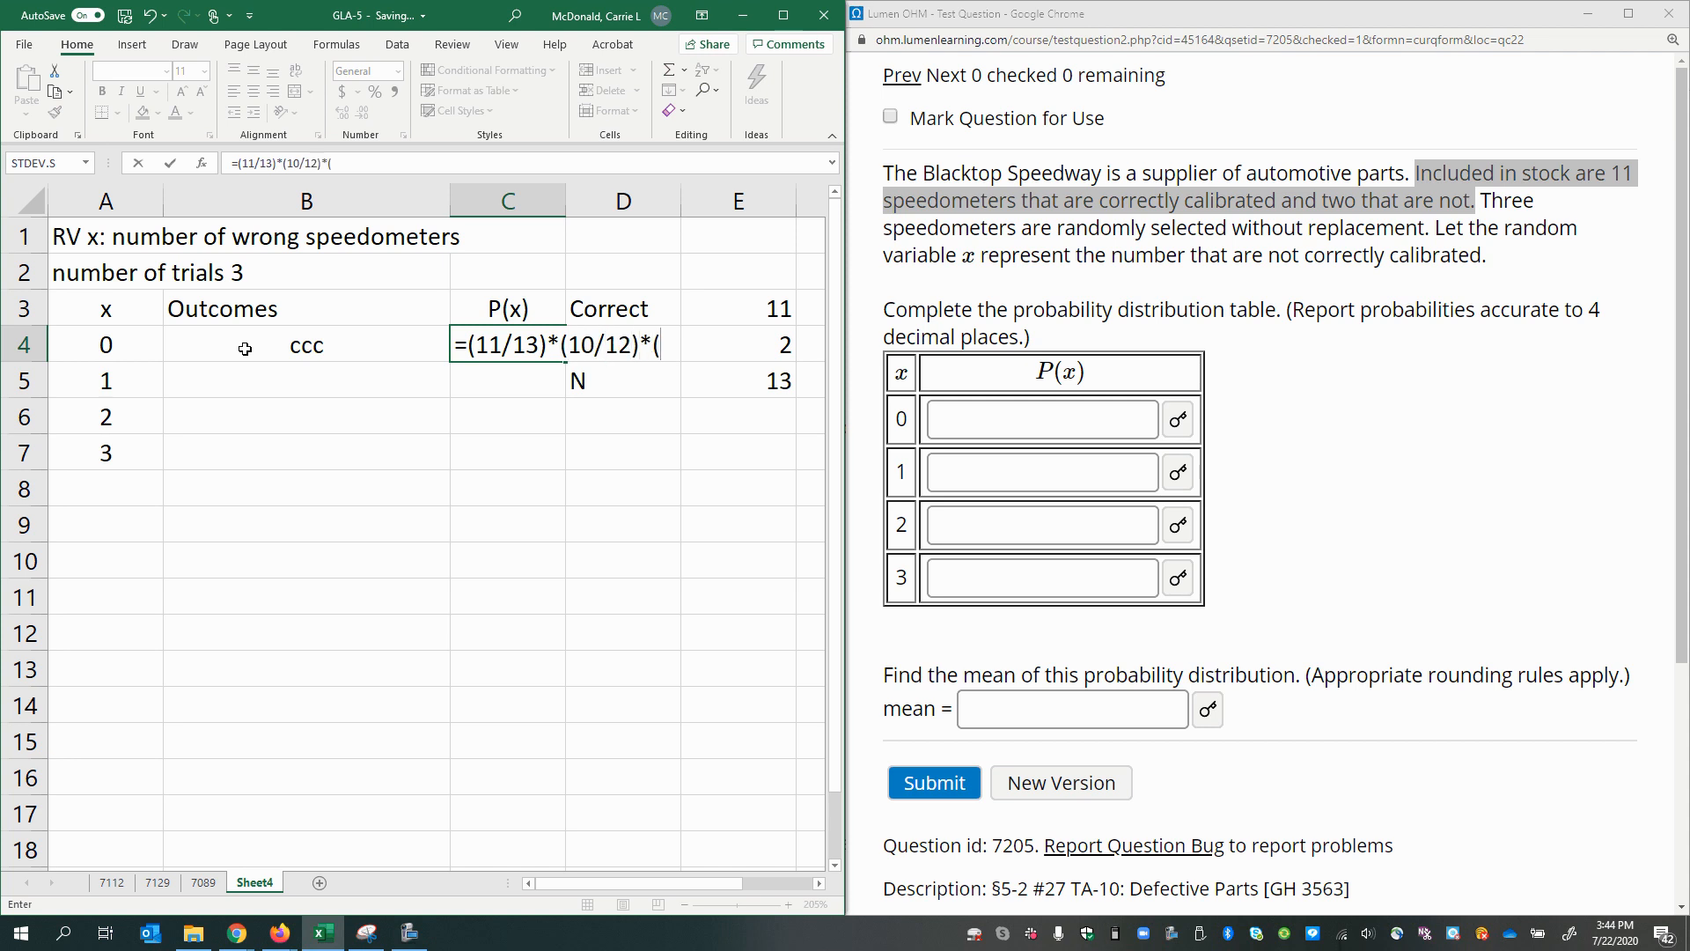
text(9/11)
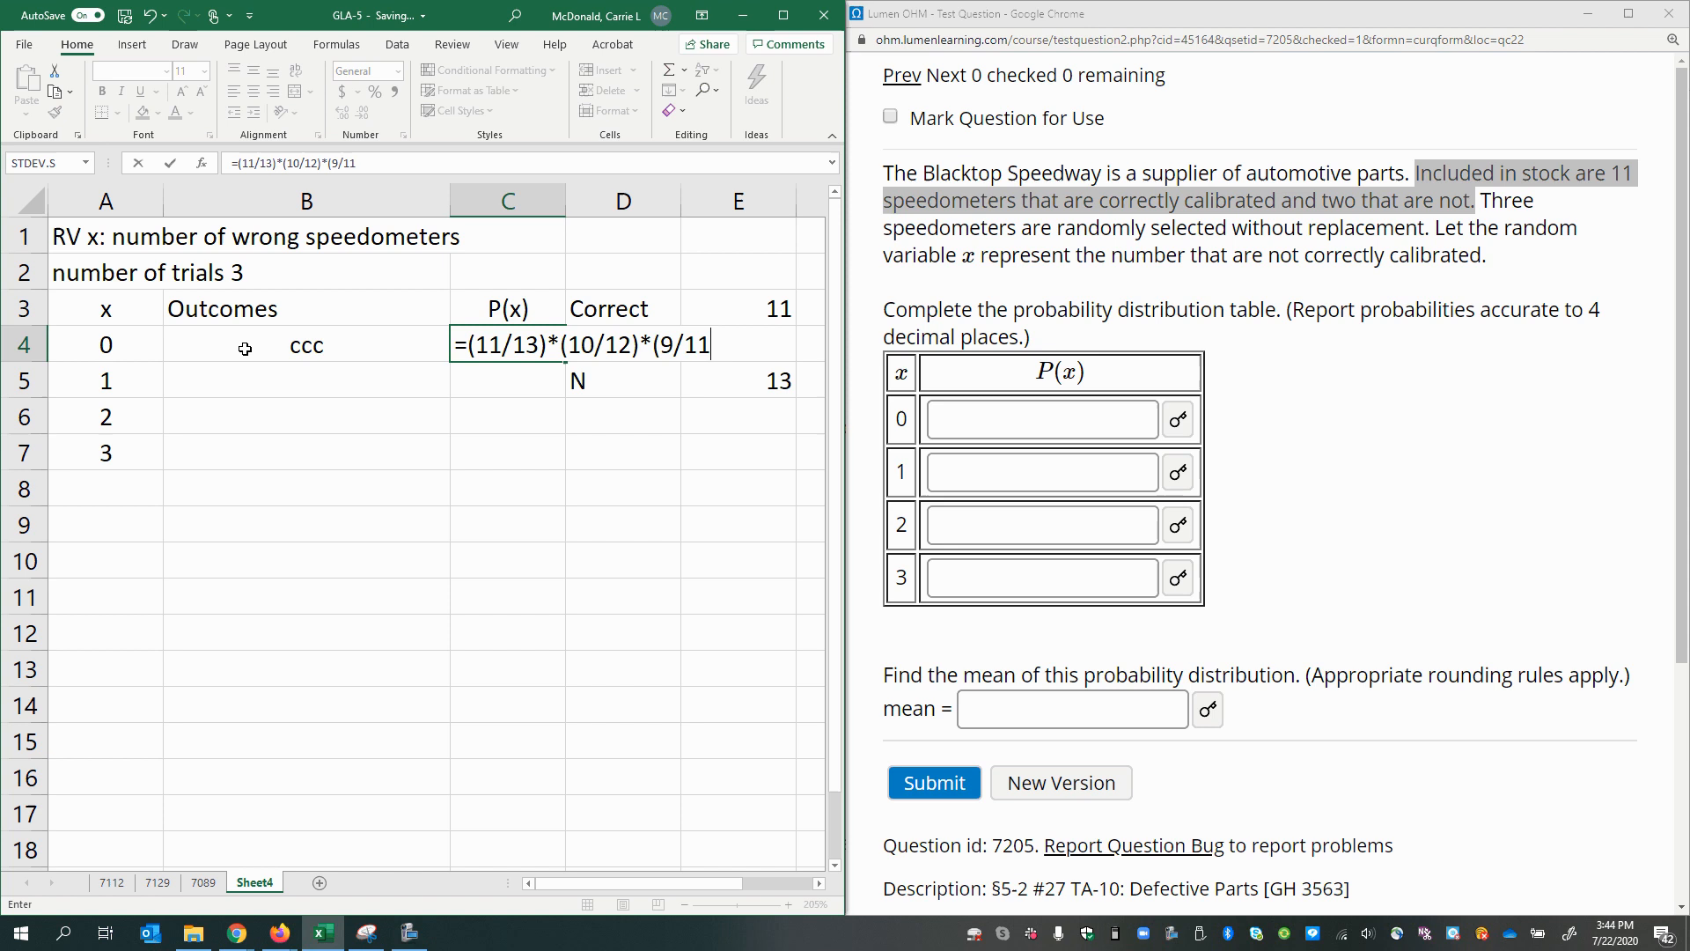
key(Return)
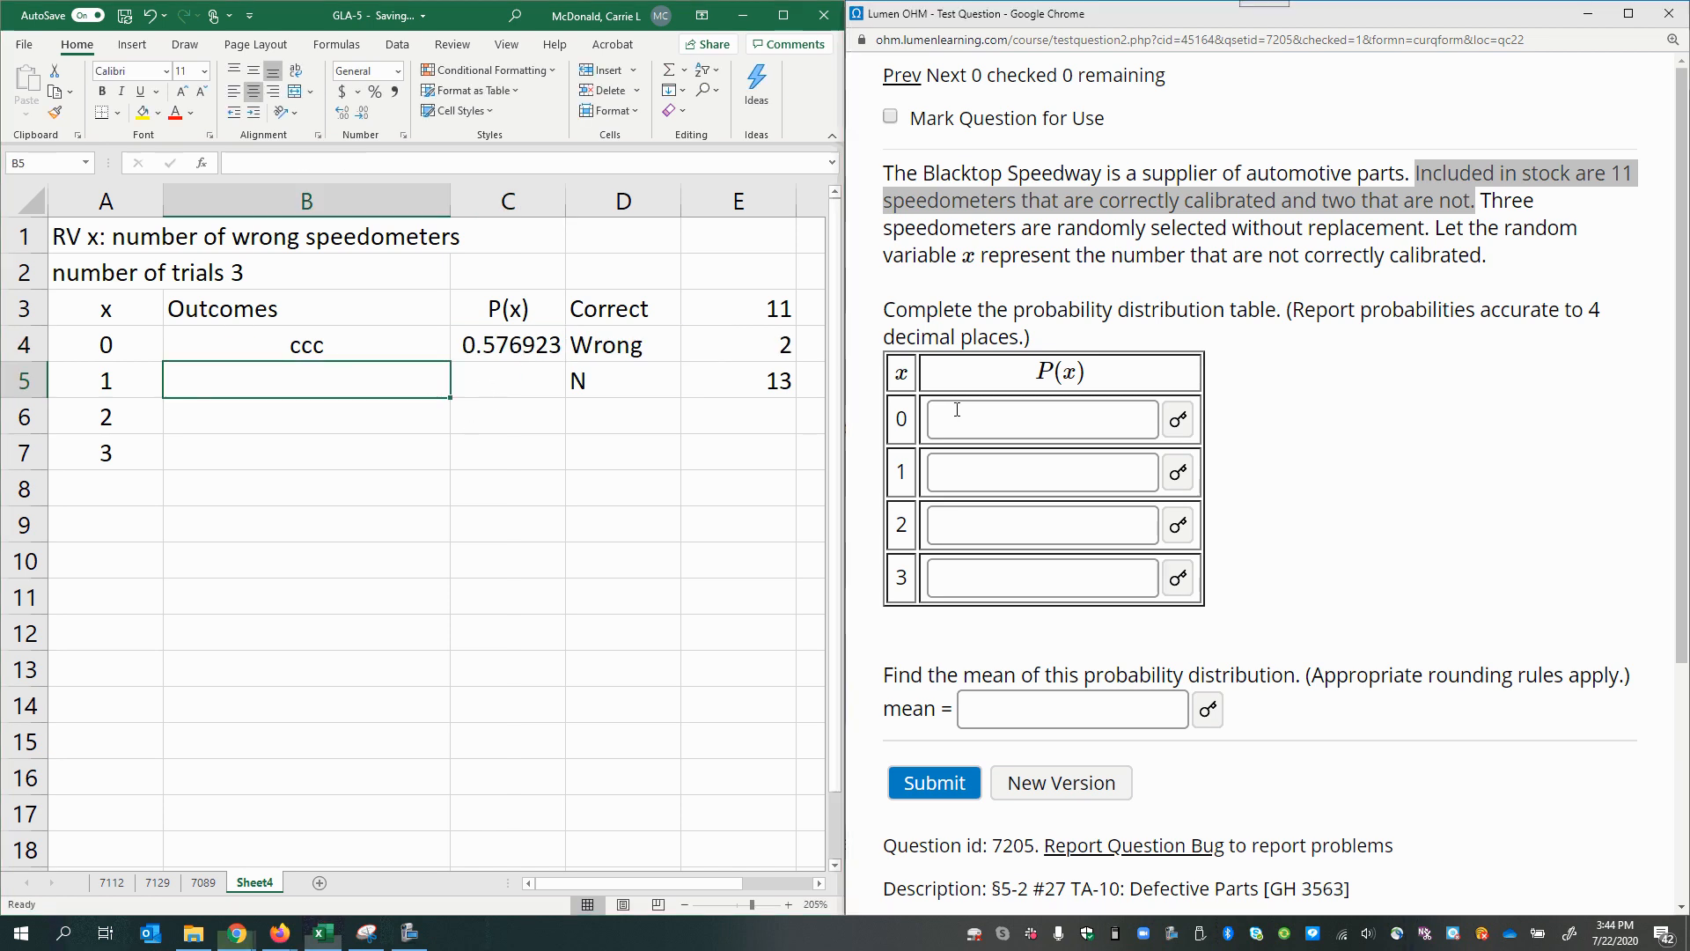
Answer 0.5769 as P(x) for x = 0 in Lumen OHM and check it correct.
text(0)
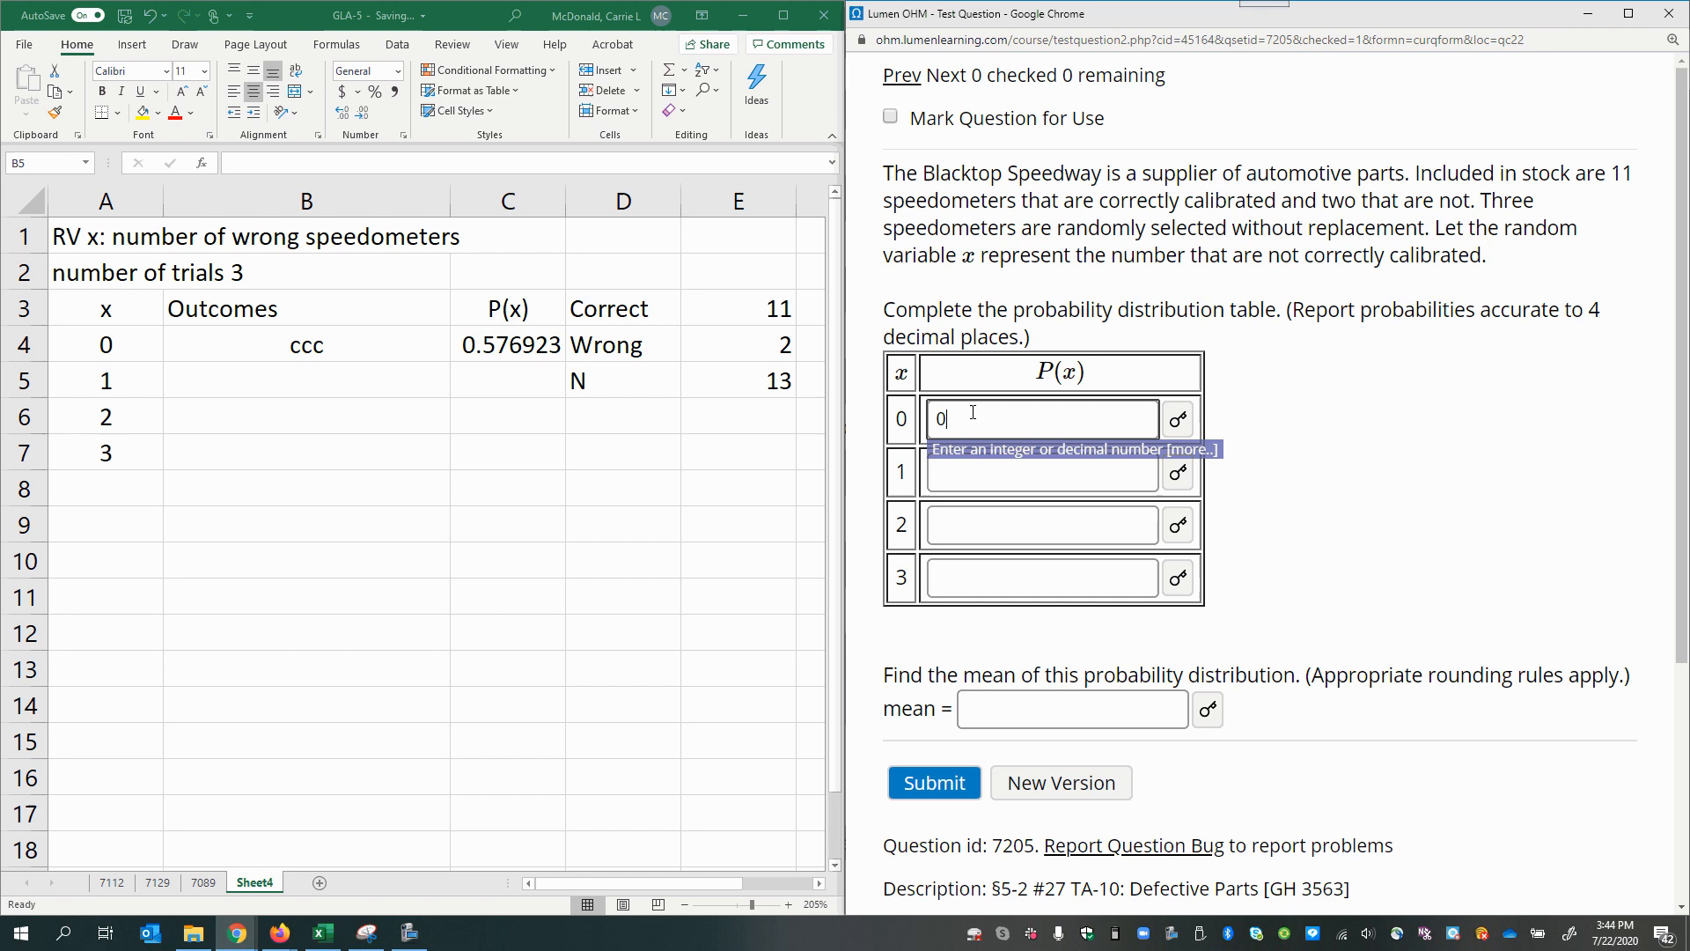
text(.577)
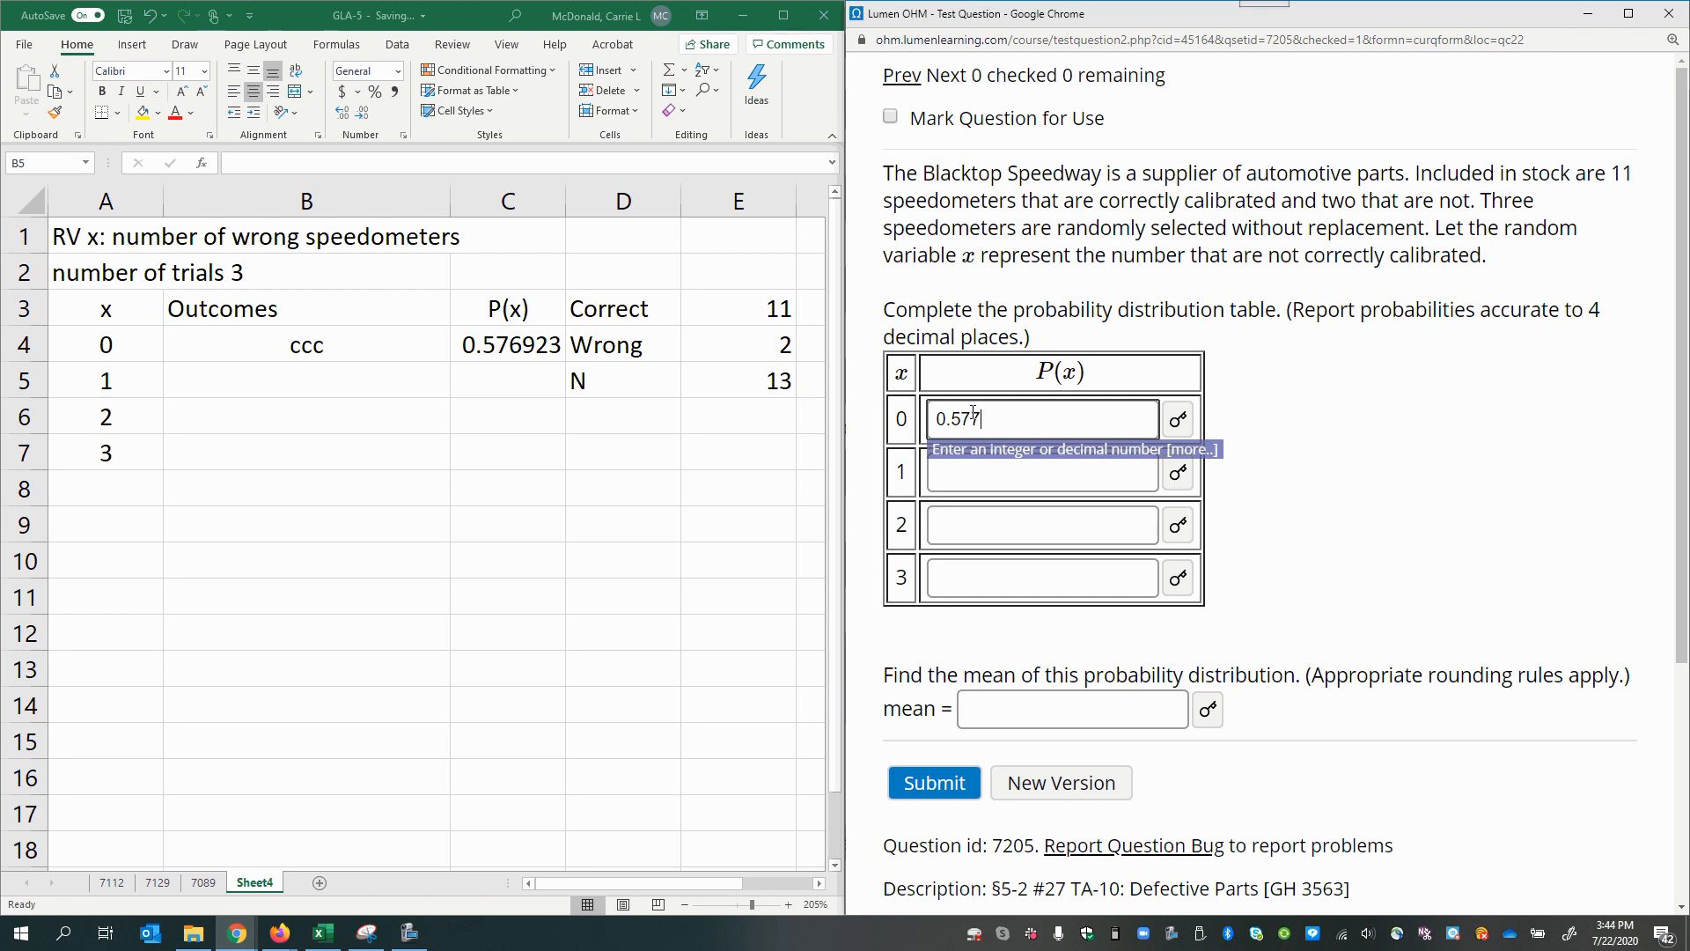
key(Backspace)
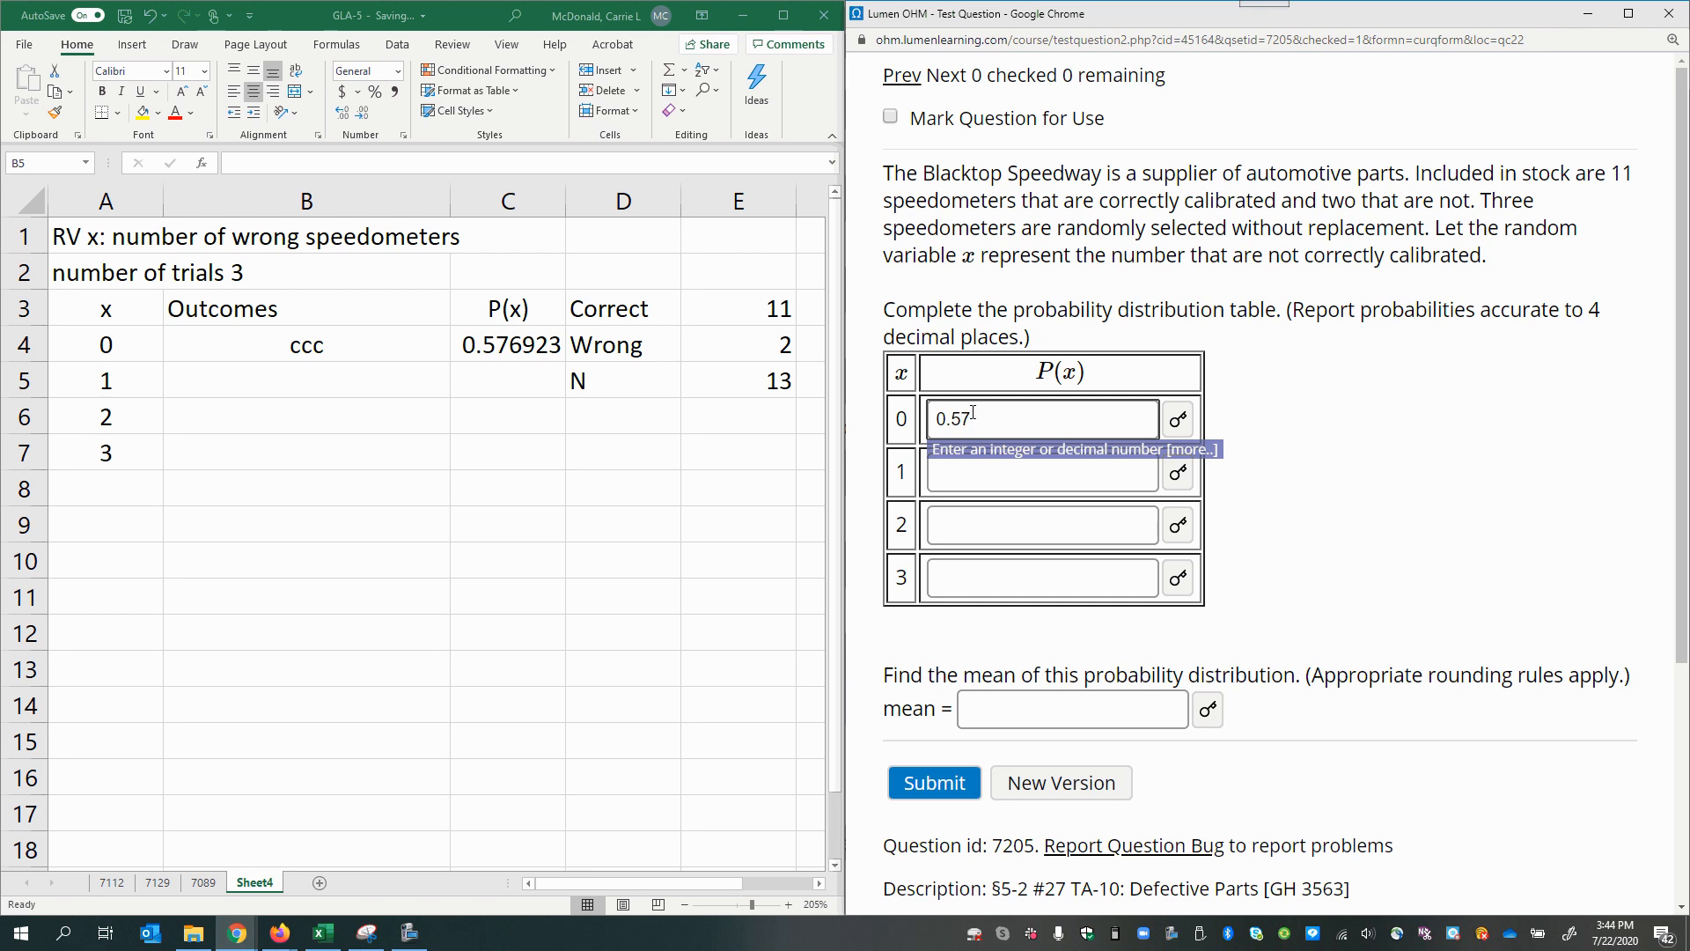
text(69)
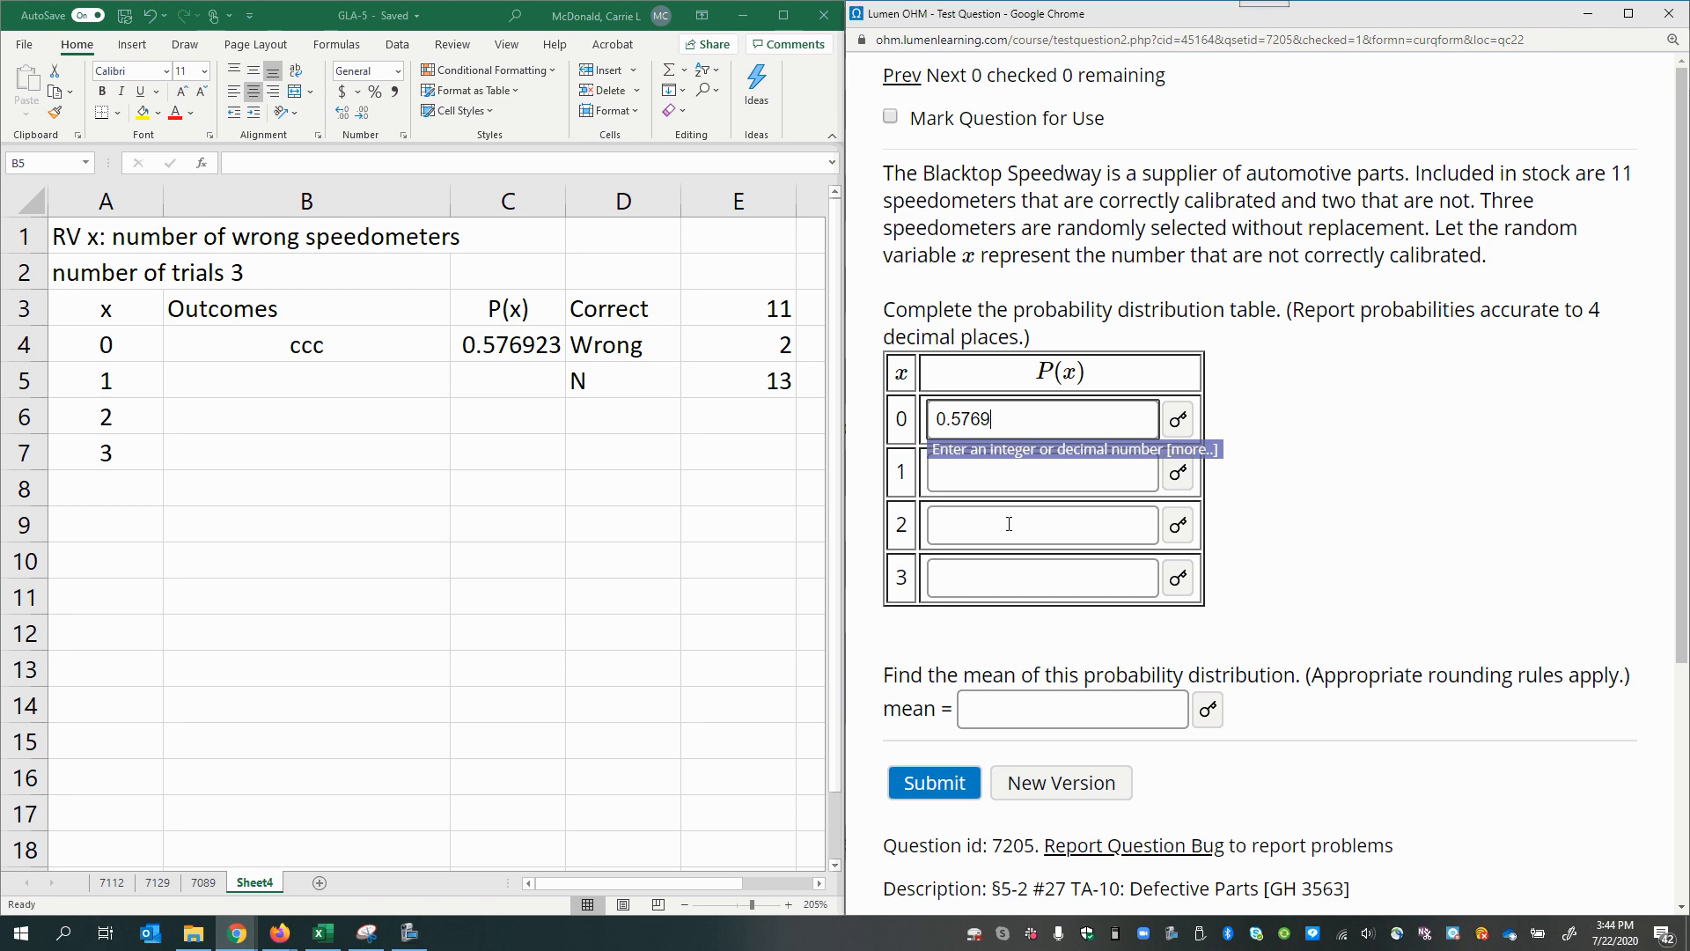
click(933, 782)
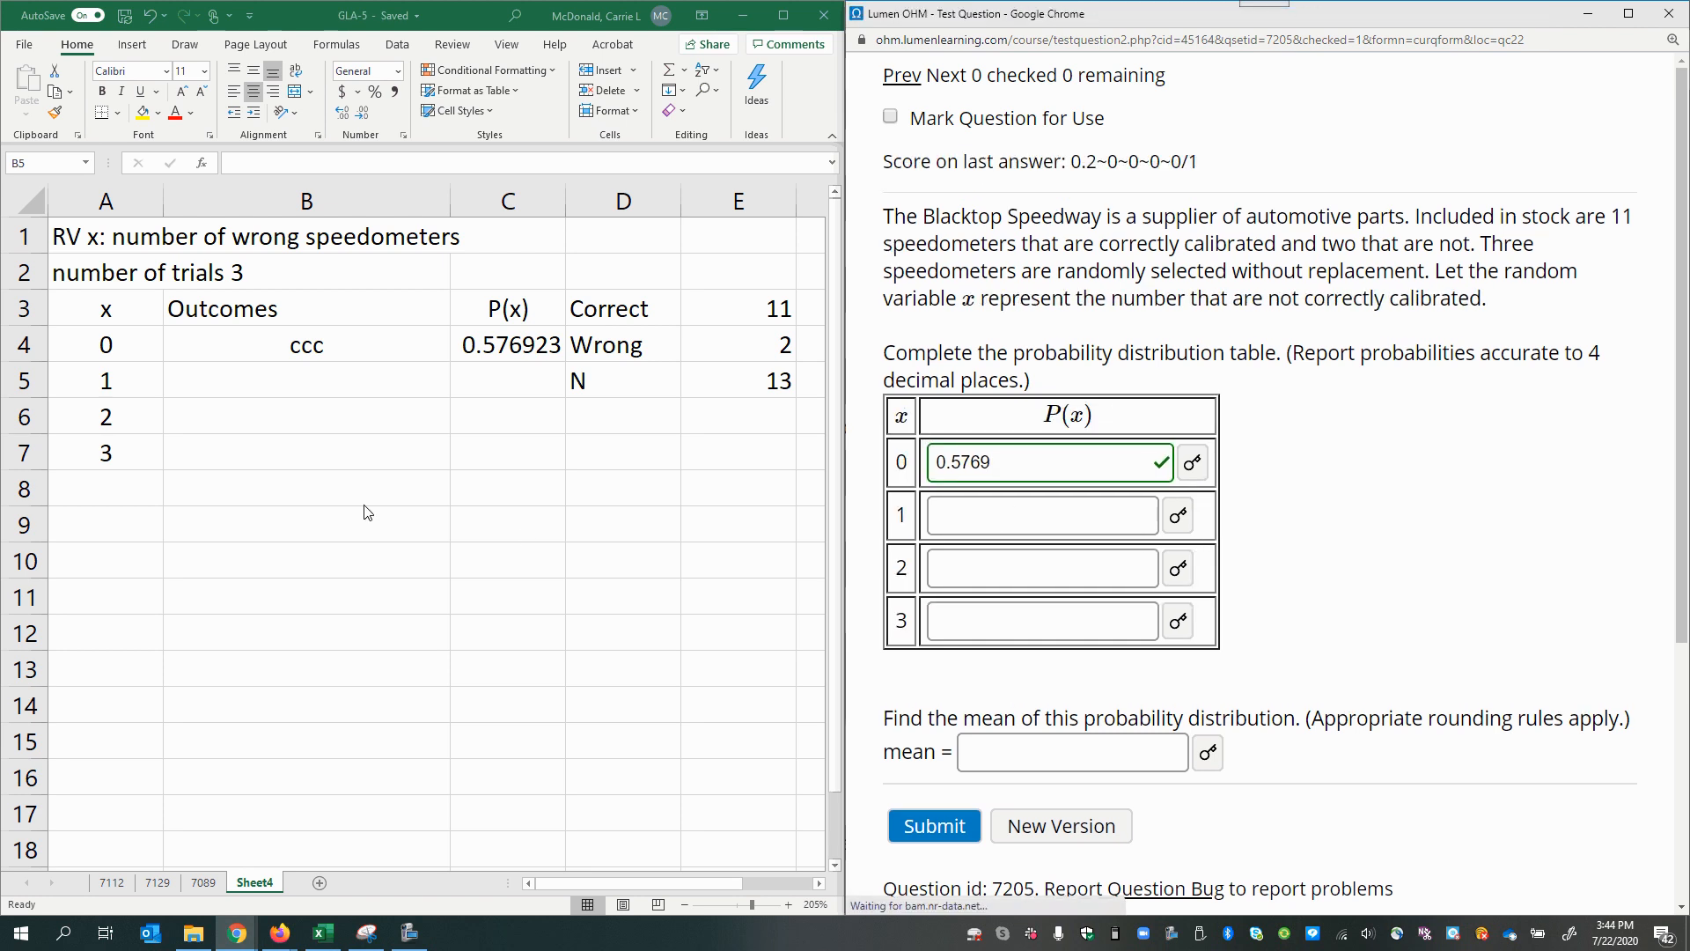
click(307, 343)
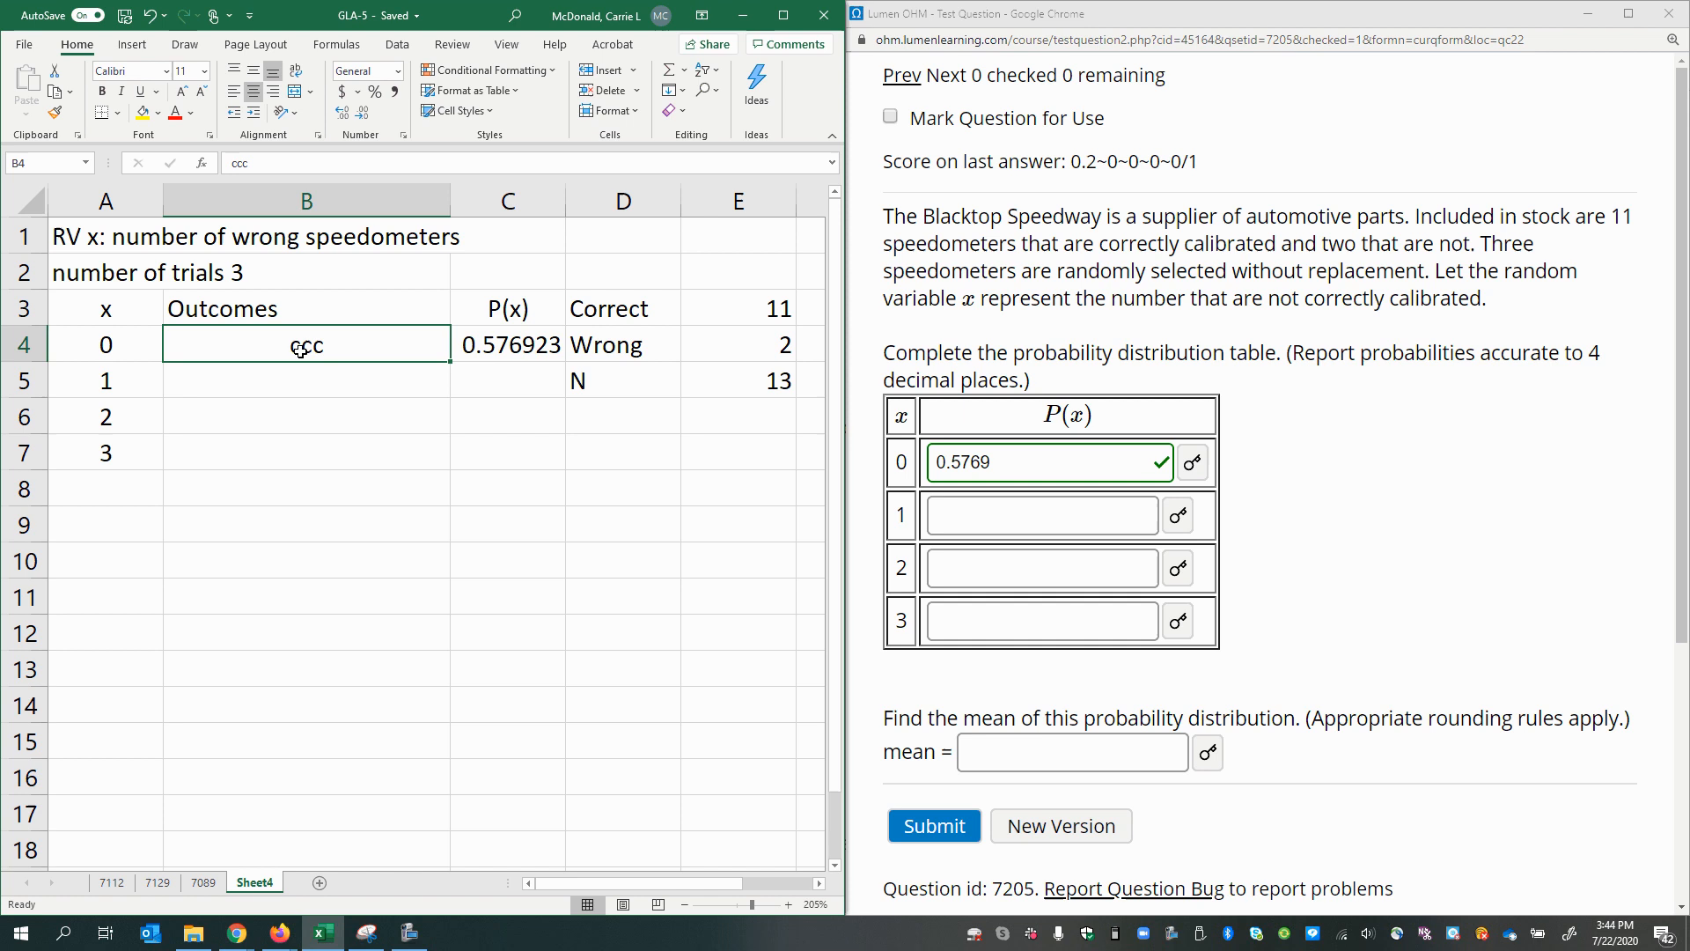
mouse_move(324, 348)
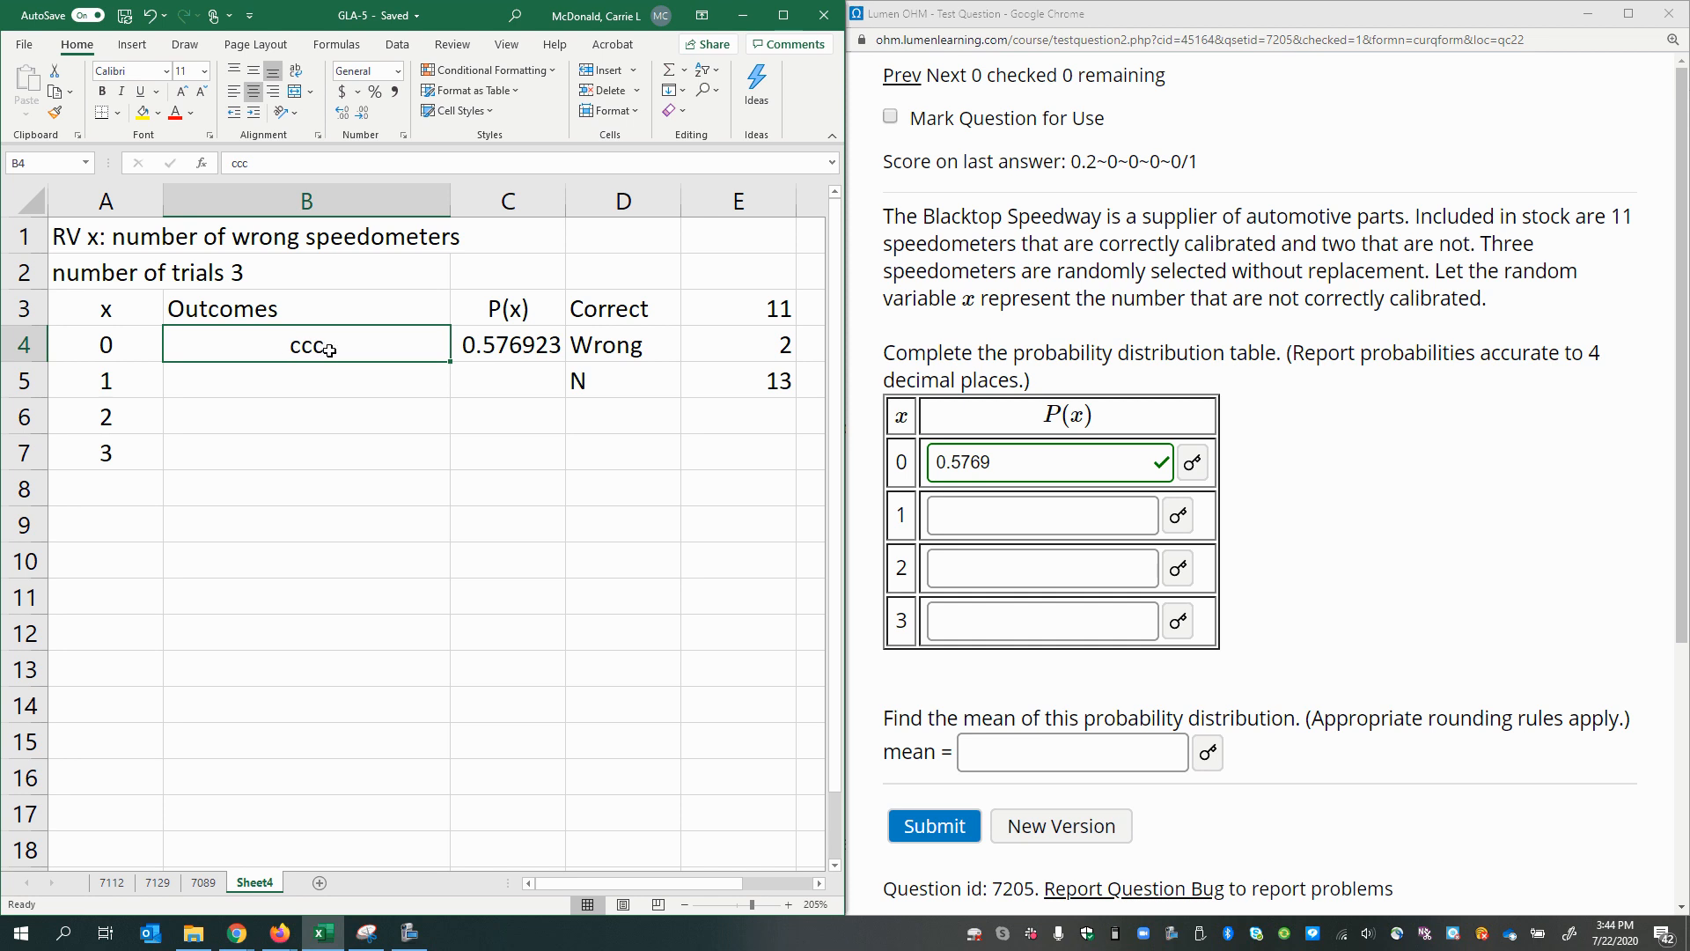
mouse_move(351, 350)
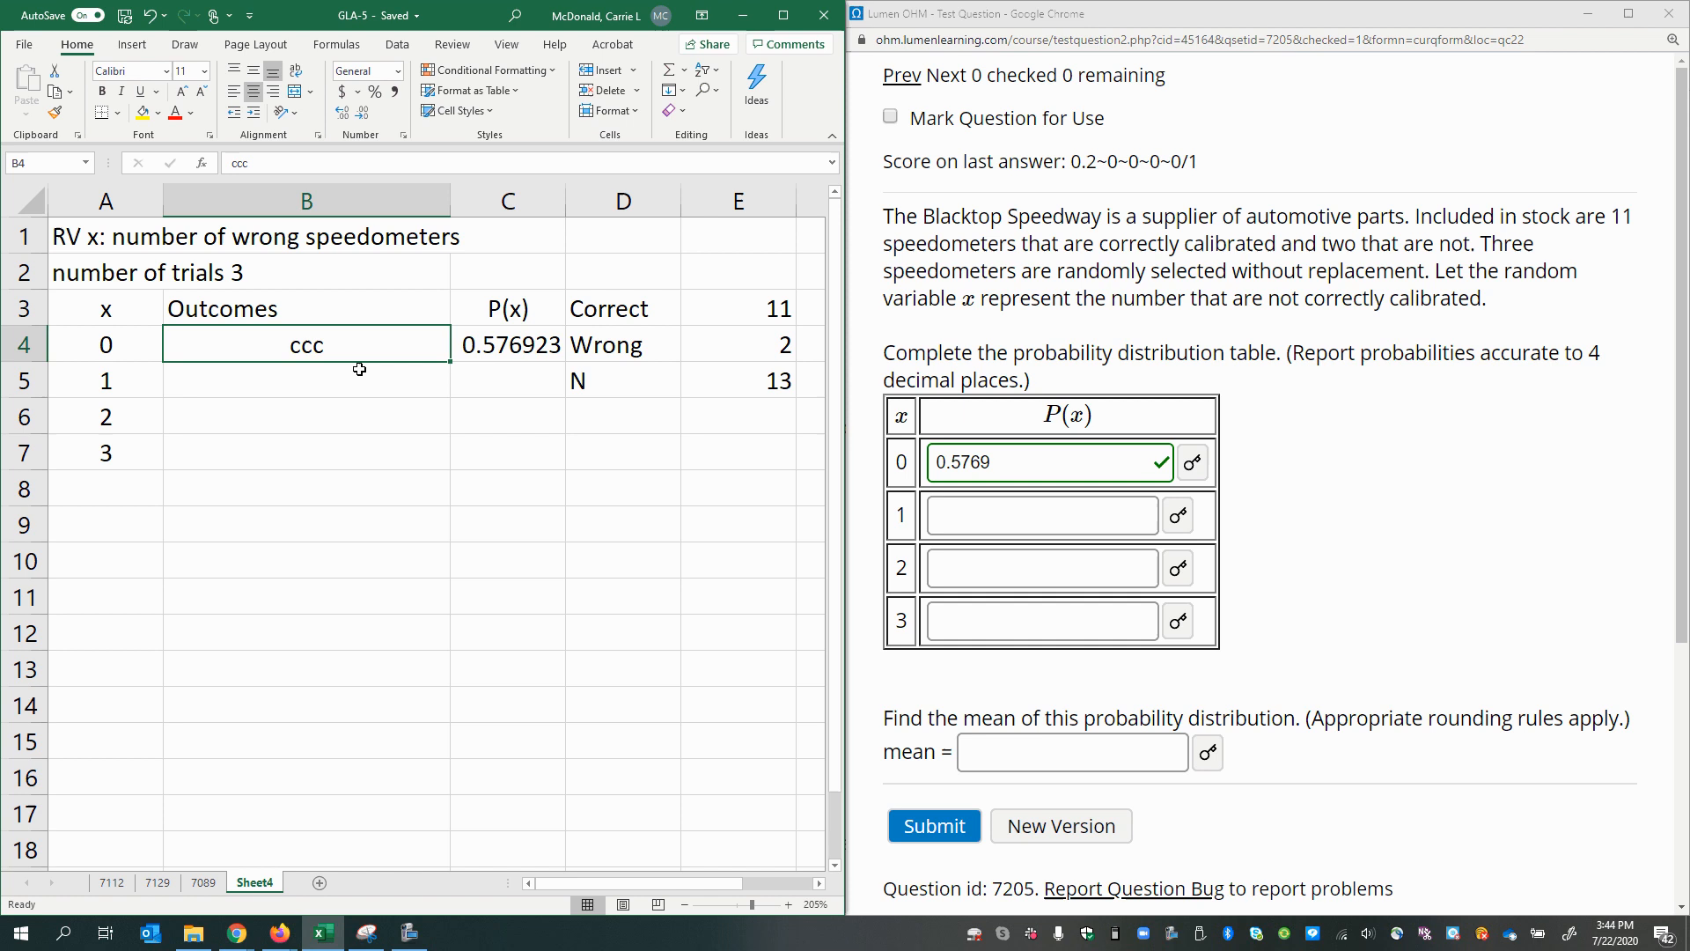
right_click(623, 201)
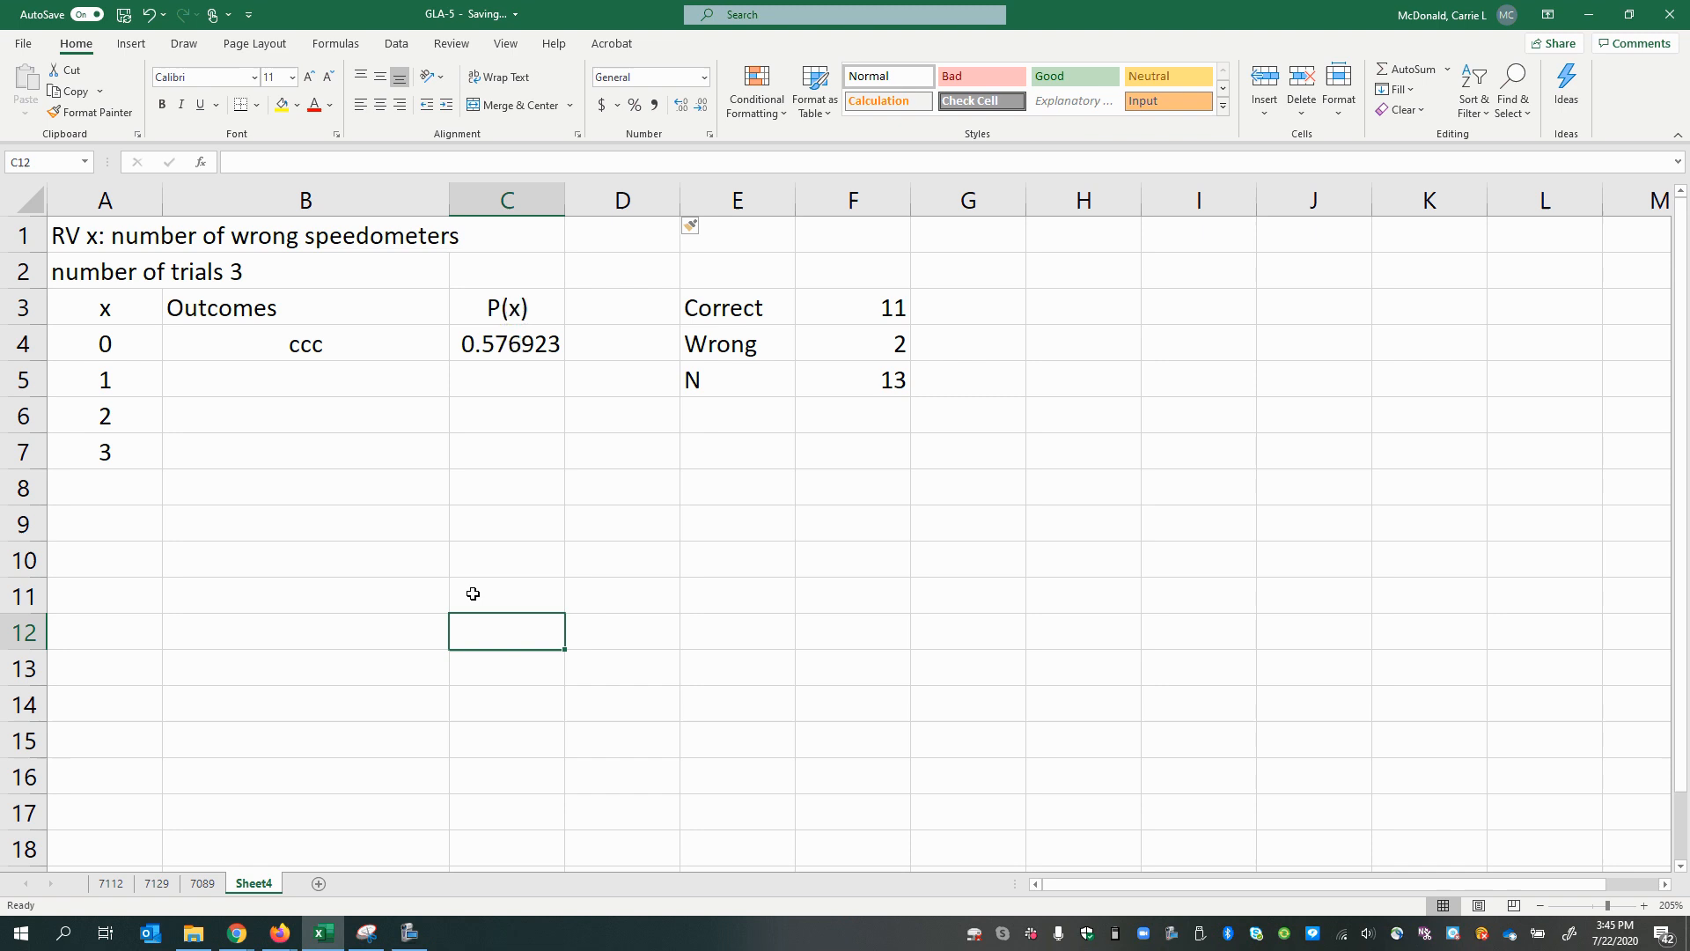
List outcomes wcc, cwc, ccw for x = 1 in B5.
click(304, 381)
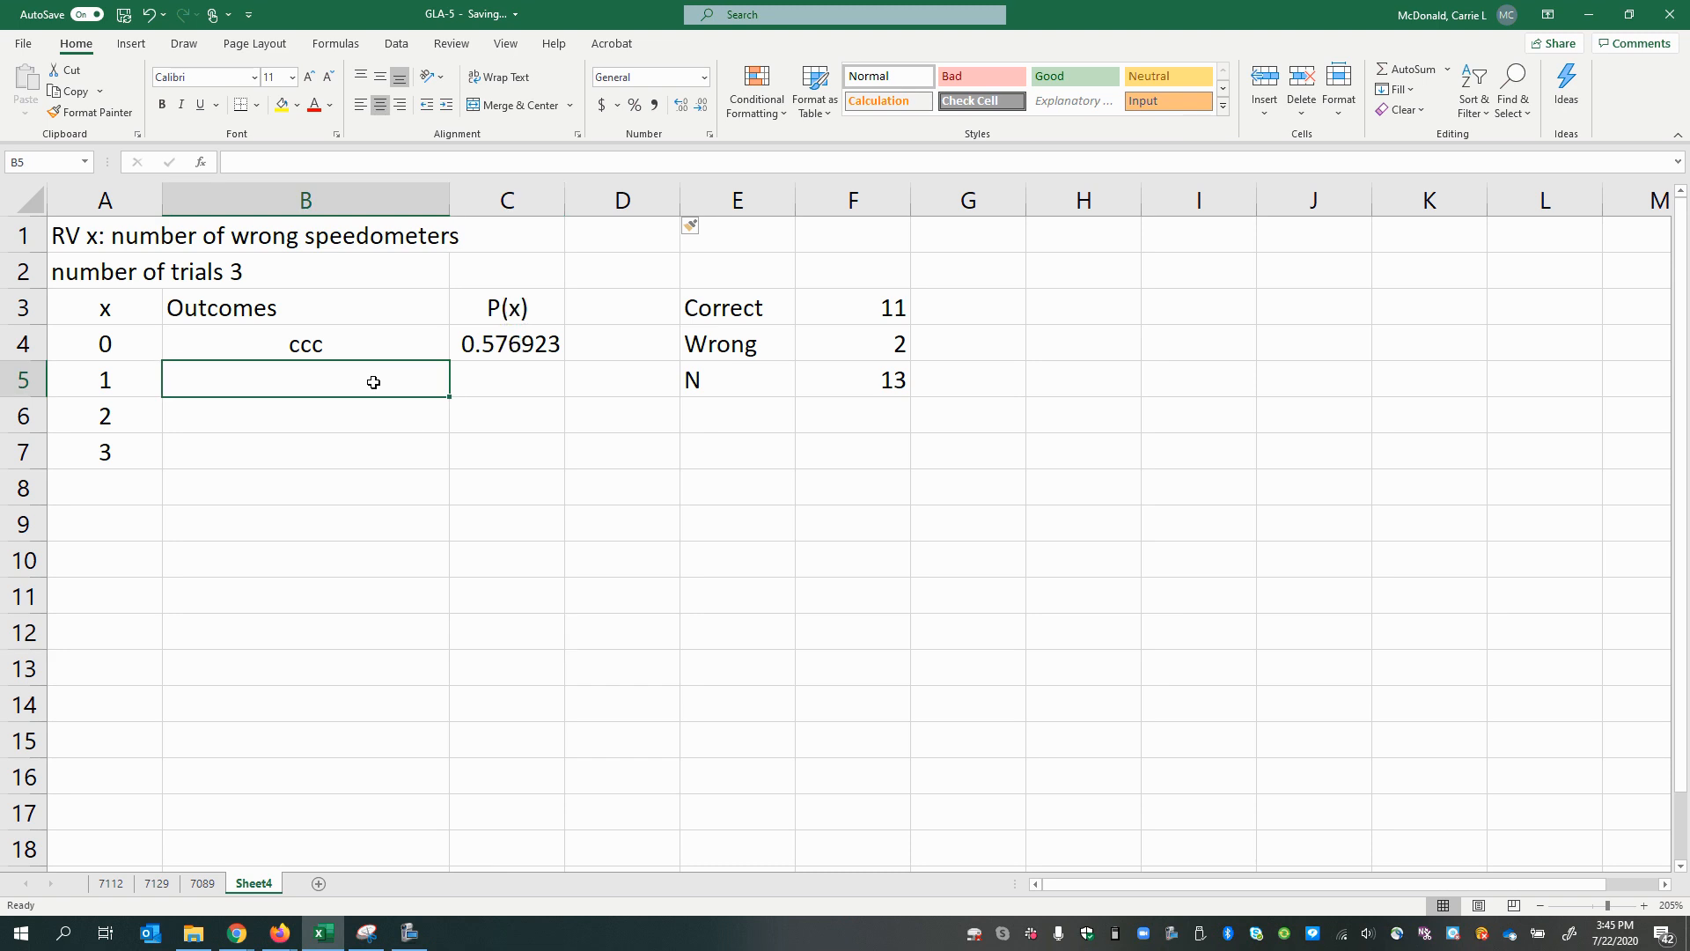
text(w)
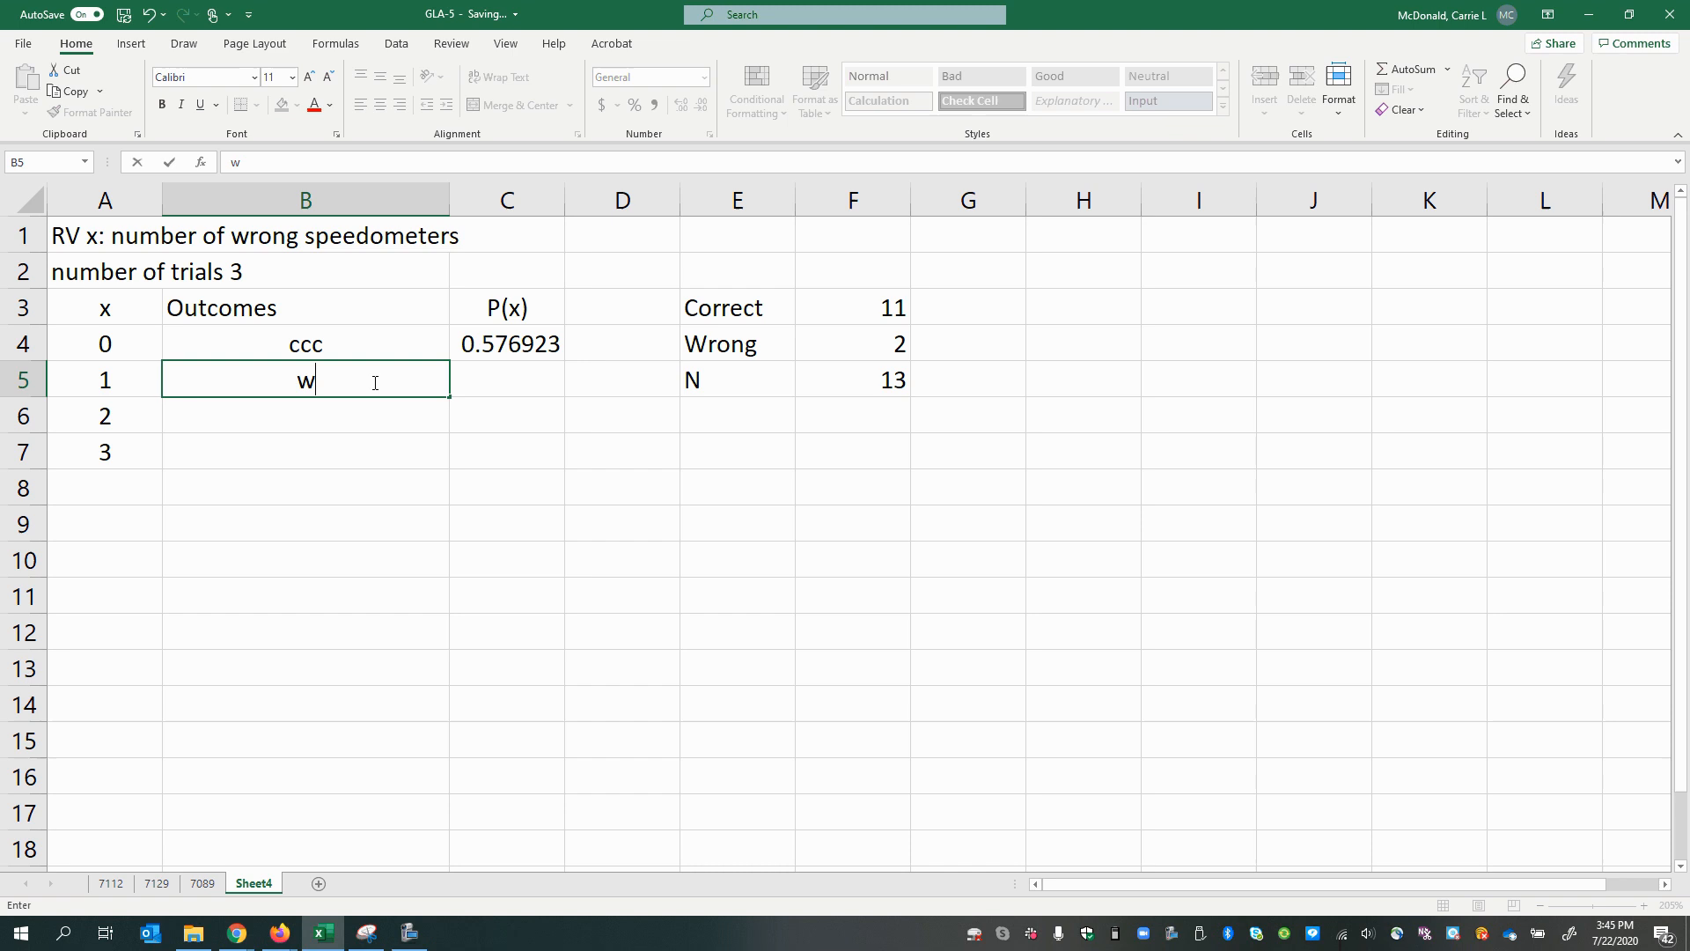
text(cc,)
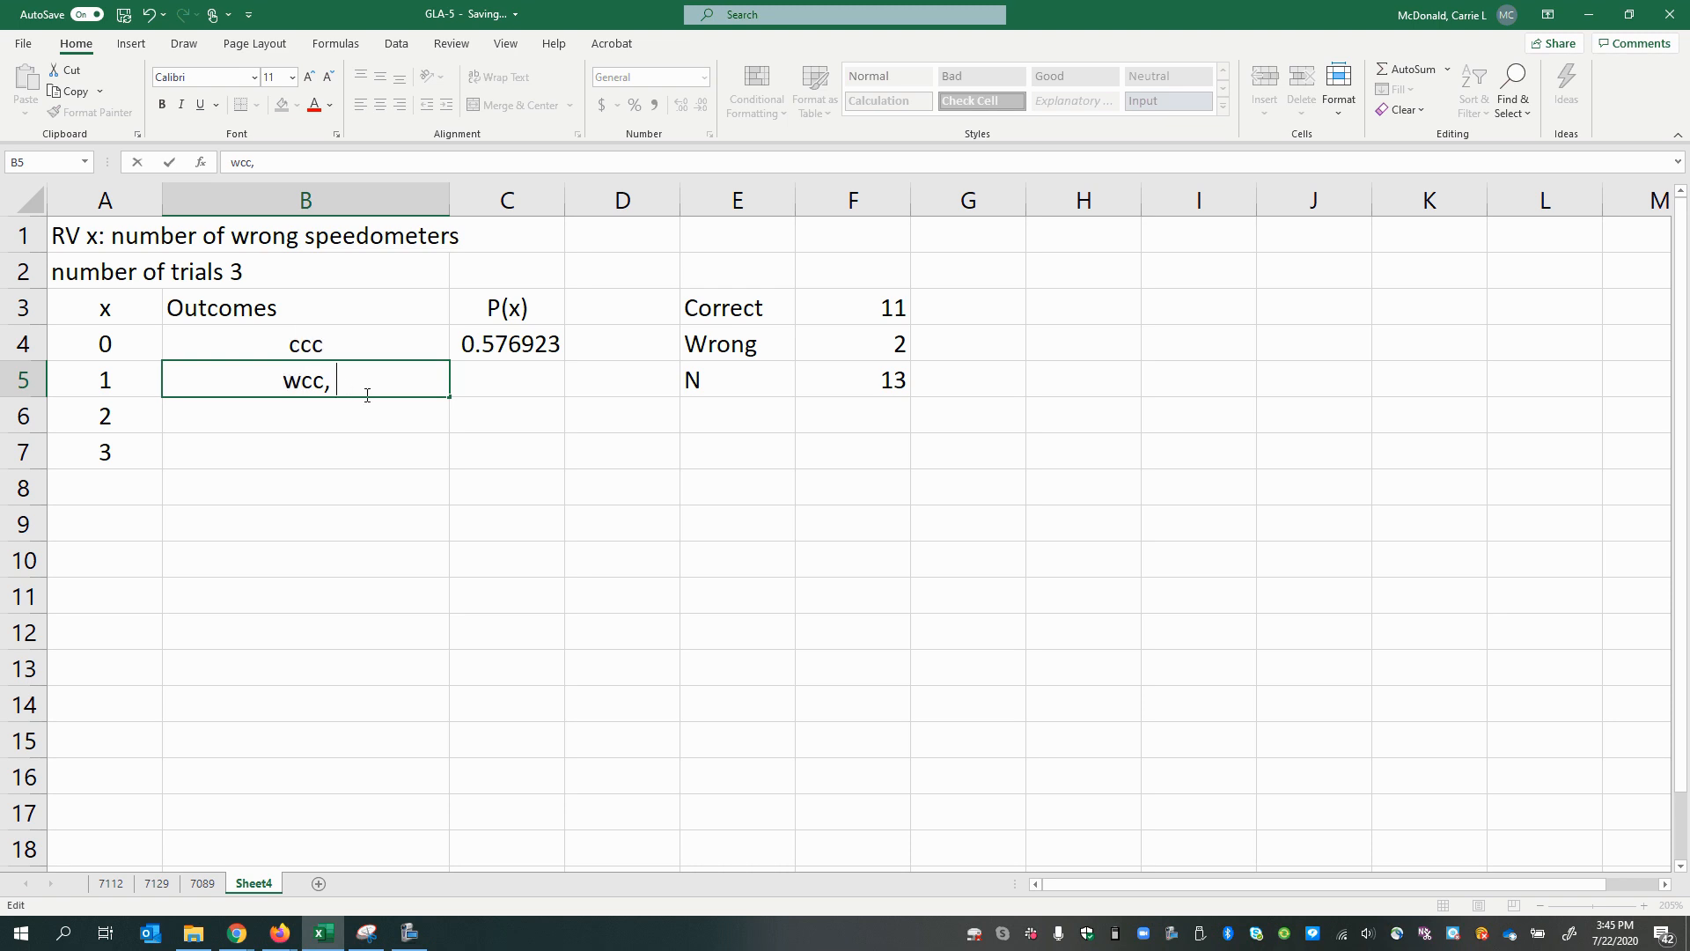
text(cwc)
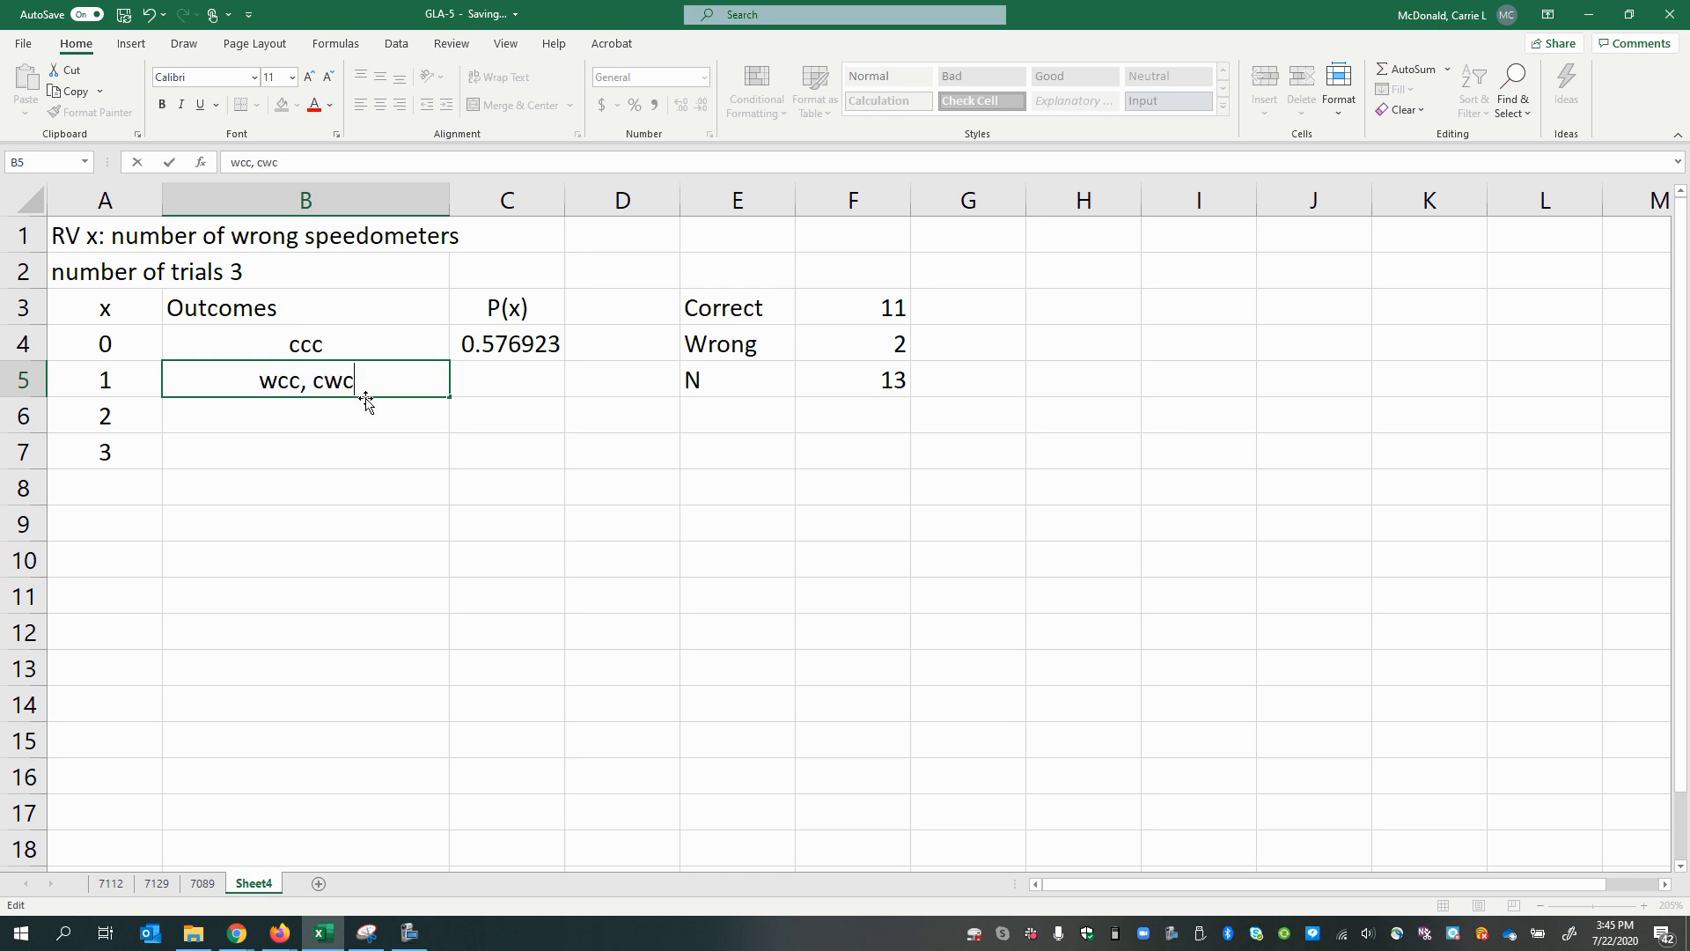
text(, cc)
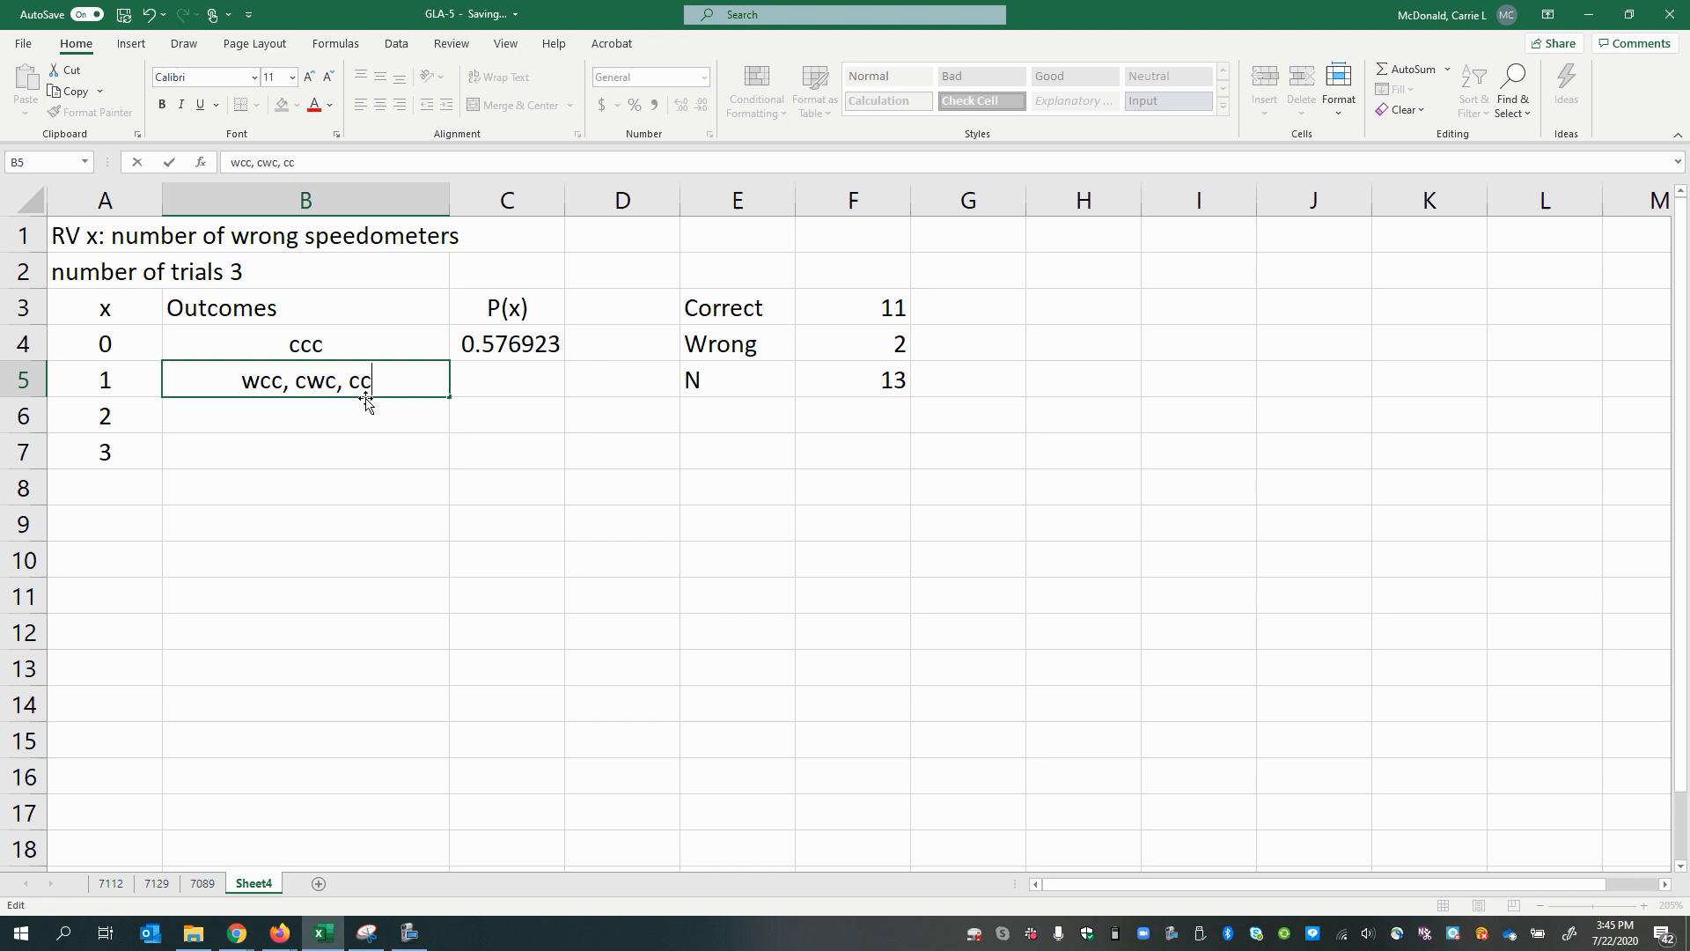
key(enter)
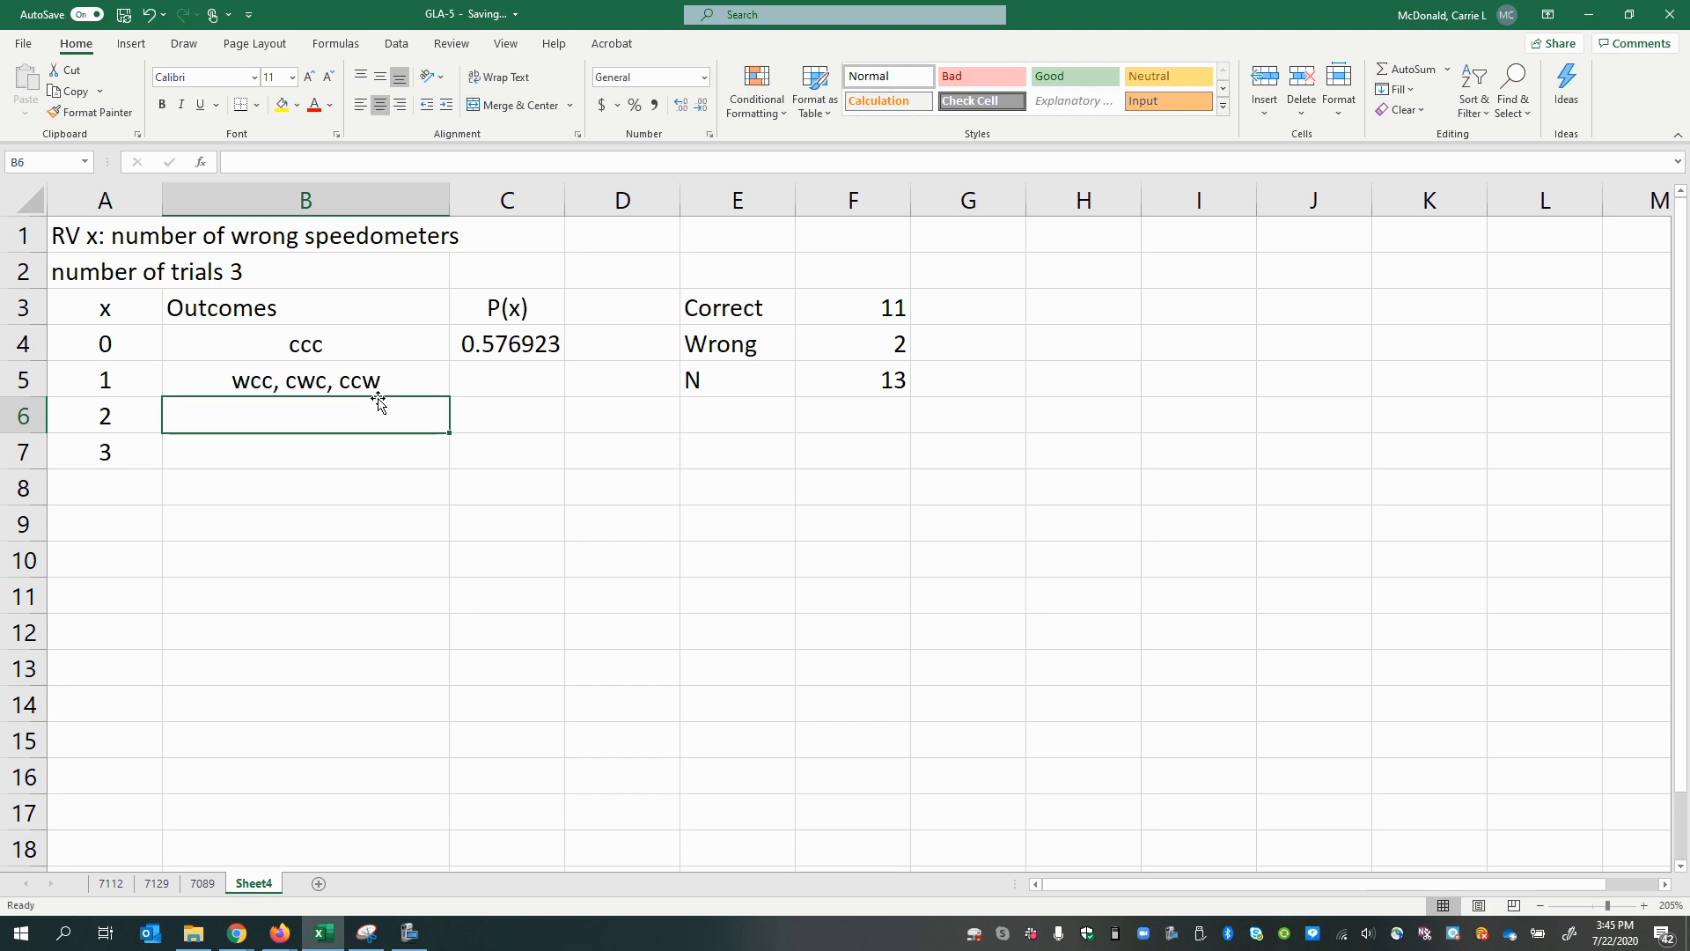
click(304, 381)
text(=)
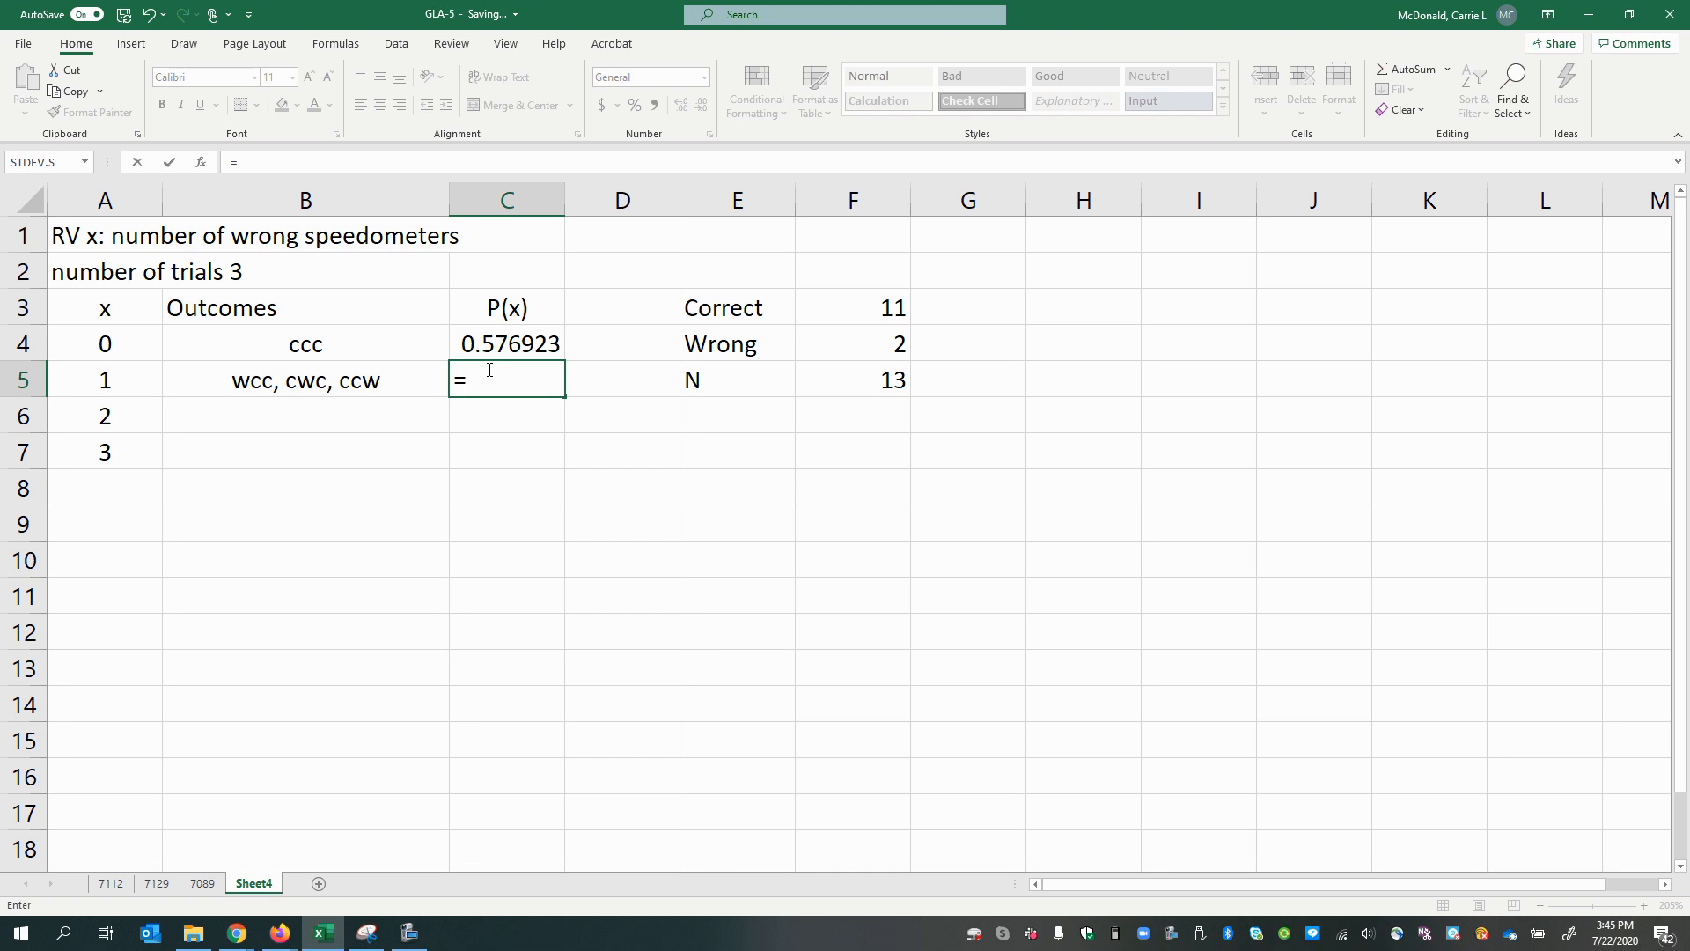
Enter =3*(2/13)*(11/12)*(10/11) in C5, giving 0.384615 for x = 1.
text(3*)
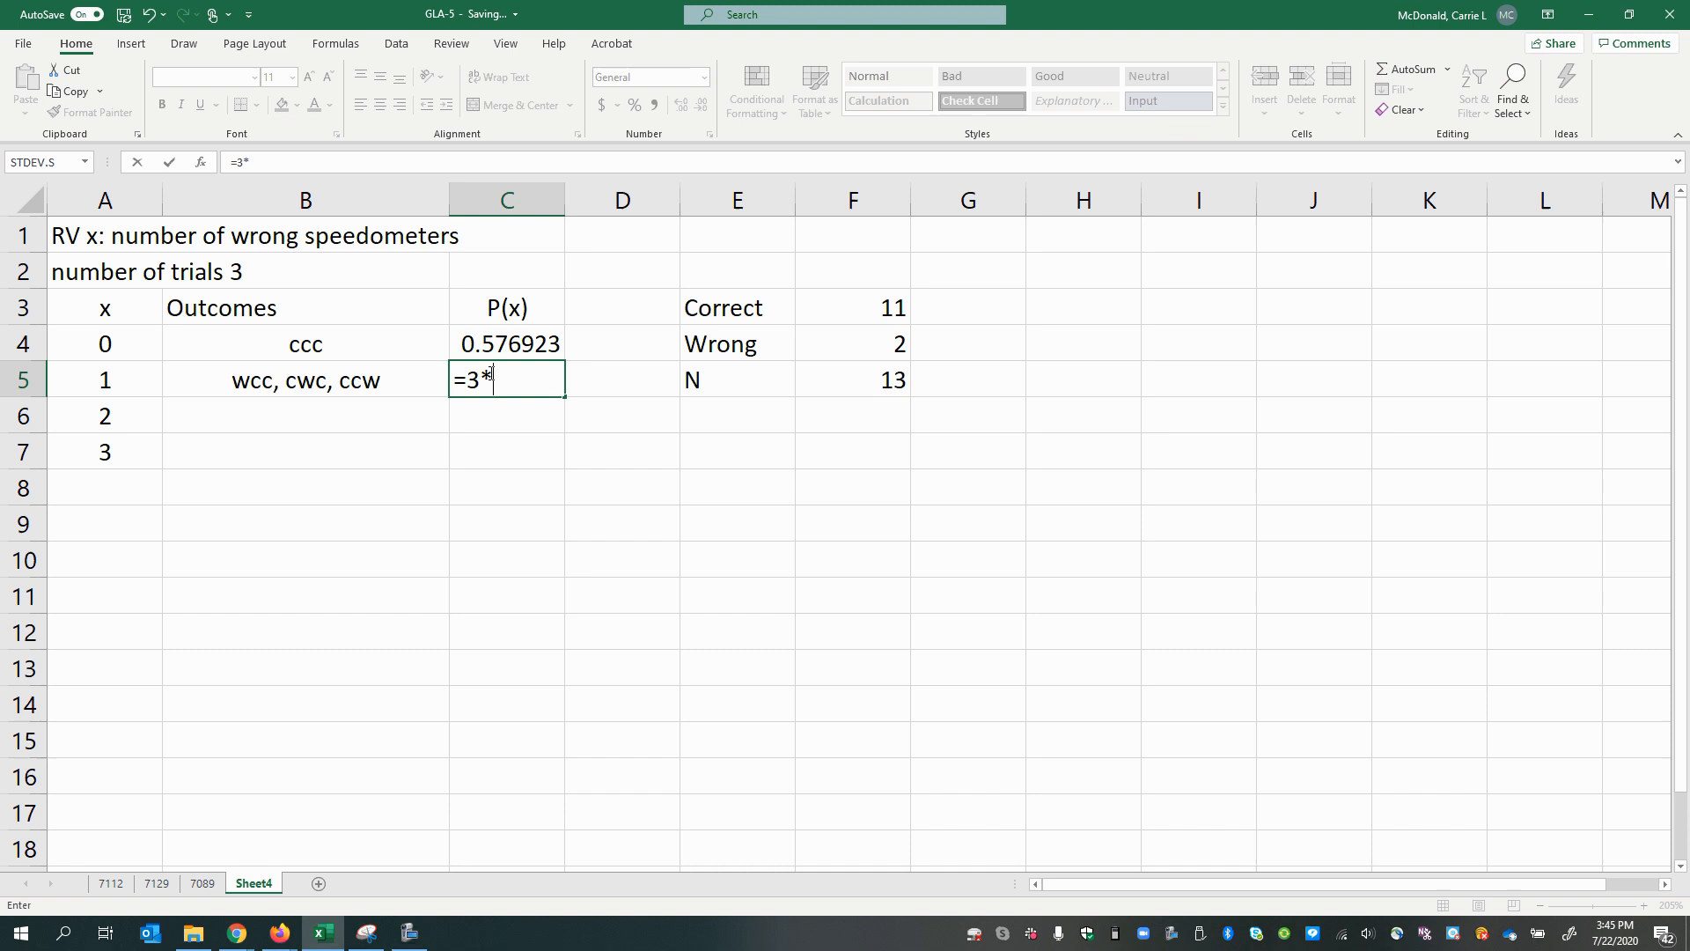
mouse_move(521, 396)
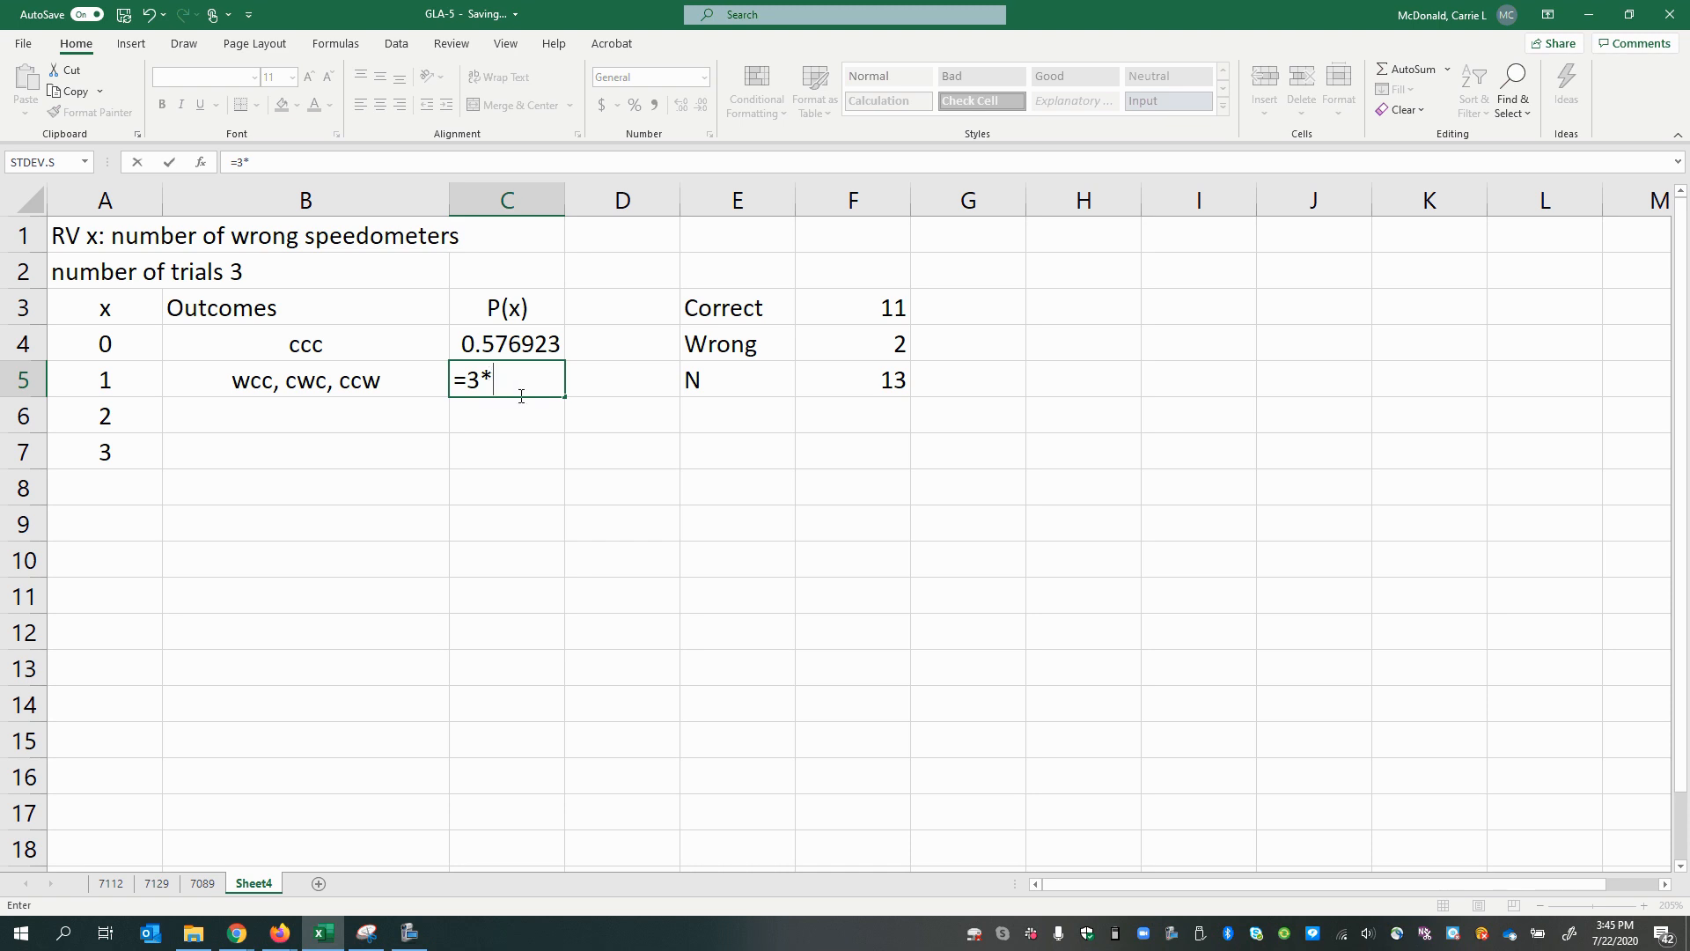
text(()
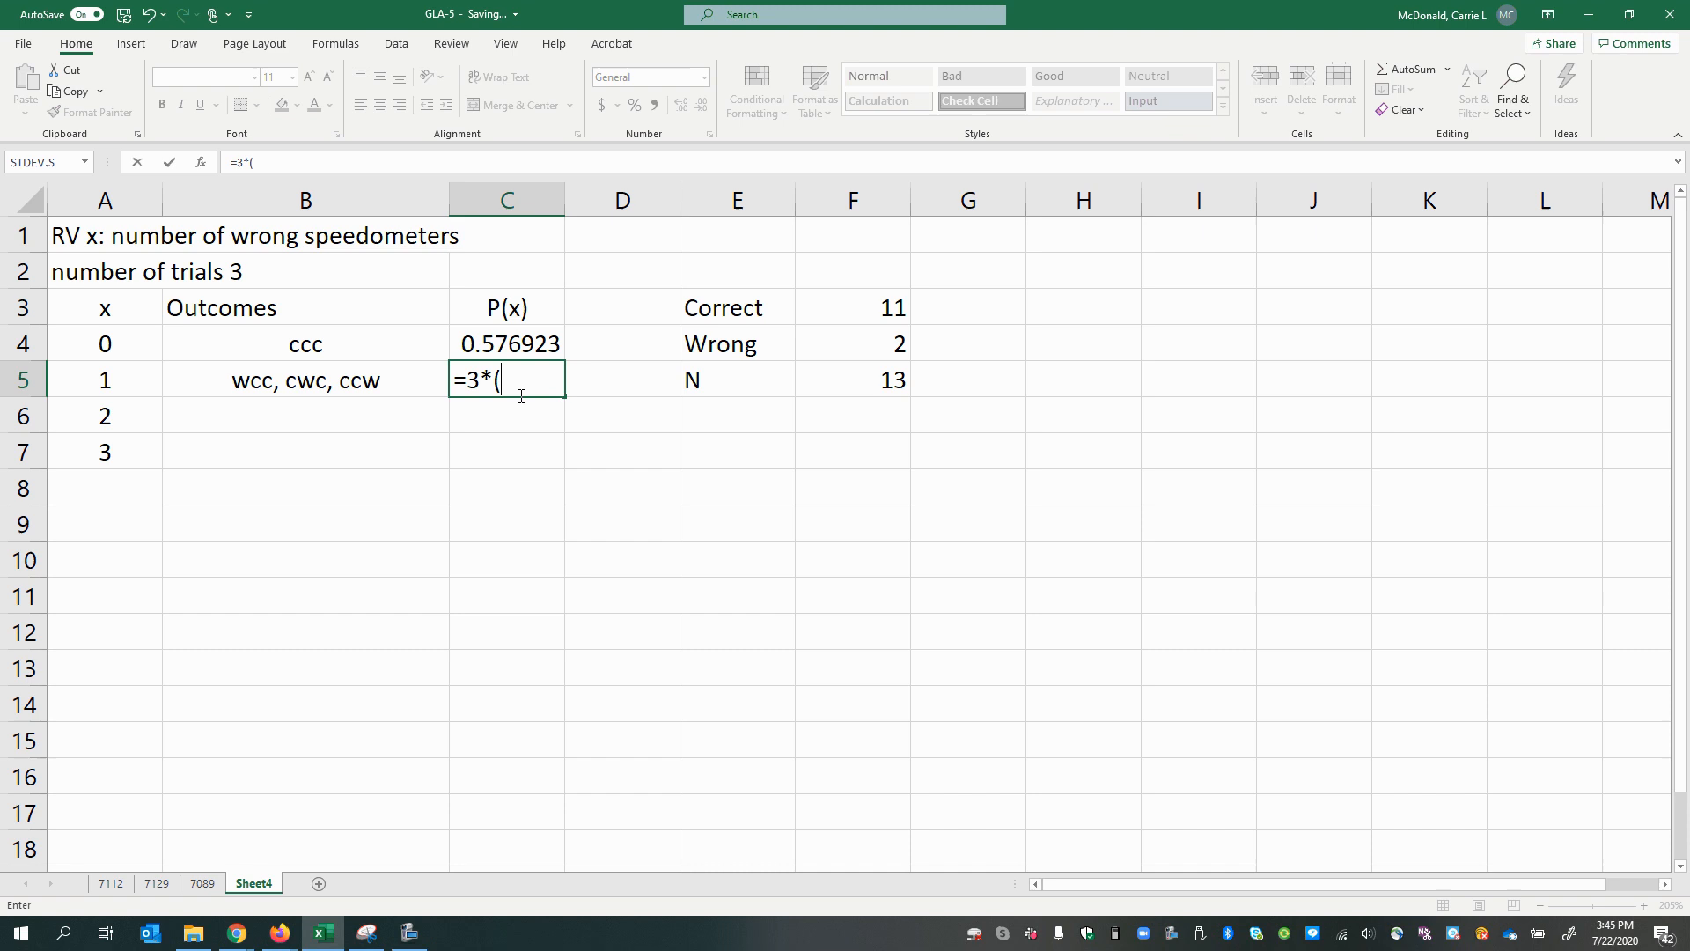
text(2)
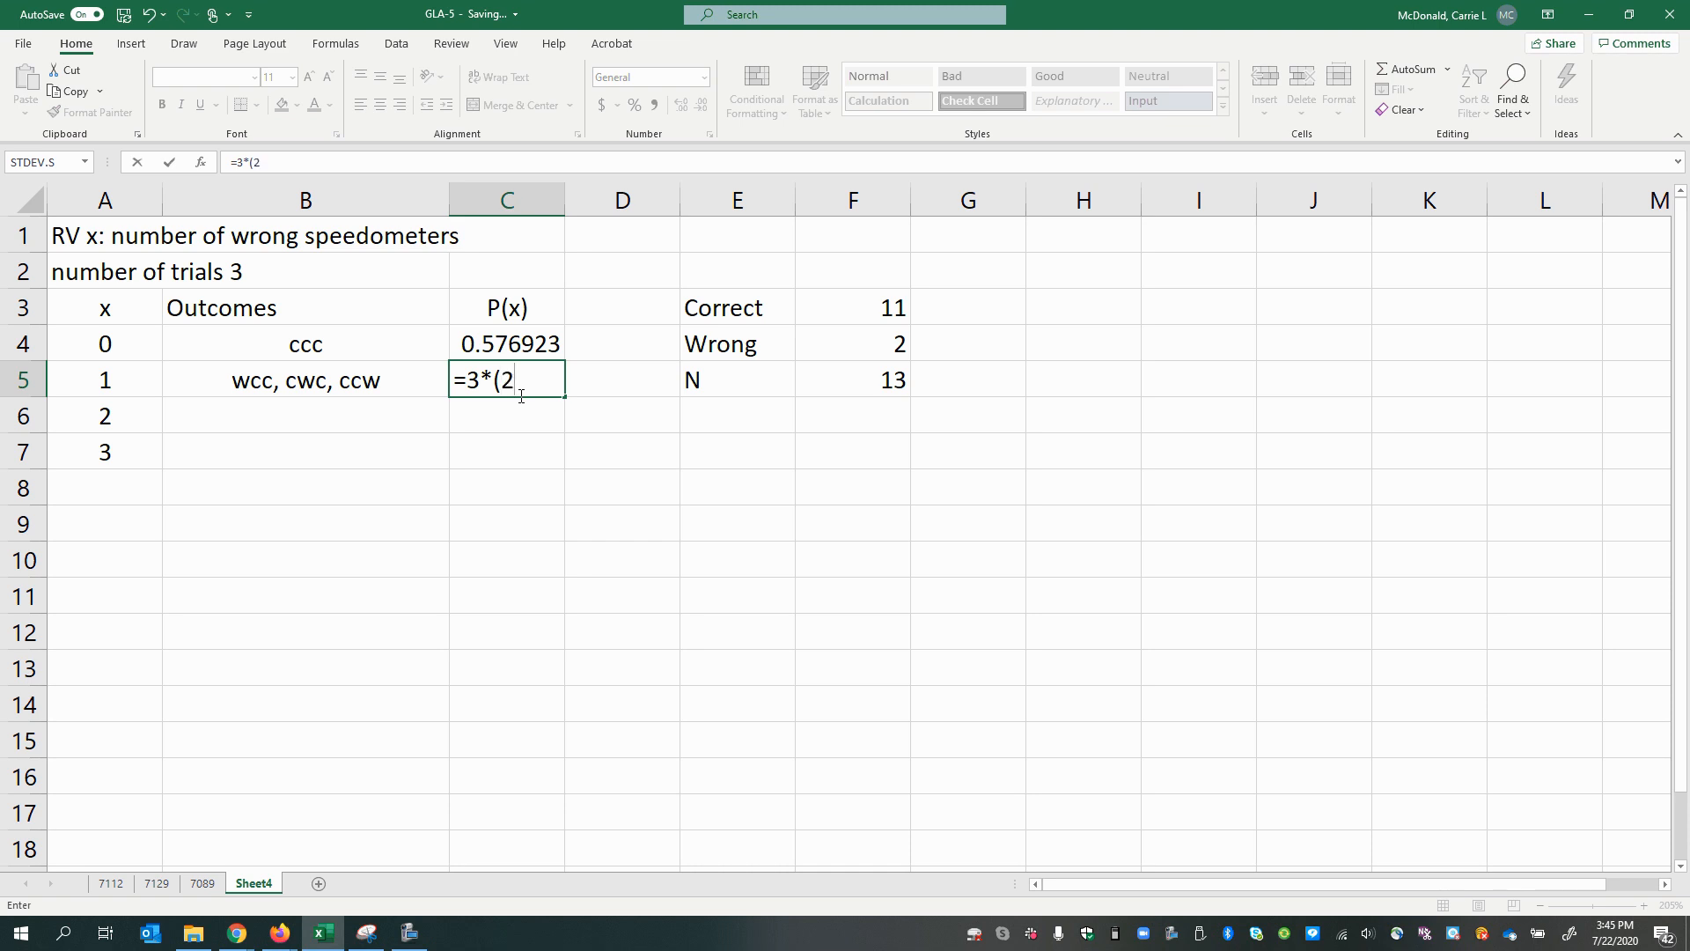
text(/13)
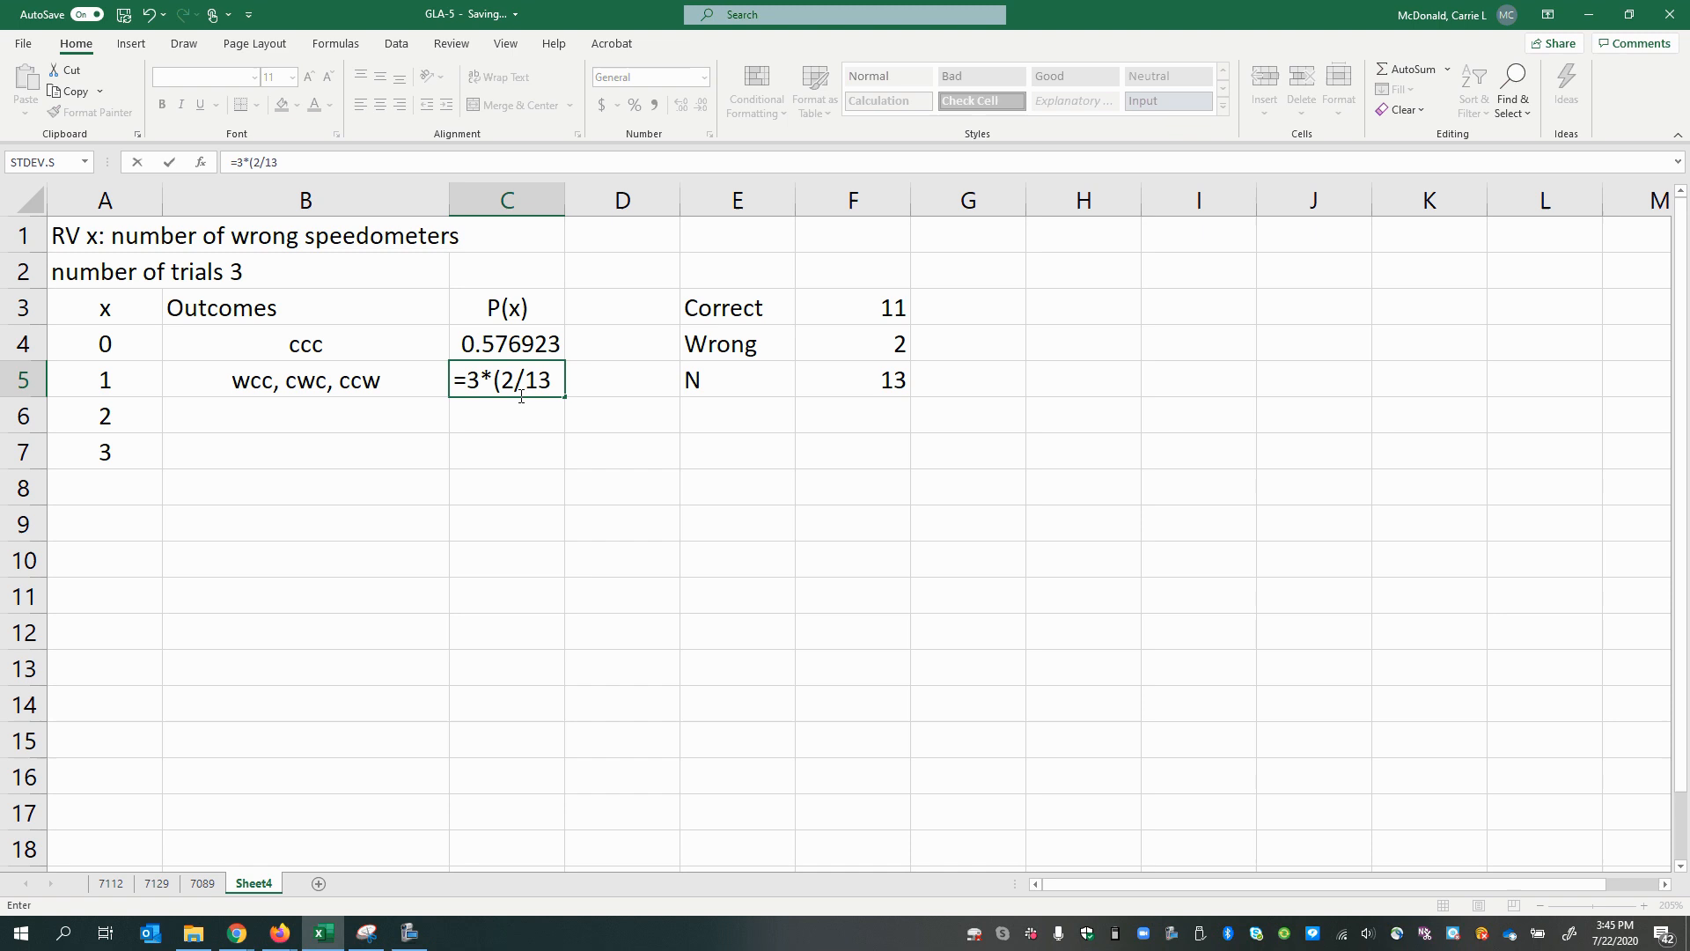
text())
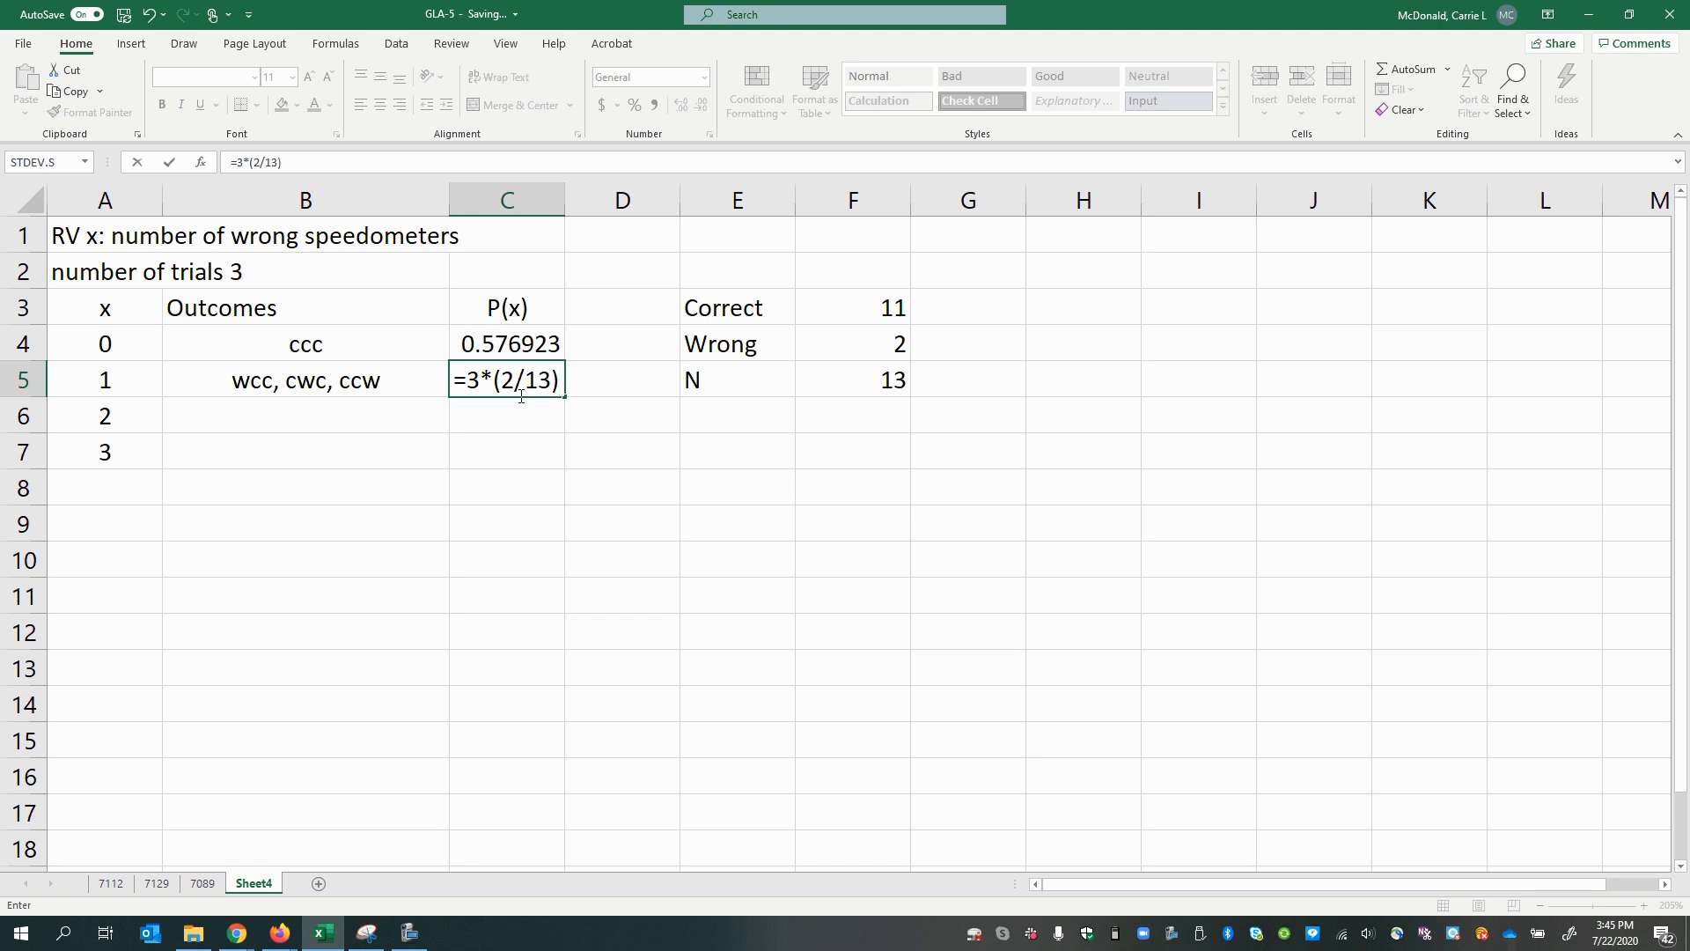
text(*()
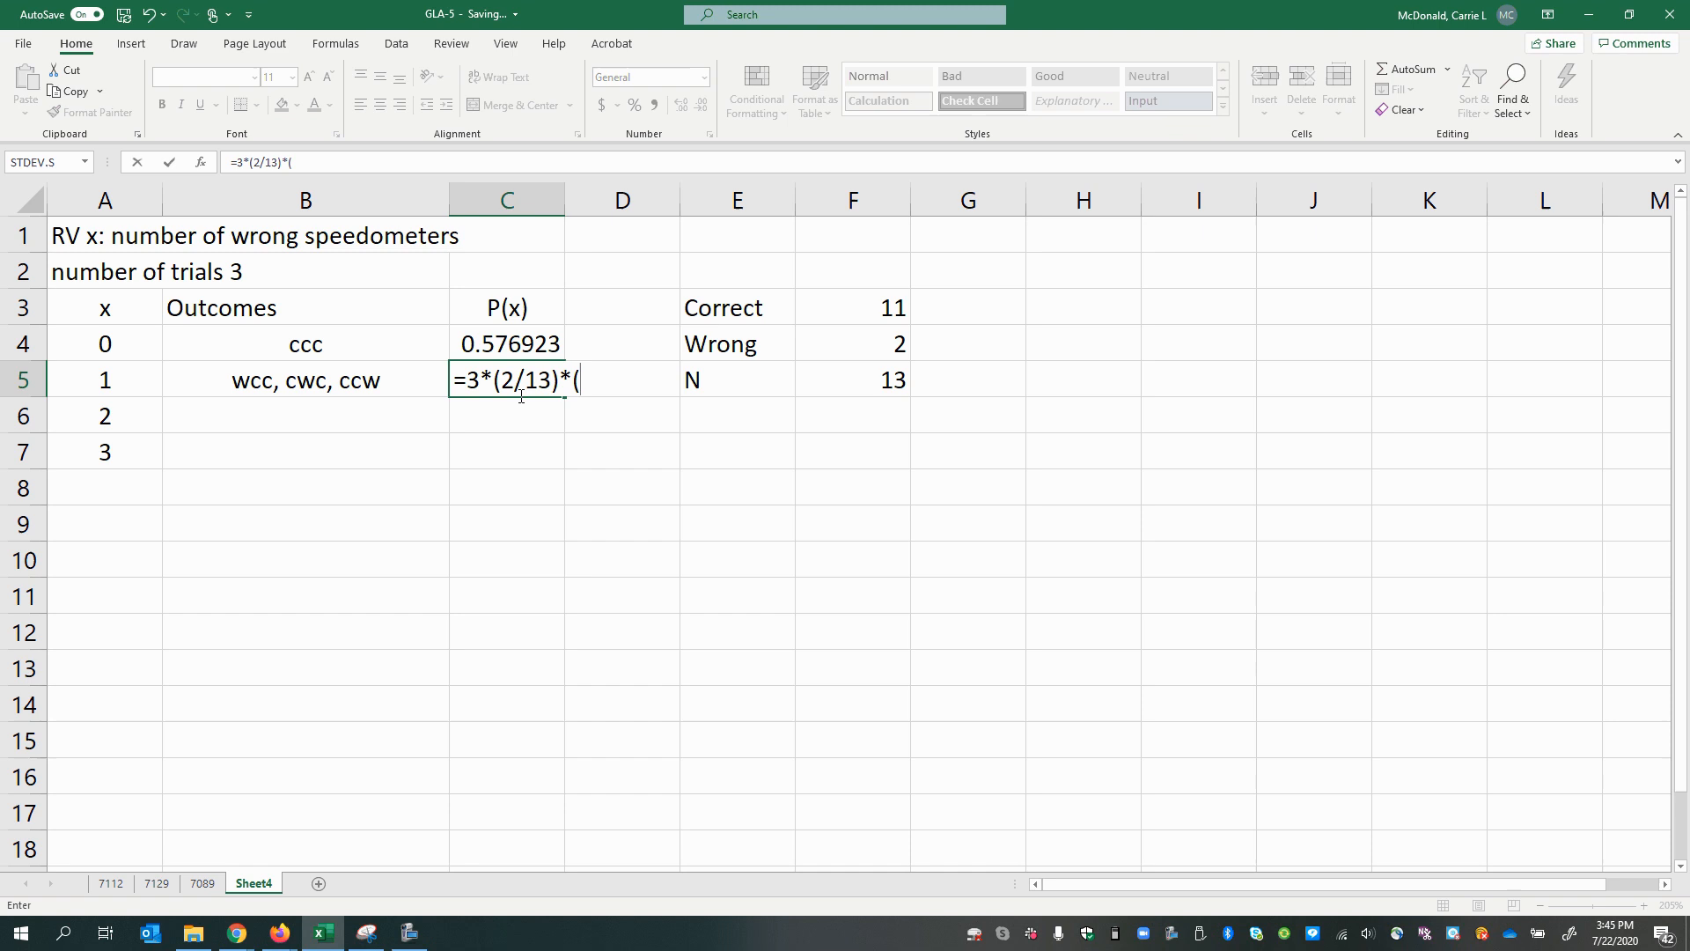
text(11/1)
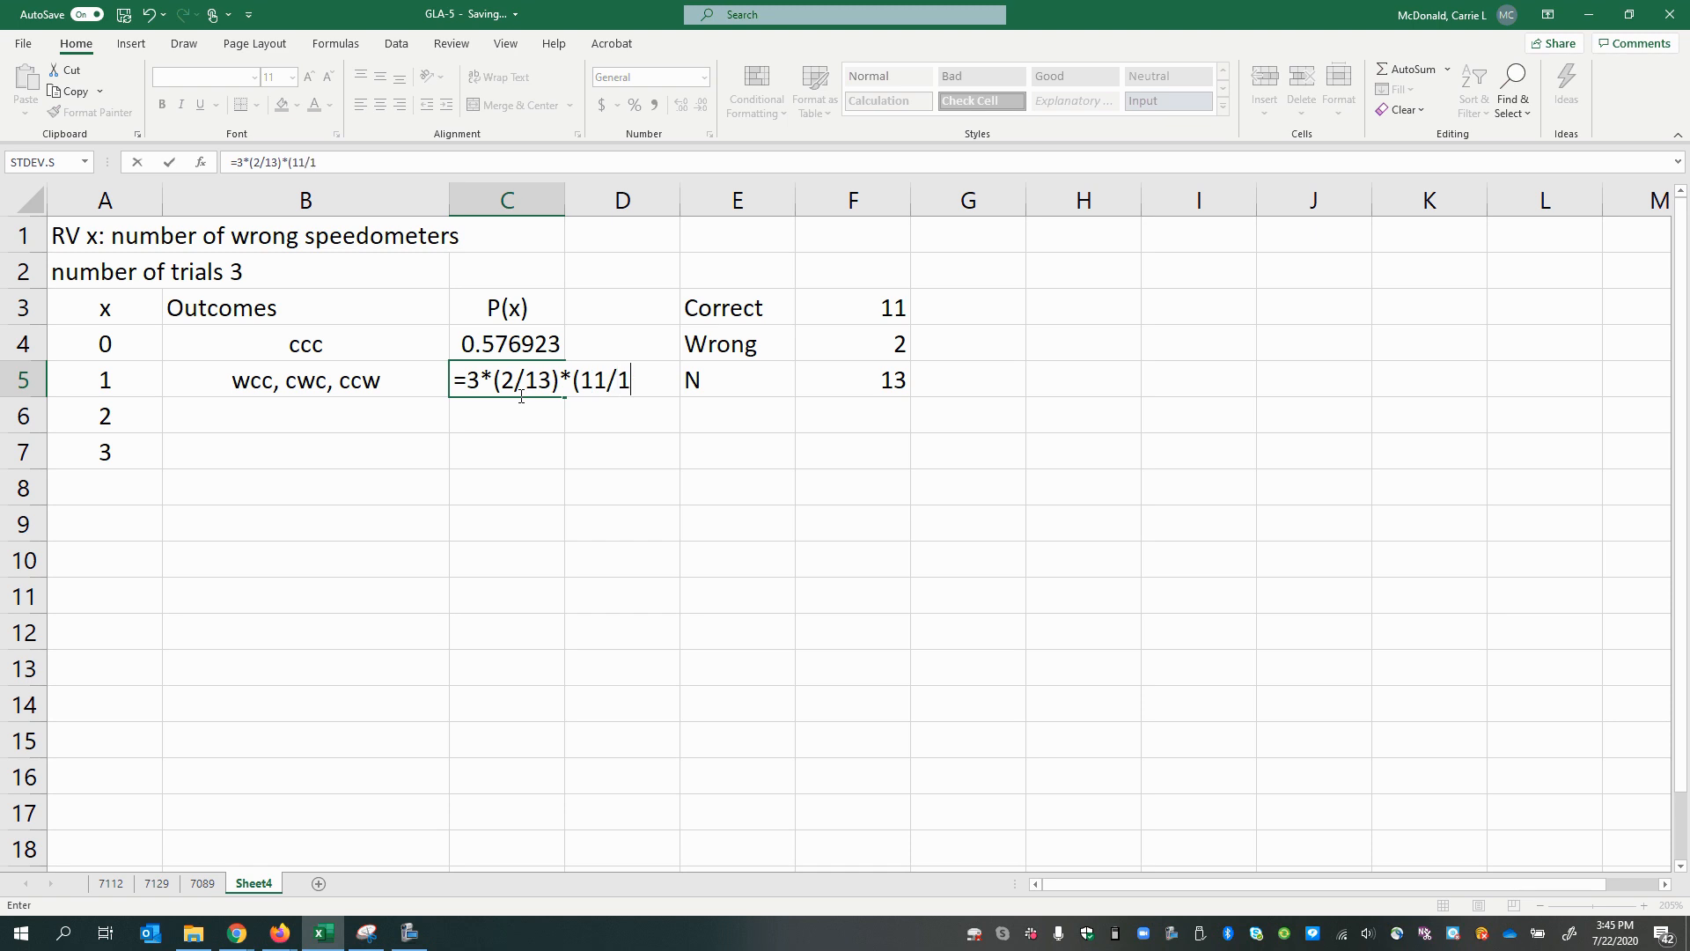
text(2))
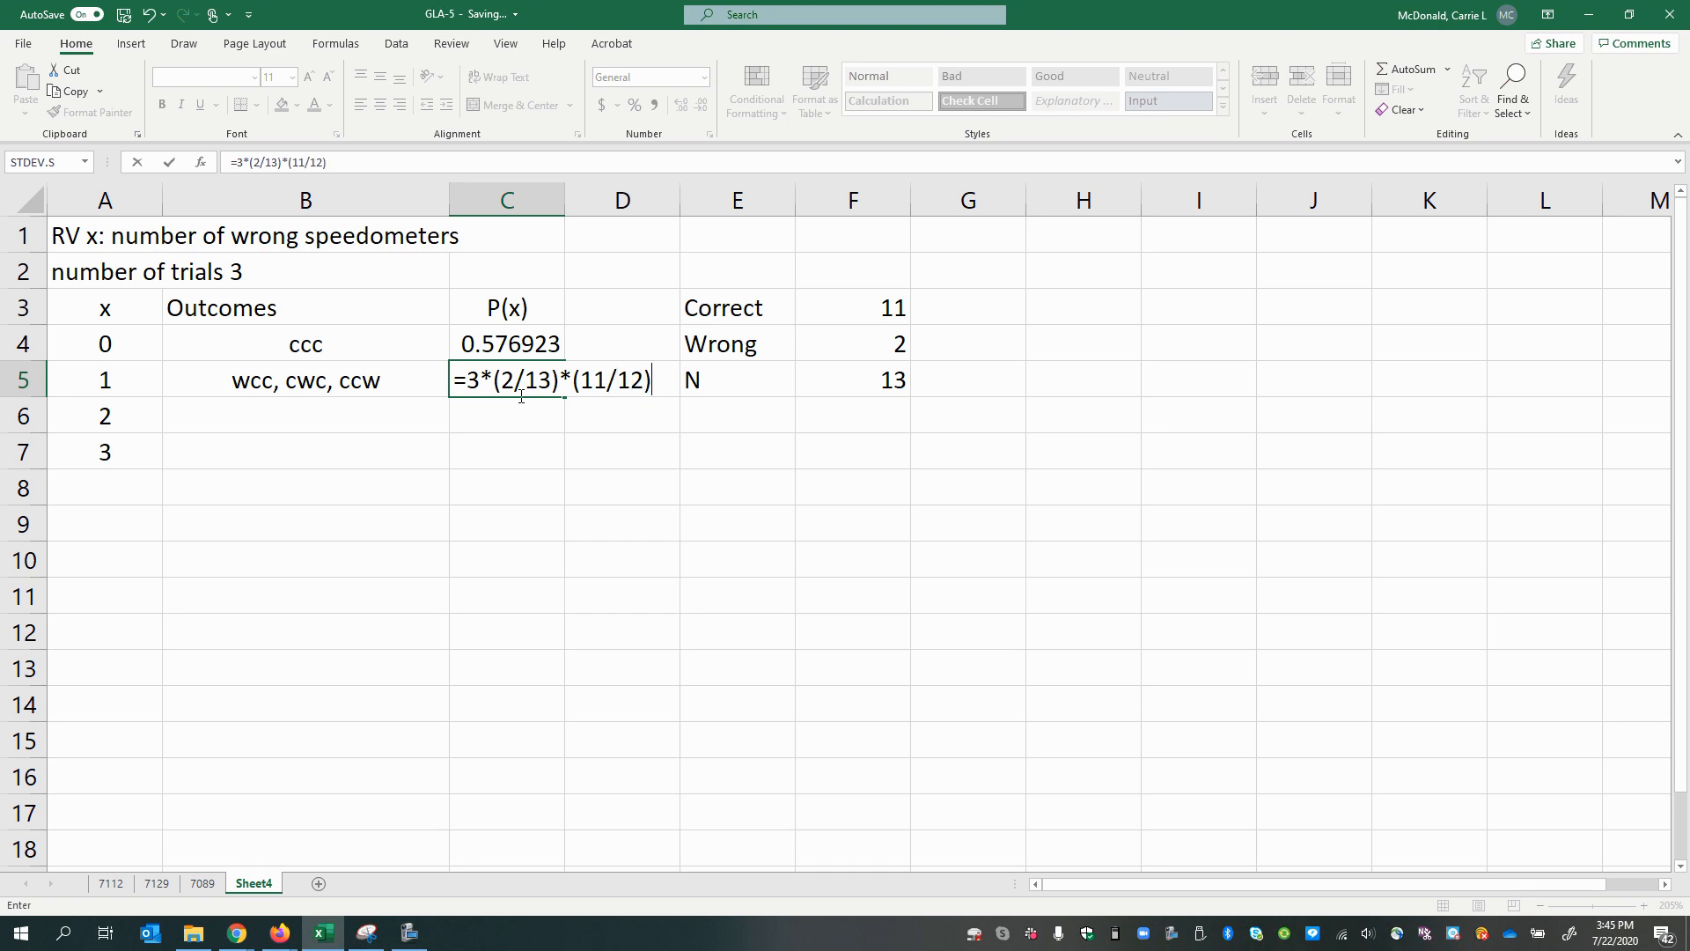
text(*)
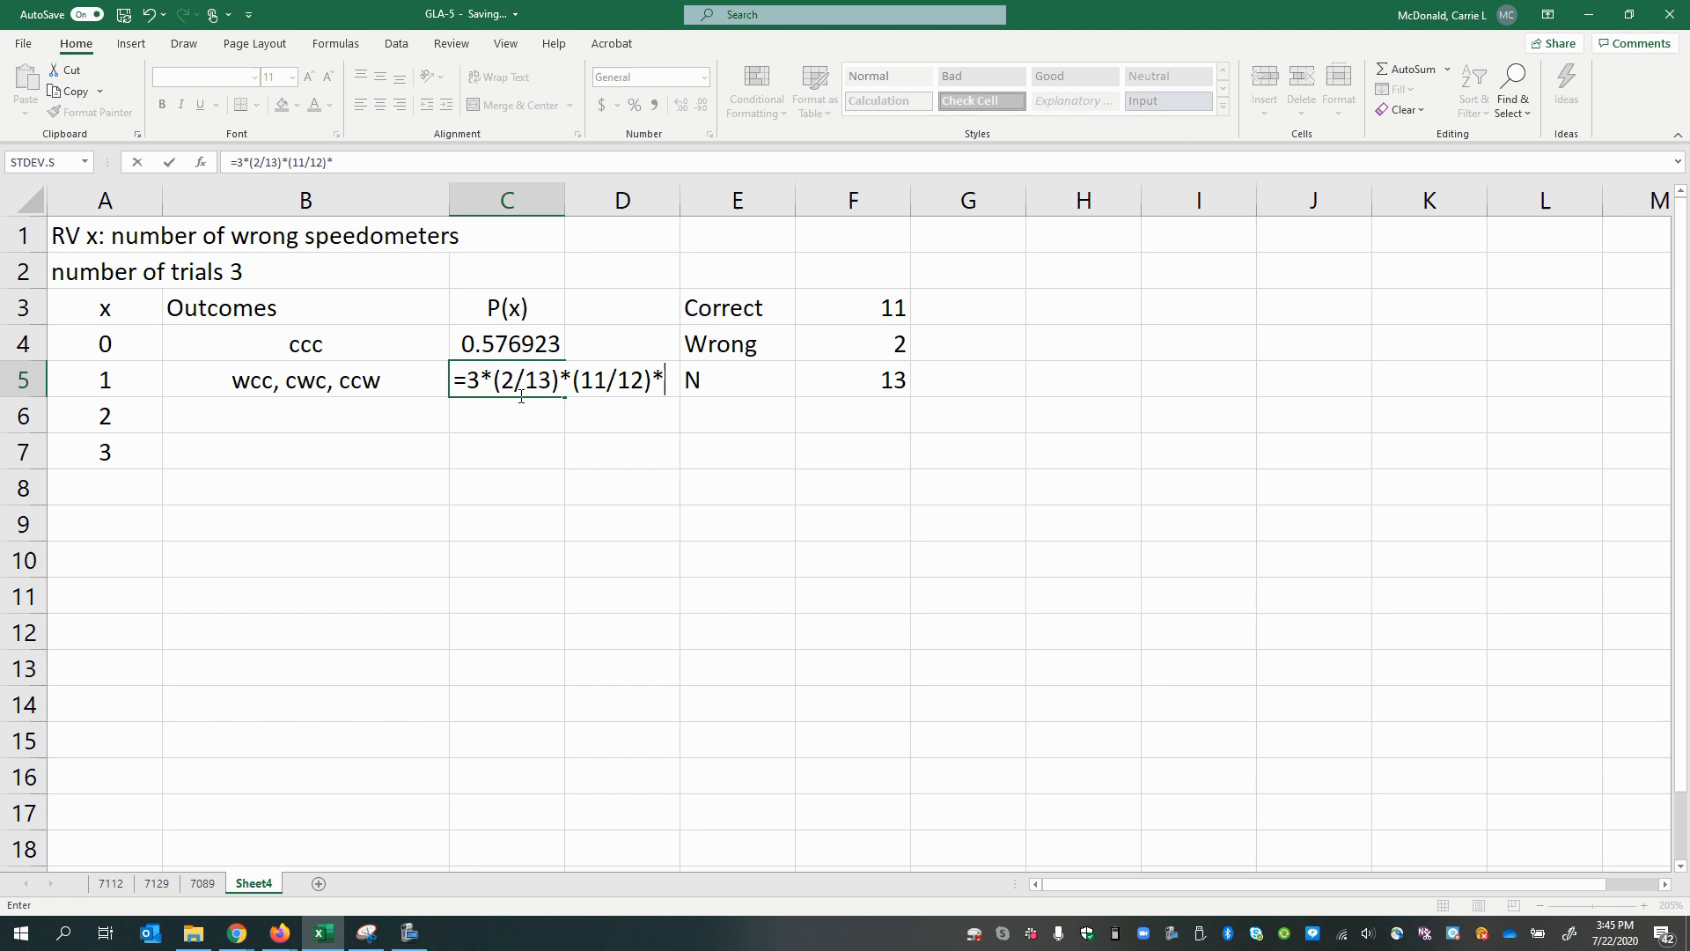
text((10)
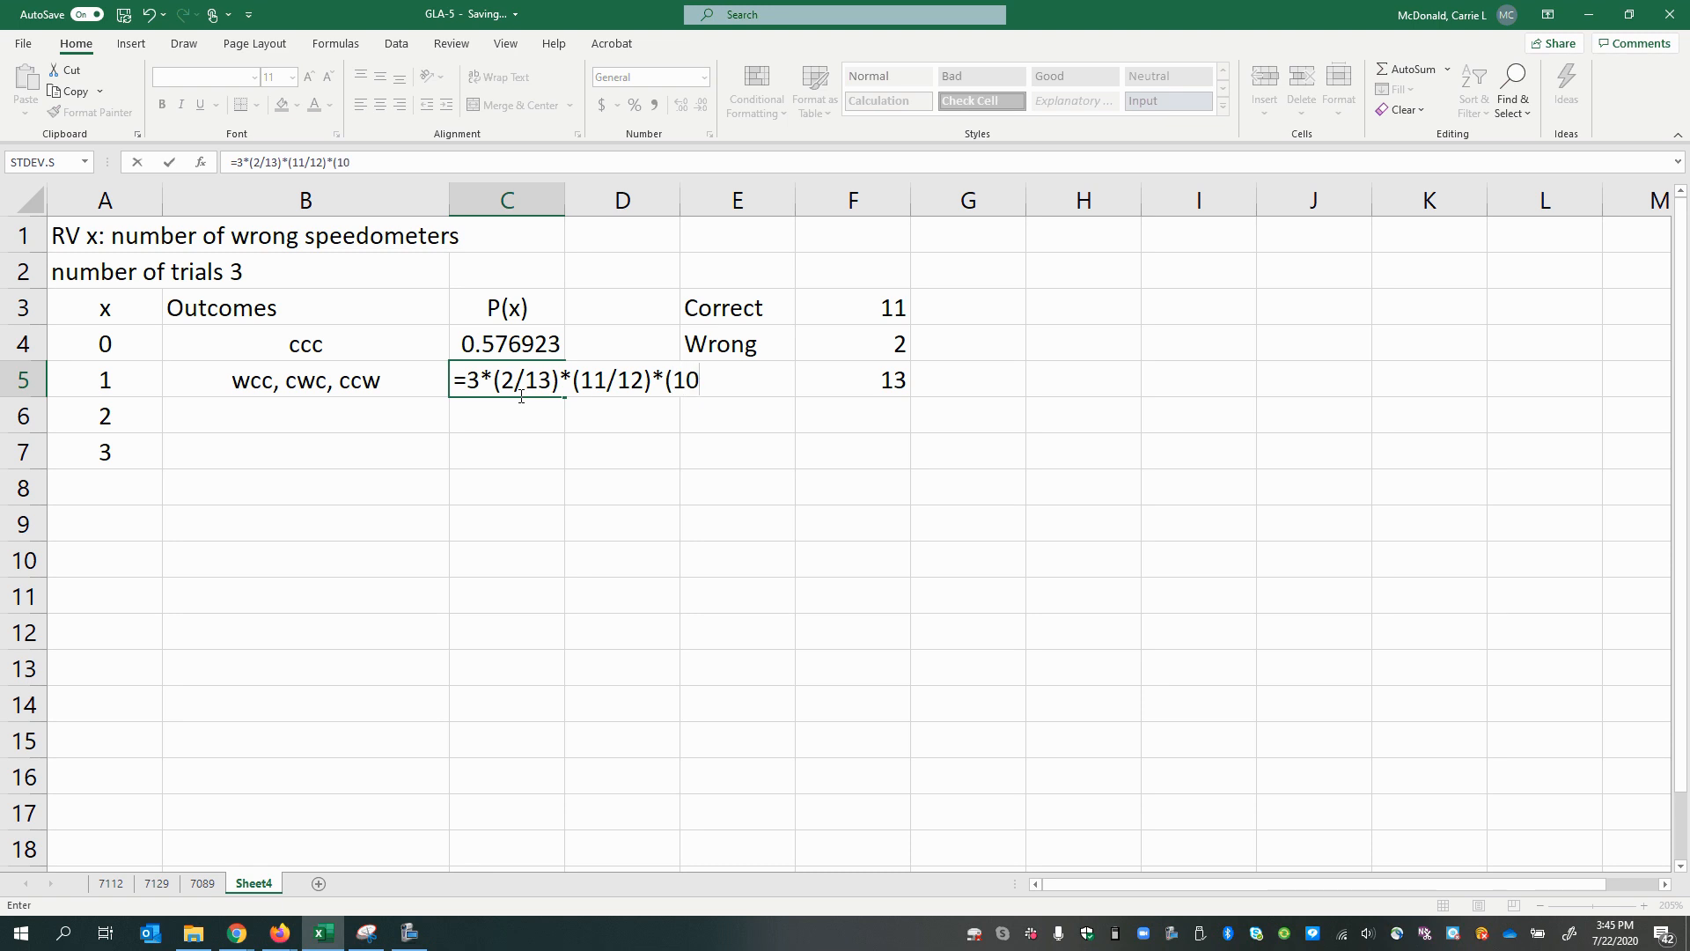
text(/11)
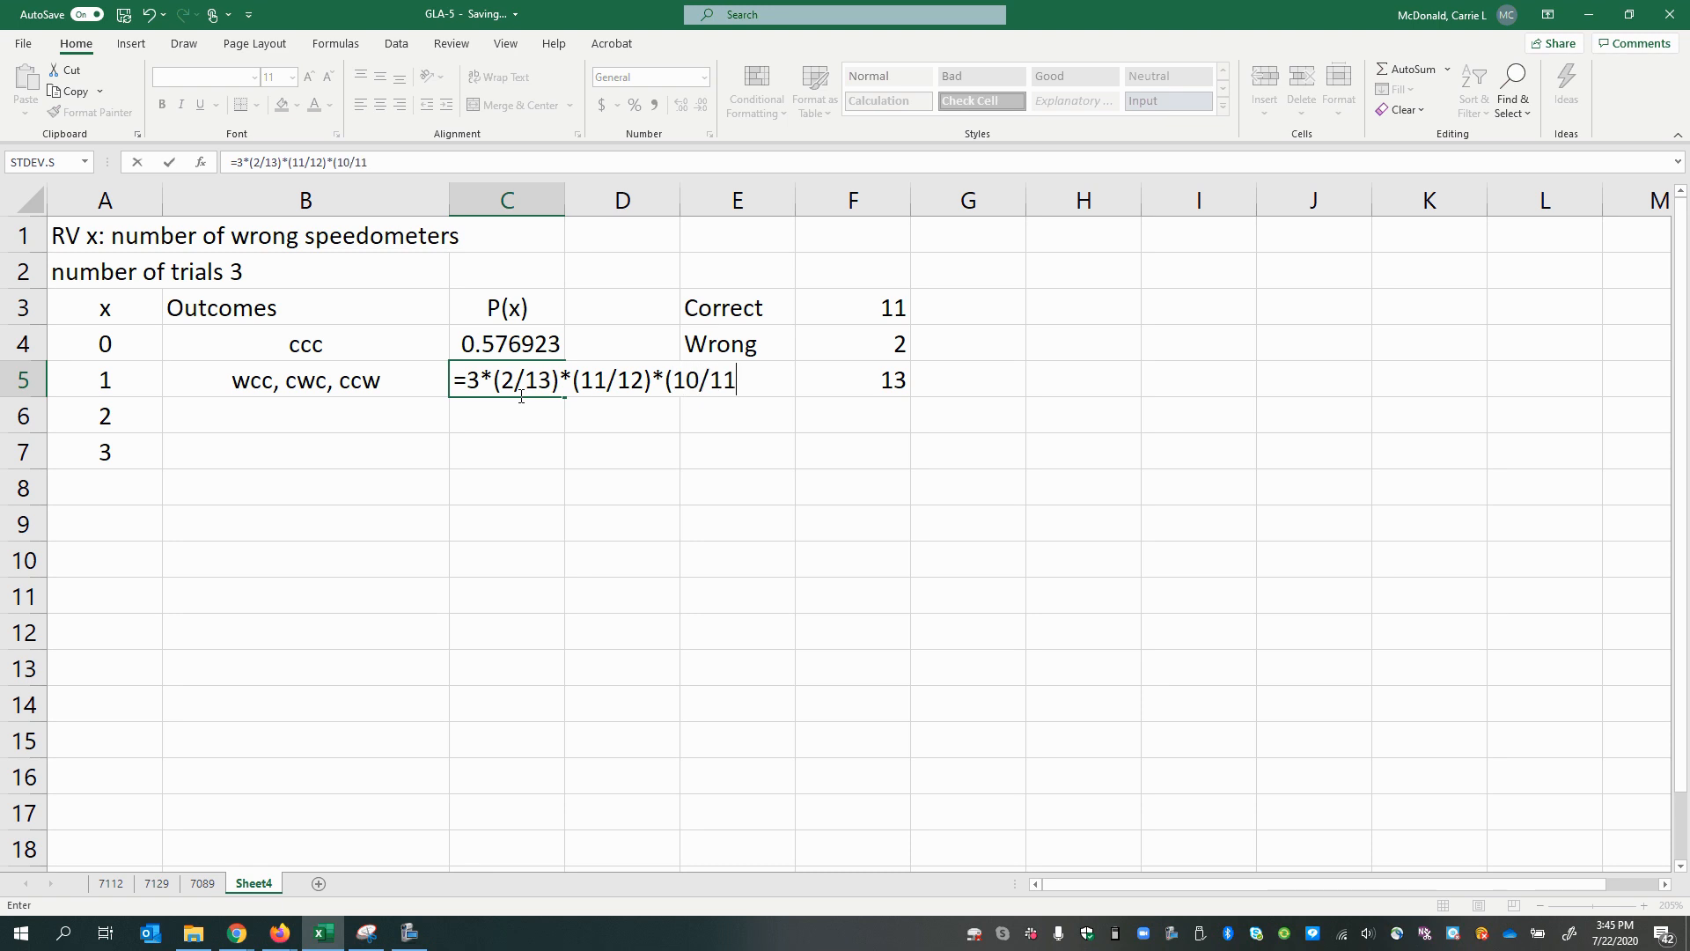
key(Return)
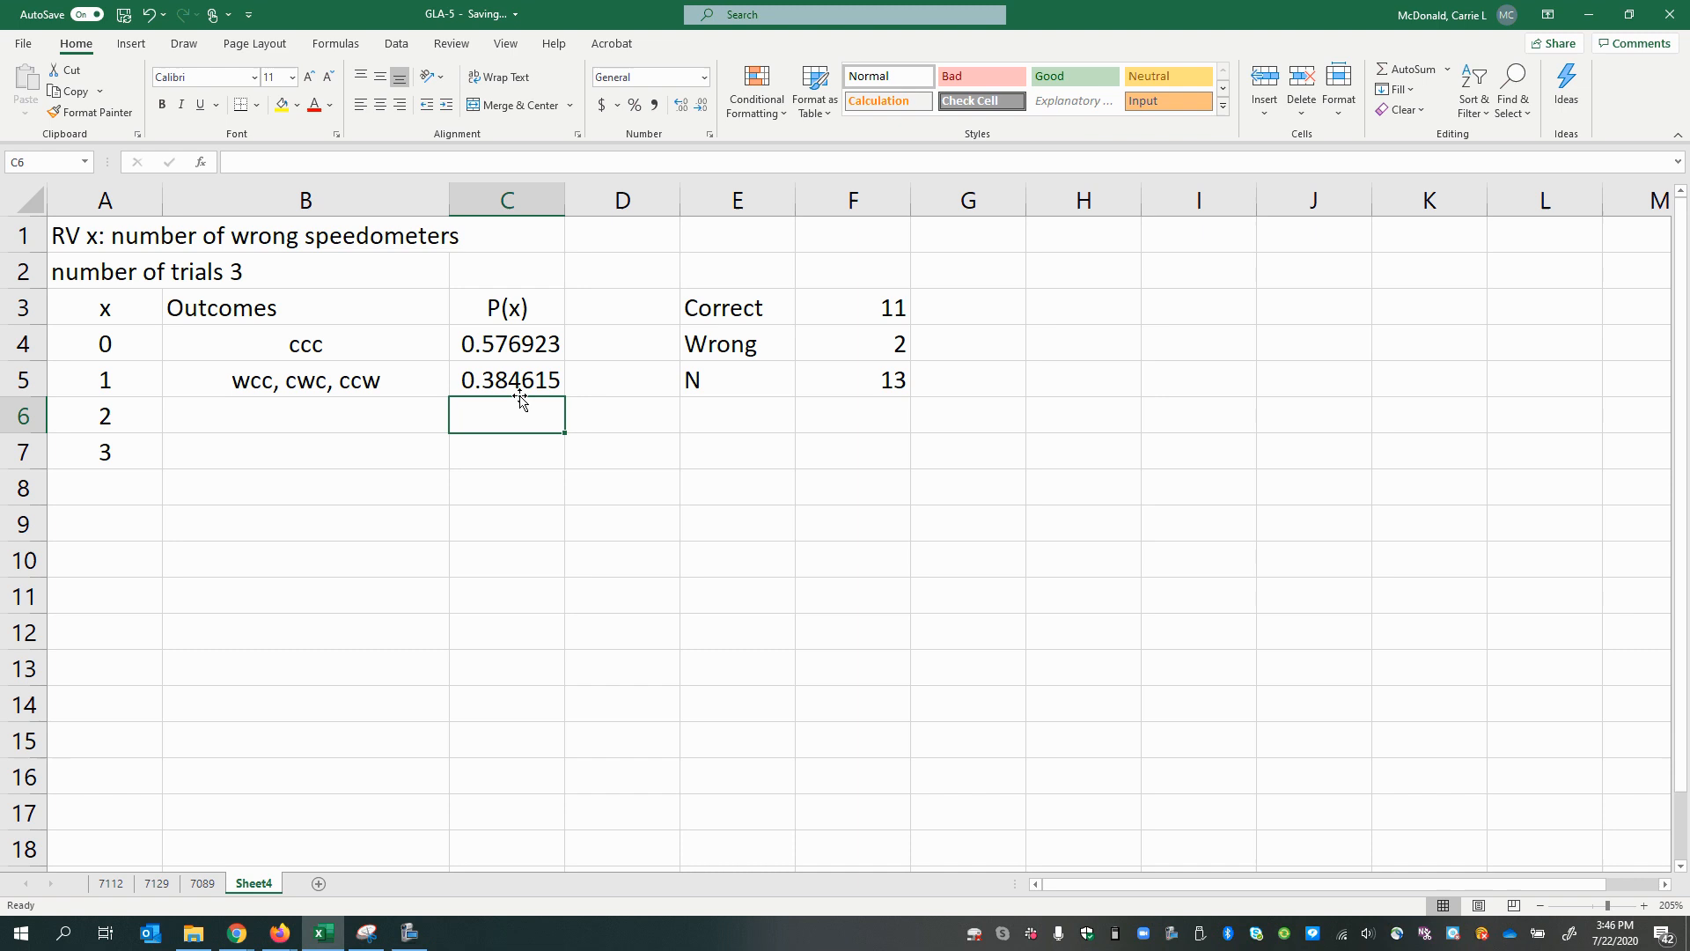
mouse_move(552, 420)
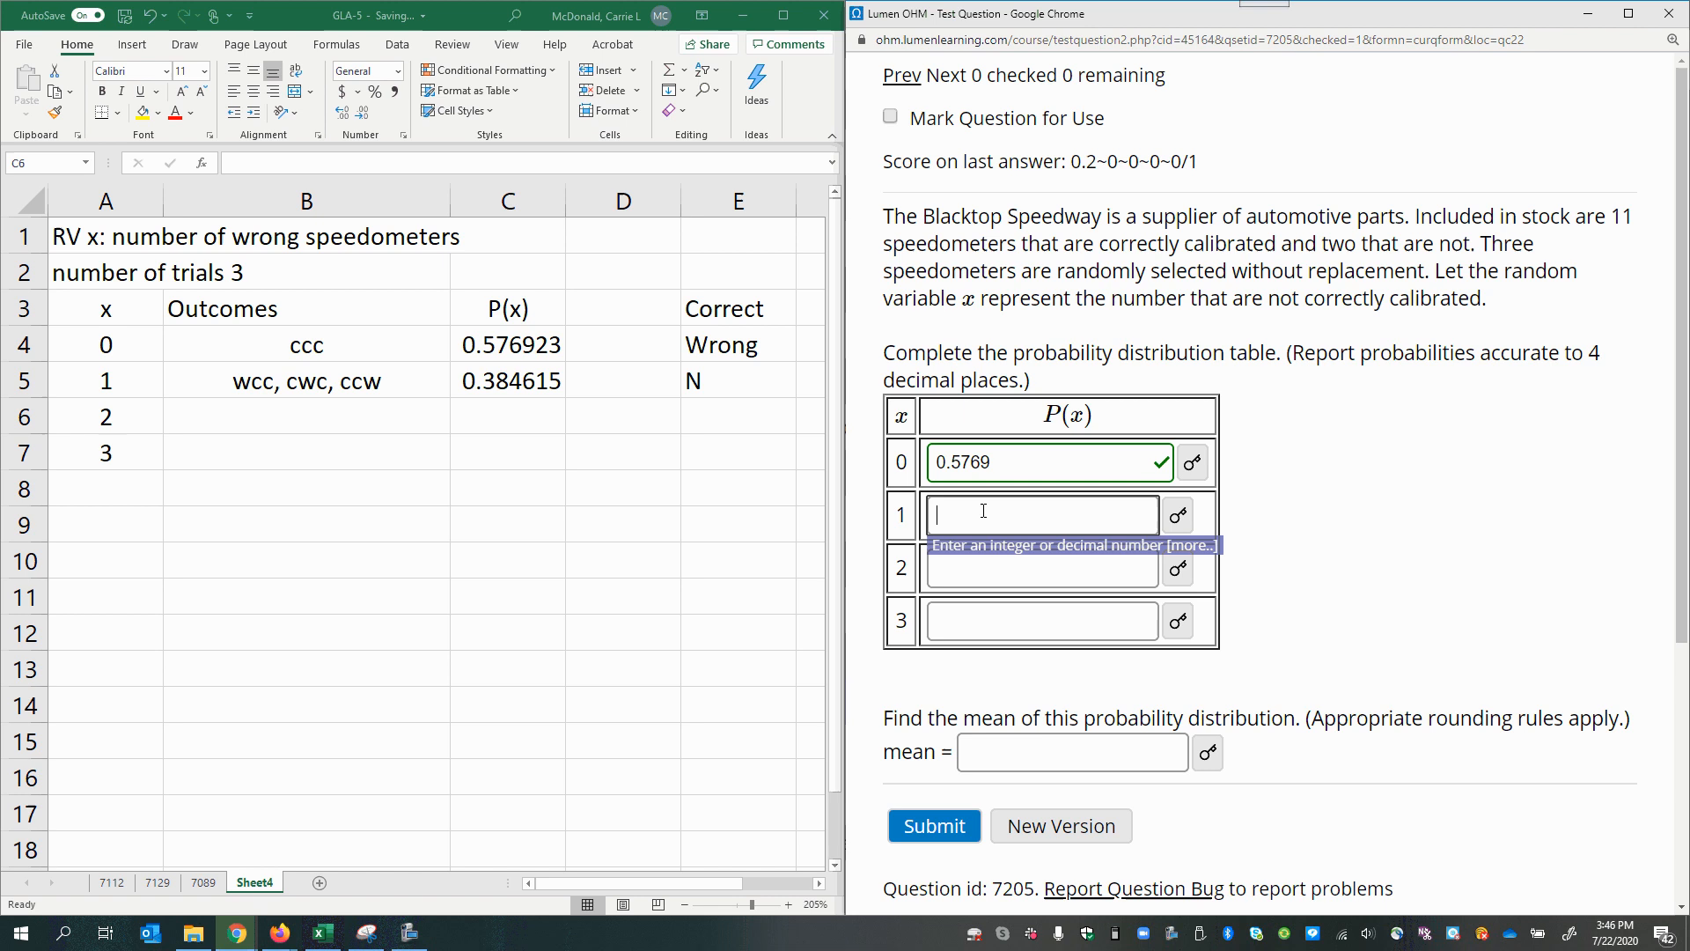
Answer 0.3846 as P(x) for x = 1 in Lumen OHM, marked correct.
text(0.38)
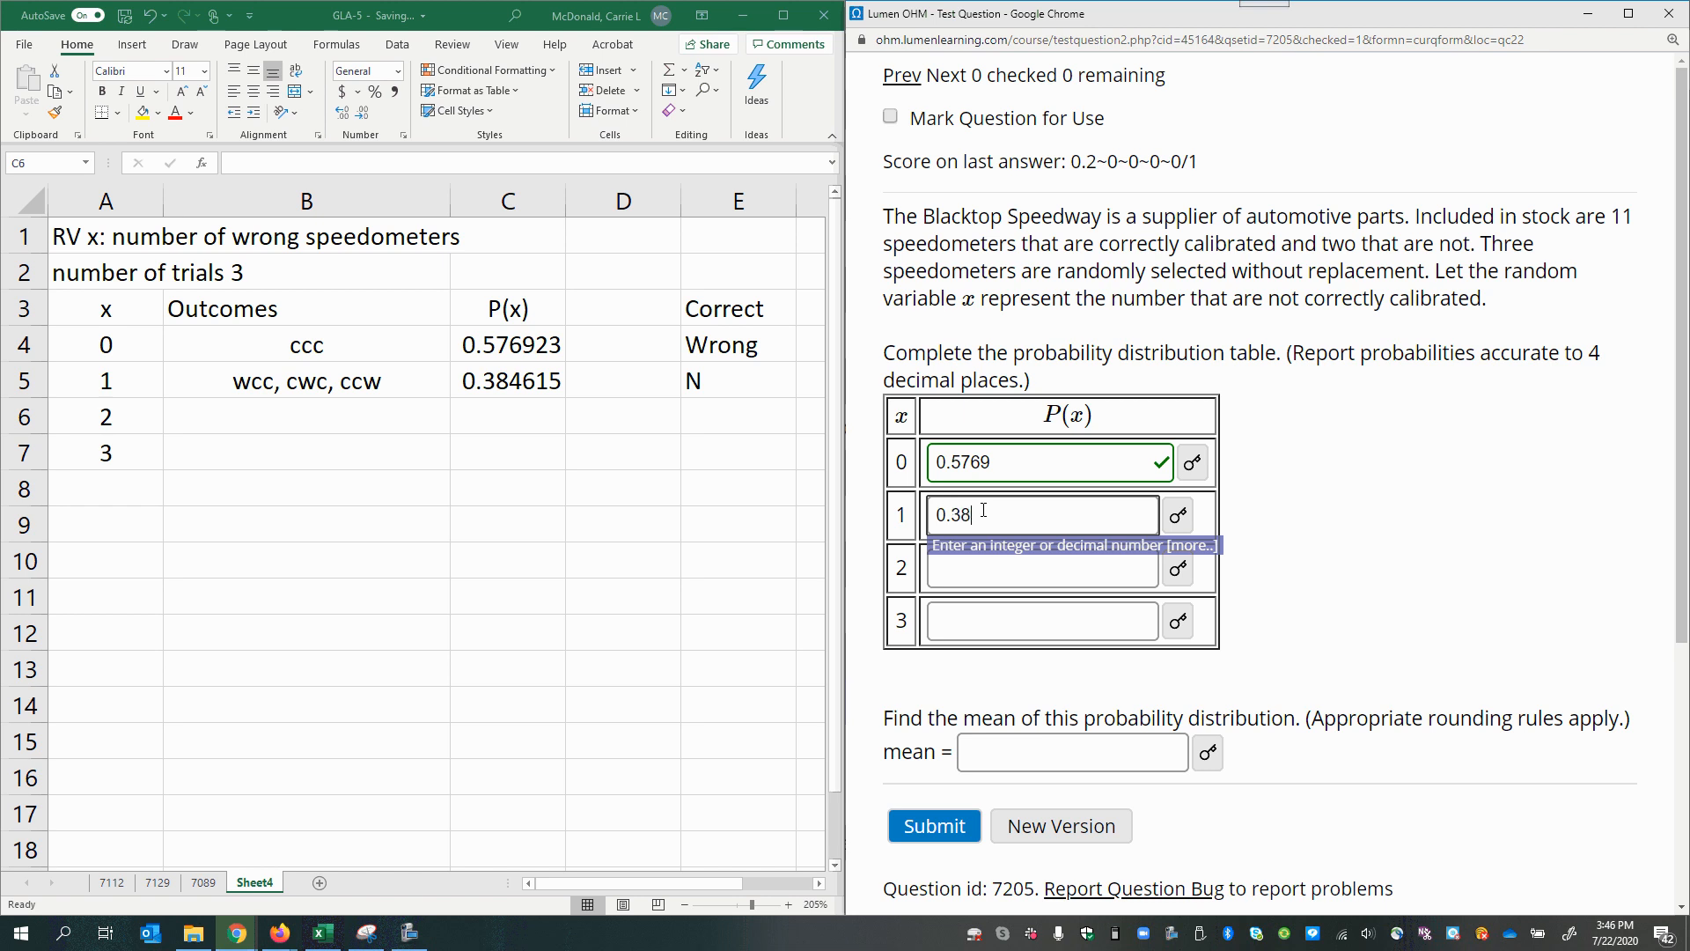
text(46)
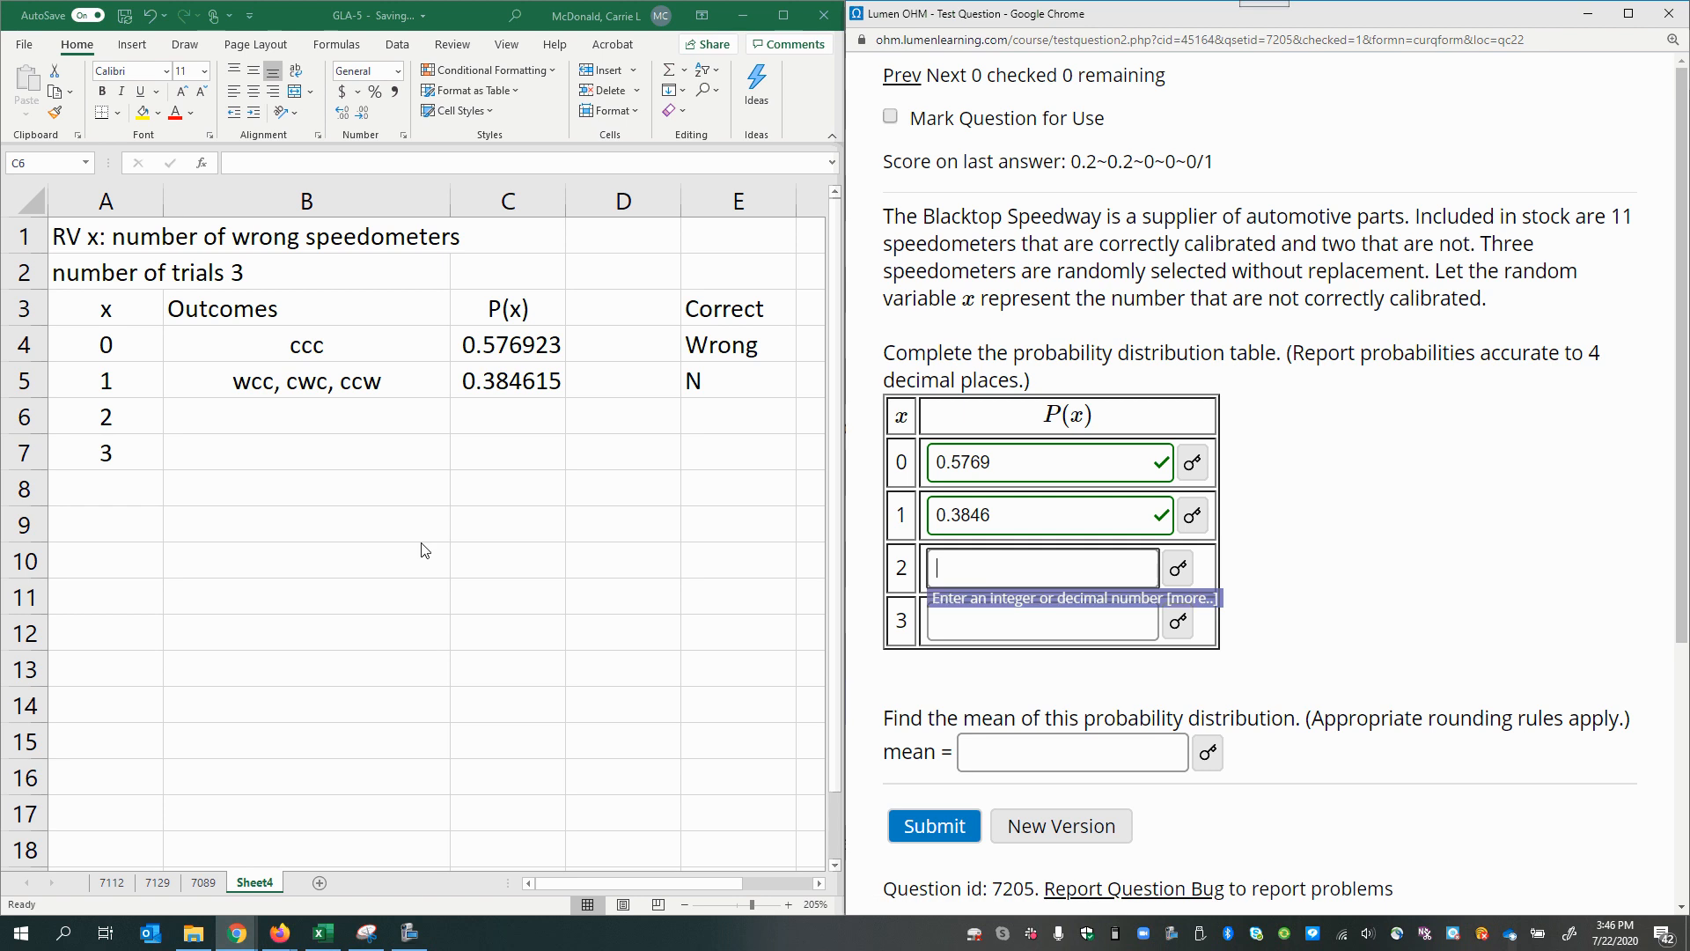
click(305, 416)
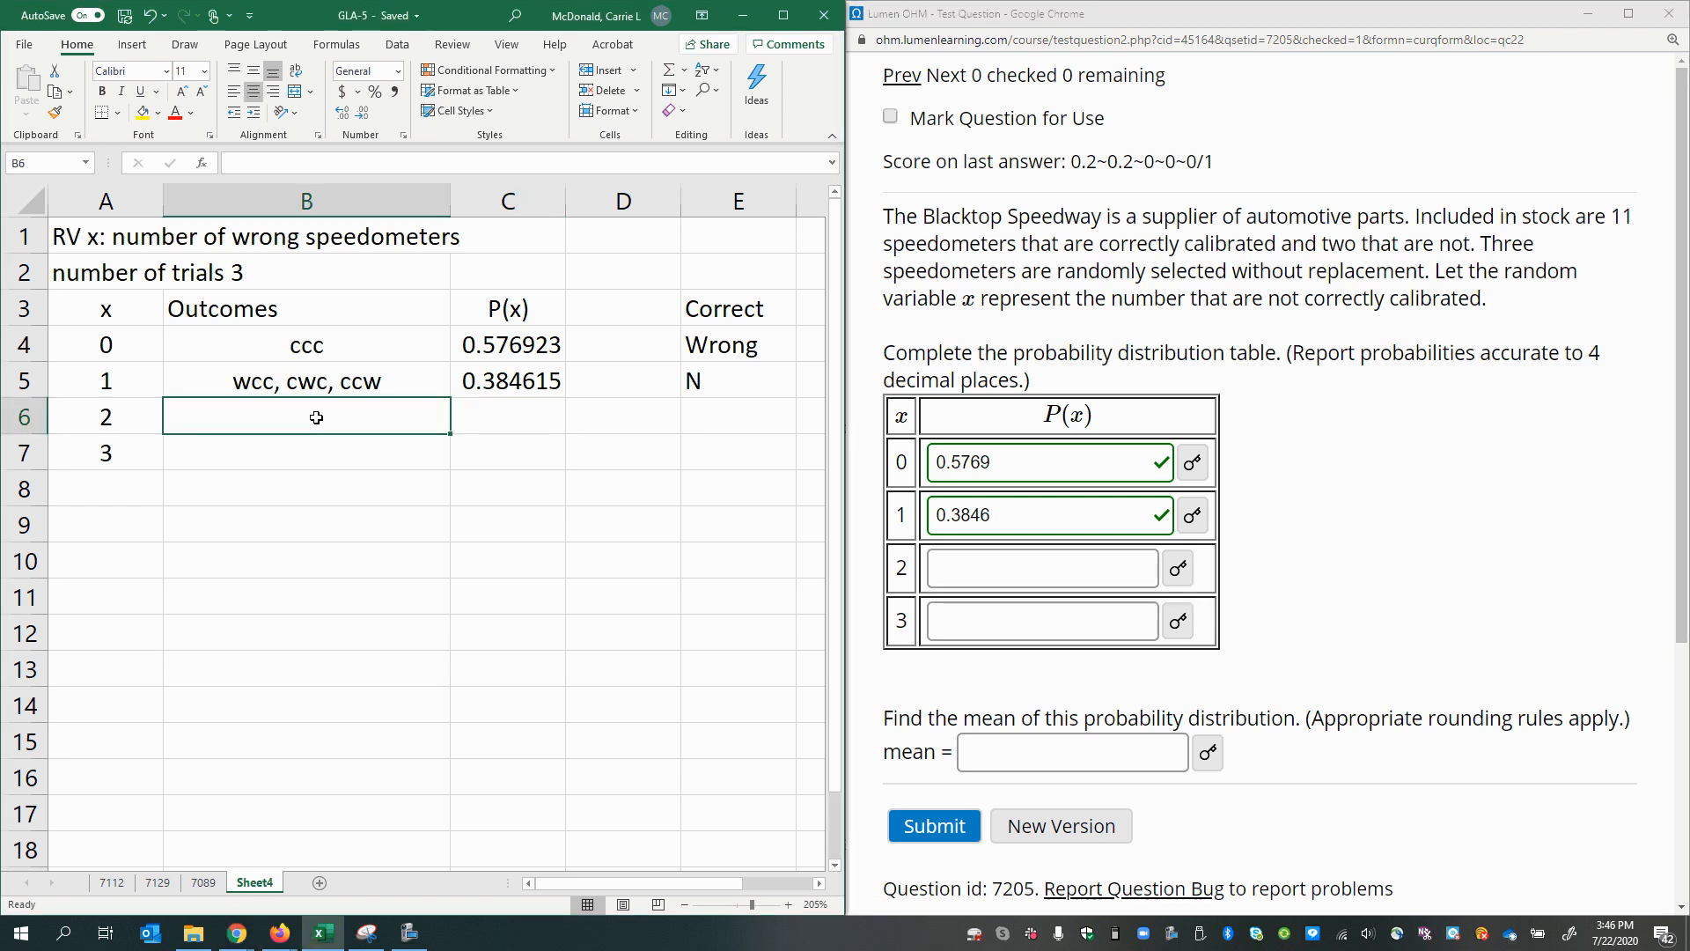
List outcomes wwc, wcw, cww for x = 2 in B6.
text(wwc)
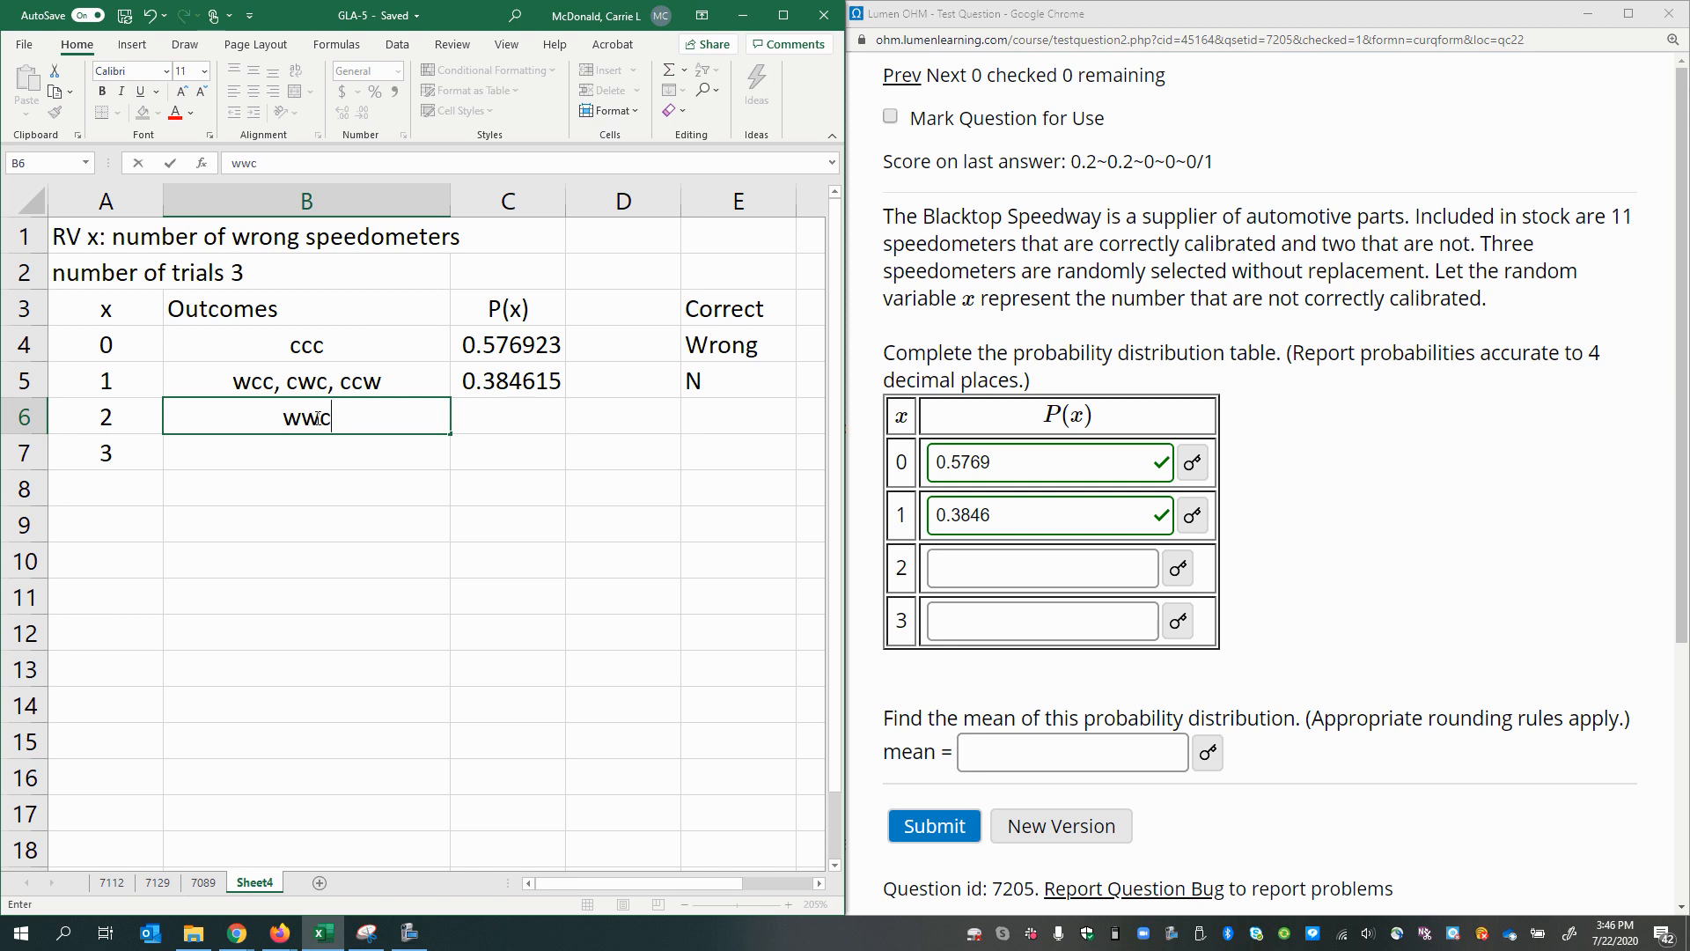
text(,)
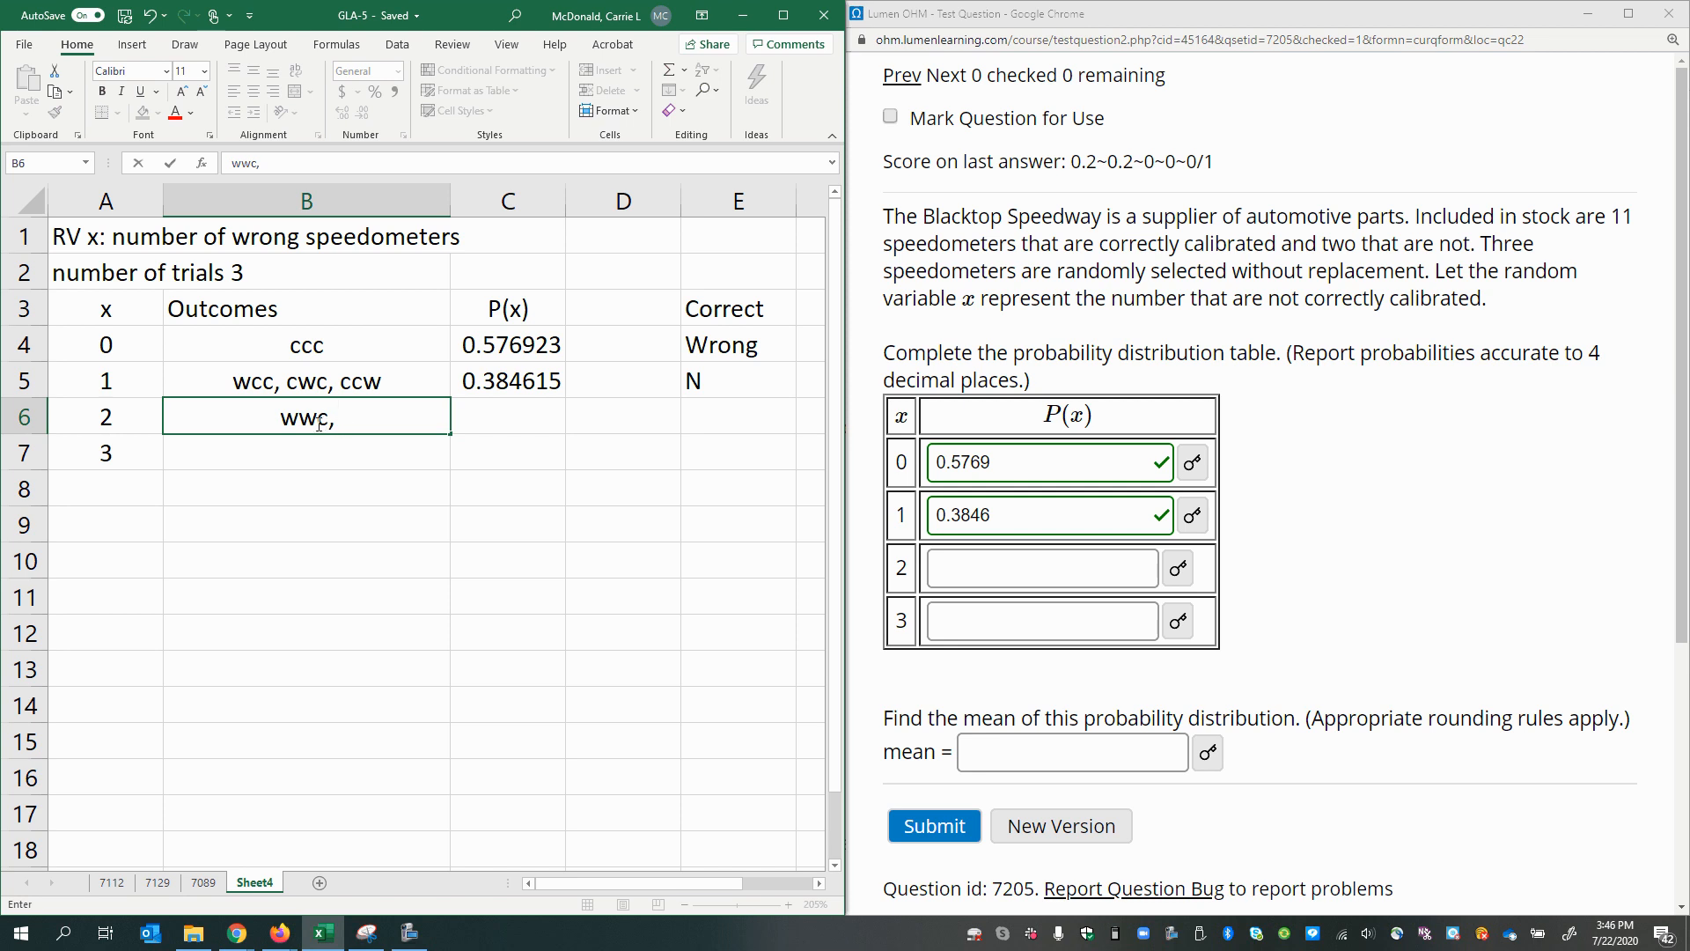
text(wcw,)
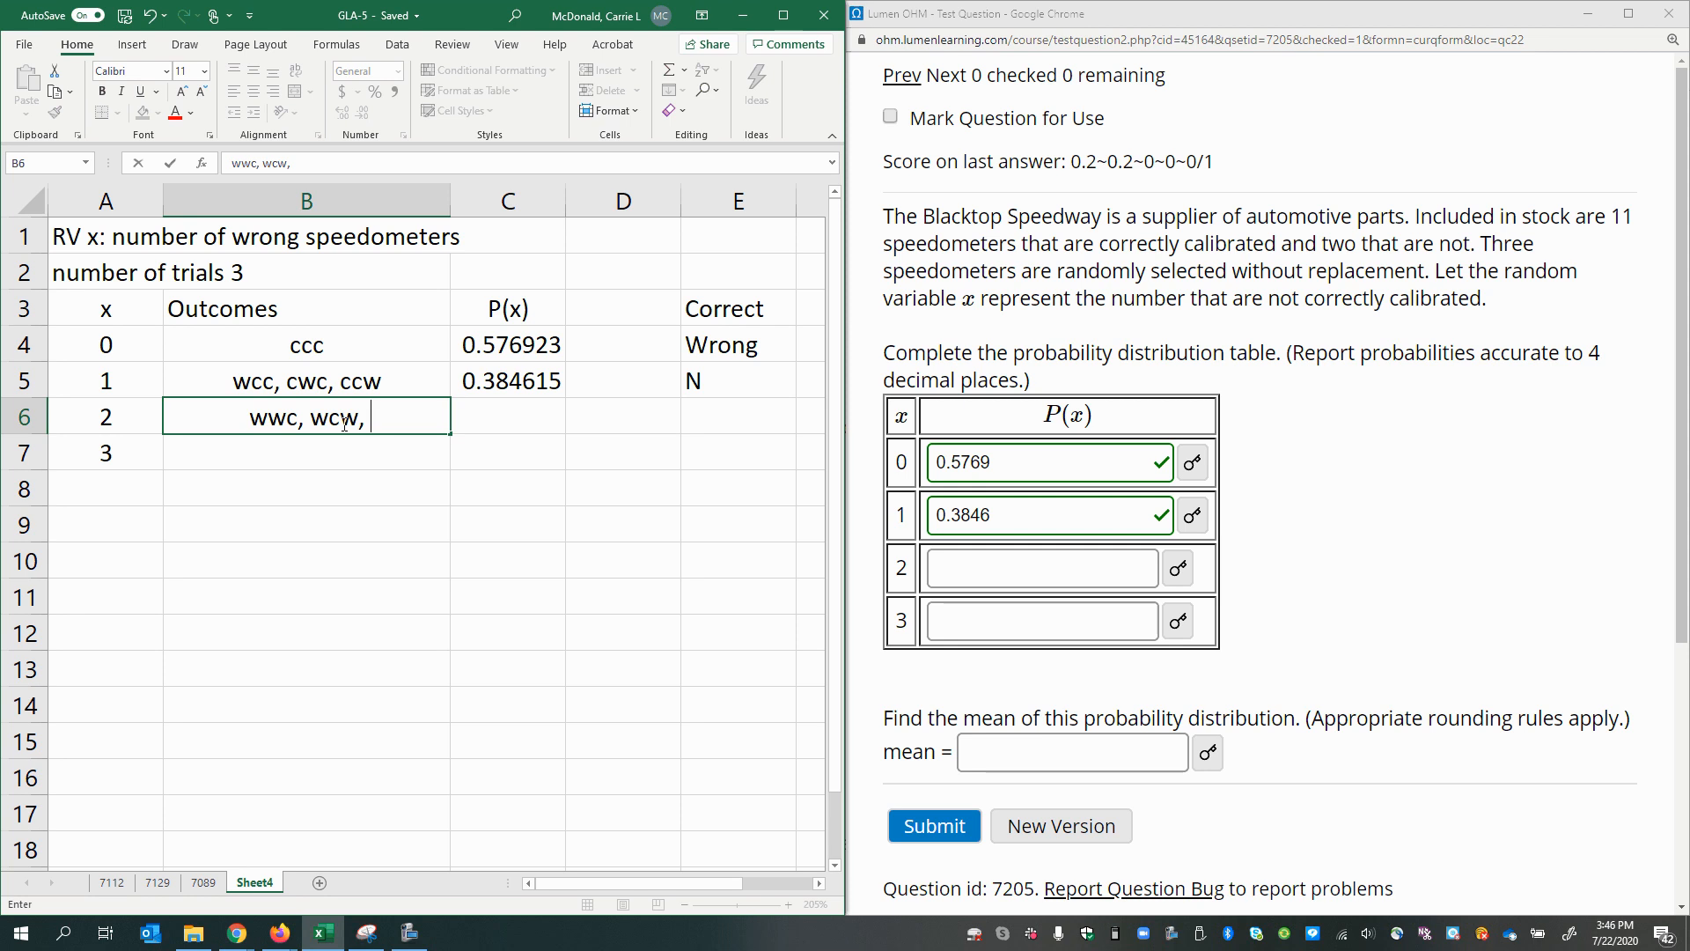
text(cww)
click(507, 415)
text(=)
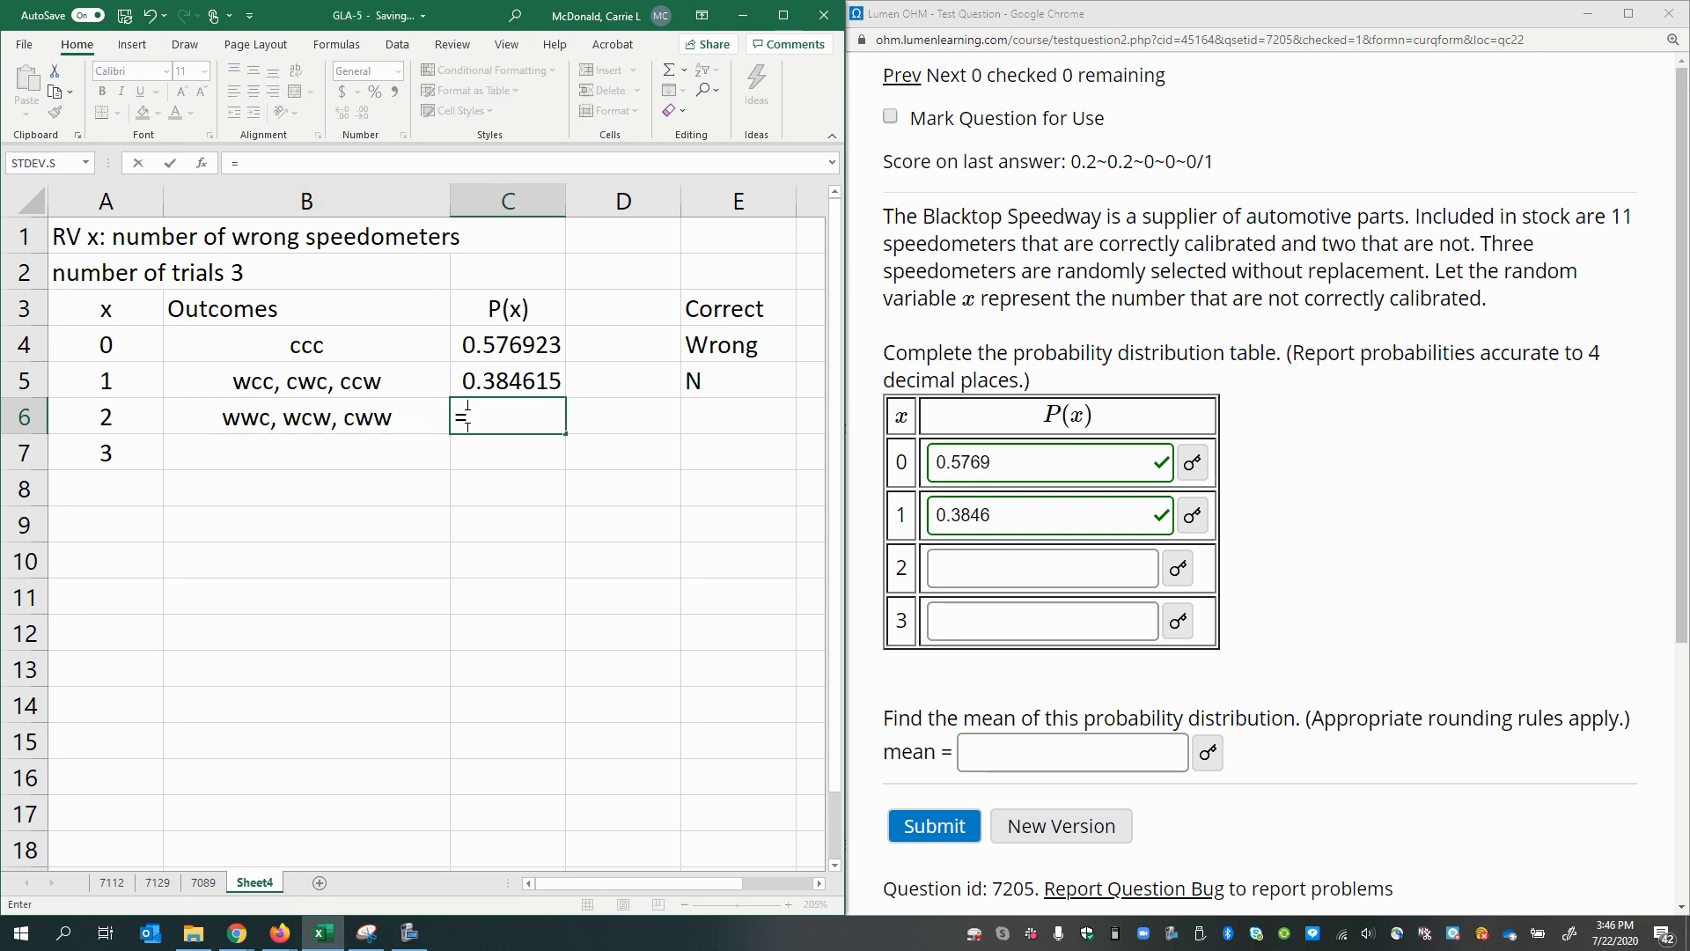
Write =3*(11/13)*(2/12)*(1/11) in C6 as P(x) for x = 2.
text(3*)
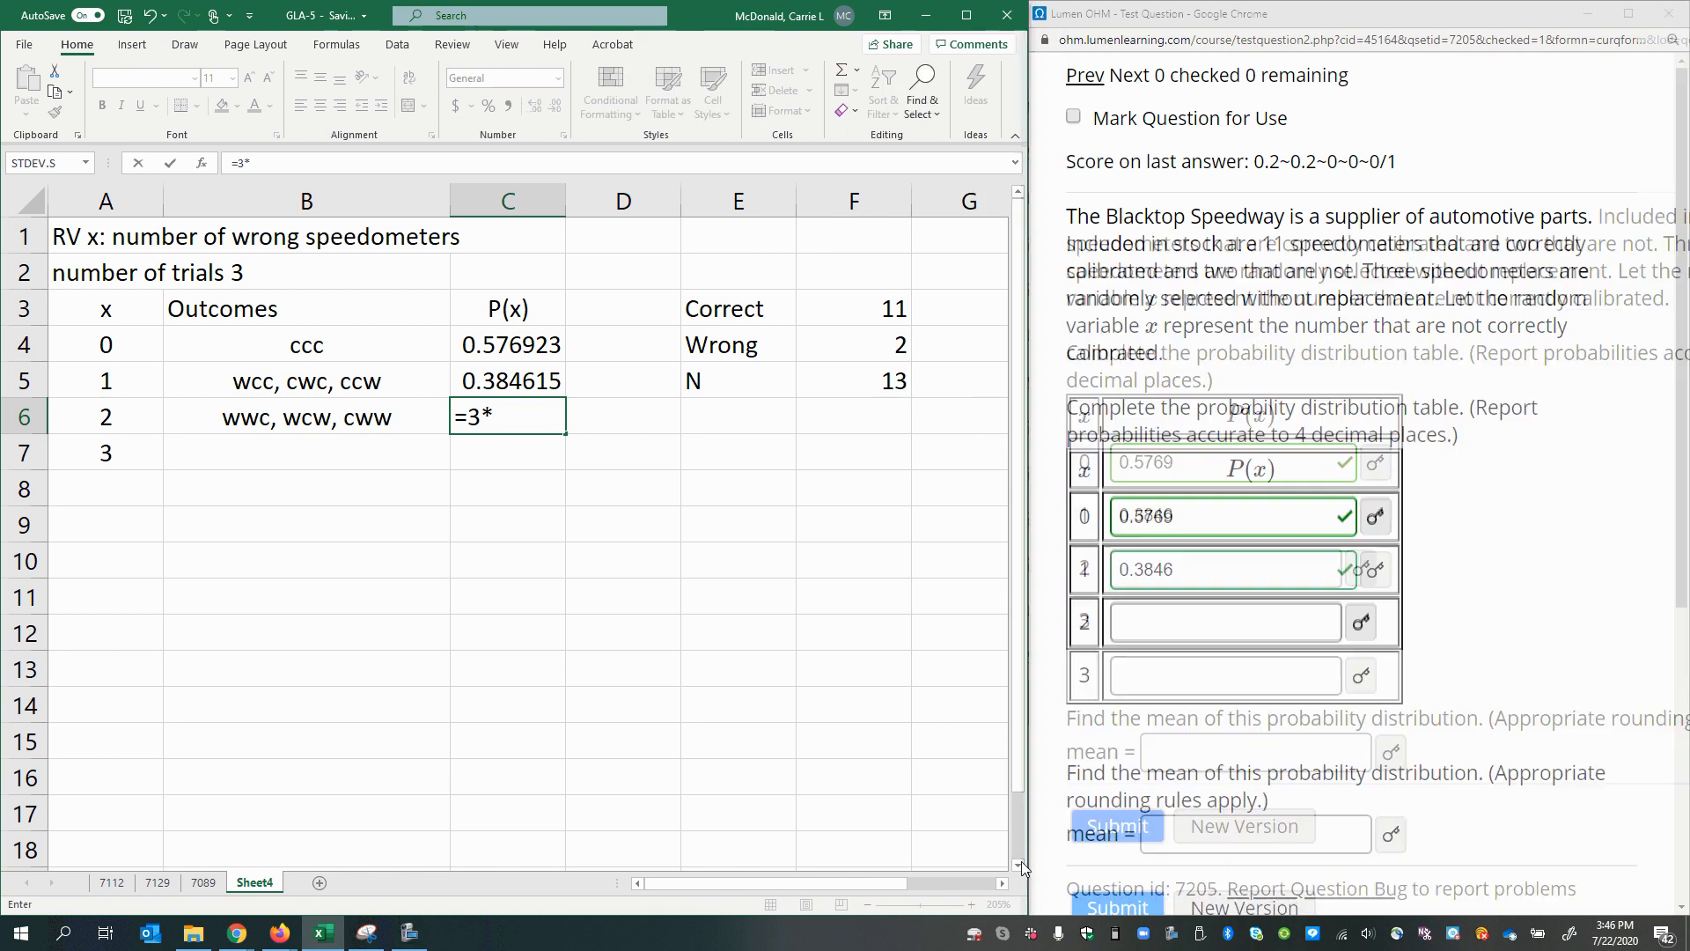
text((11)
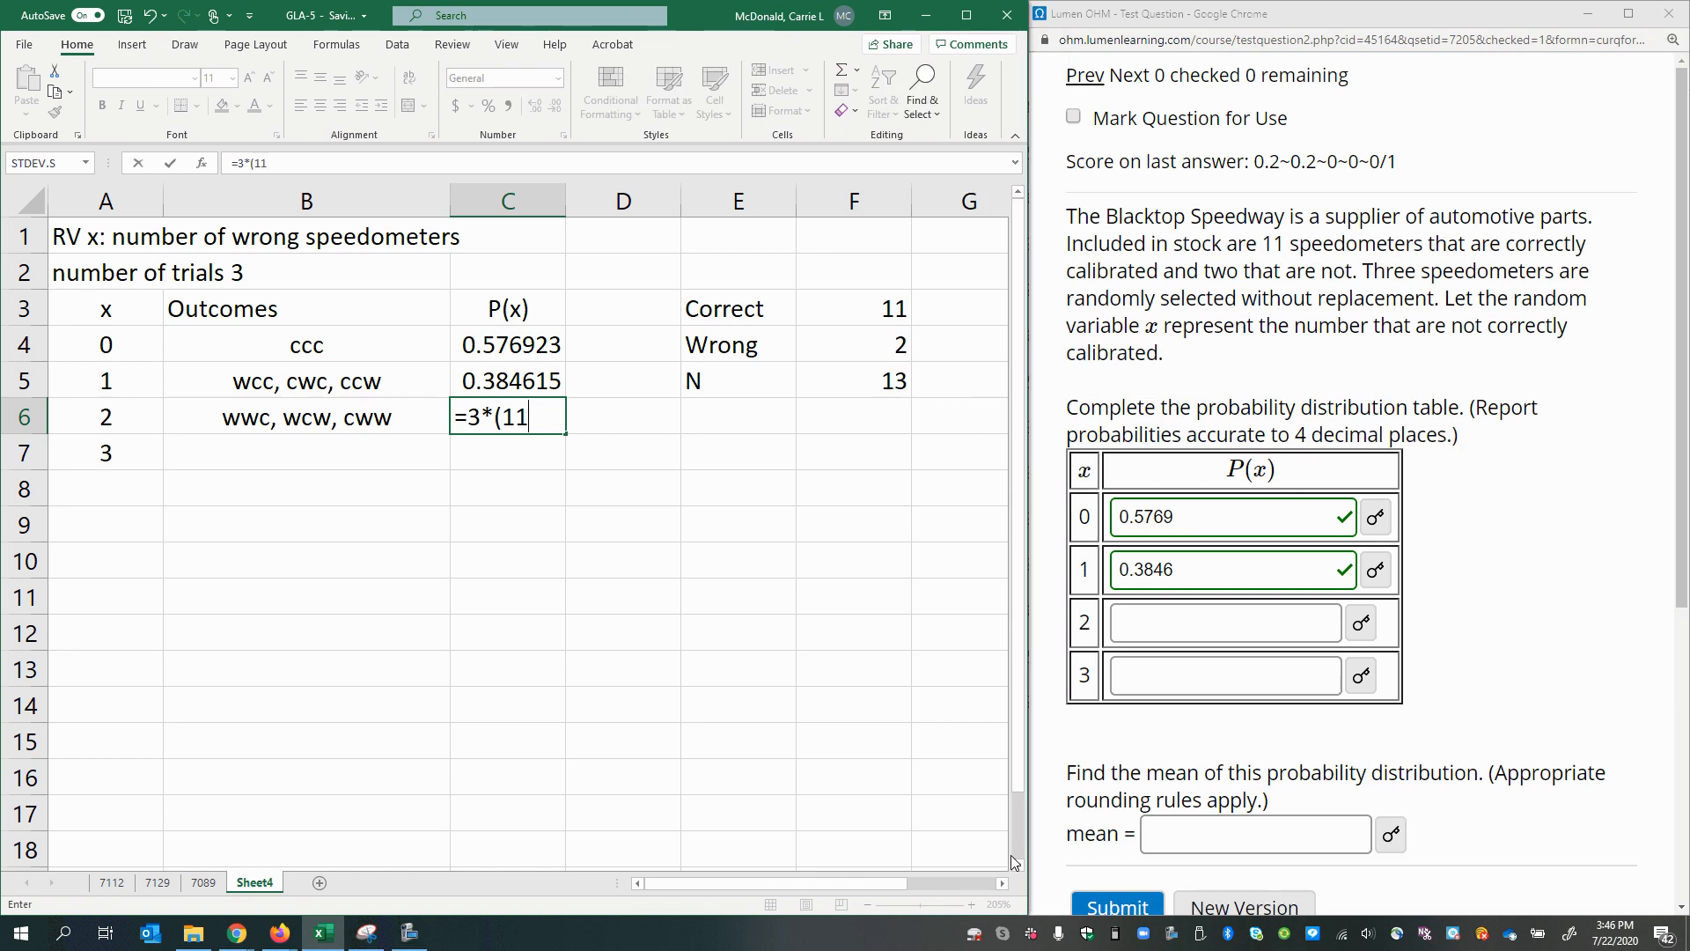
text(/13))
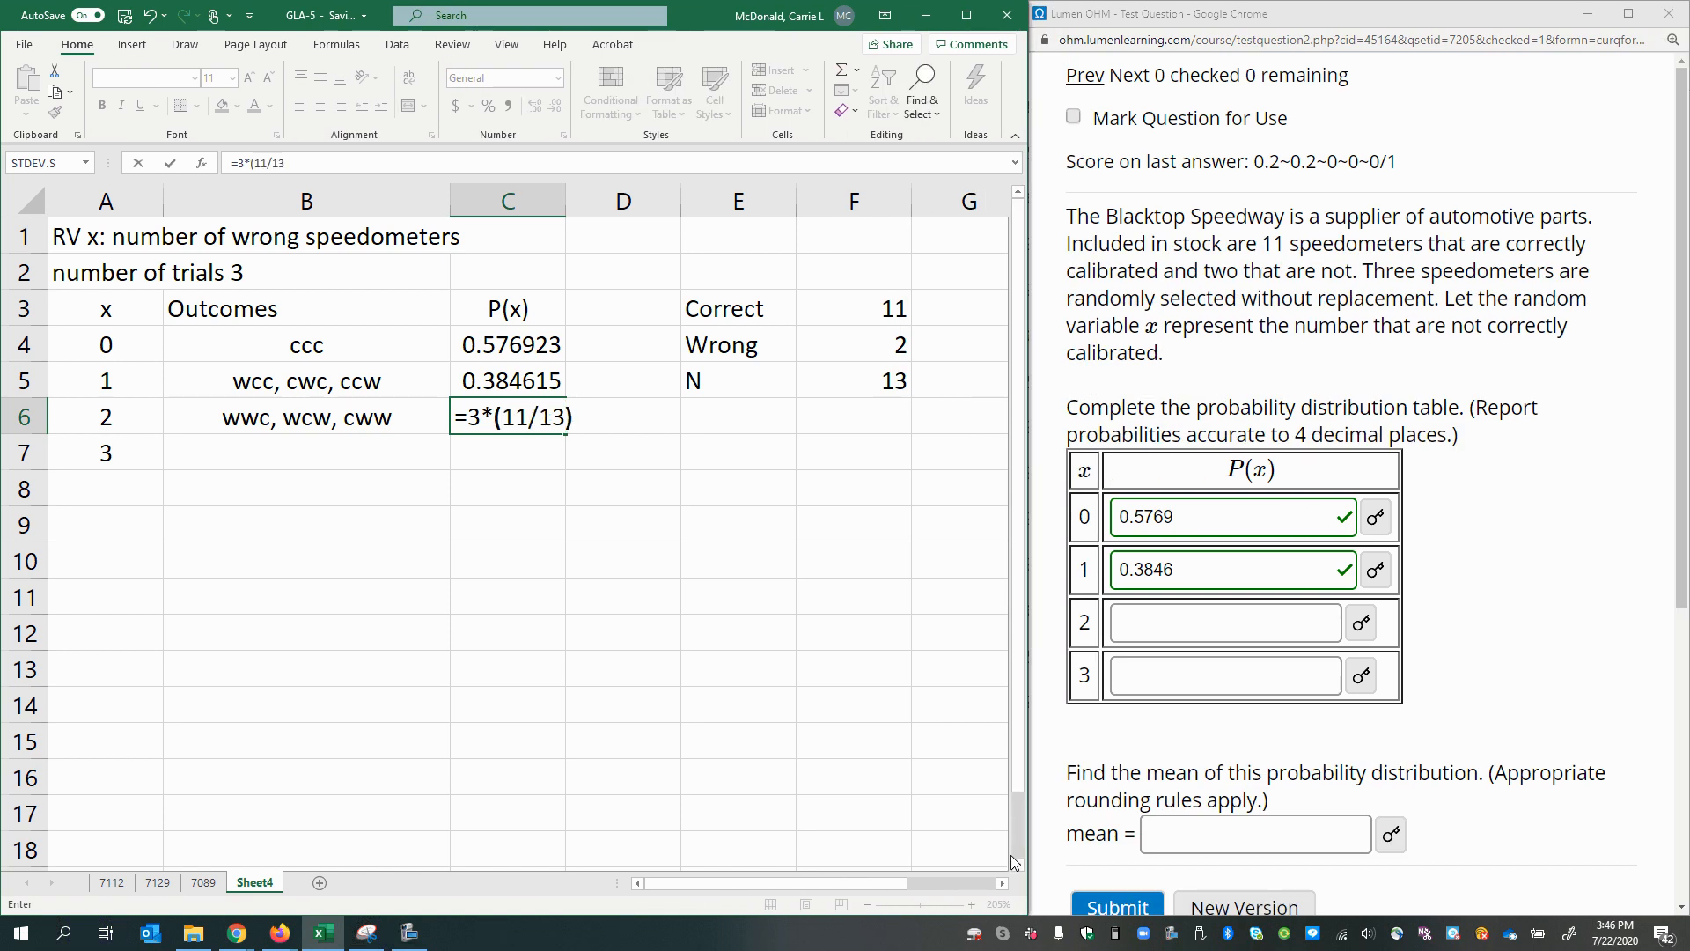
text(*)
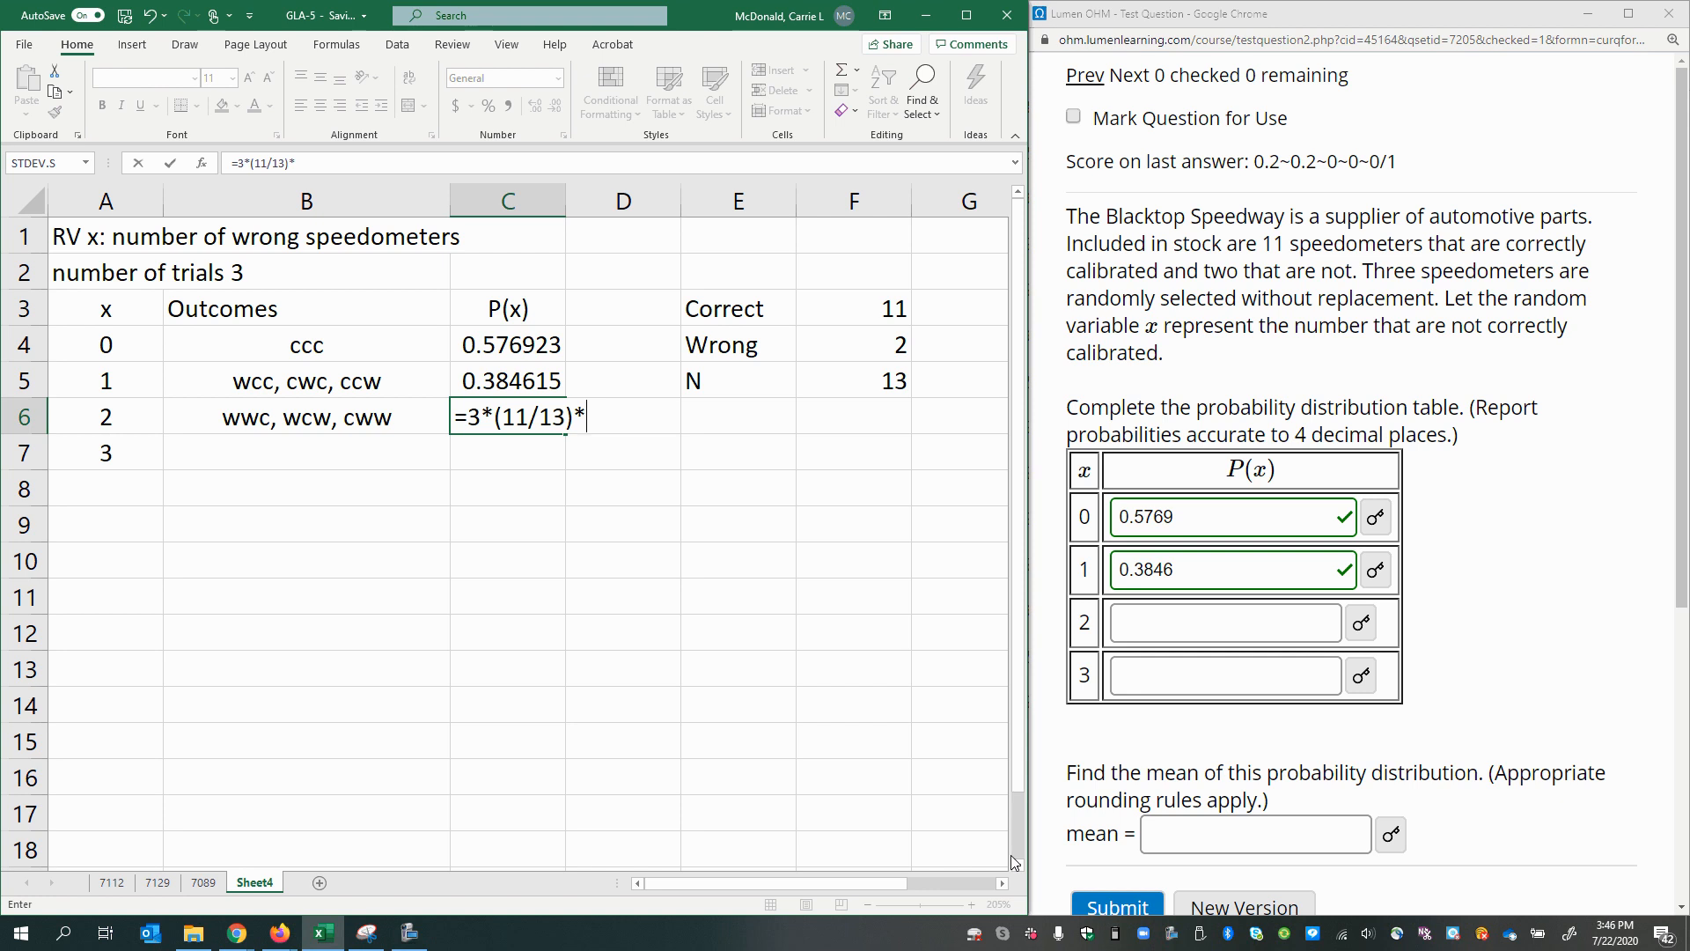
text((2/)
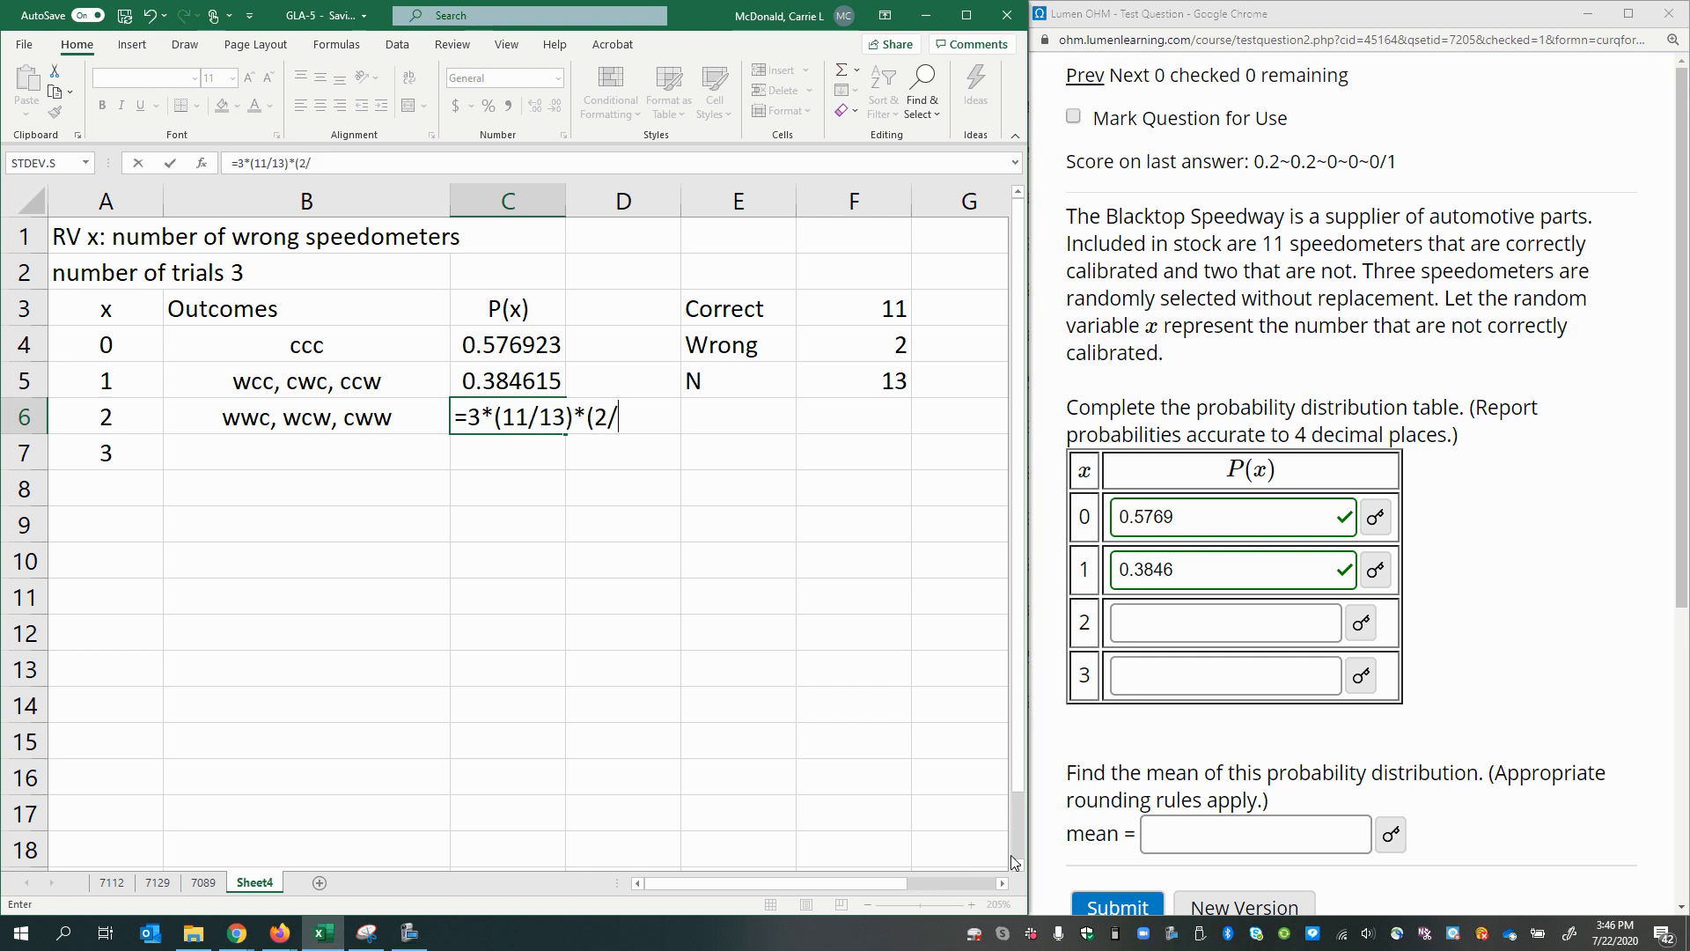
text(12))
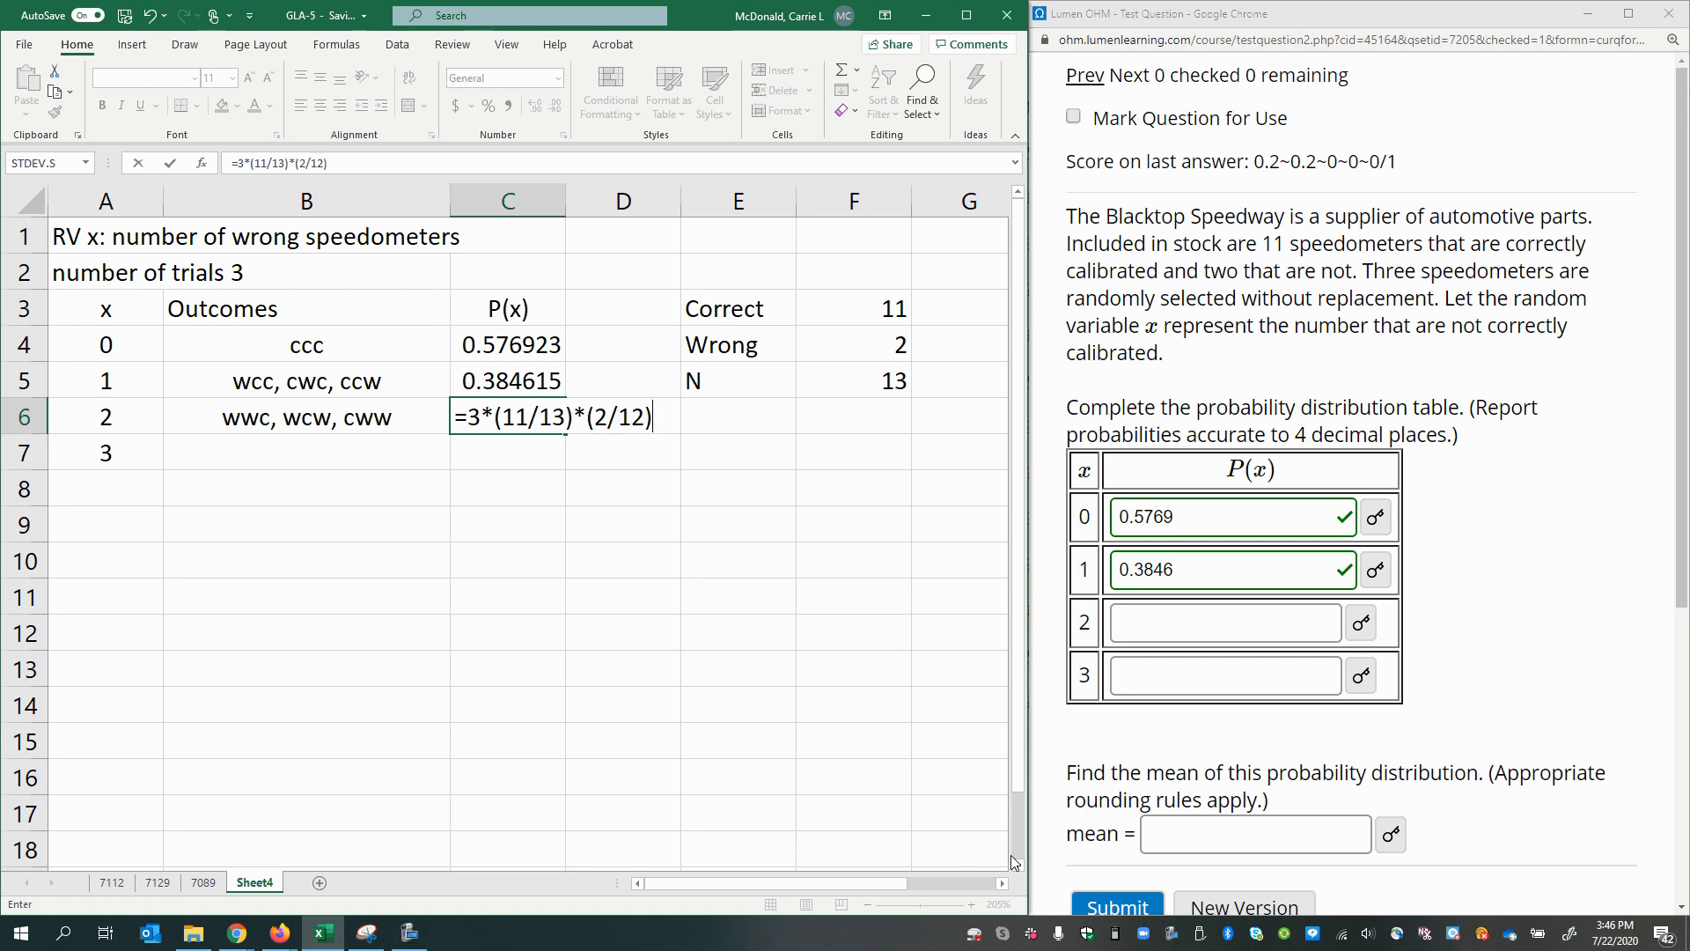
text(*)
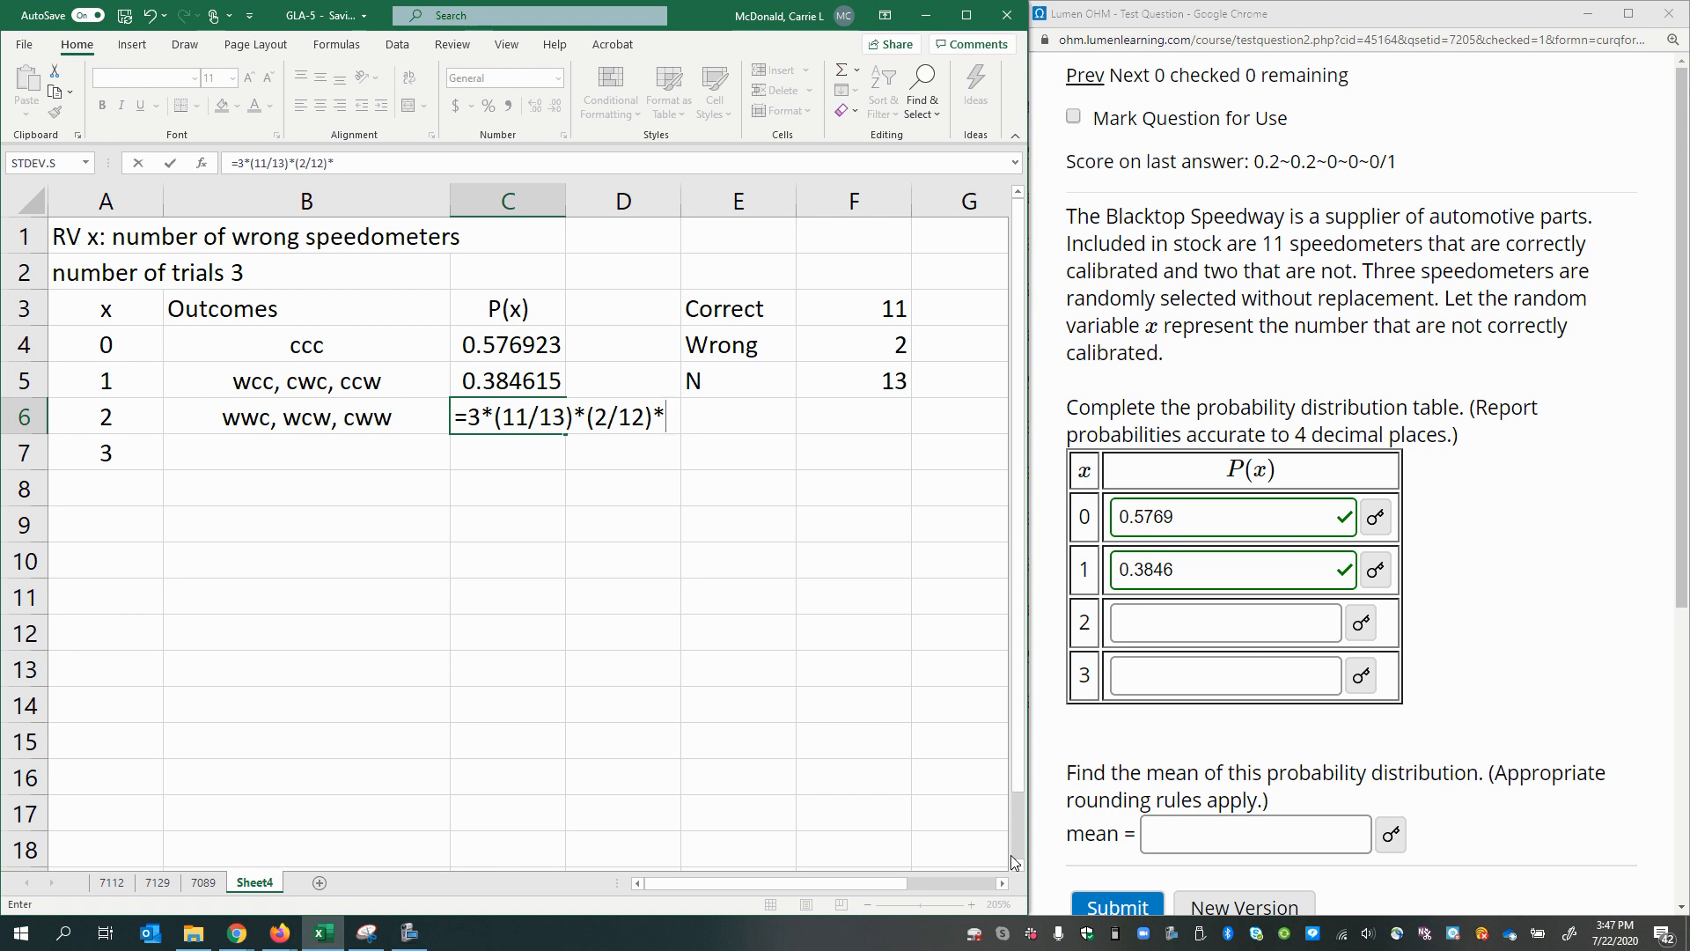
text((1/11))
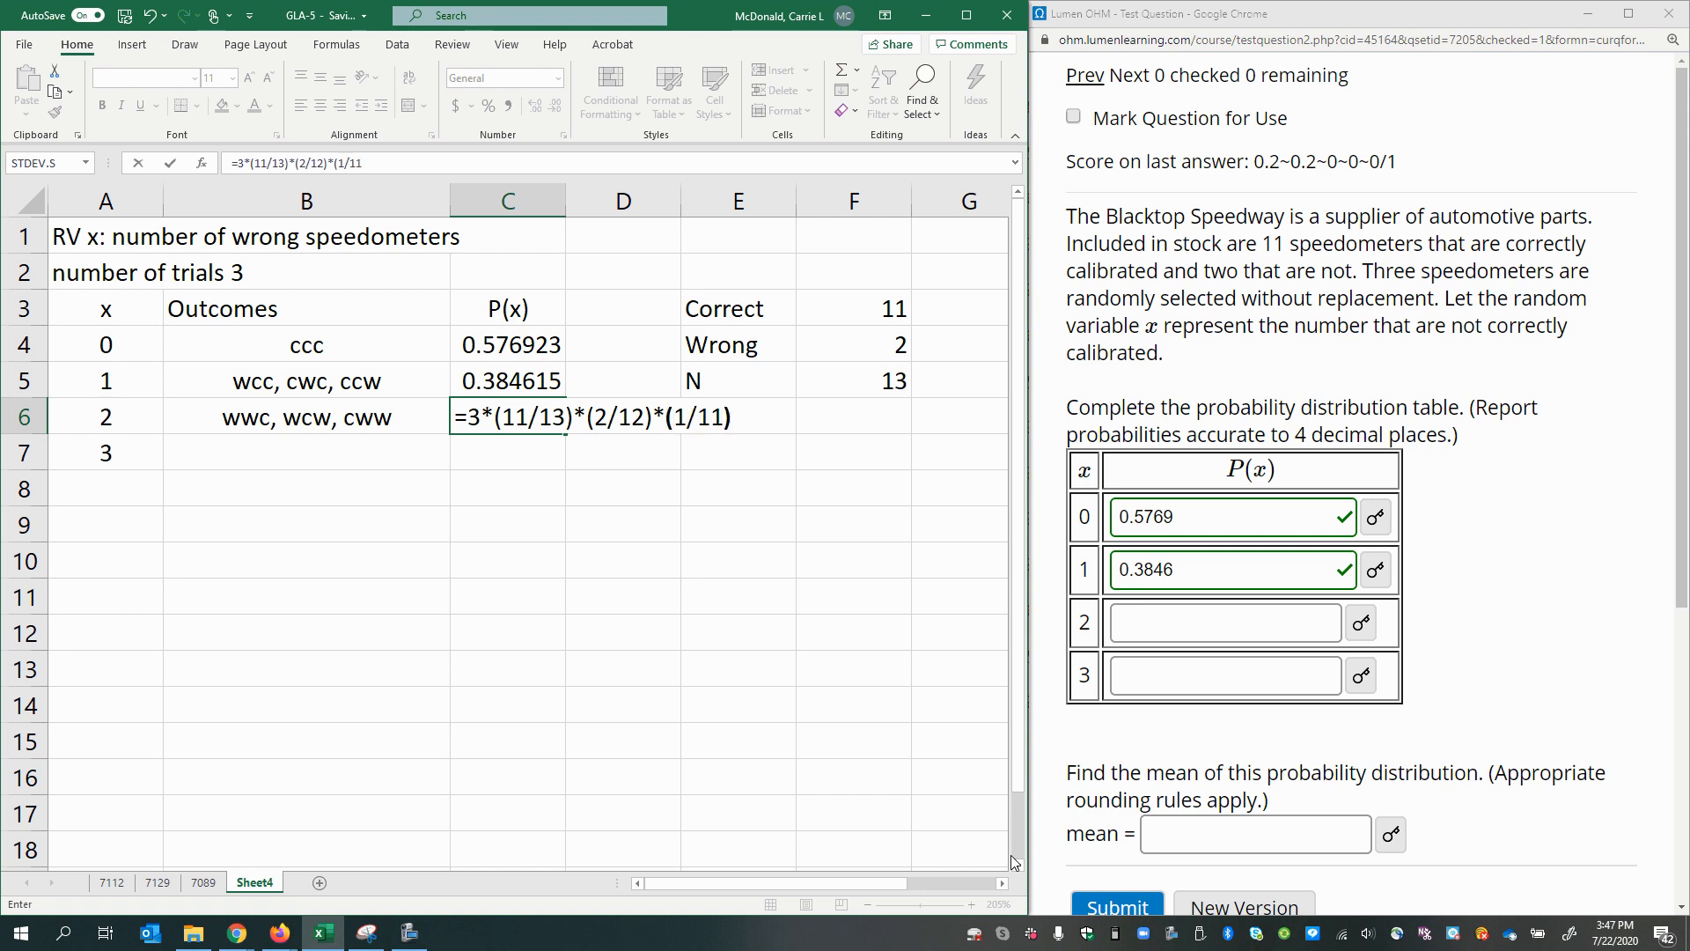
Enter 0.0385 as P(x) for x = 2 in Lumen OHM and move to the x = 3 box.
click(1223, 621)
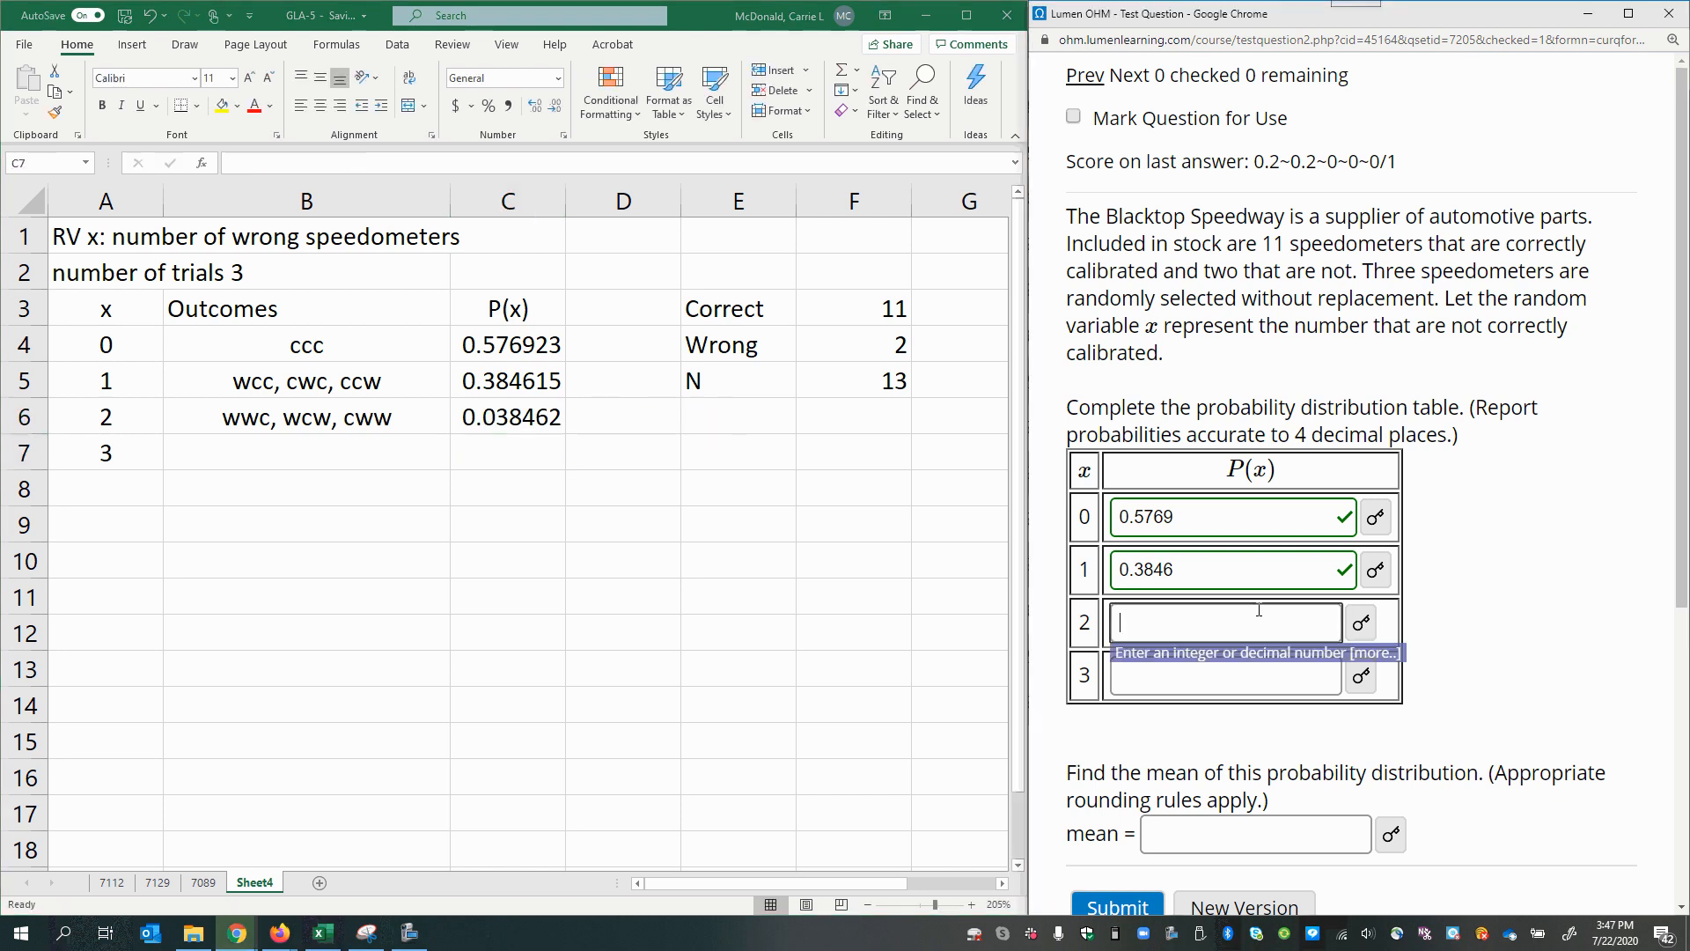
text(0.0)
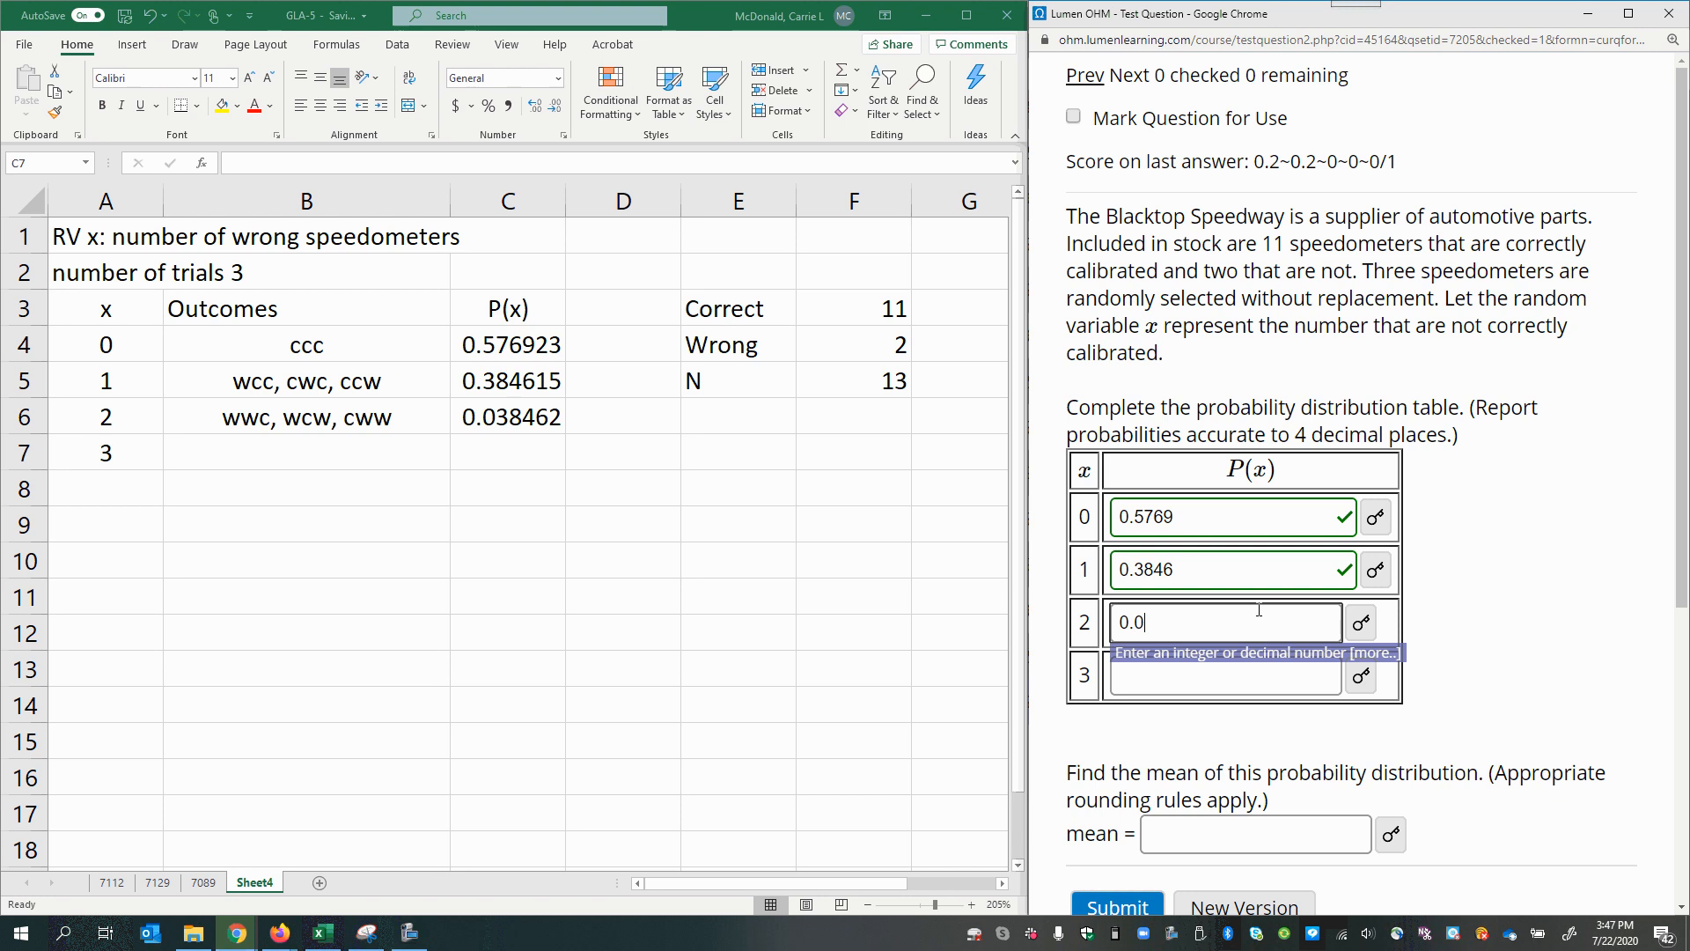
text(385)
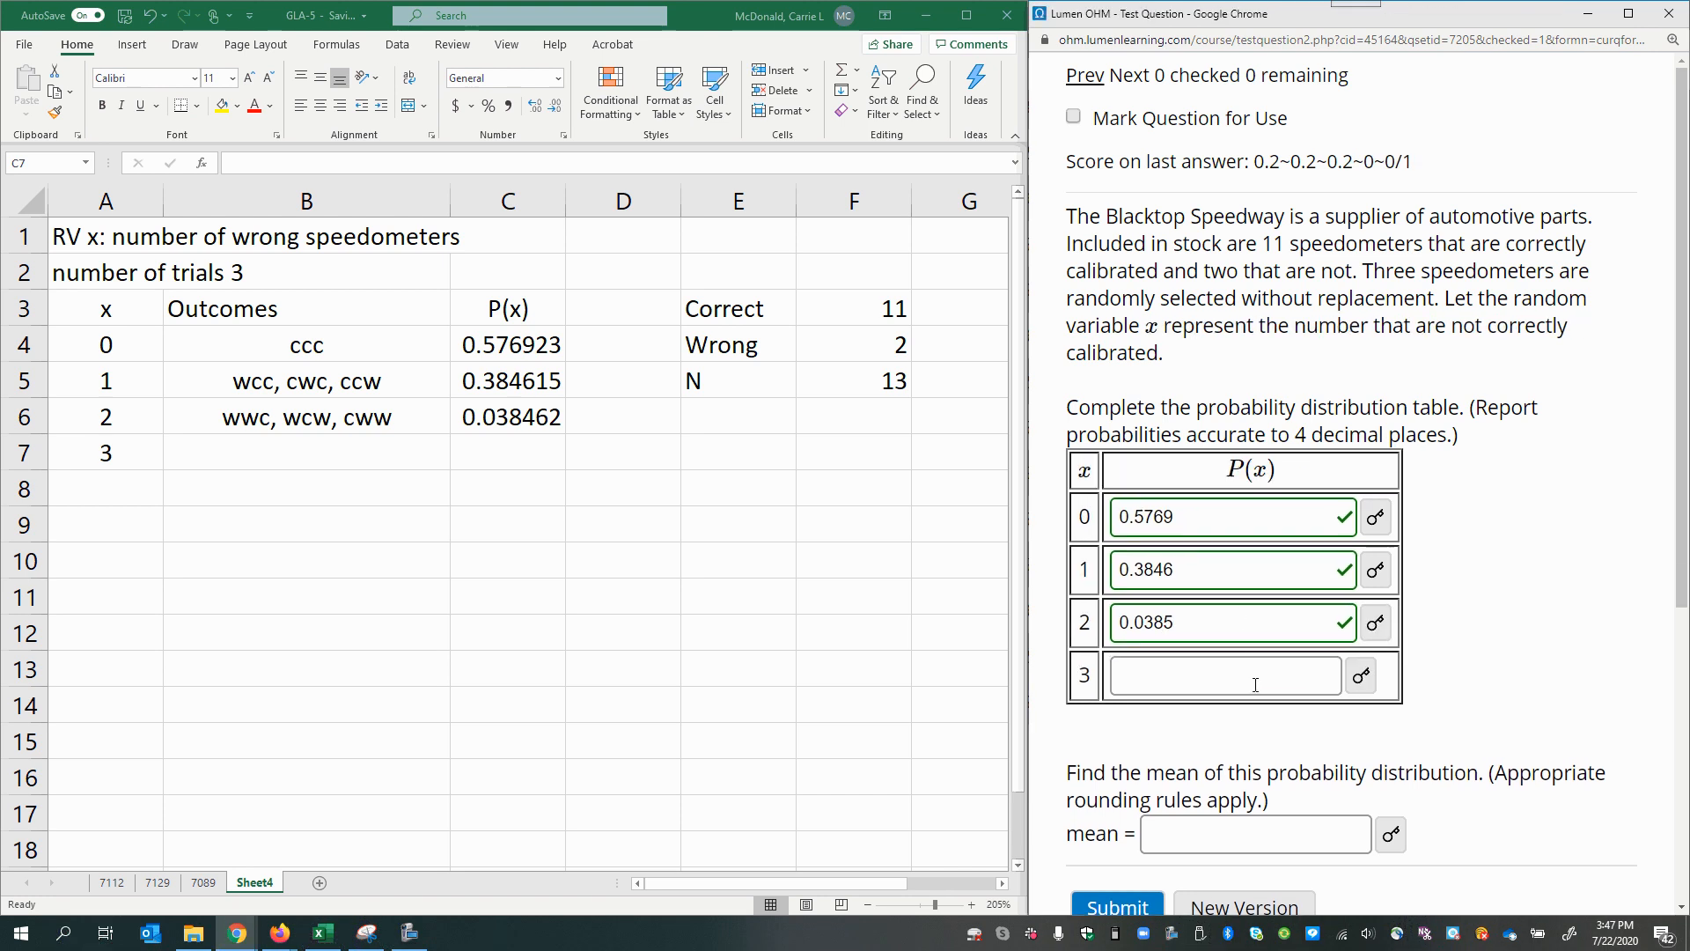
click(307, 452)
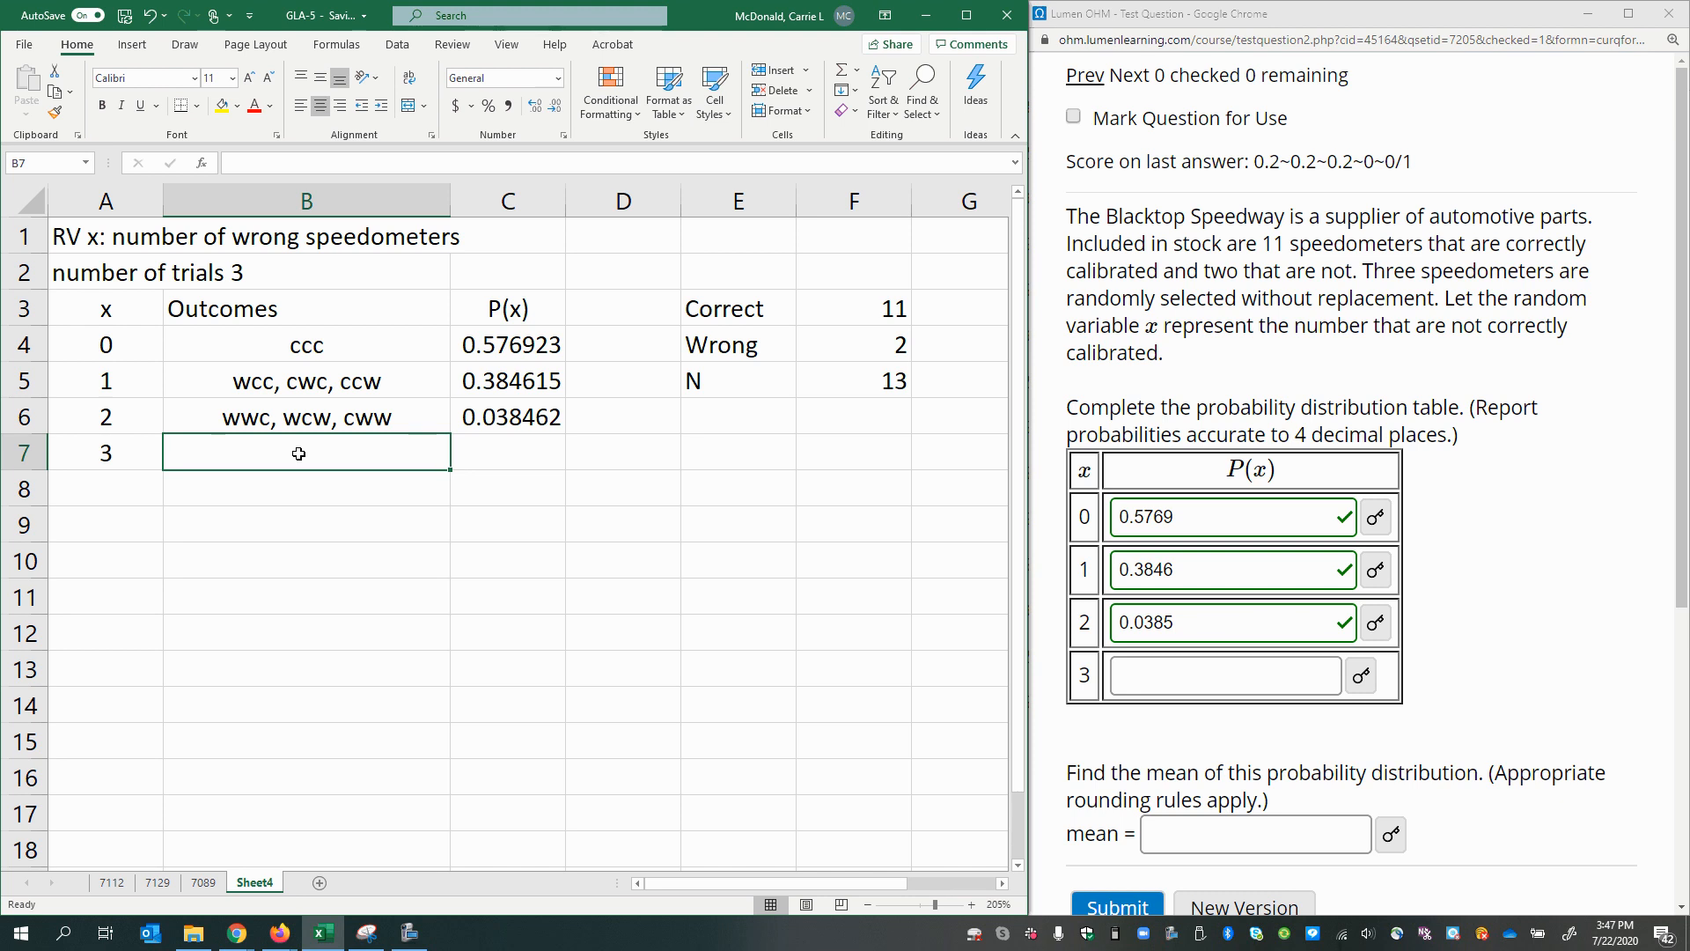
Record www as the x = 3 outcome in B7 and a probability of 0 in C7.
text(www)
click(507, 452)
text(=)
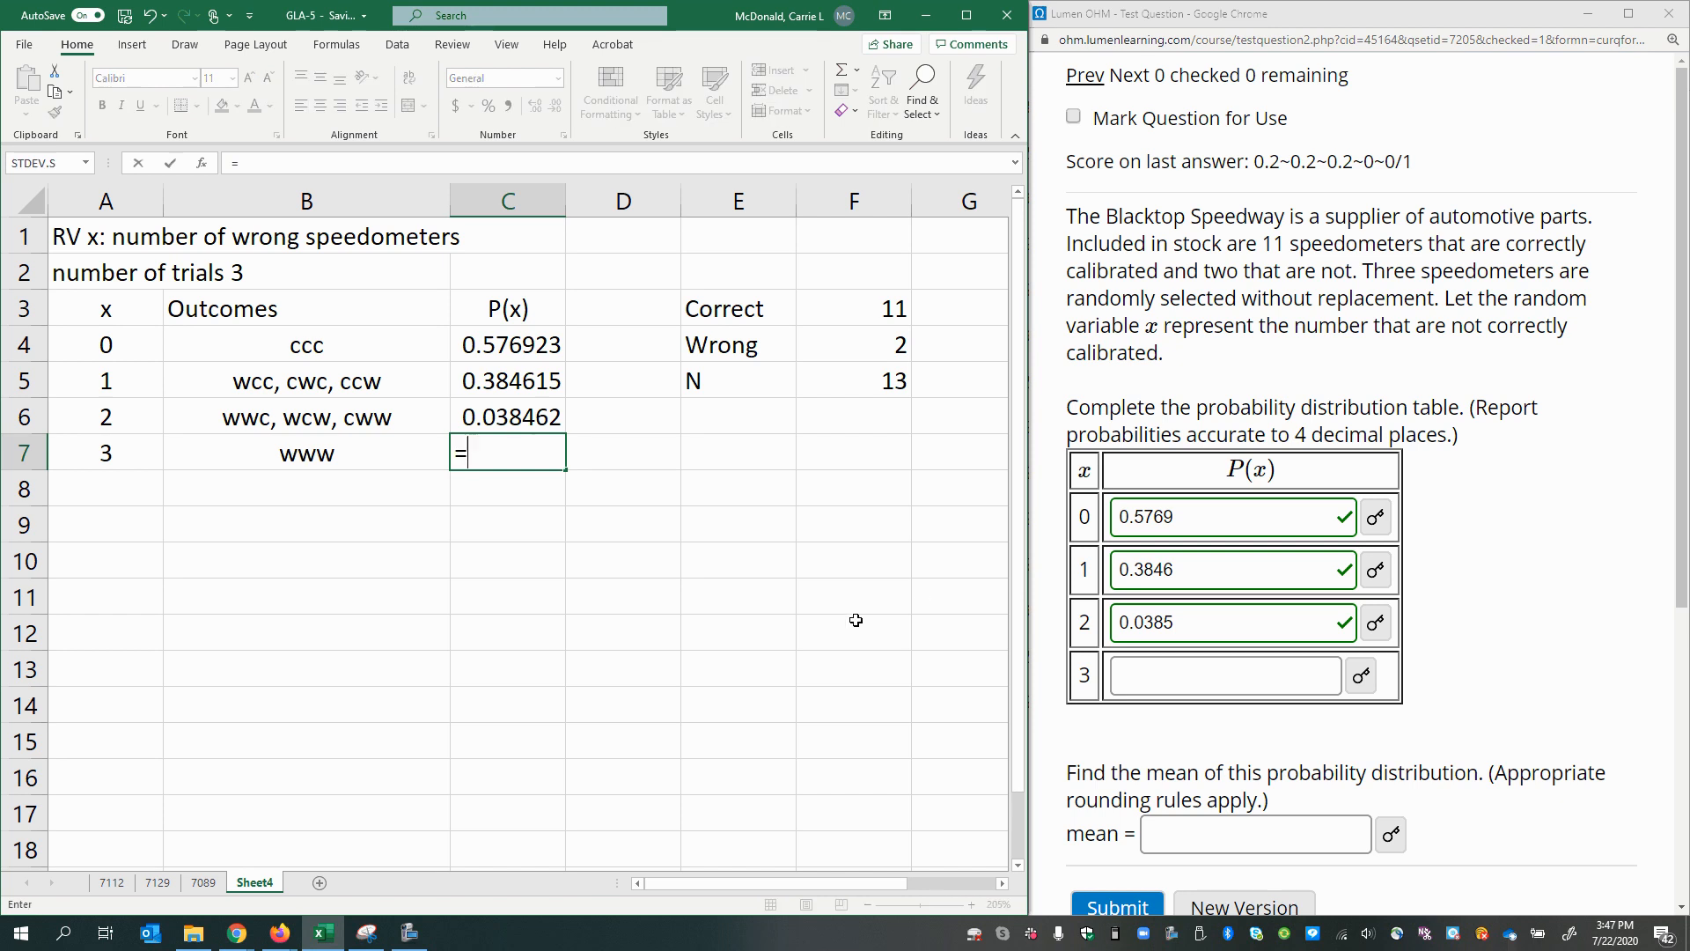
mouse_move(638, 512)
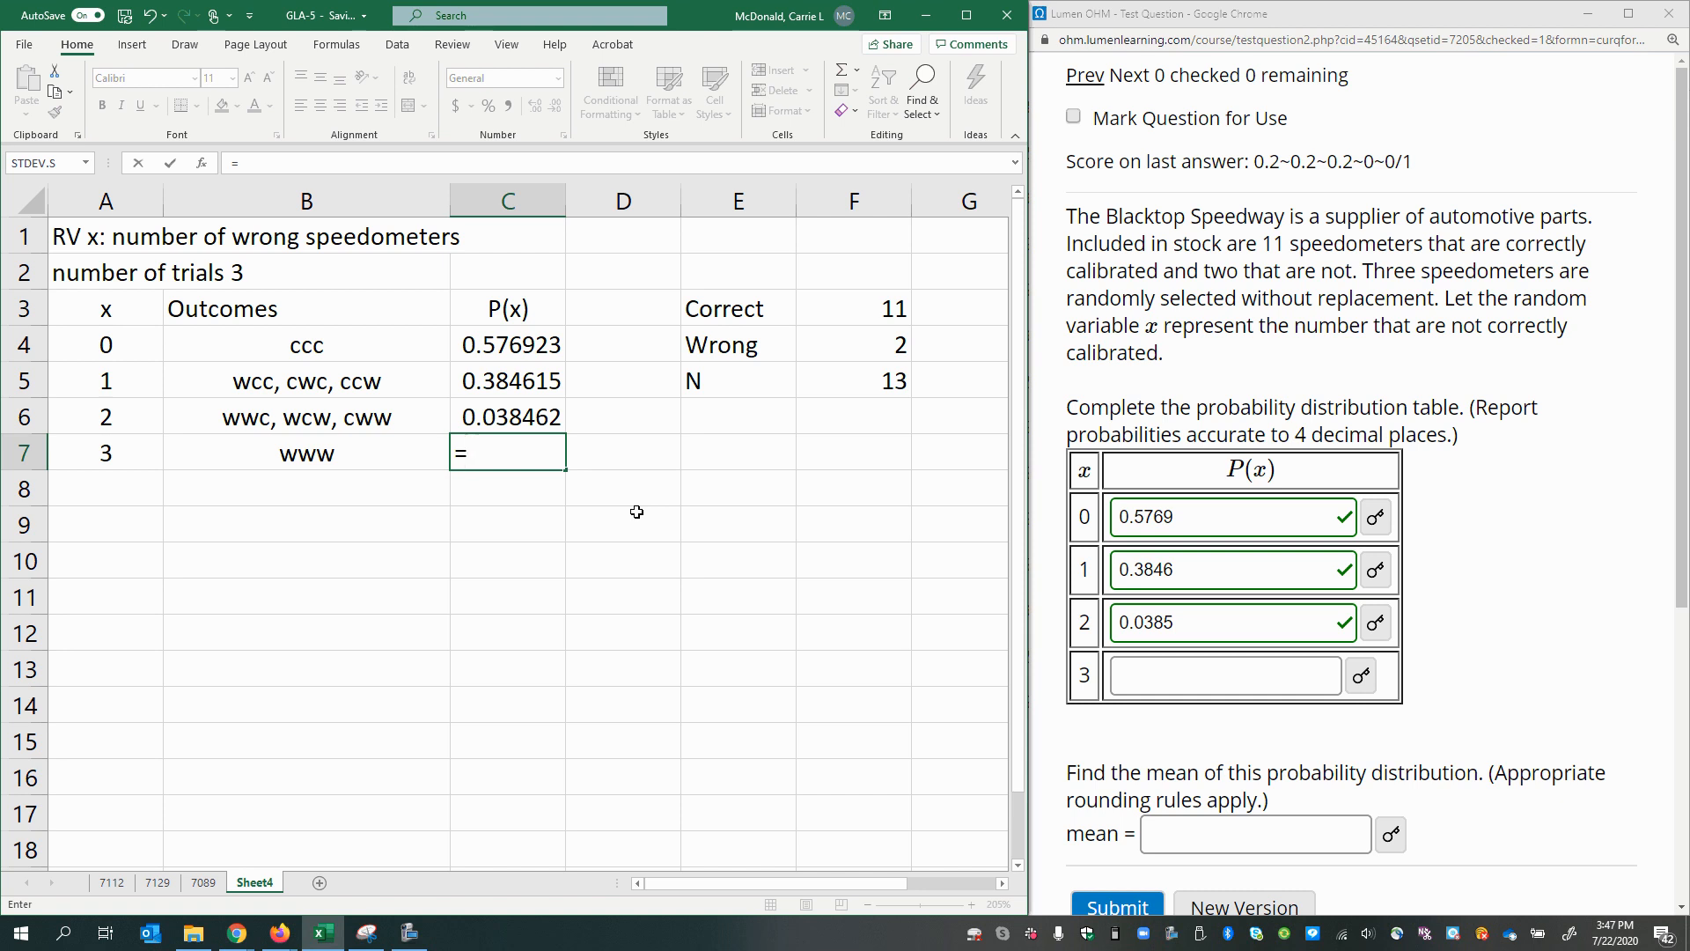
text(1*)
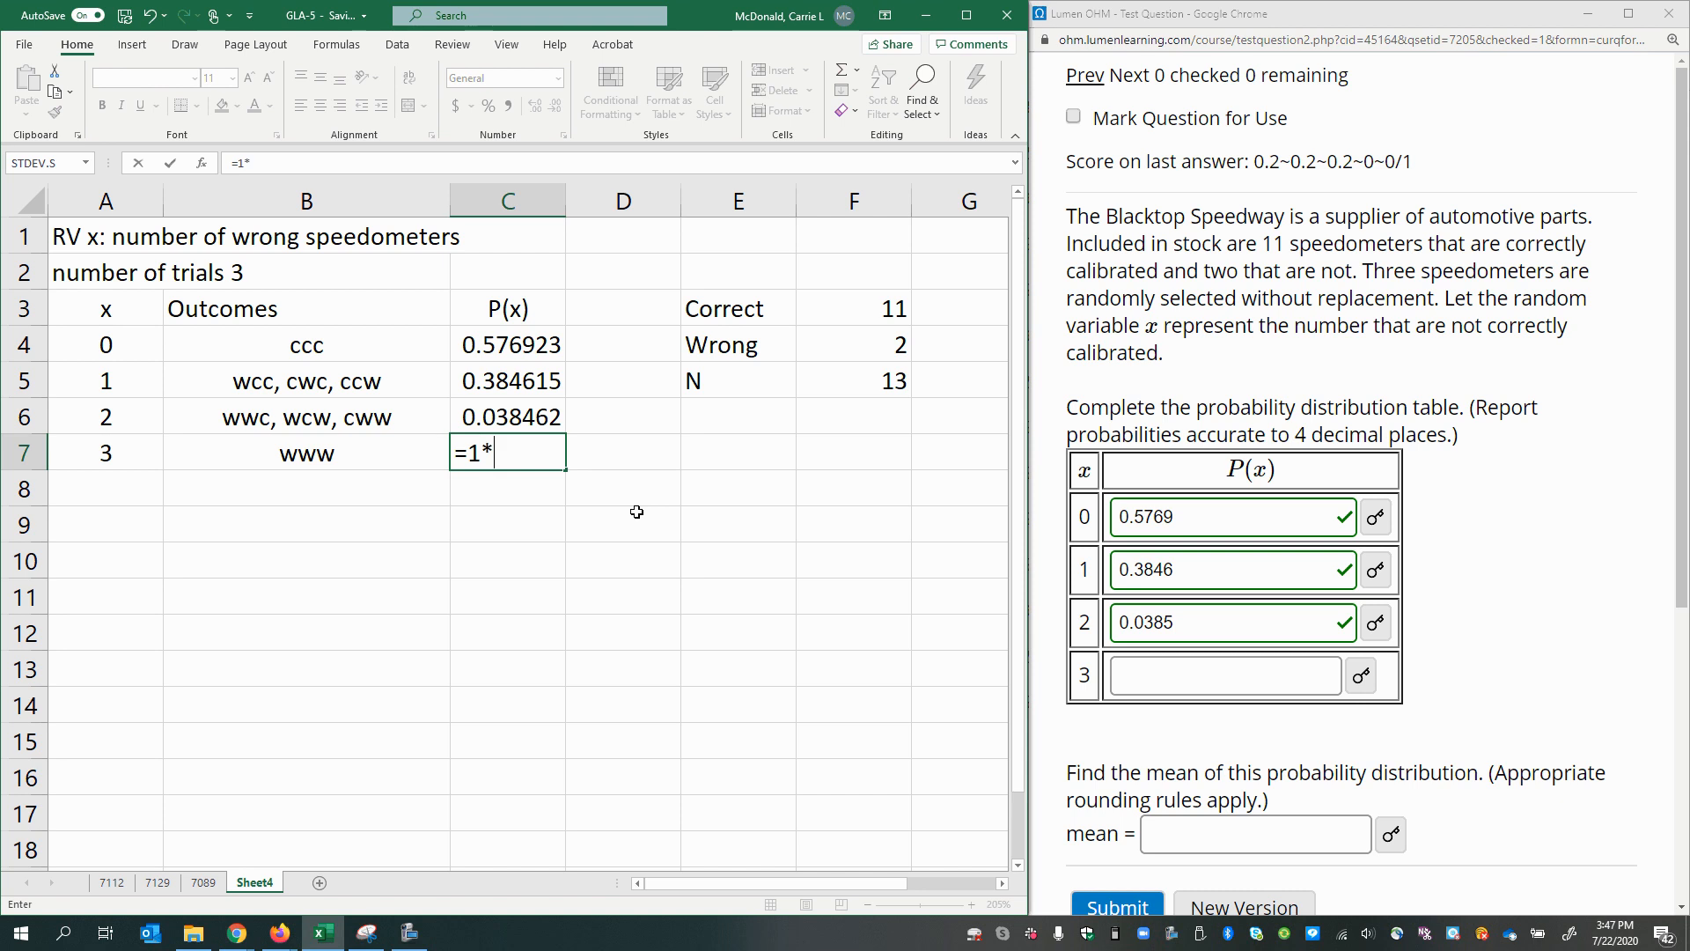
text(()
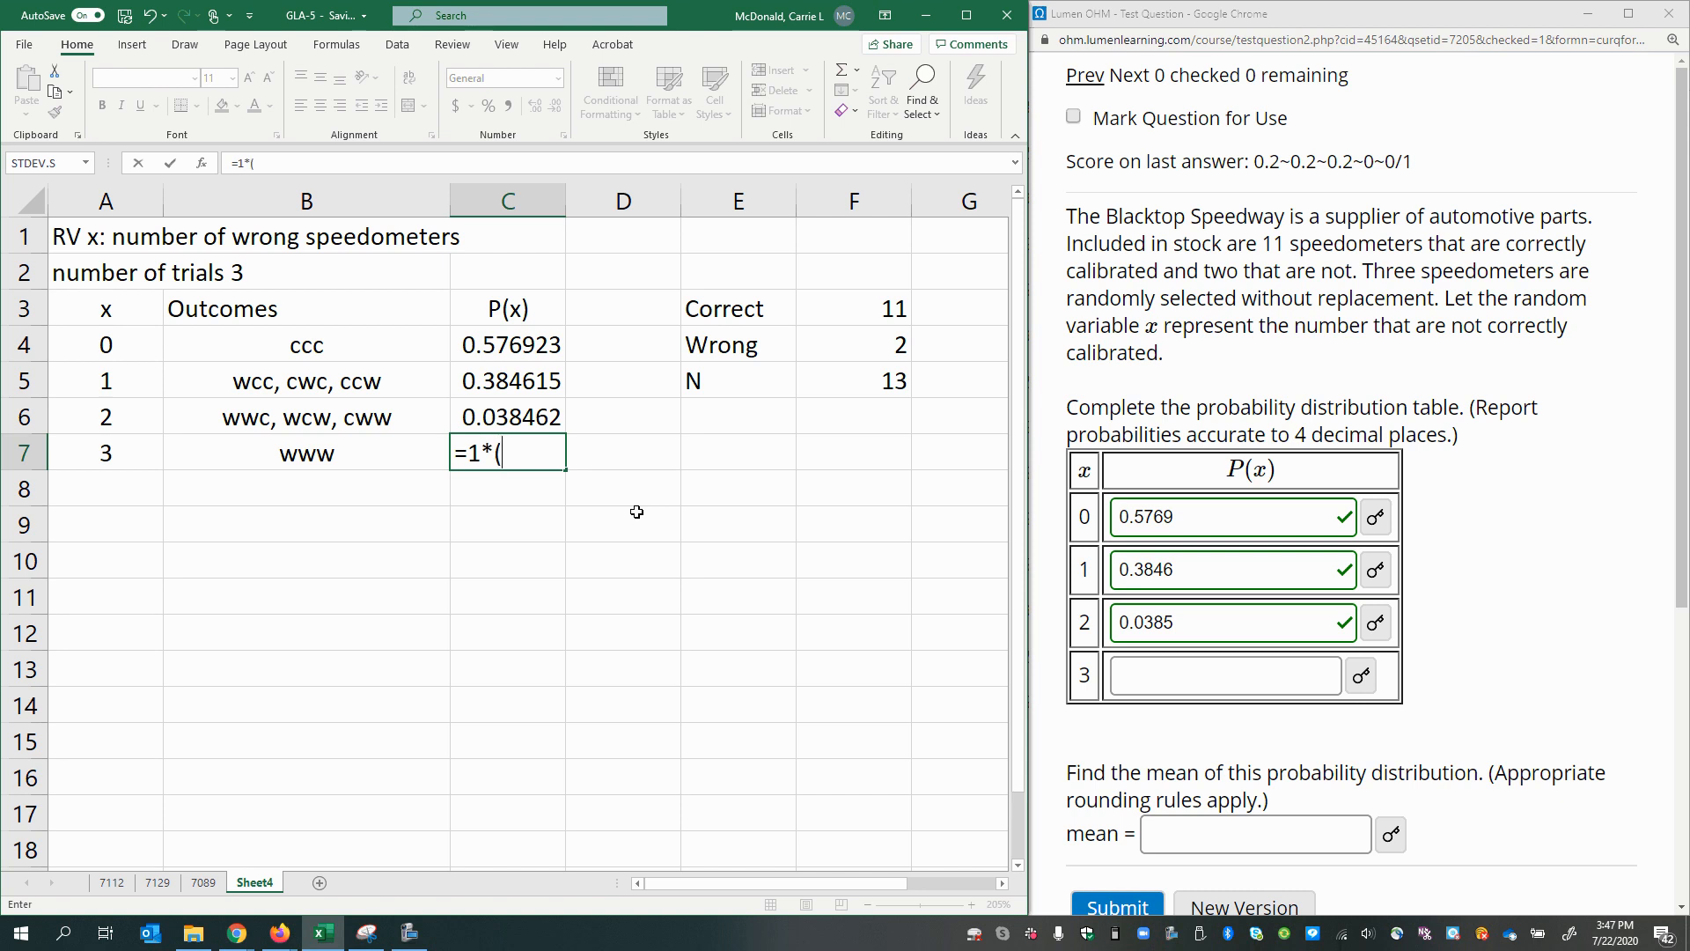
text(2)
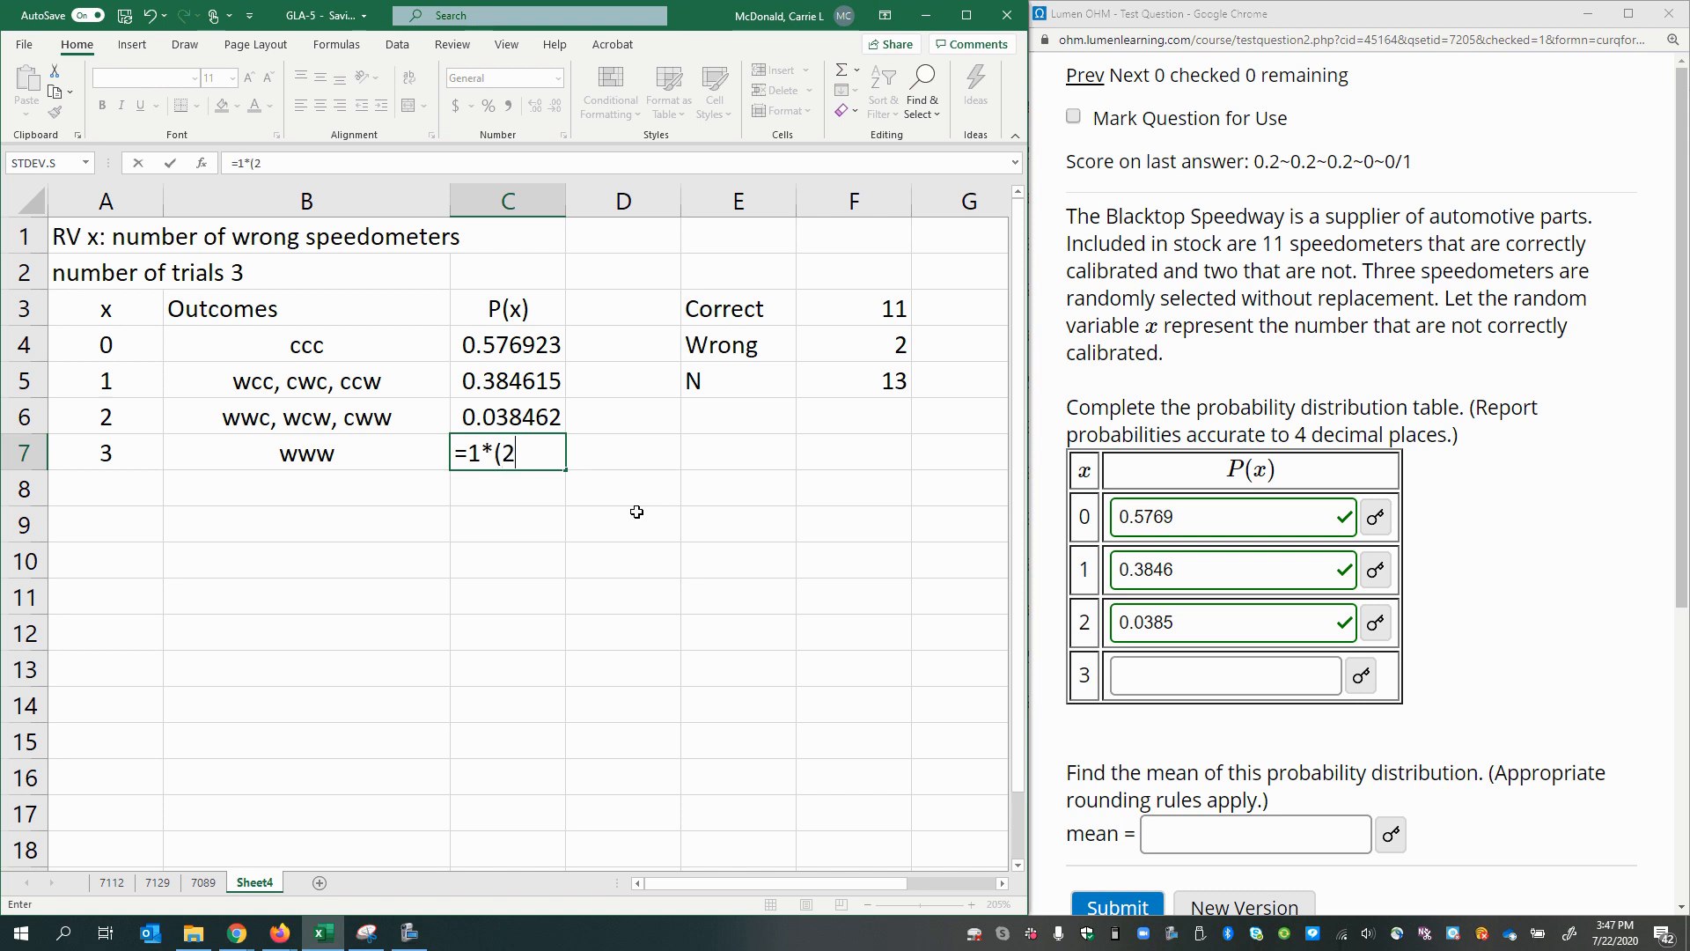
text(/)
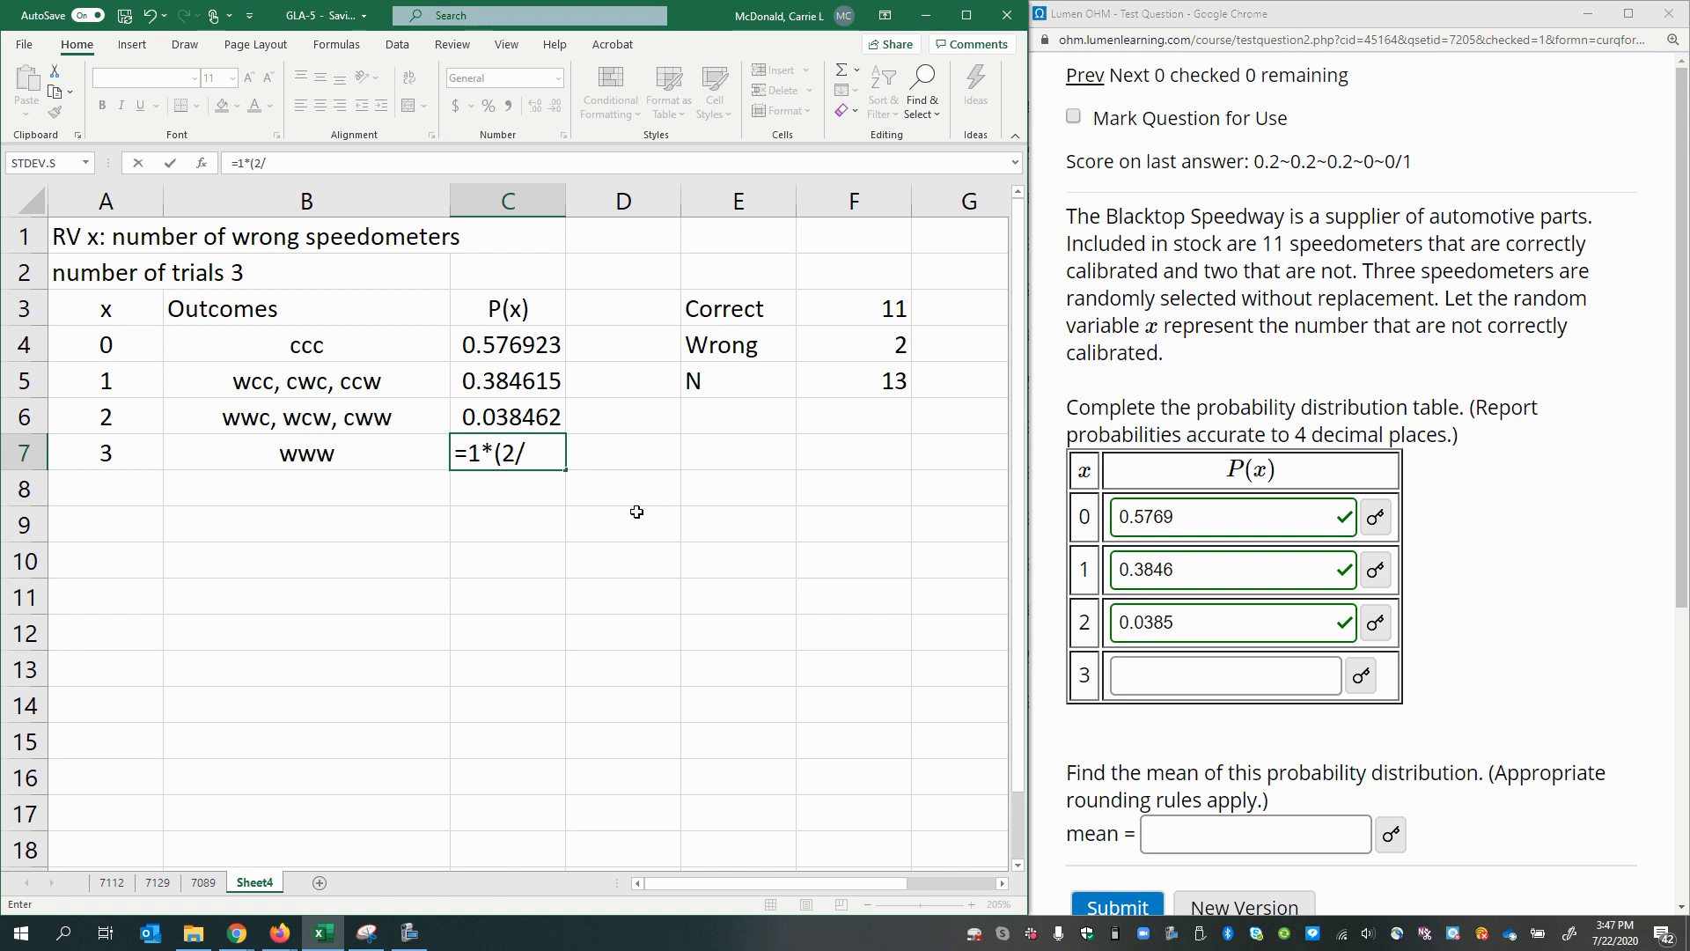
mouse_move(400, 468)
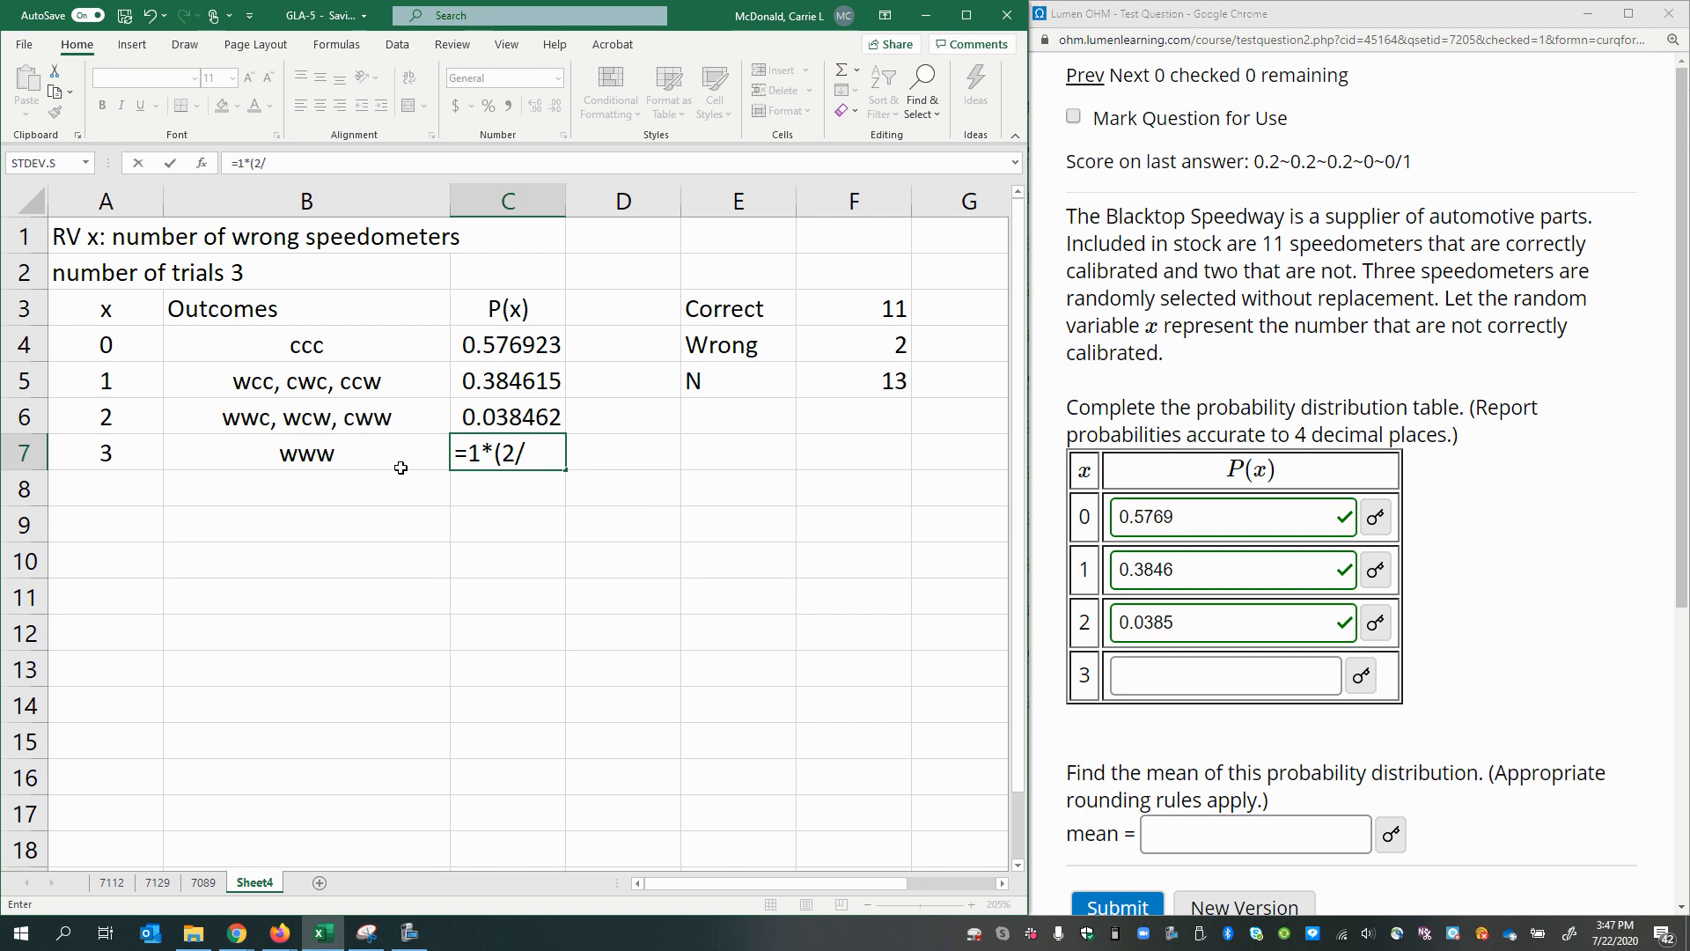
click(304, 453)
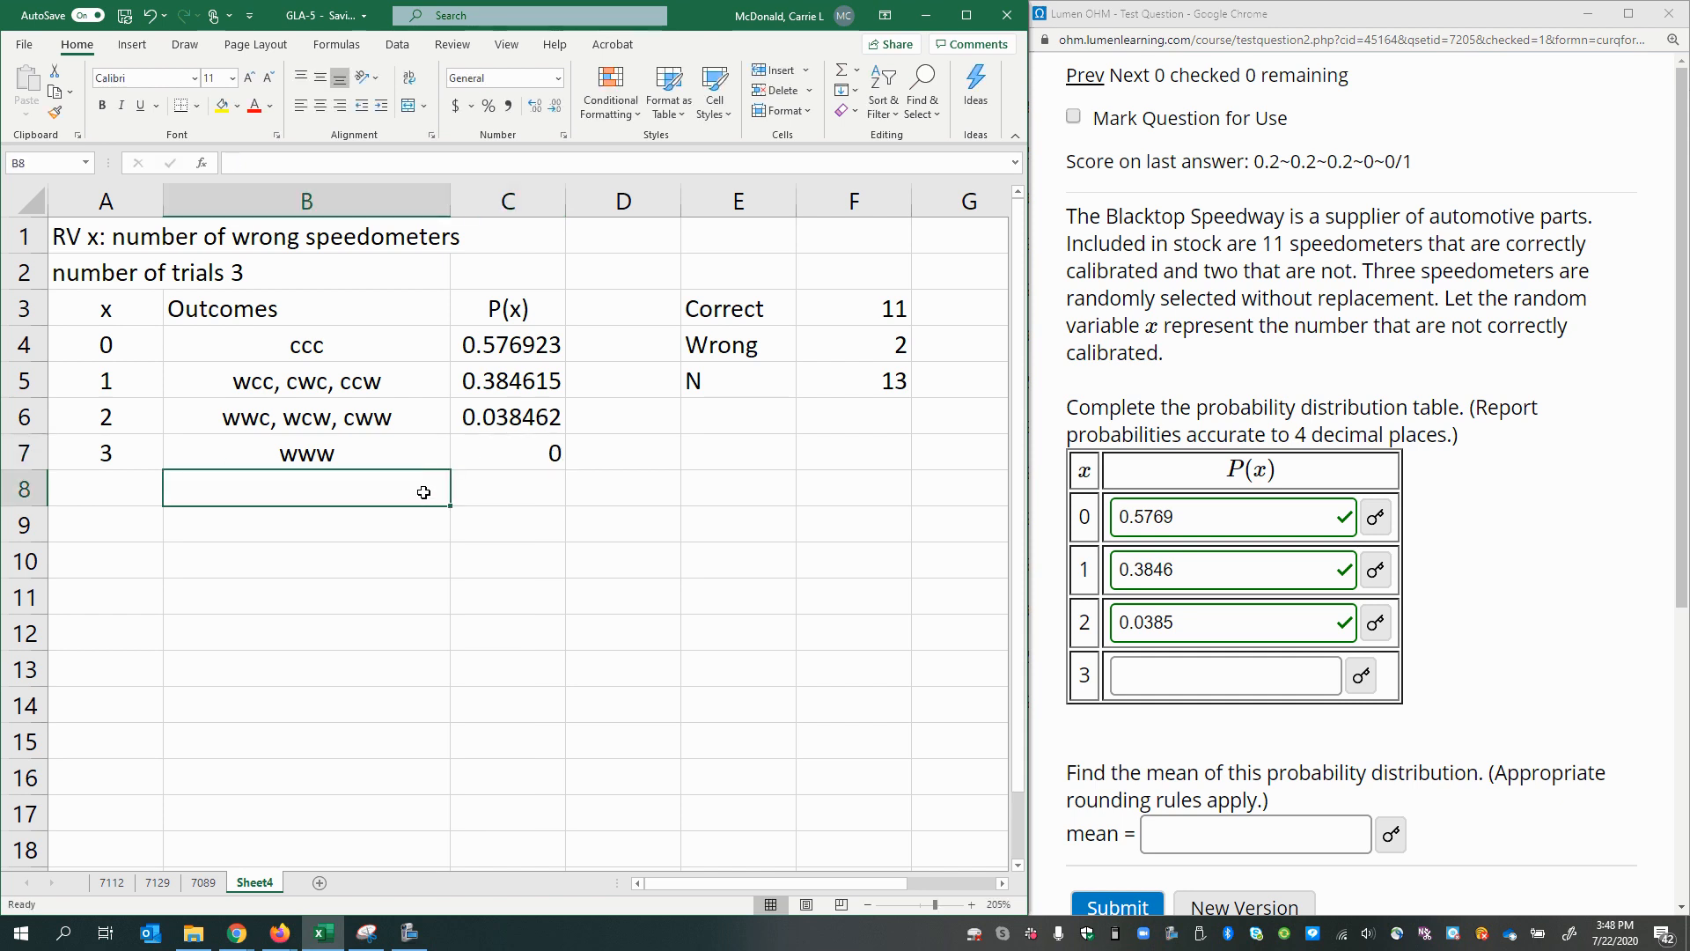
Total the P(x) column in C8 with =SUM(C4:C7) giving 1, then move to Lumen OHM's x = 3 box.
click(507, 488)
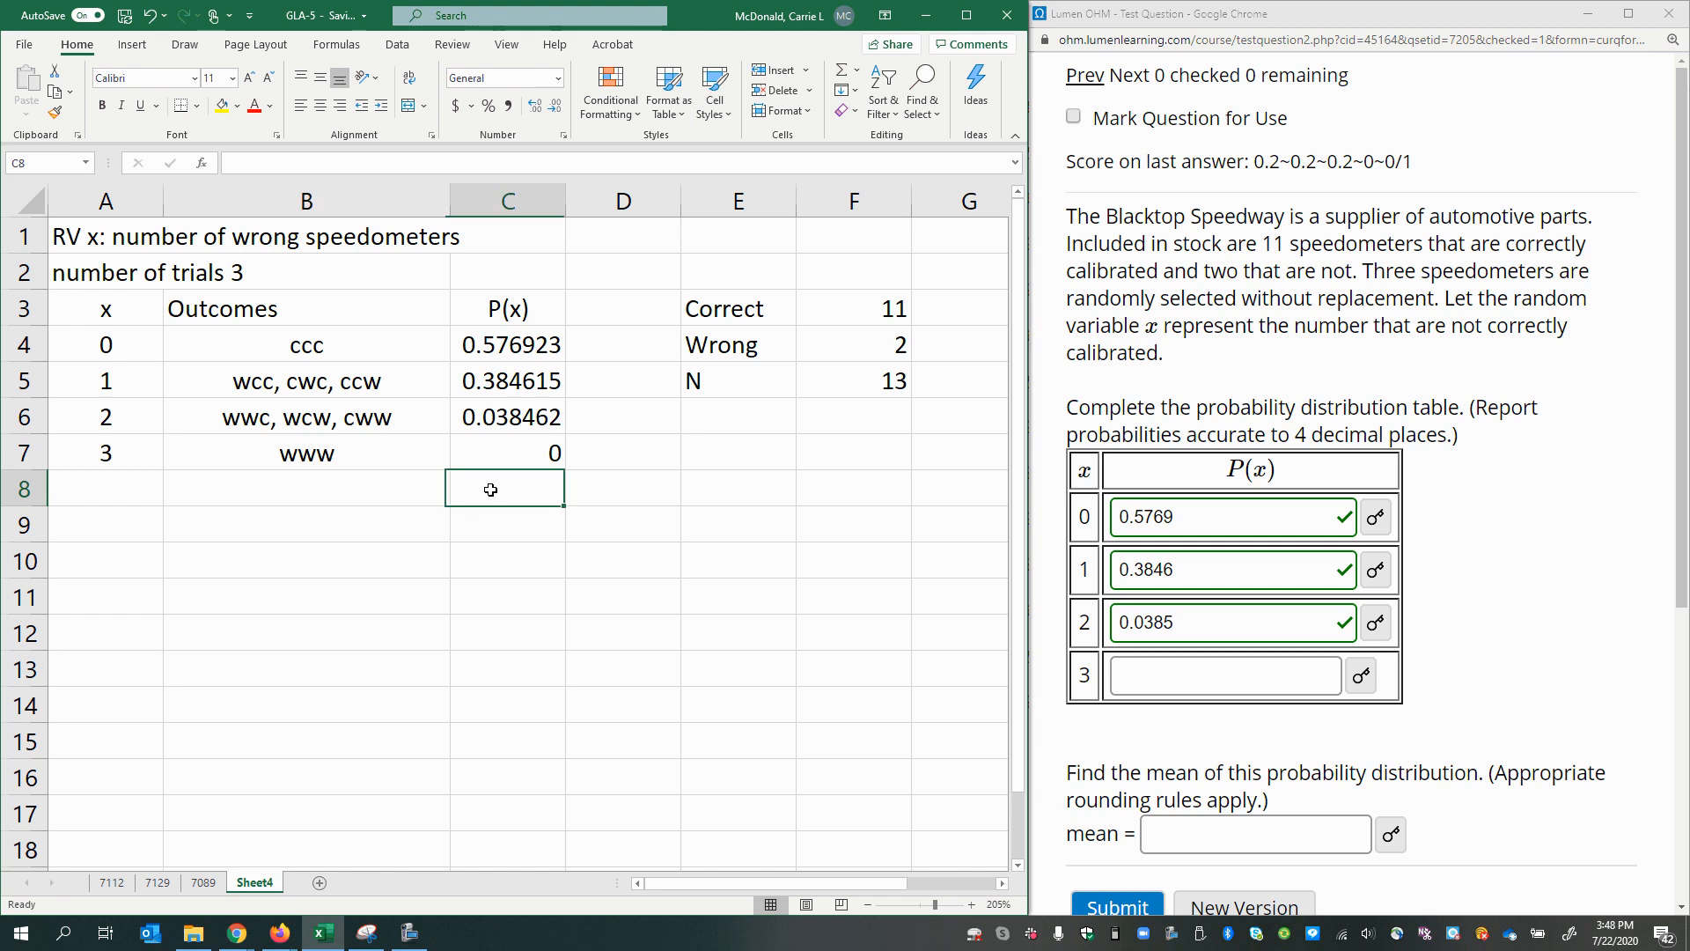
text(=sum(C4)
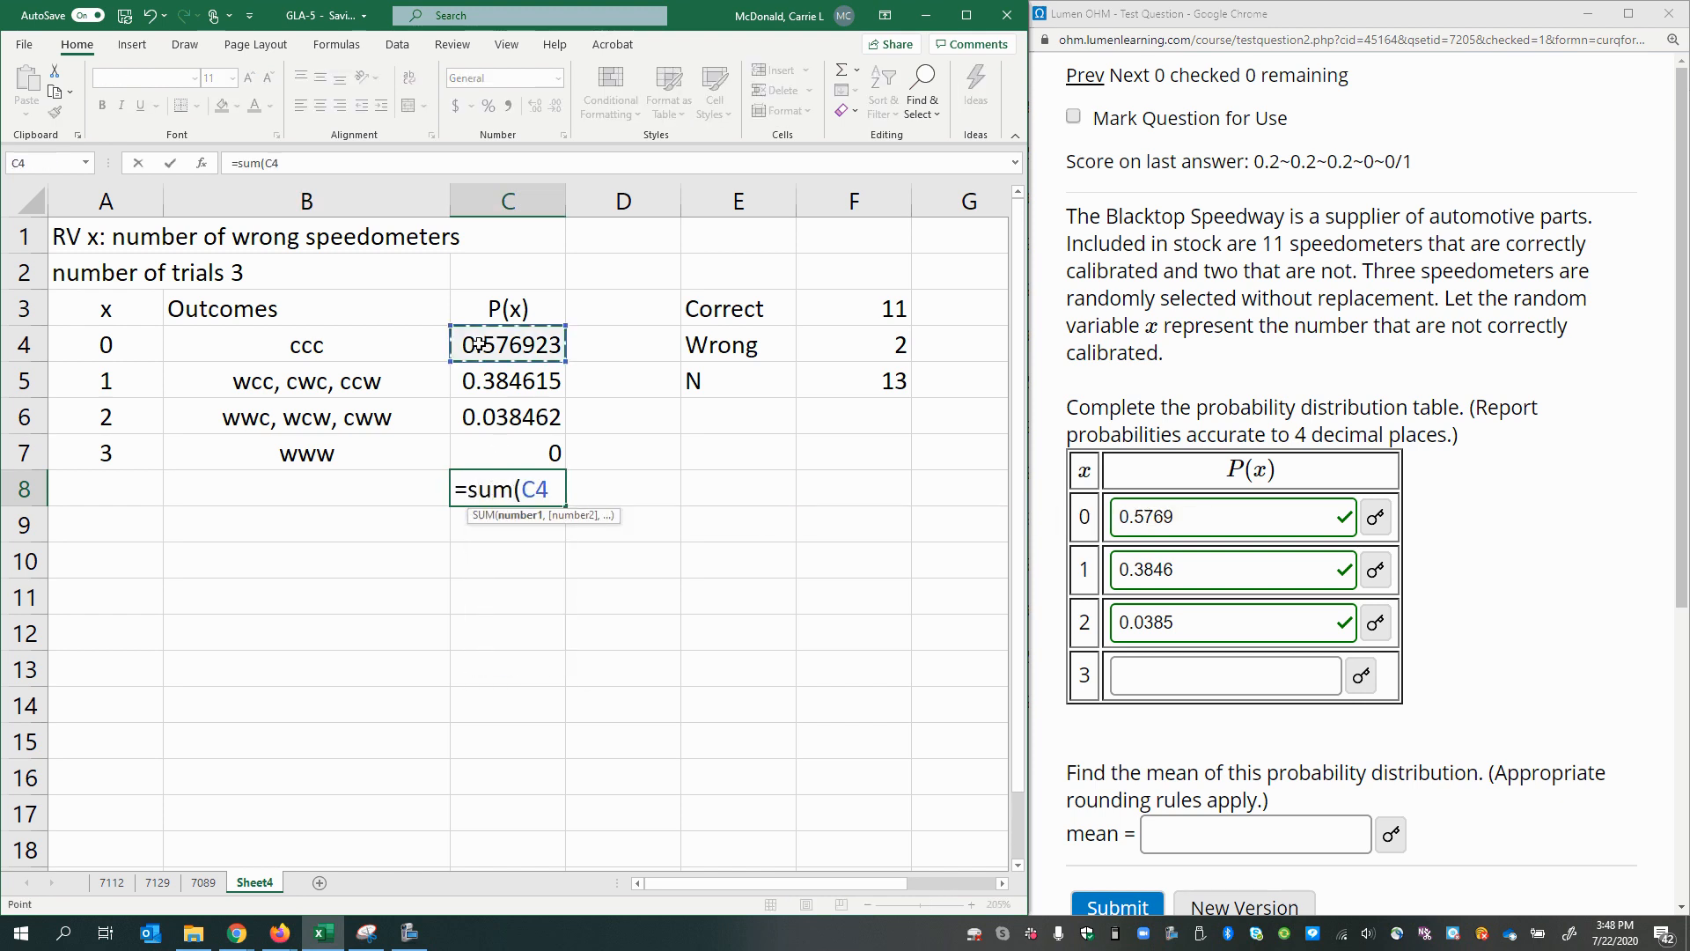
key(Return)
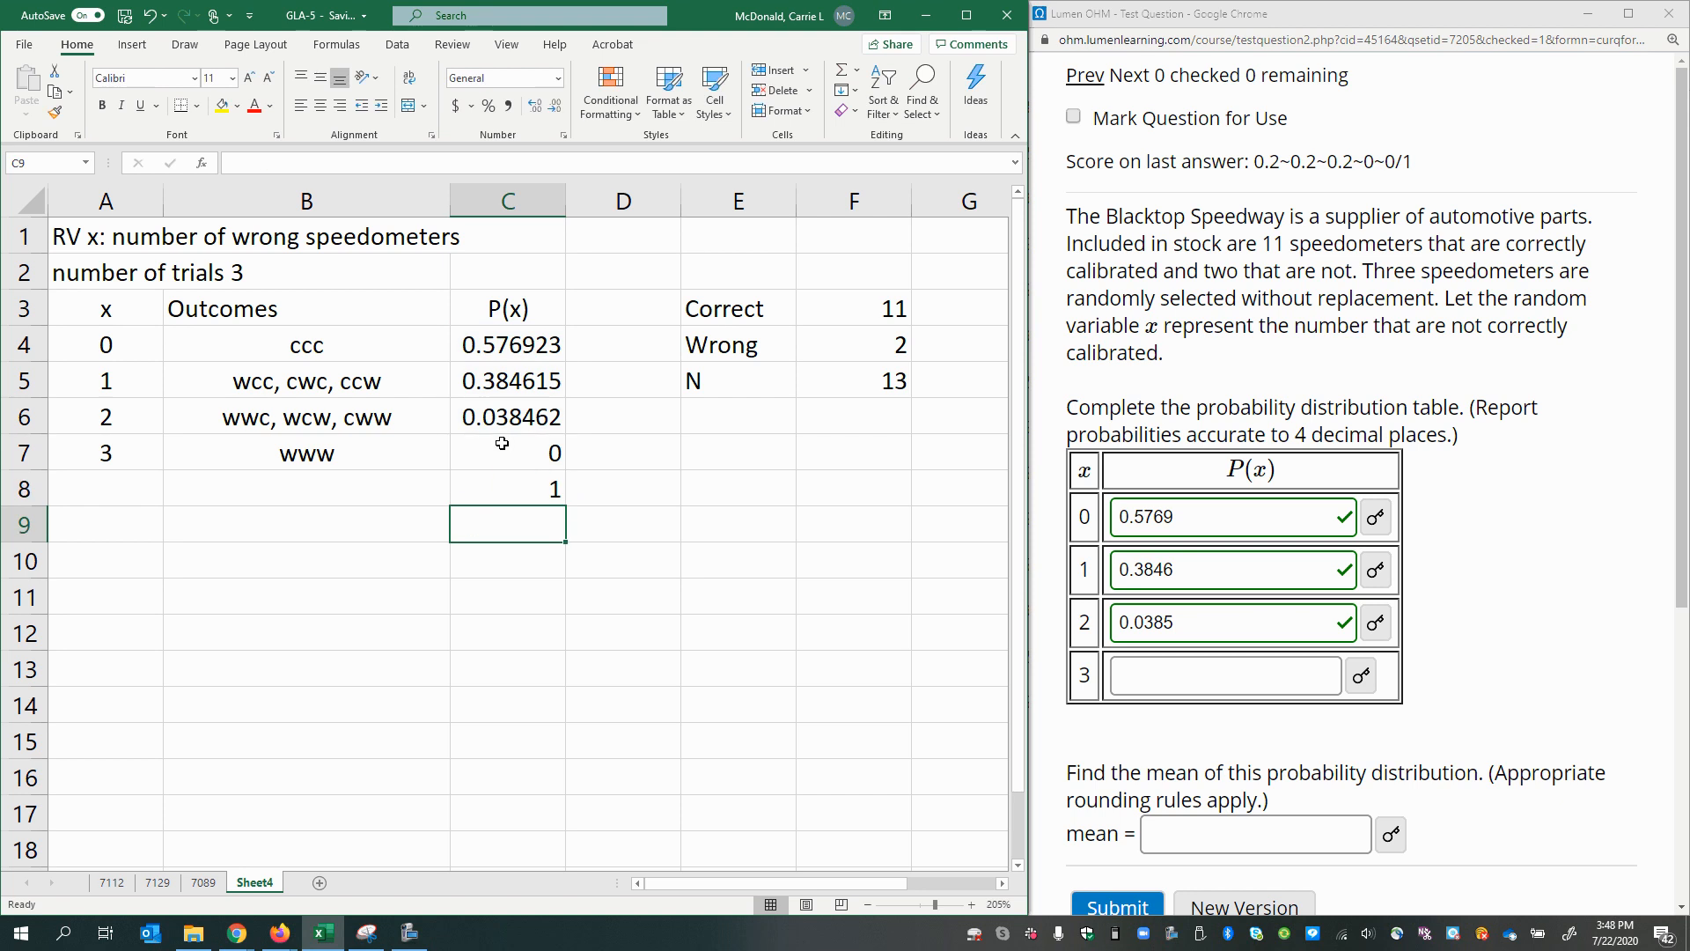
click(1222, 673)
text(0)
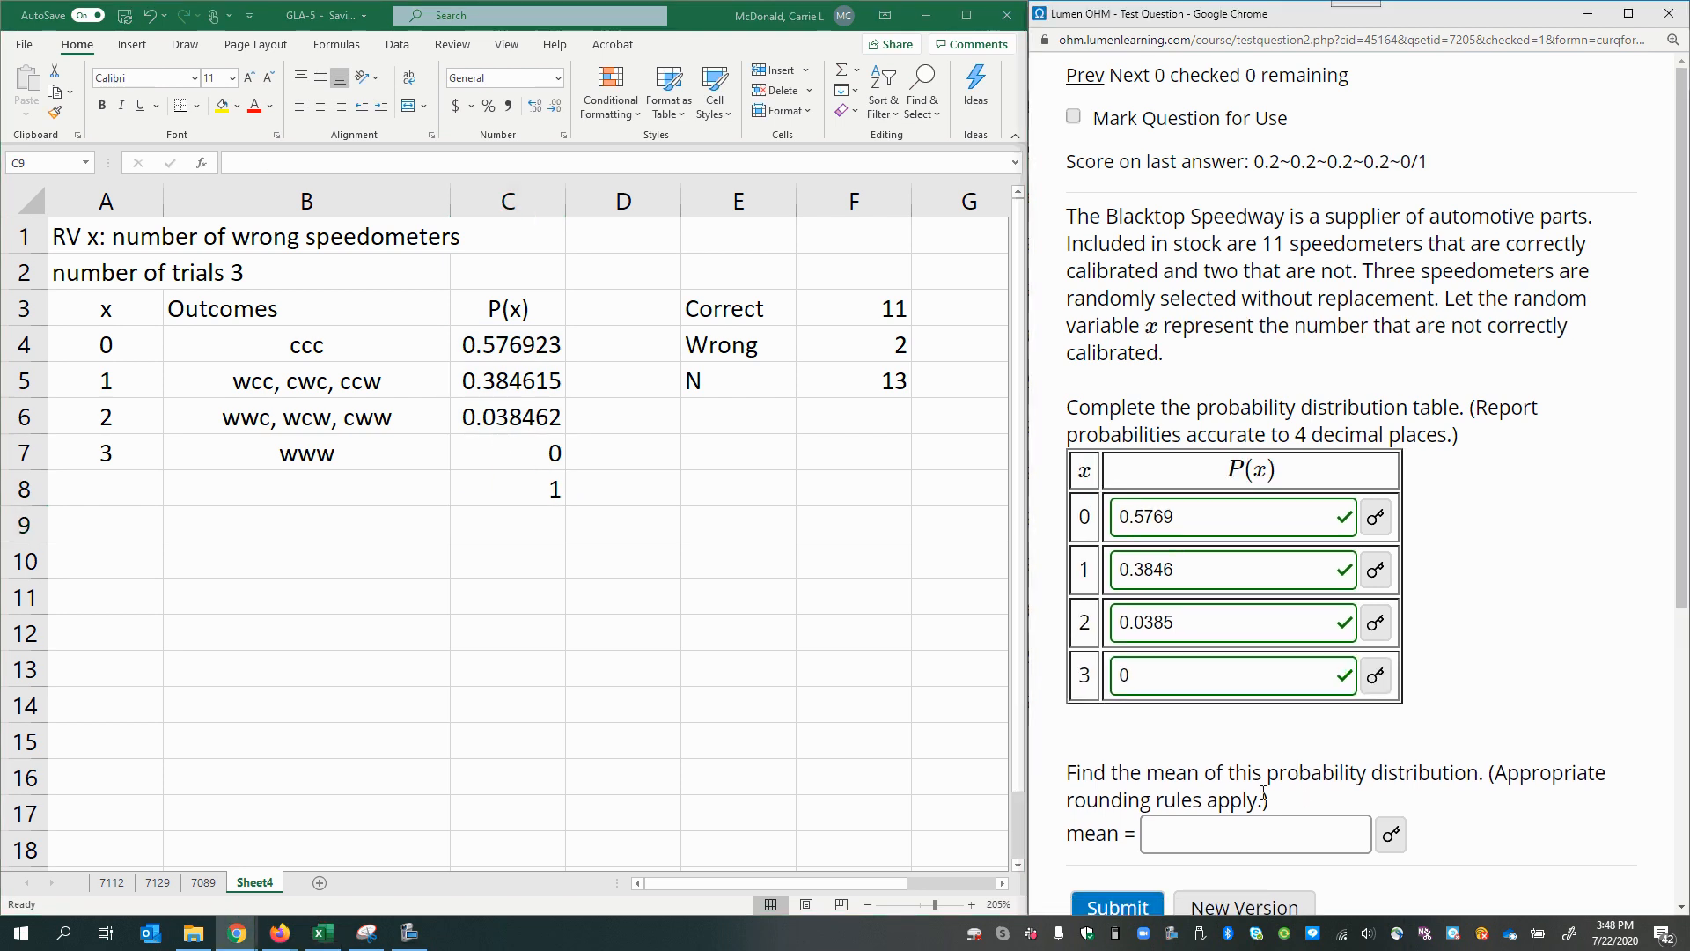
mouse_move(469, 701)
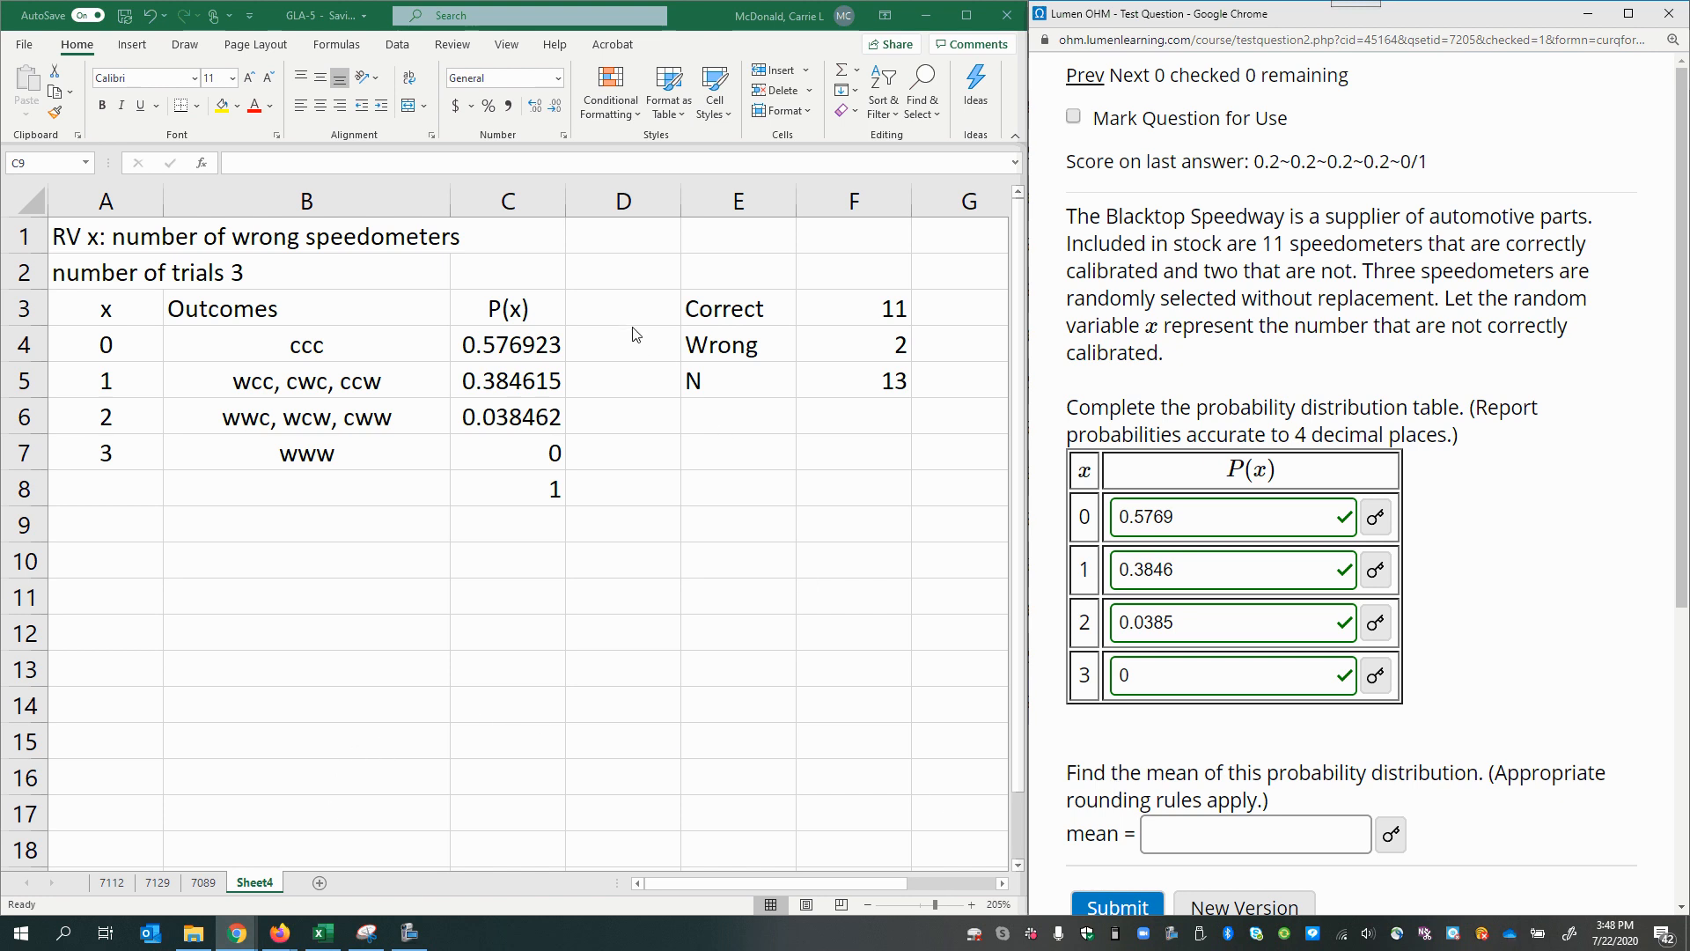
Label column D with the heading x*P(x) beside P(x).
click(624, 306)
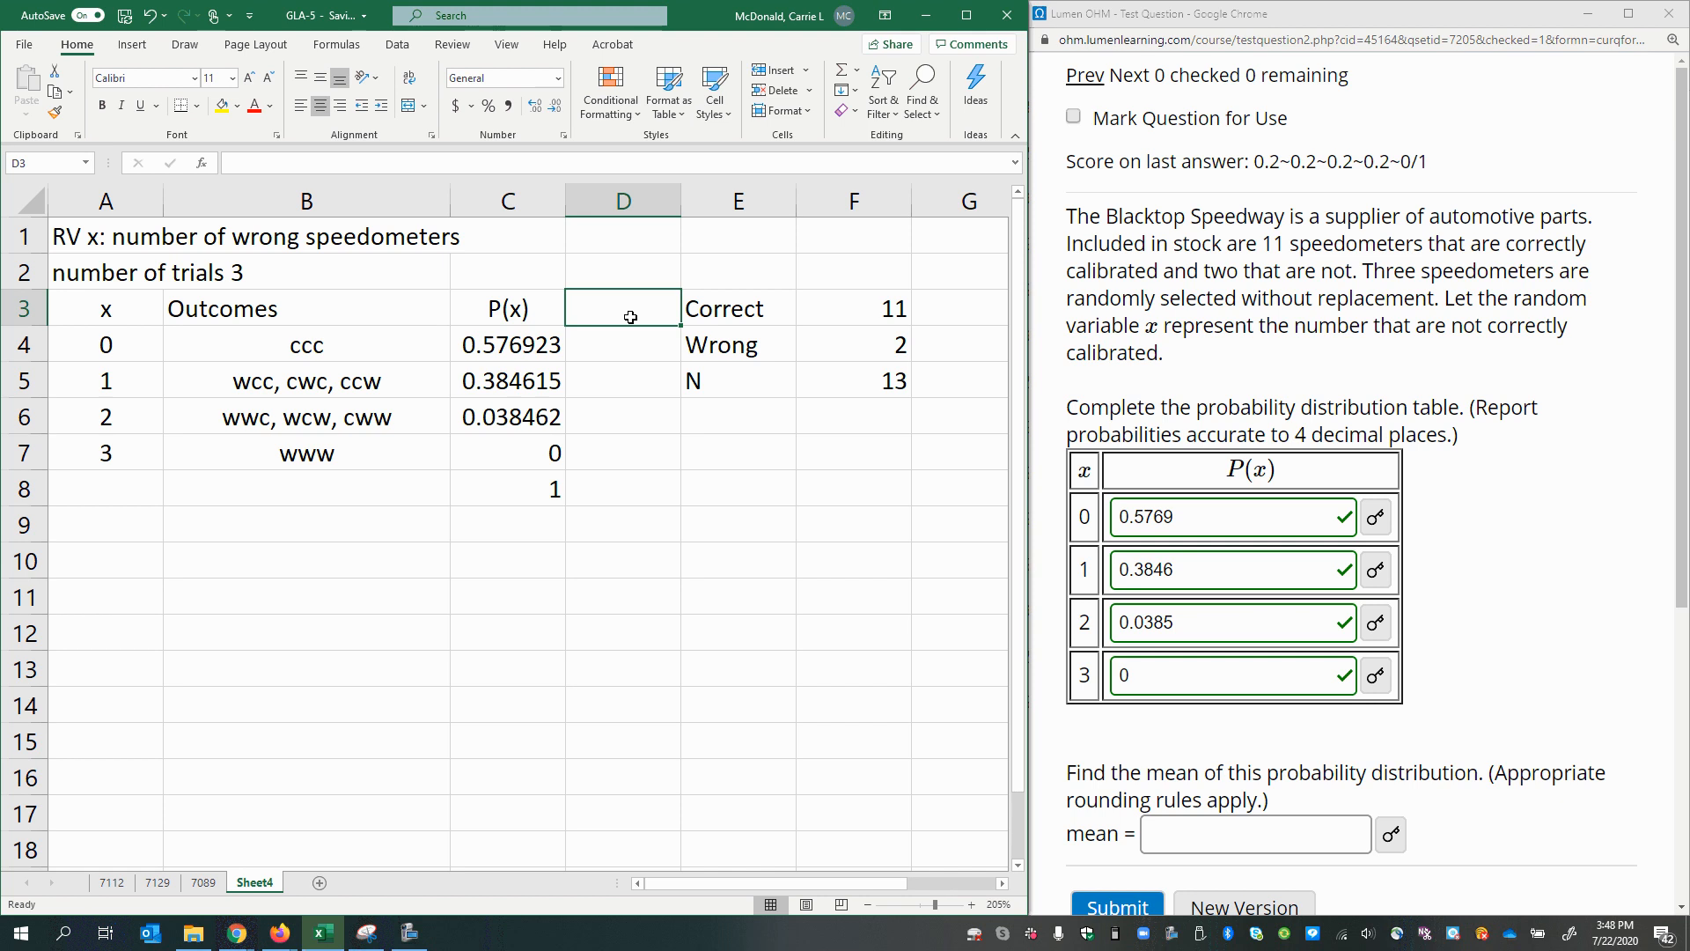
text(x)
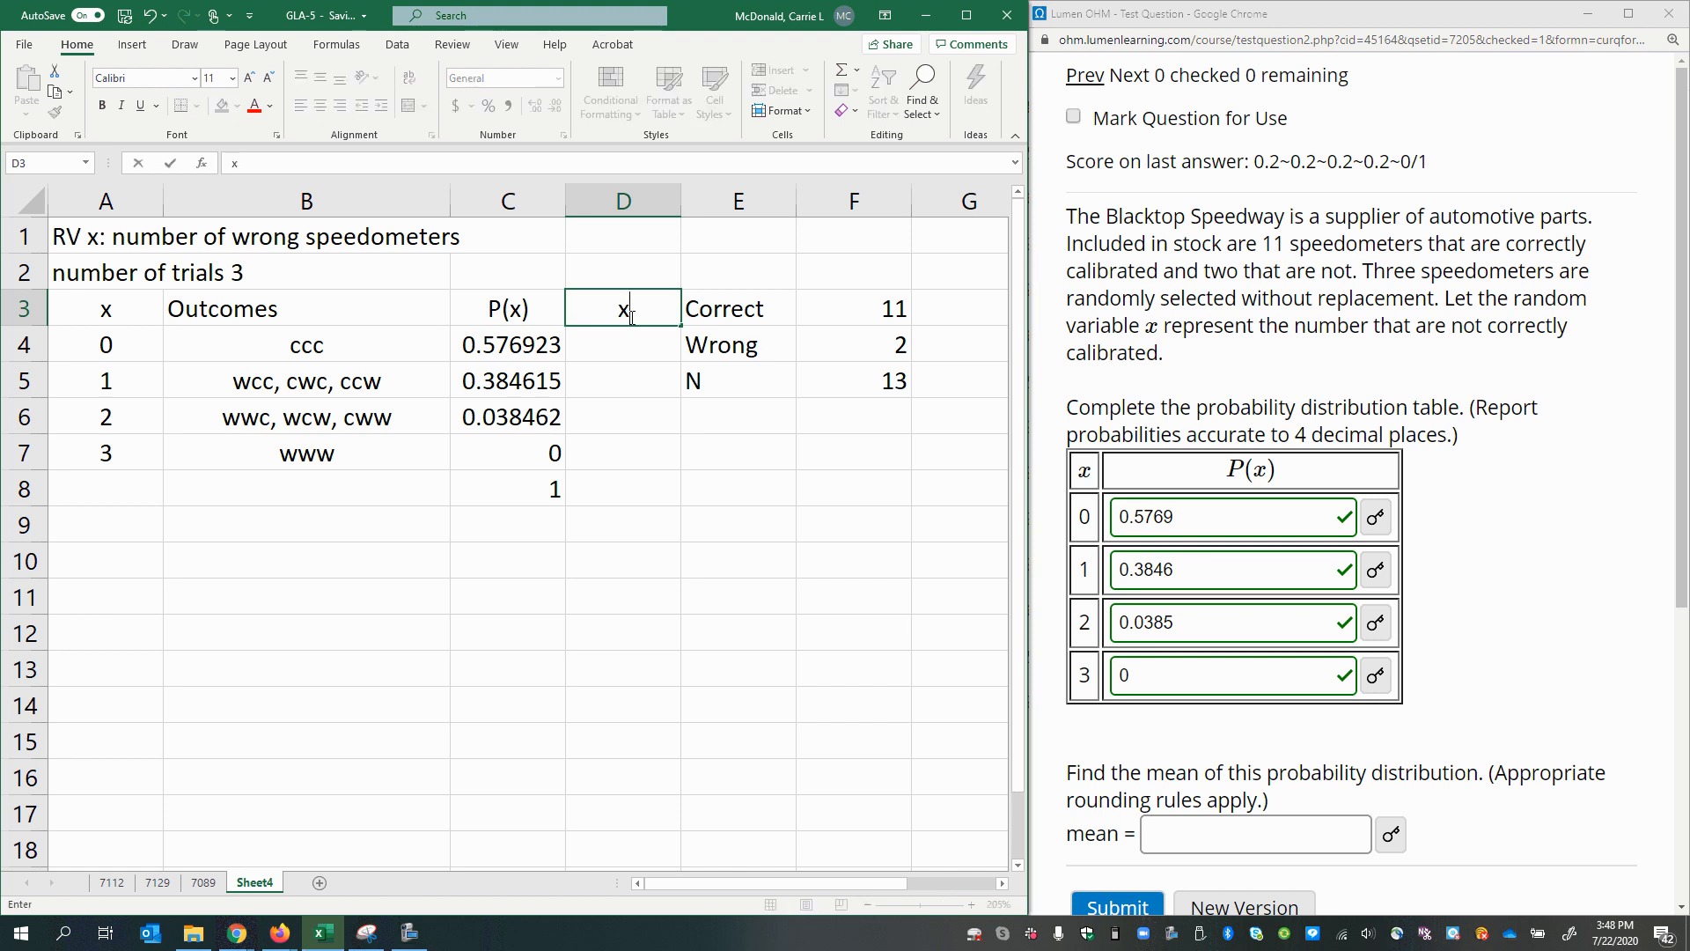
text(*)
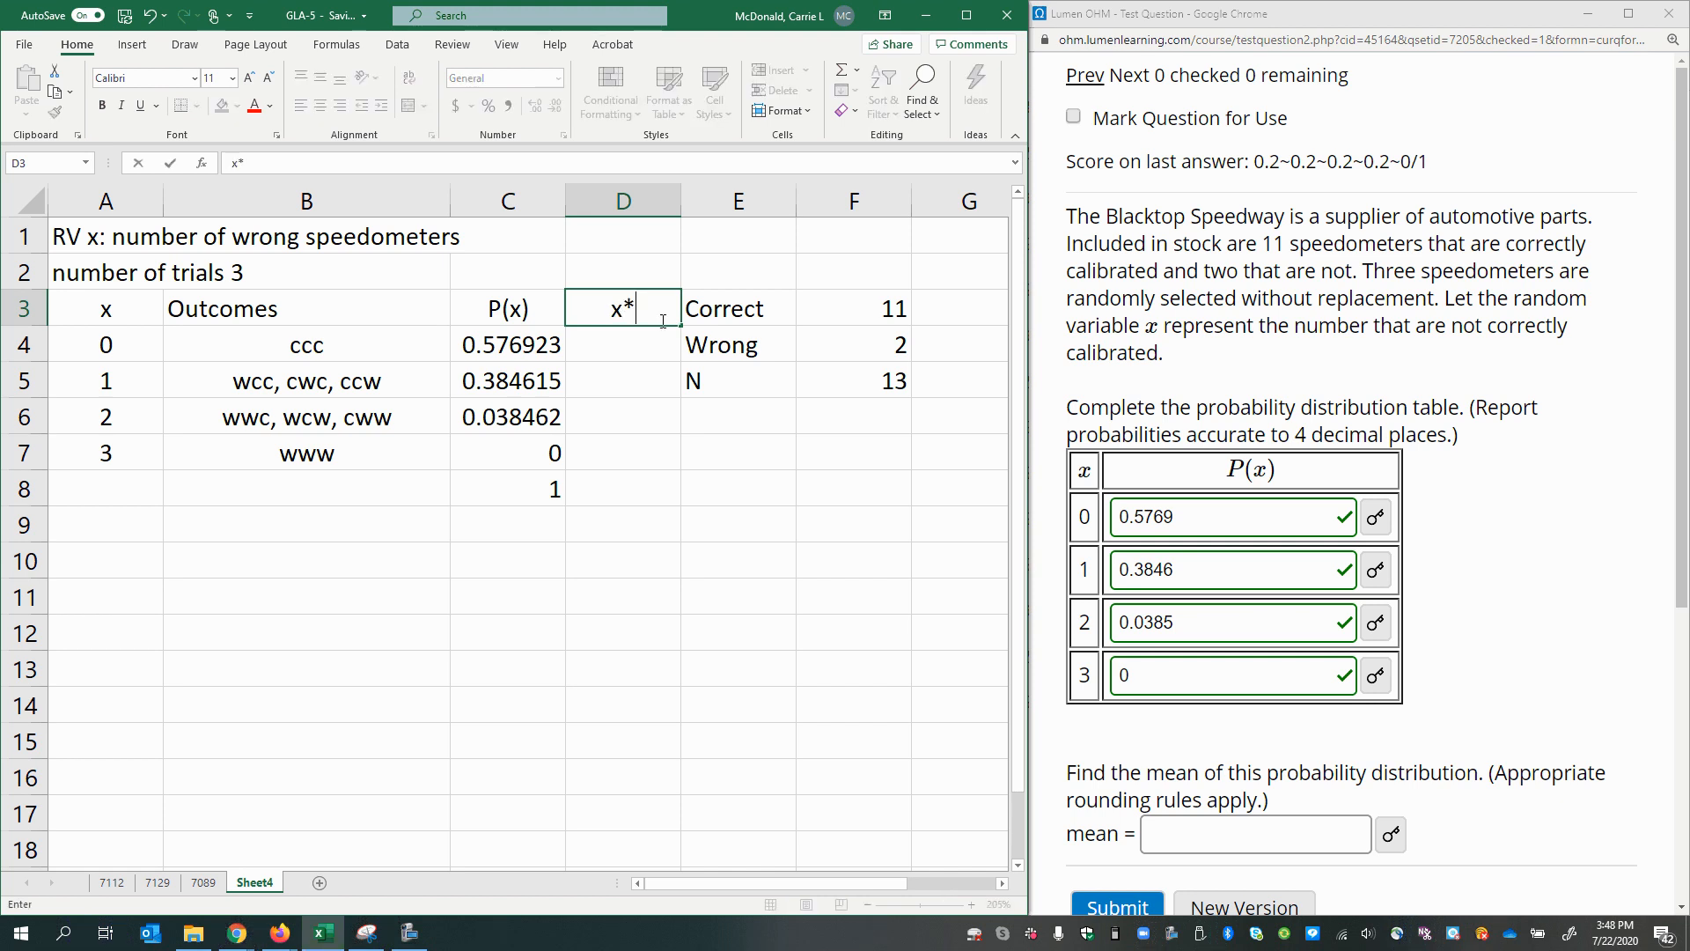
text(P)
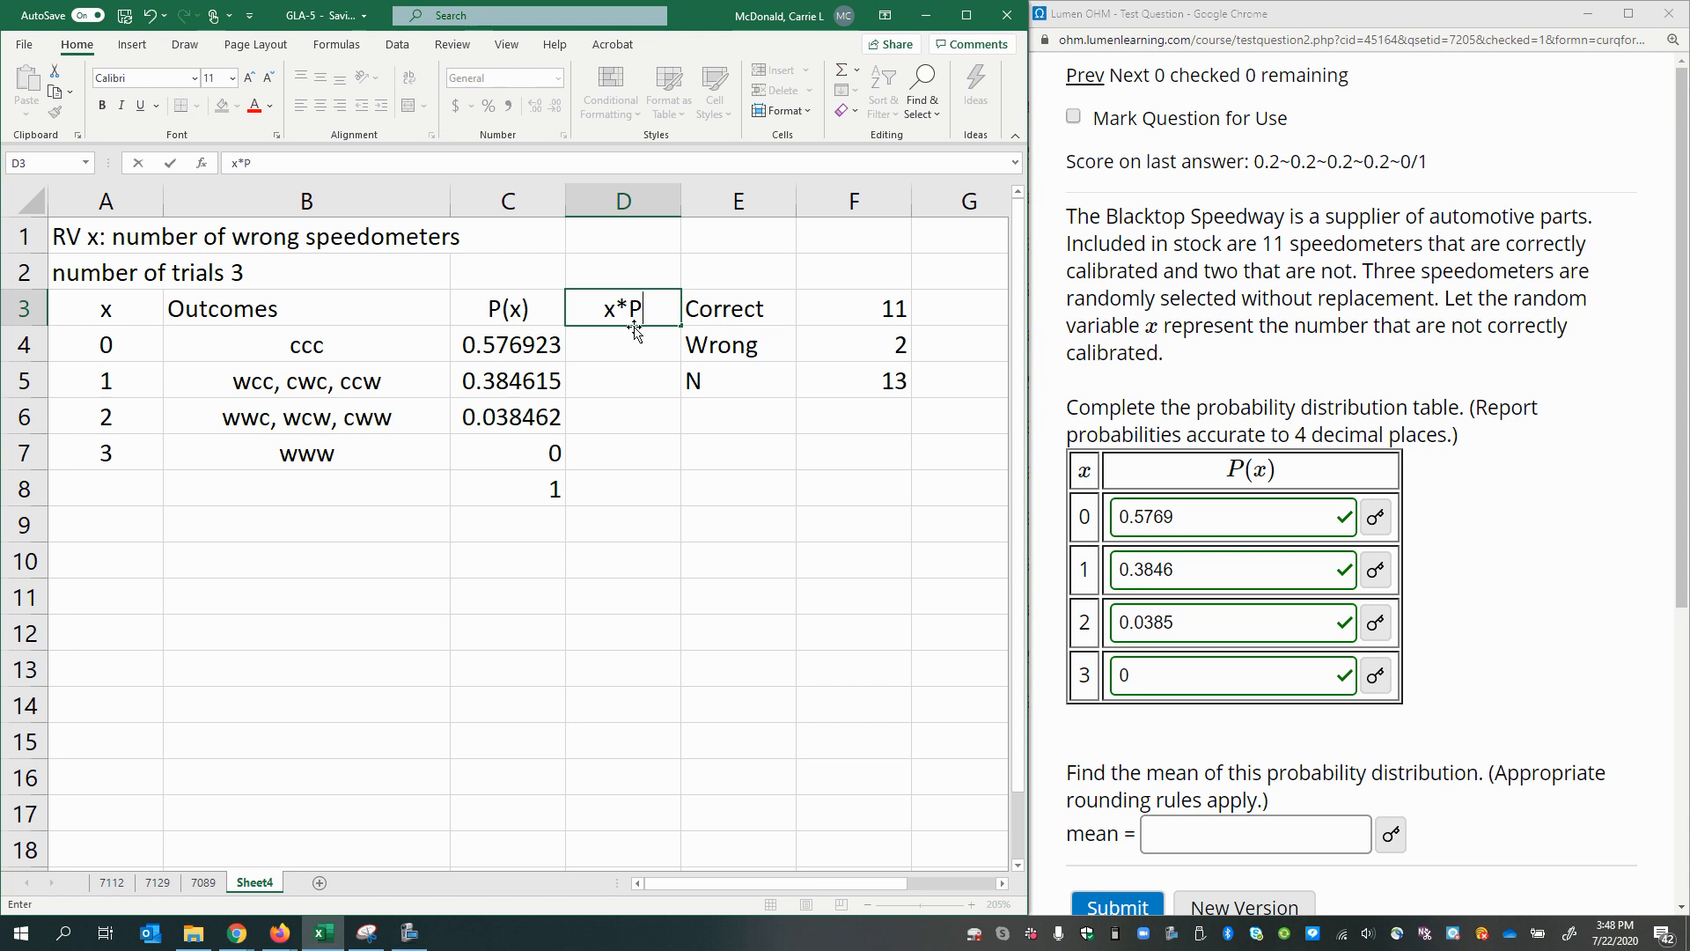
text((x))
click(623, 345)
text(=)
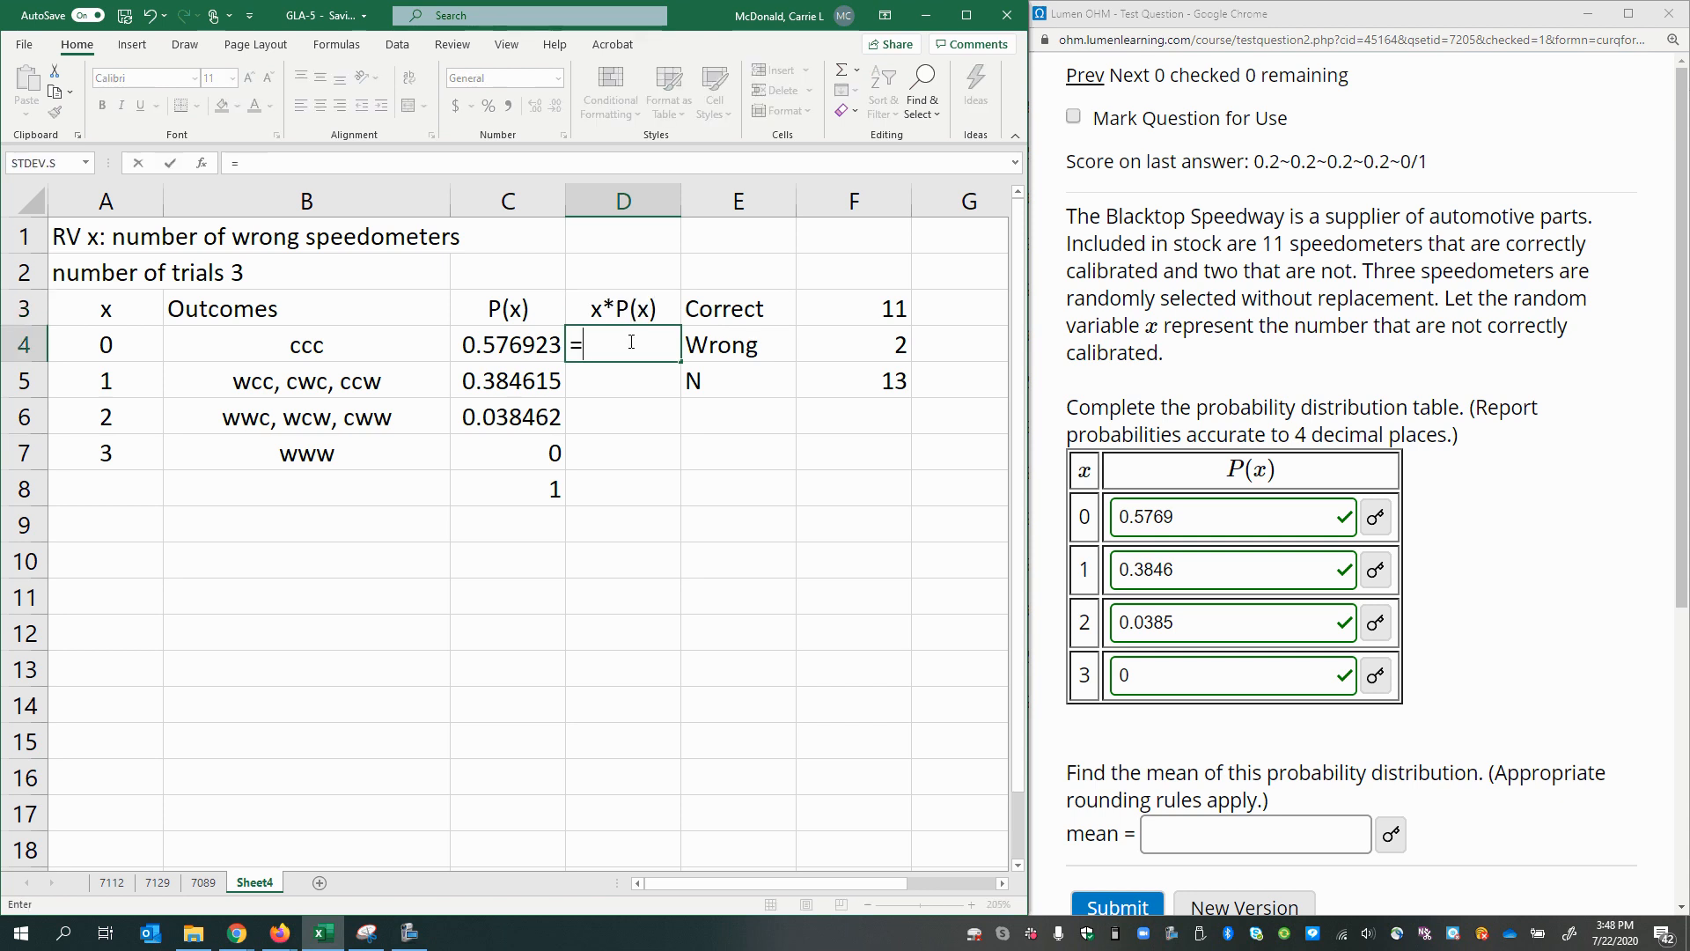
Fill =A4*C4 down to D7 and sum the products in D8 as 0.461538 beside the total 1.
click(106, 343)
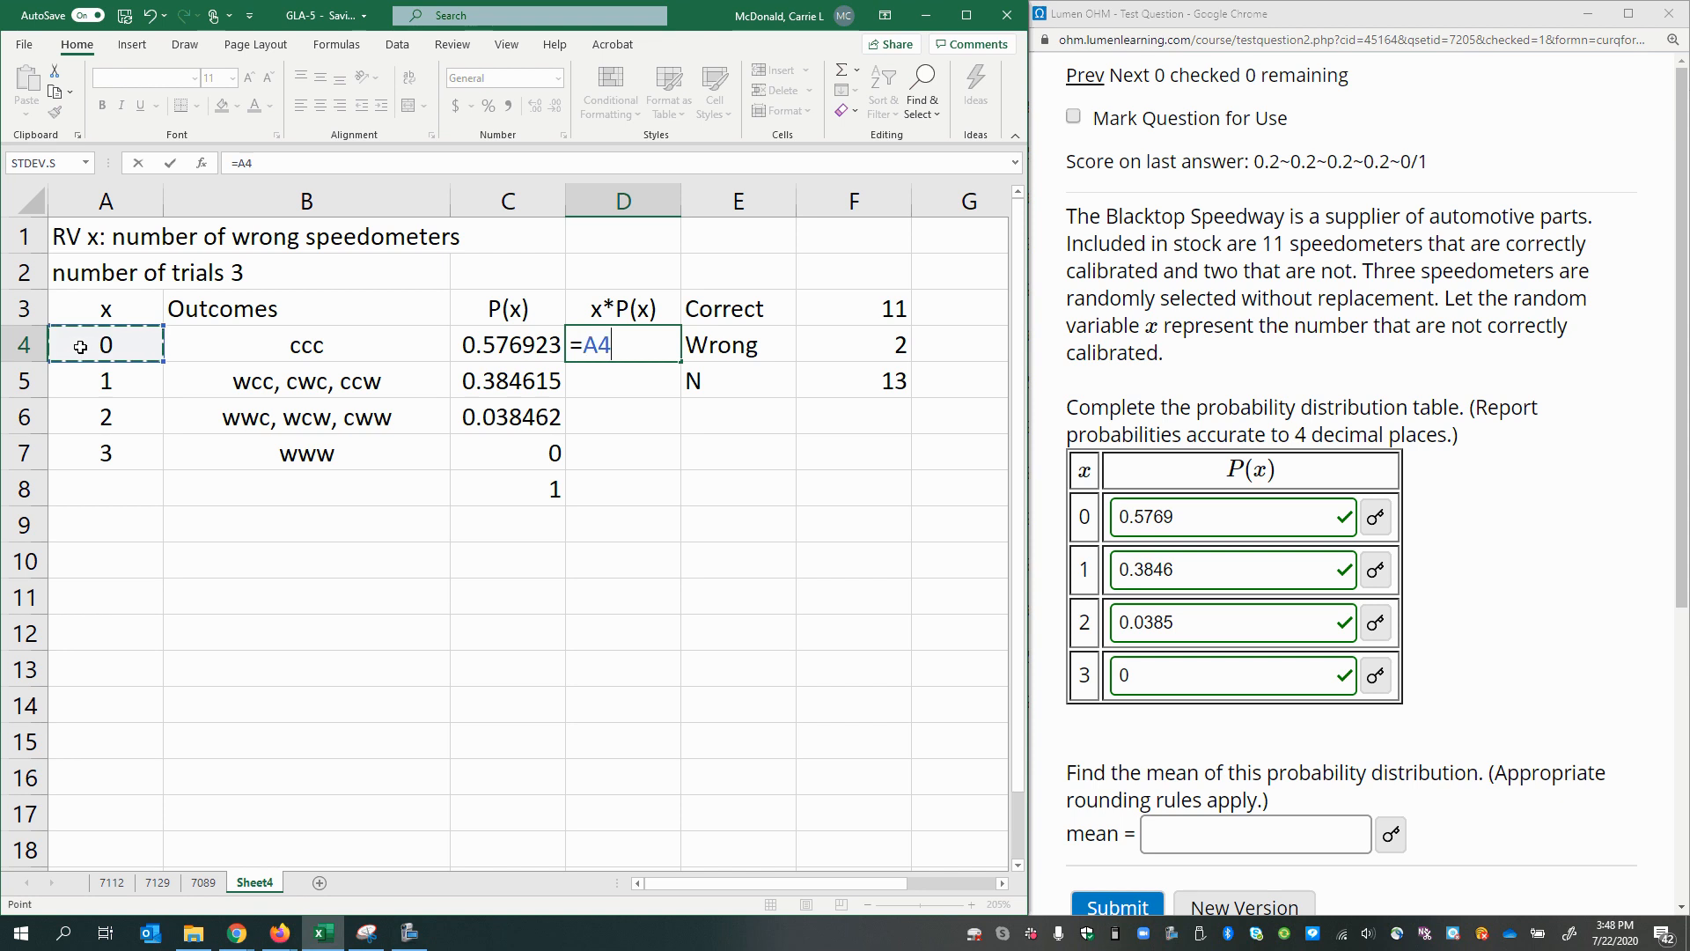
click(507, 343)
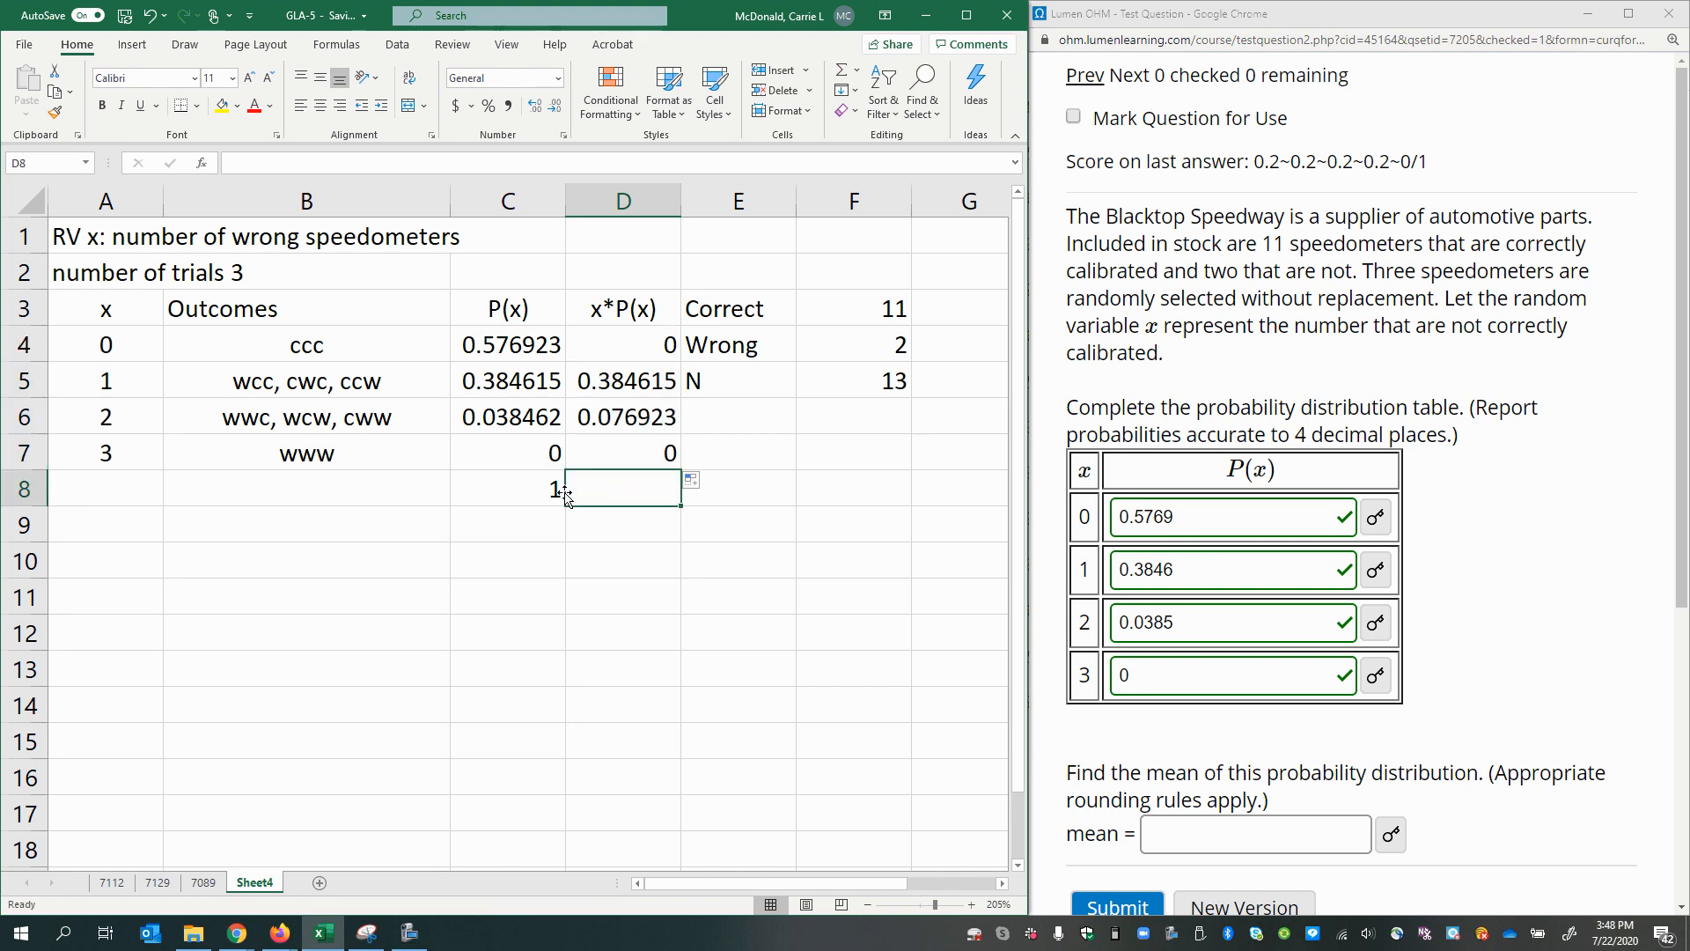
click(507, 488)
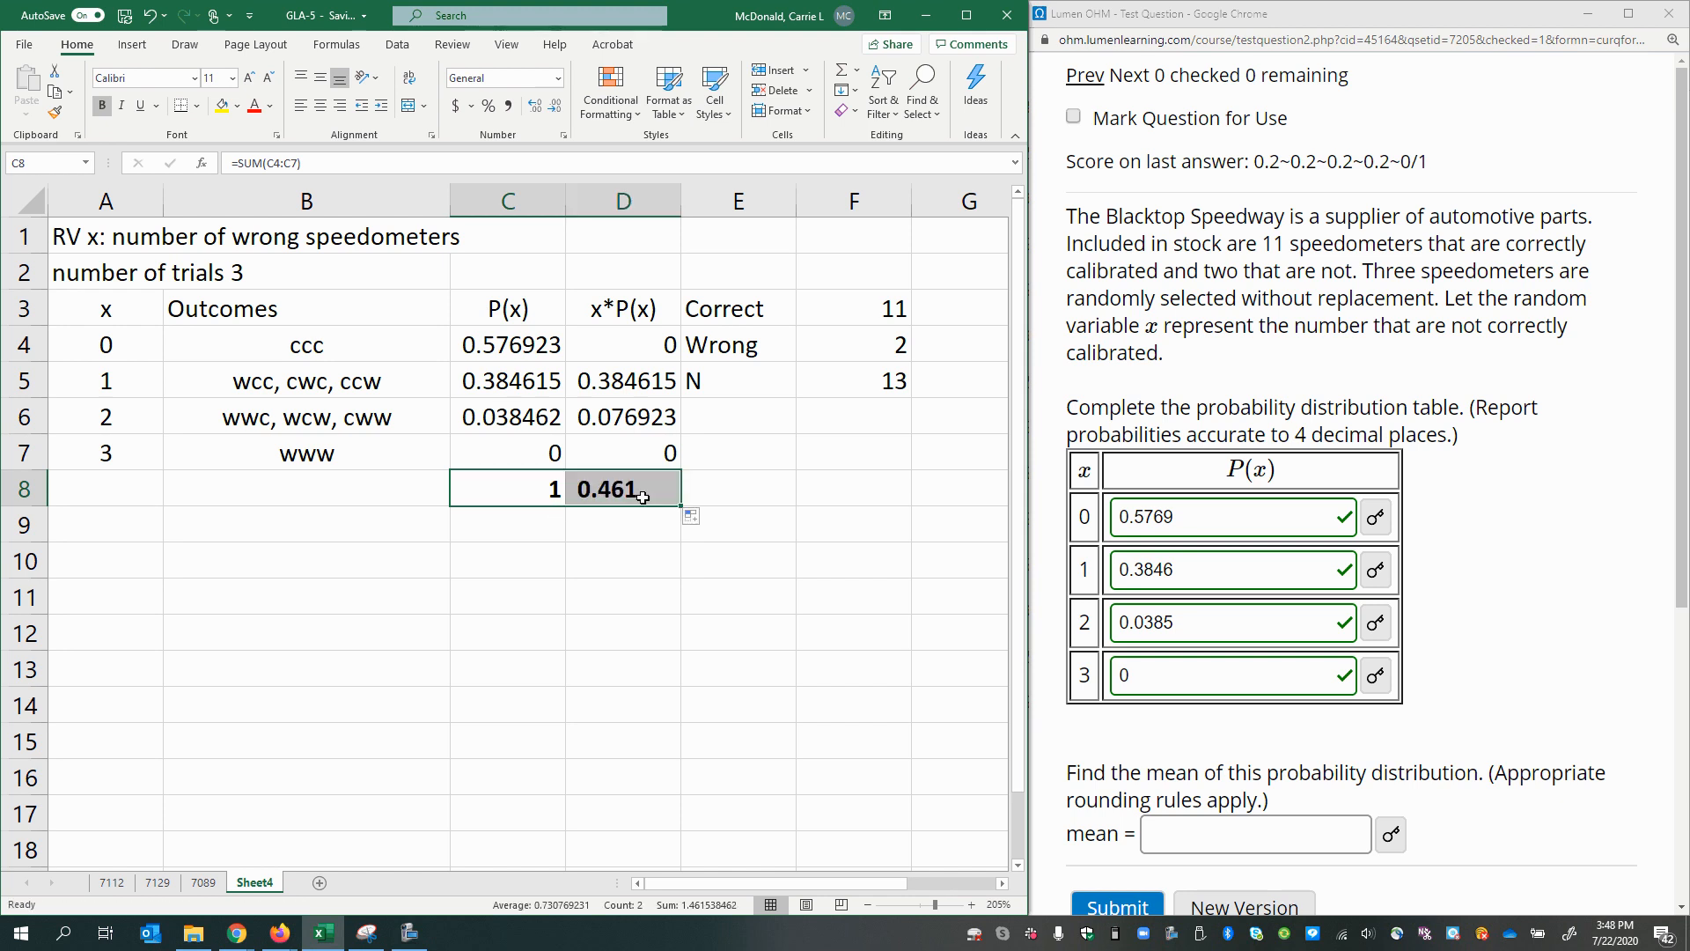
click(623, 488)
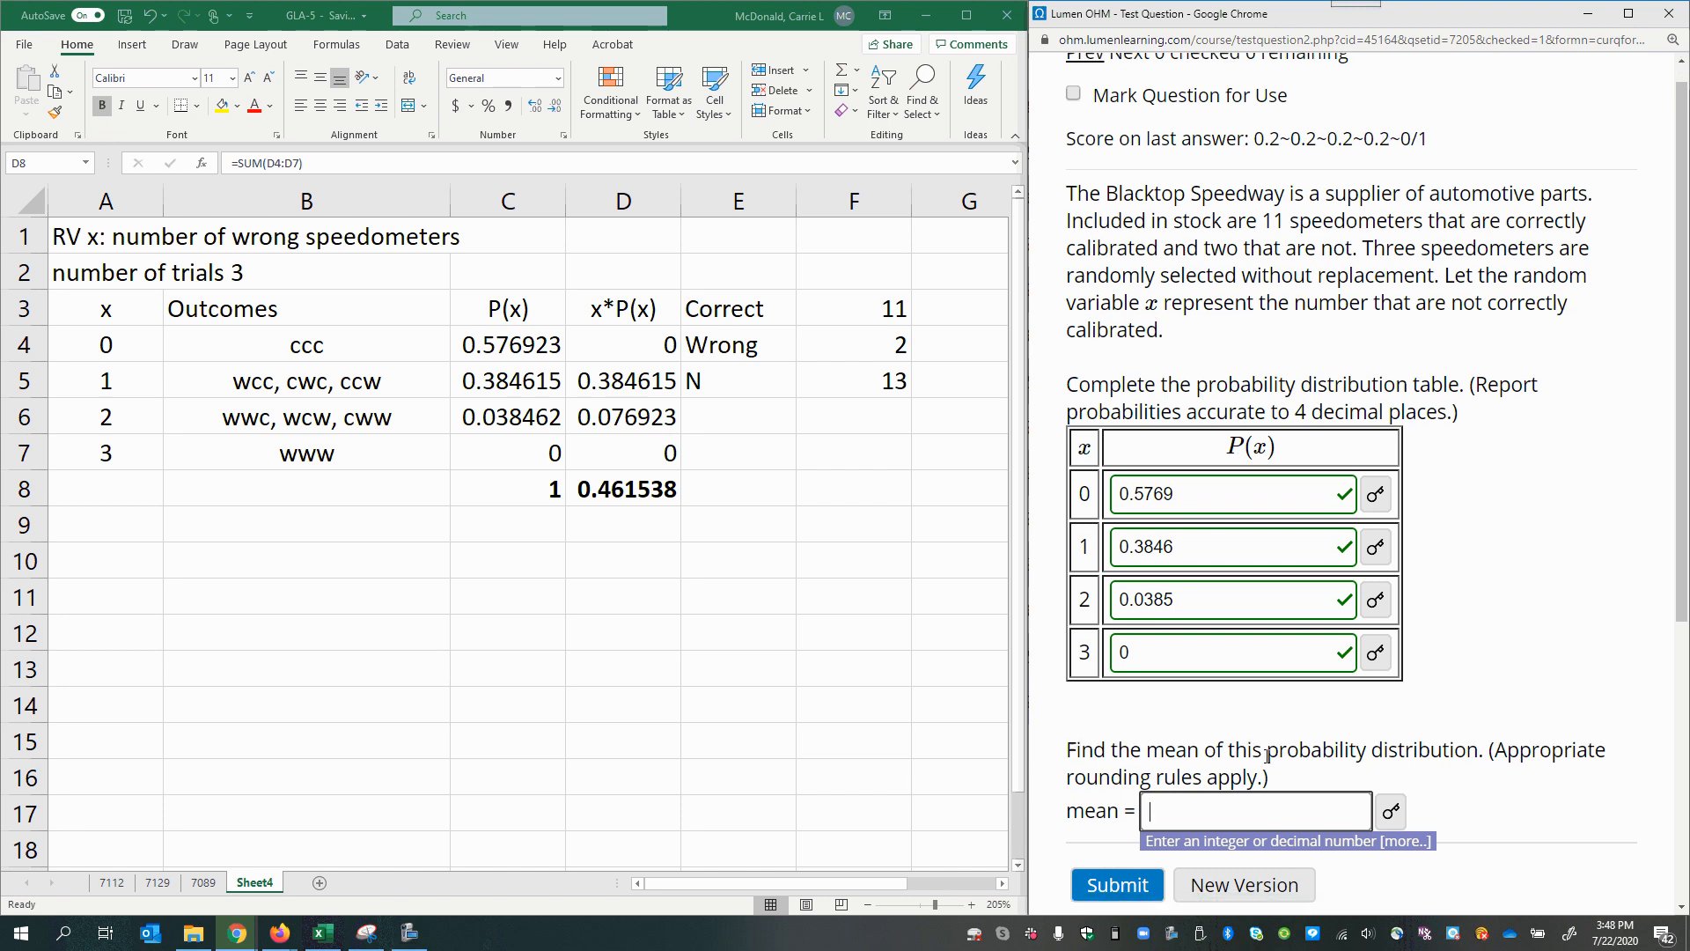
Enter a mean of 0.5 in Lumen OHM and have it marked correct.
scroll(down, 3)
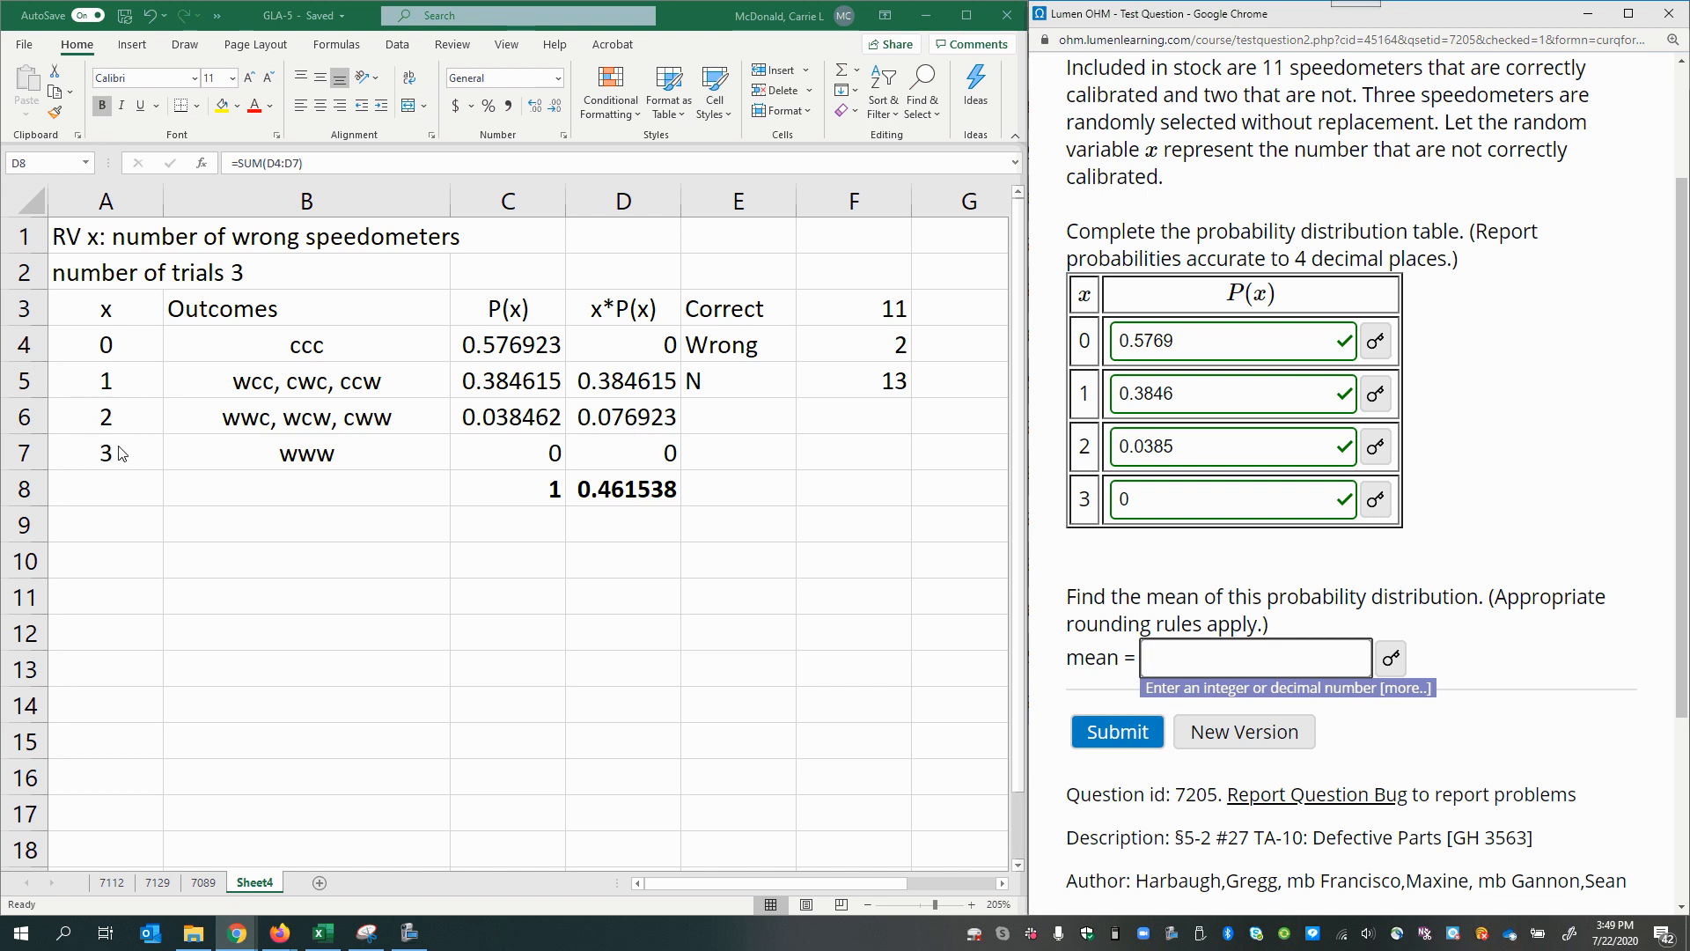
text(0)
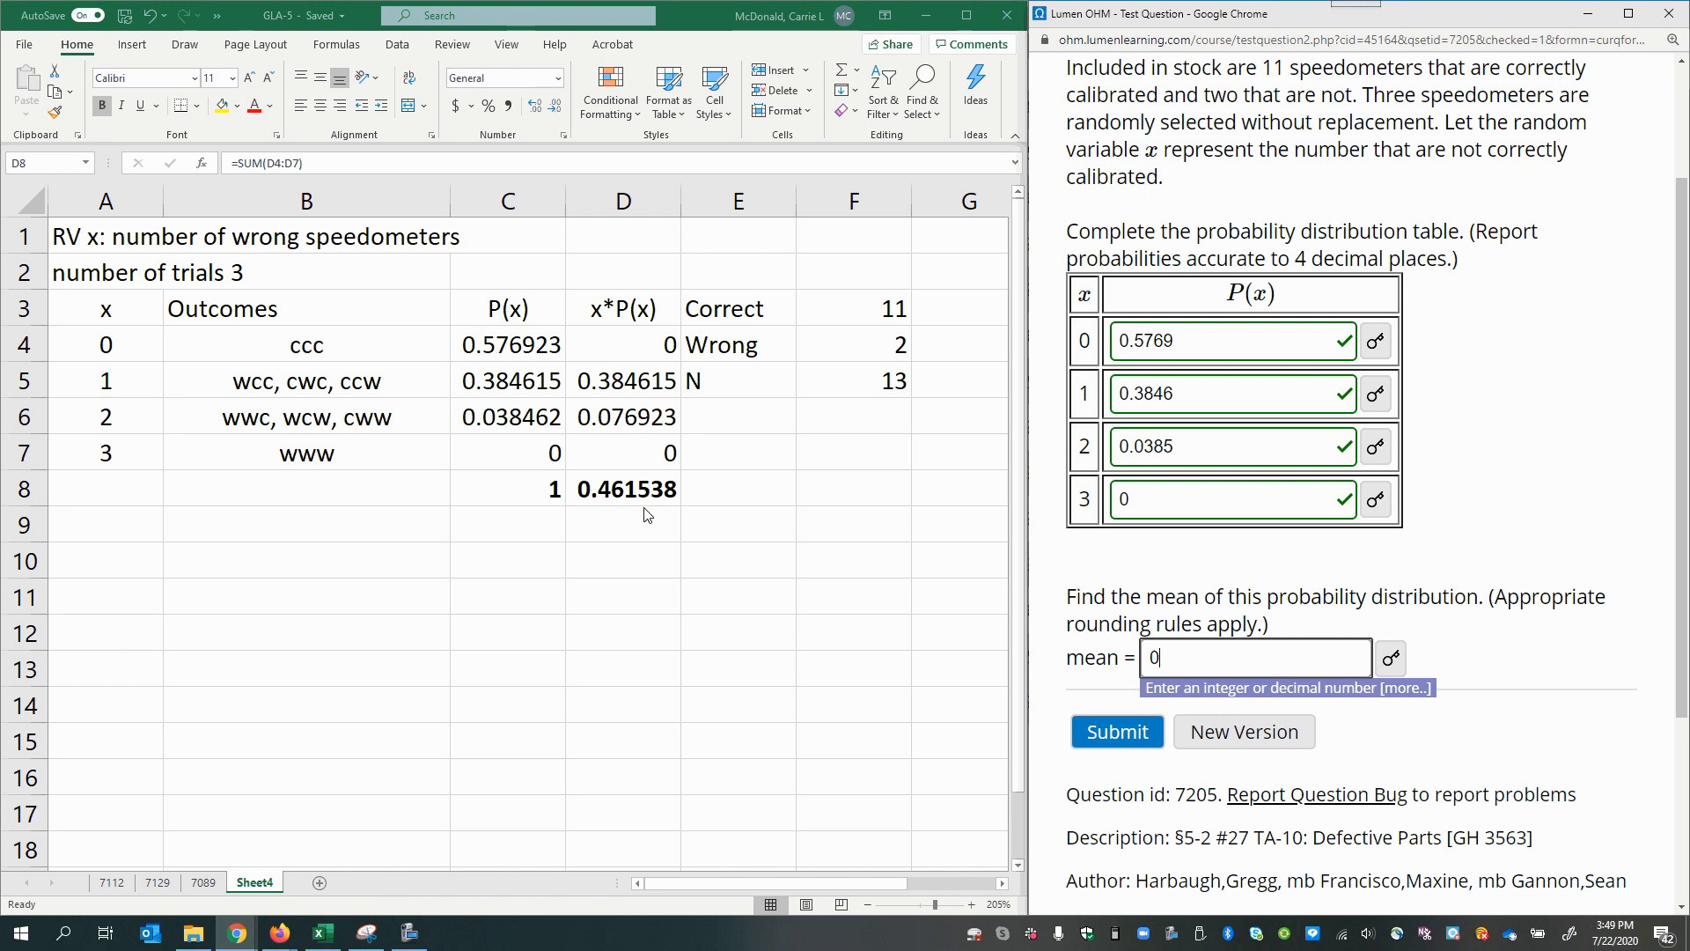
click(1116, 732)
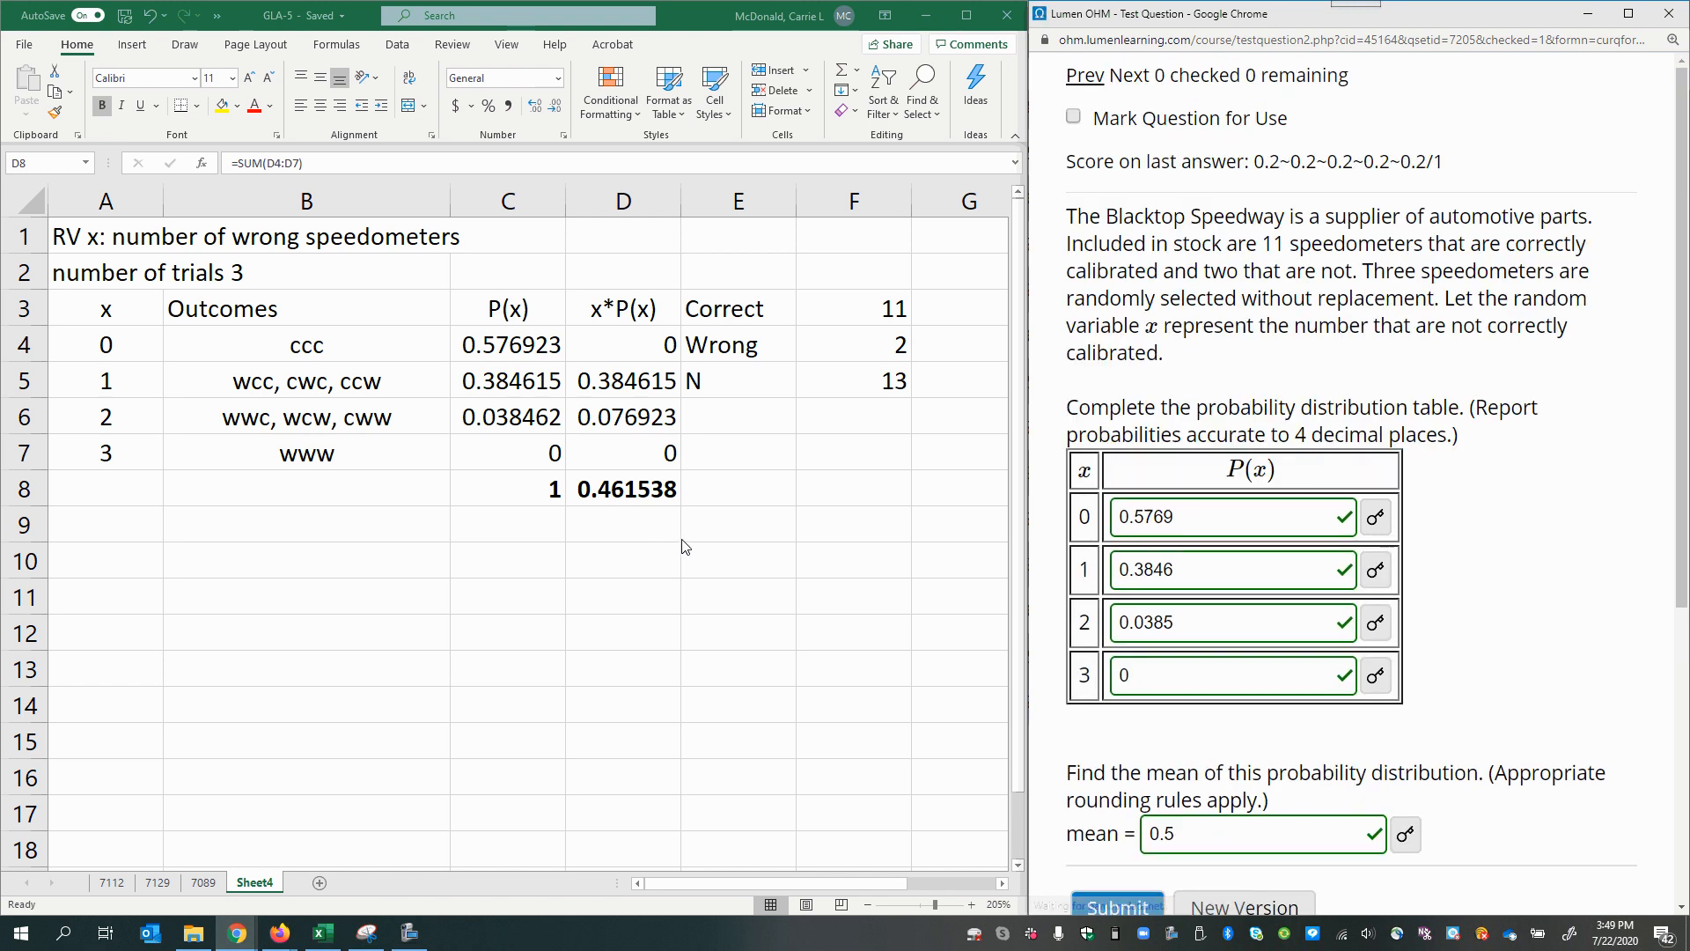
scroll(down, 3)
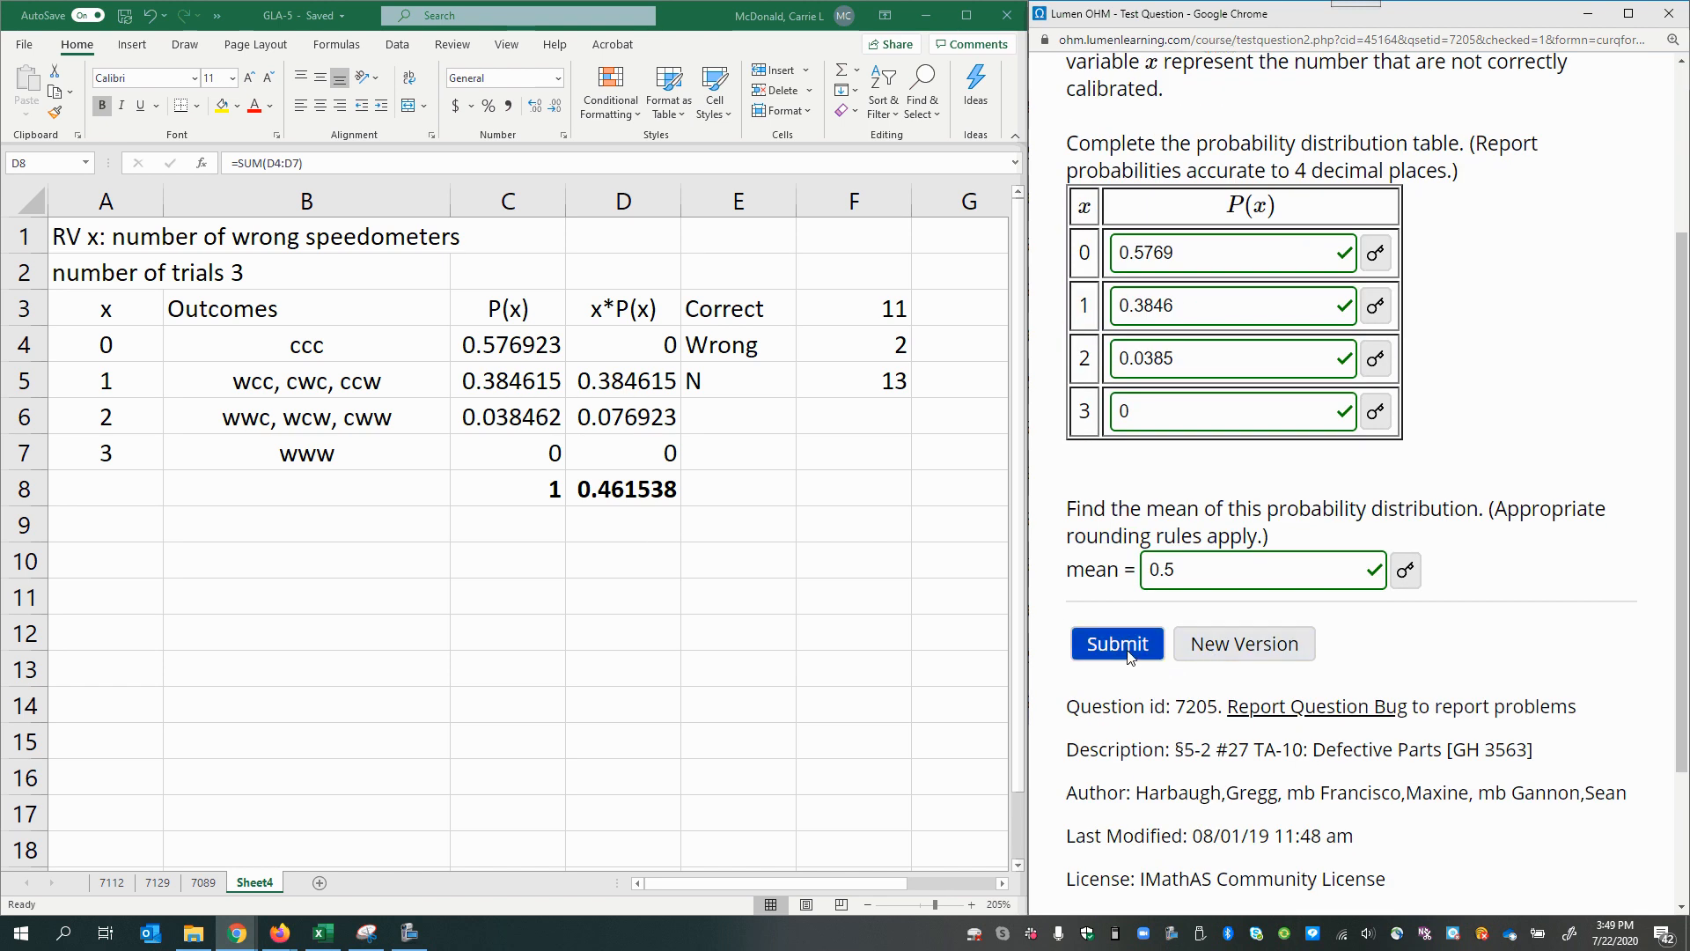